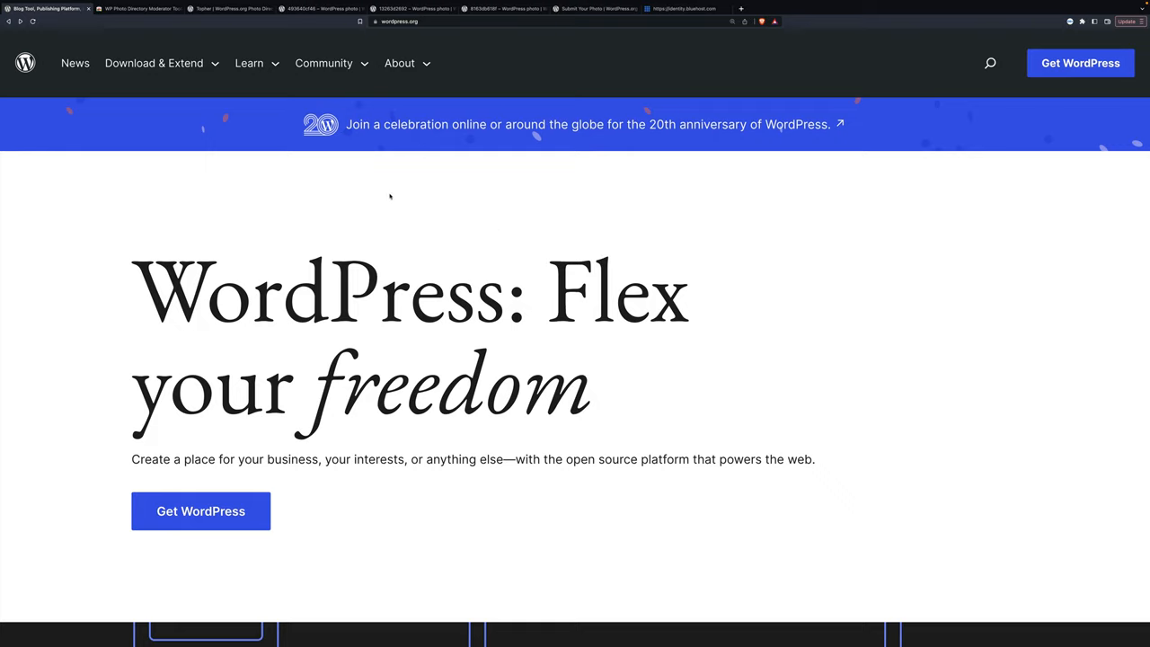
Step: Navigate from Community to the Photo Directory and reach its sign-in page
click(323, 63)
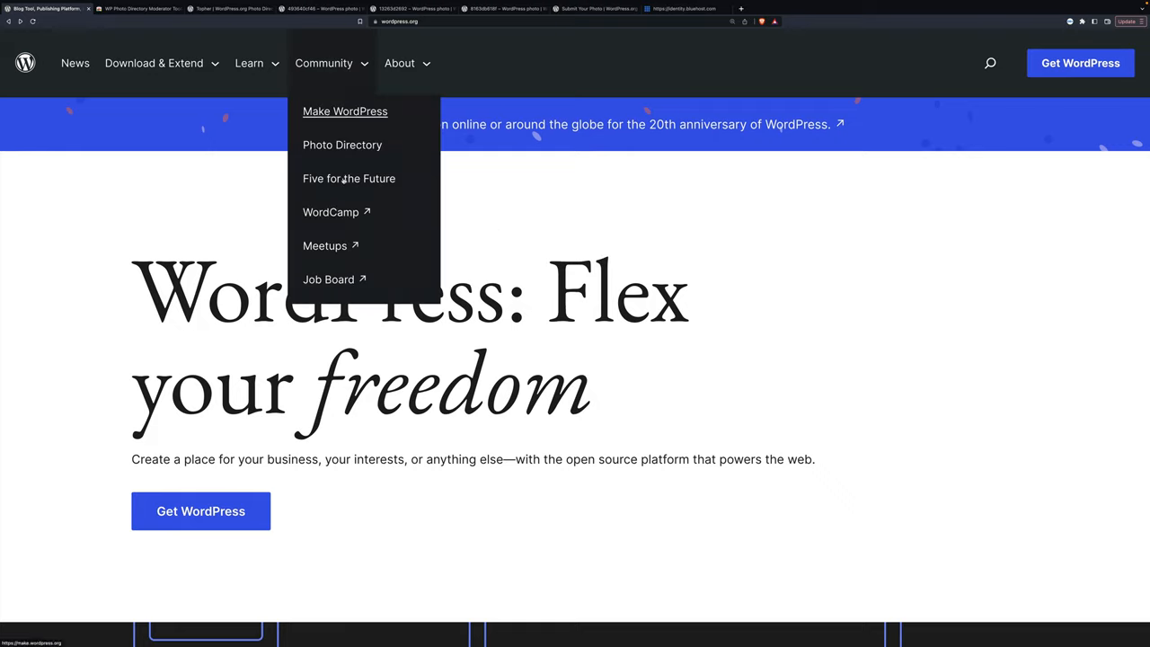
click(342, 144)
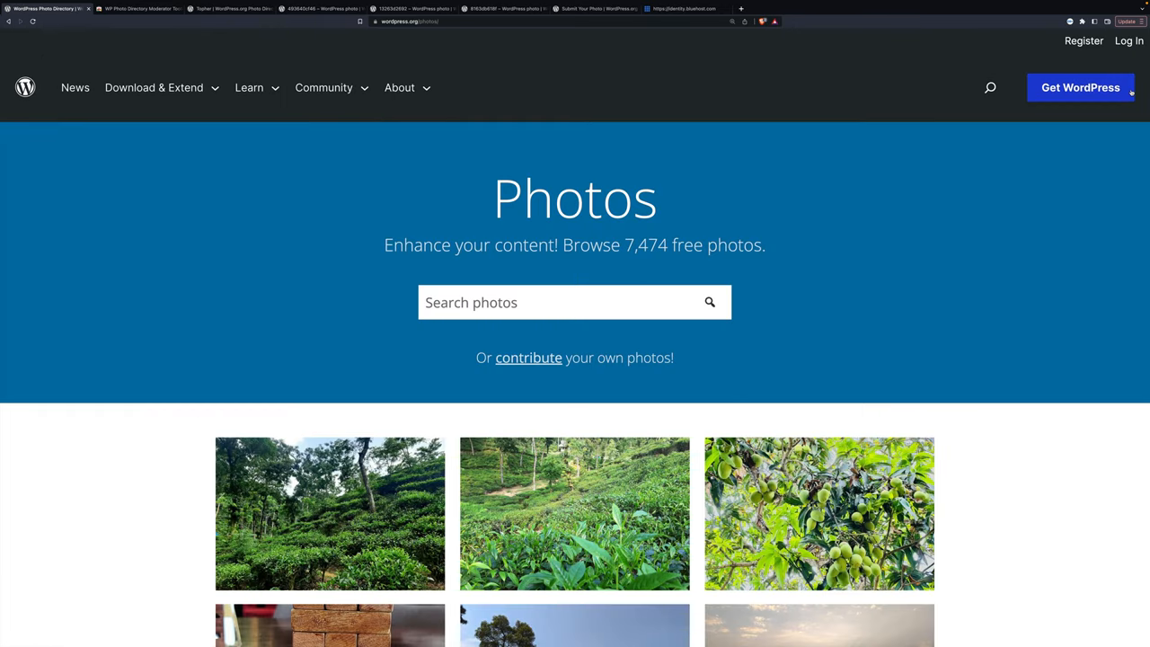
click(1129, 39)
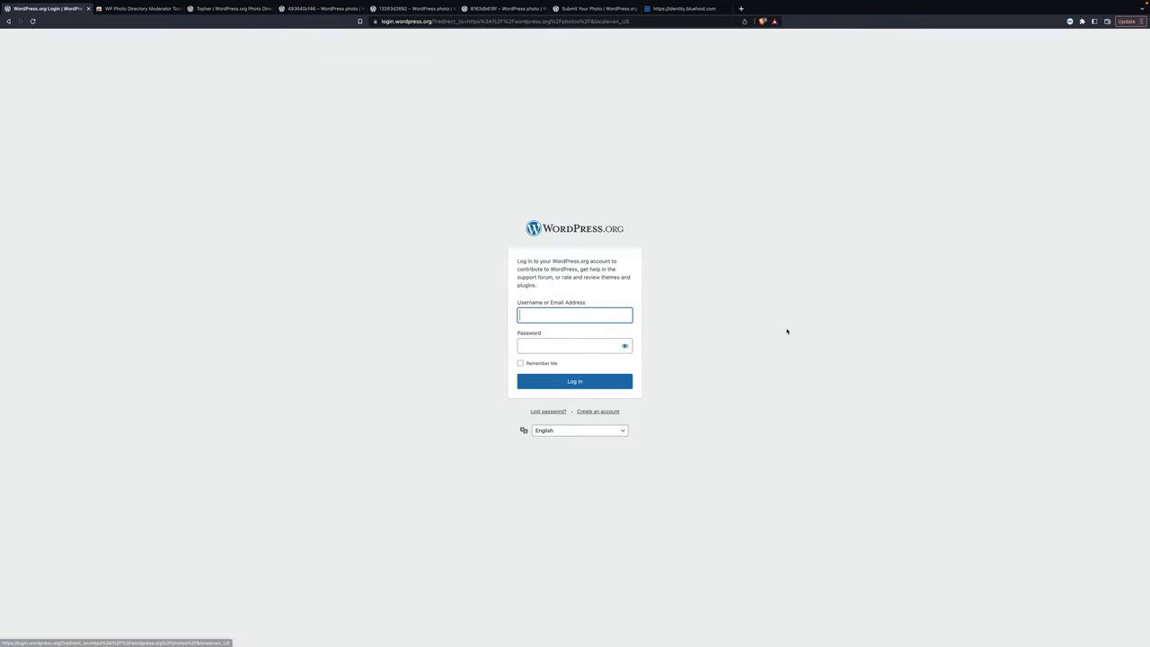
Step: Sign in to WordPress.org with the saved username and password
click(575, 315)
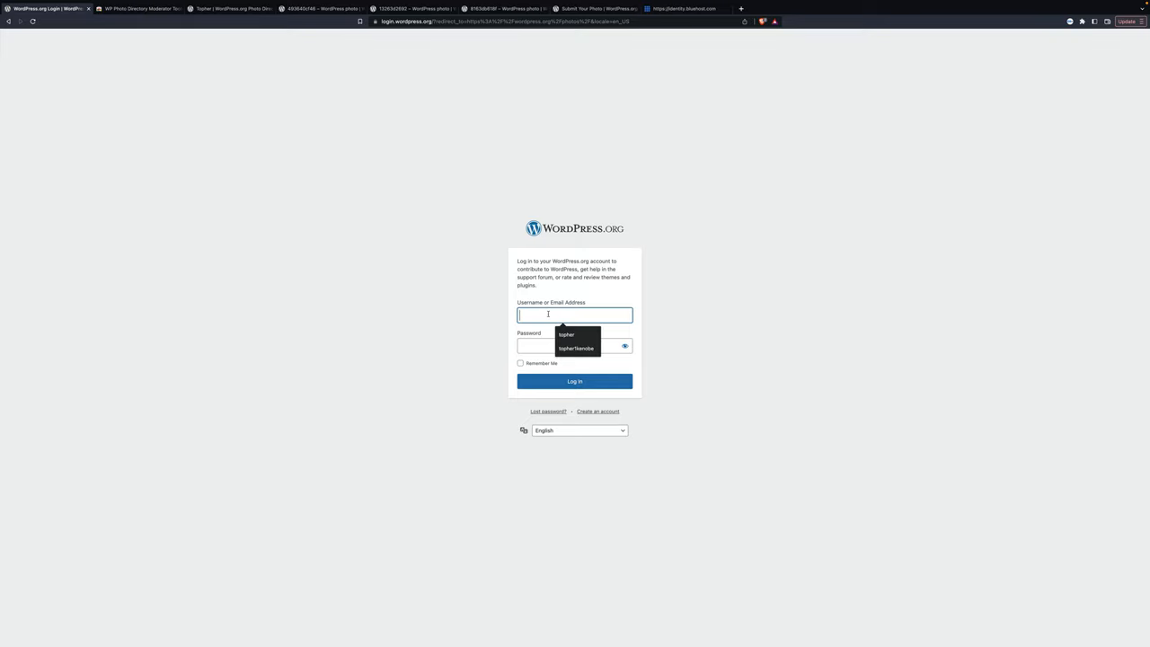
click(575, 349)
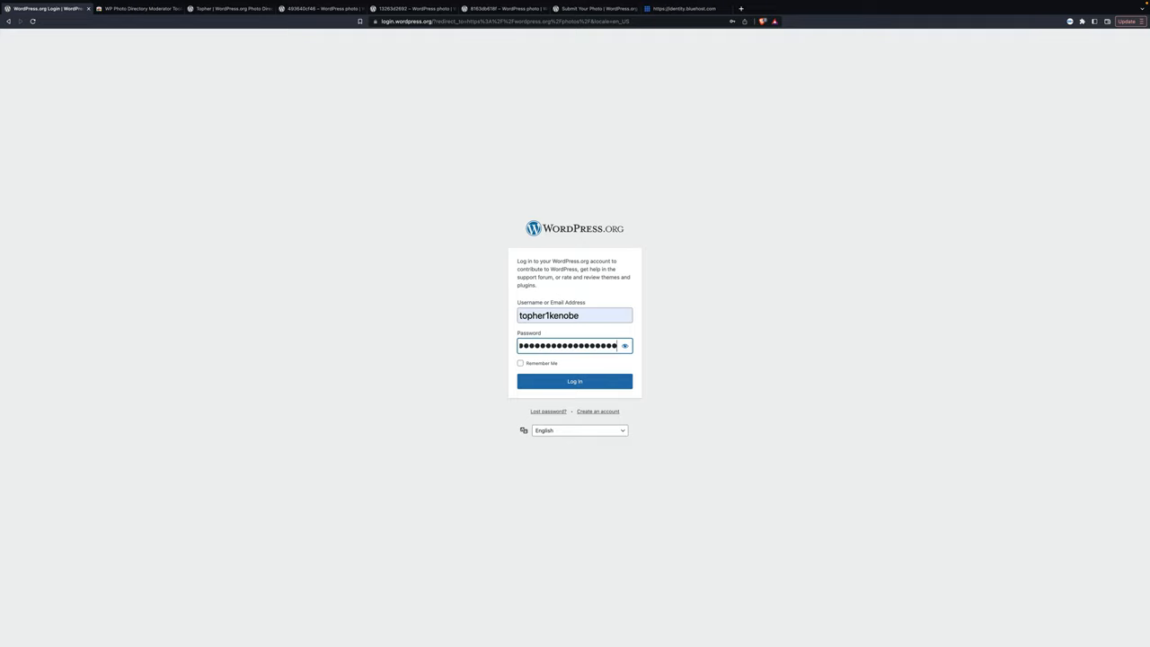
click(575, 381)
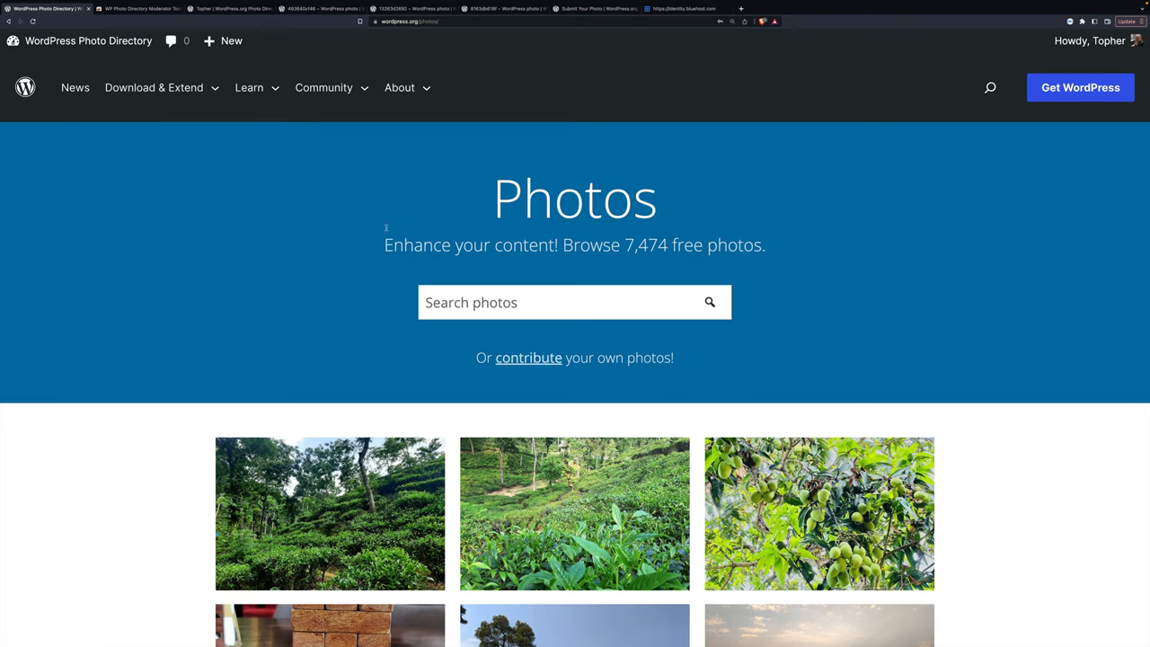
Step: Go to the Photo Directory admin dashboard and open the Photos > Queue of pending submissions
click(154, 87)
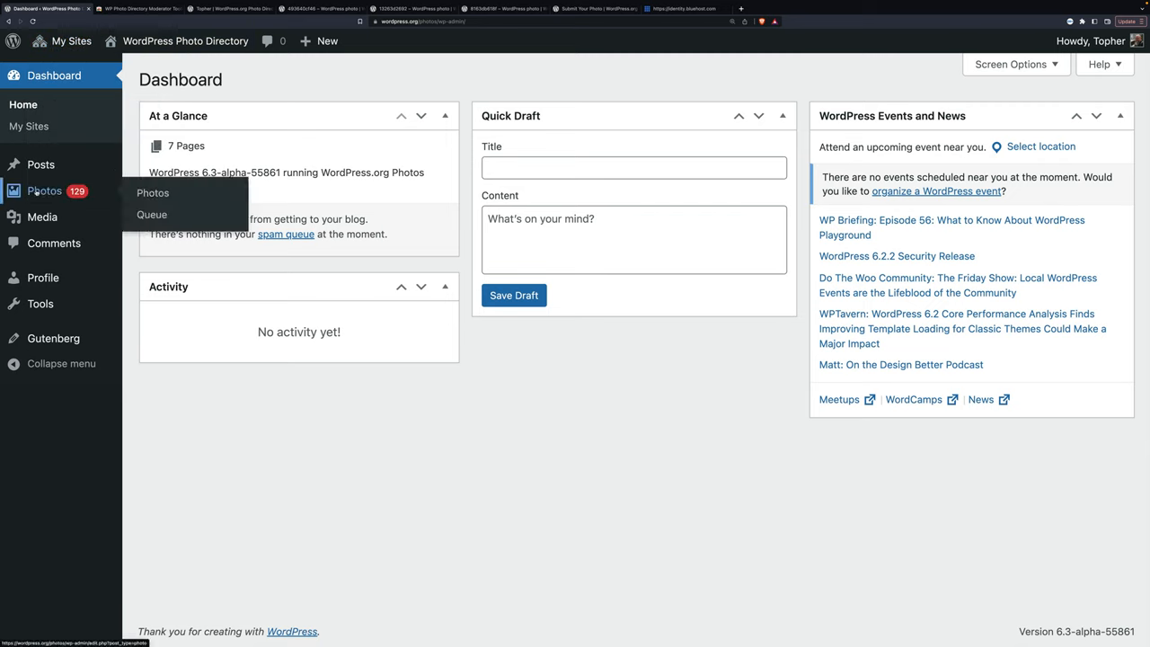
mouse_move(45, 190)
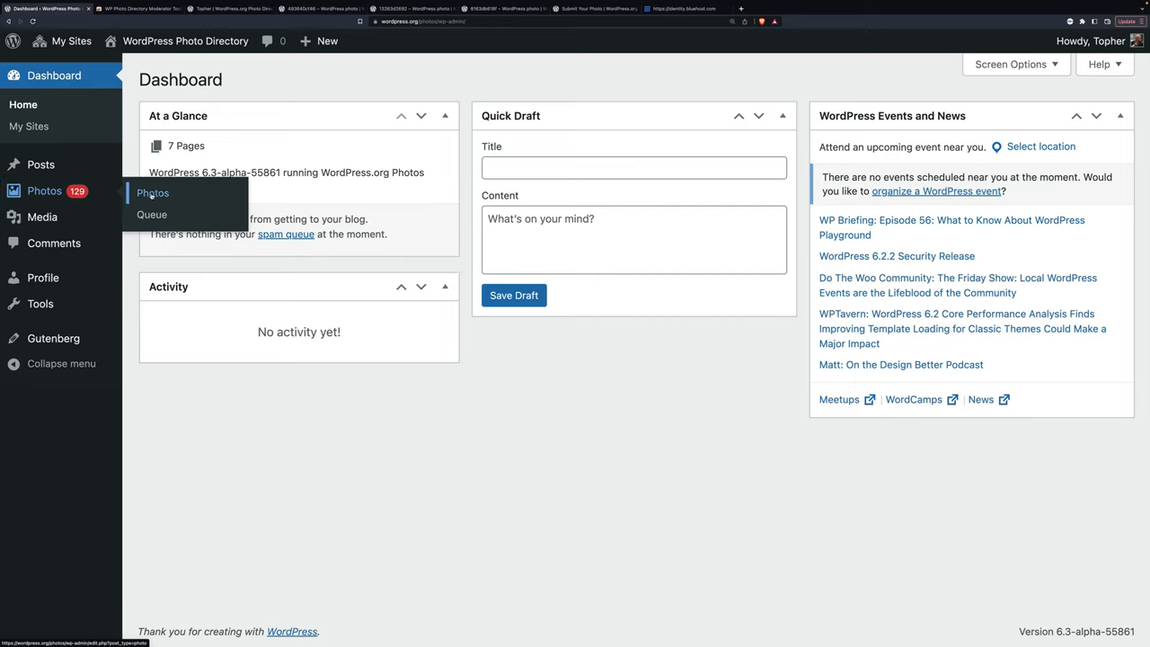
mouse_move(151, 214)
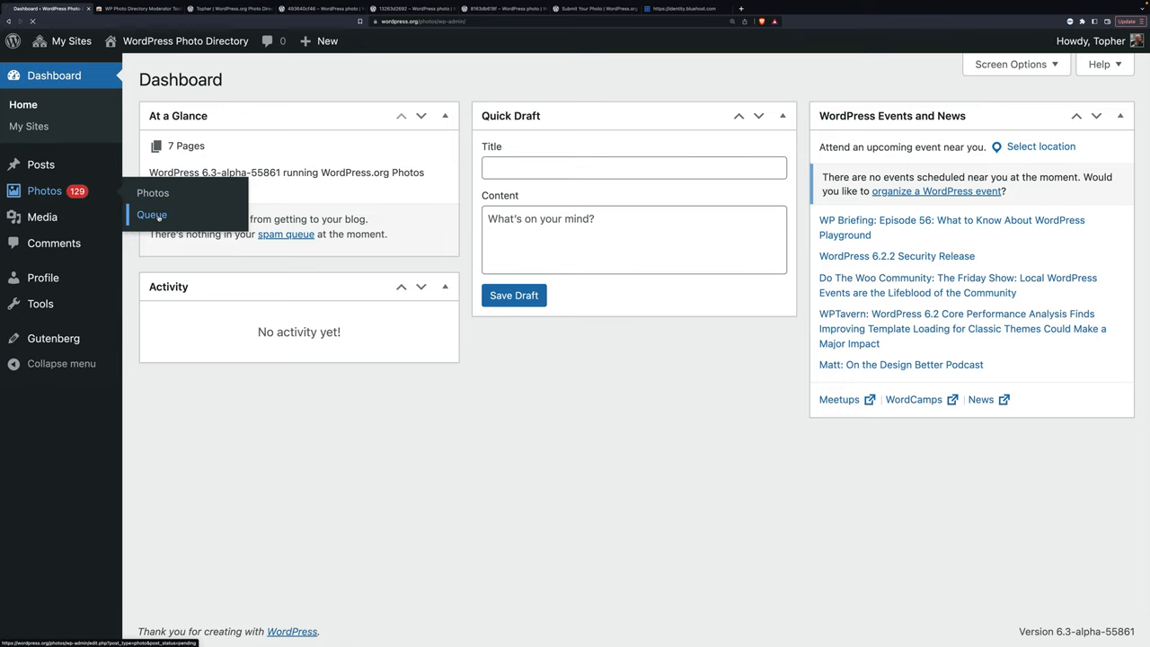
click(151, 214)
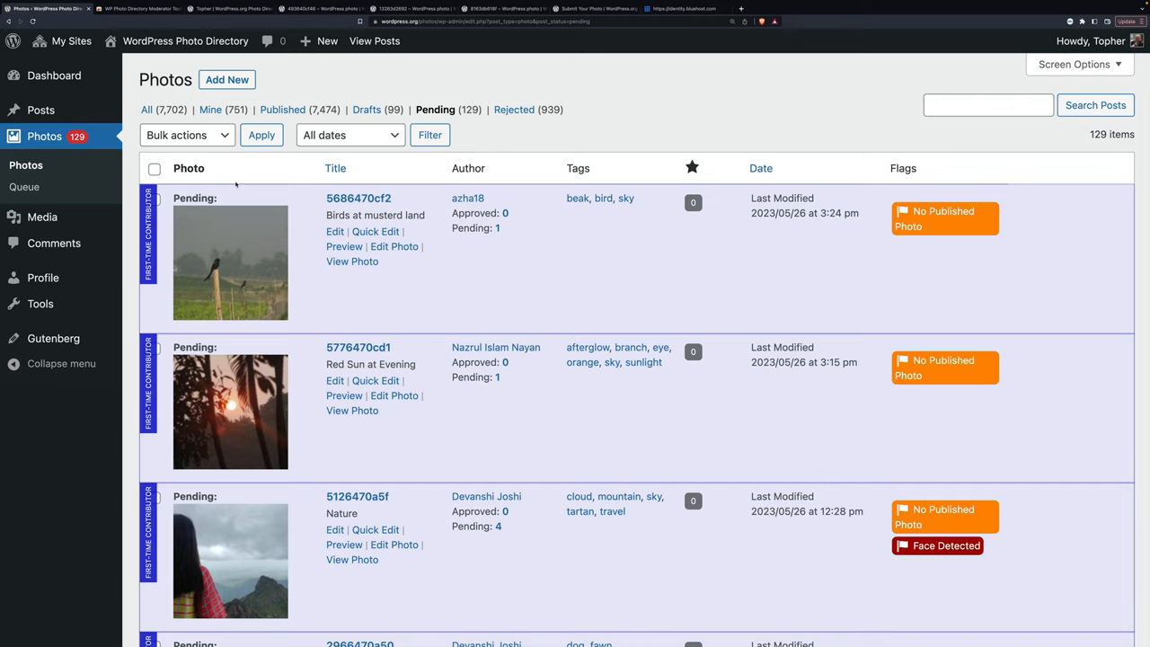
click(140, 7)
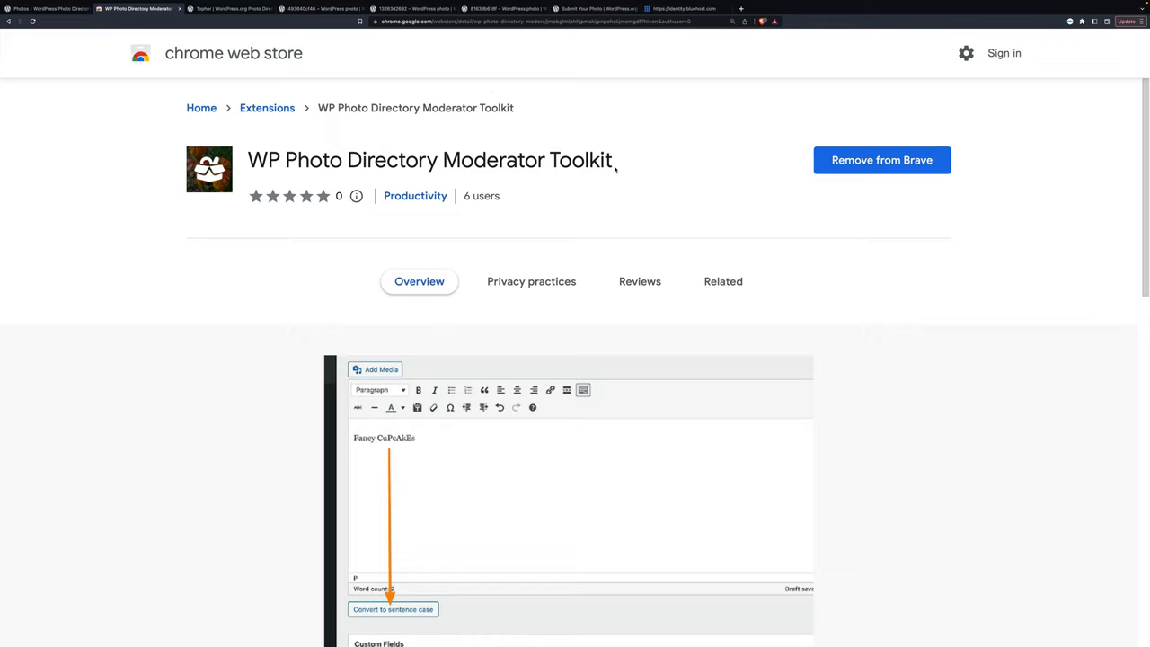
mouse_move(615, 171)
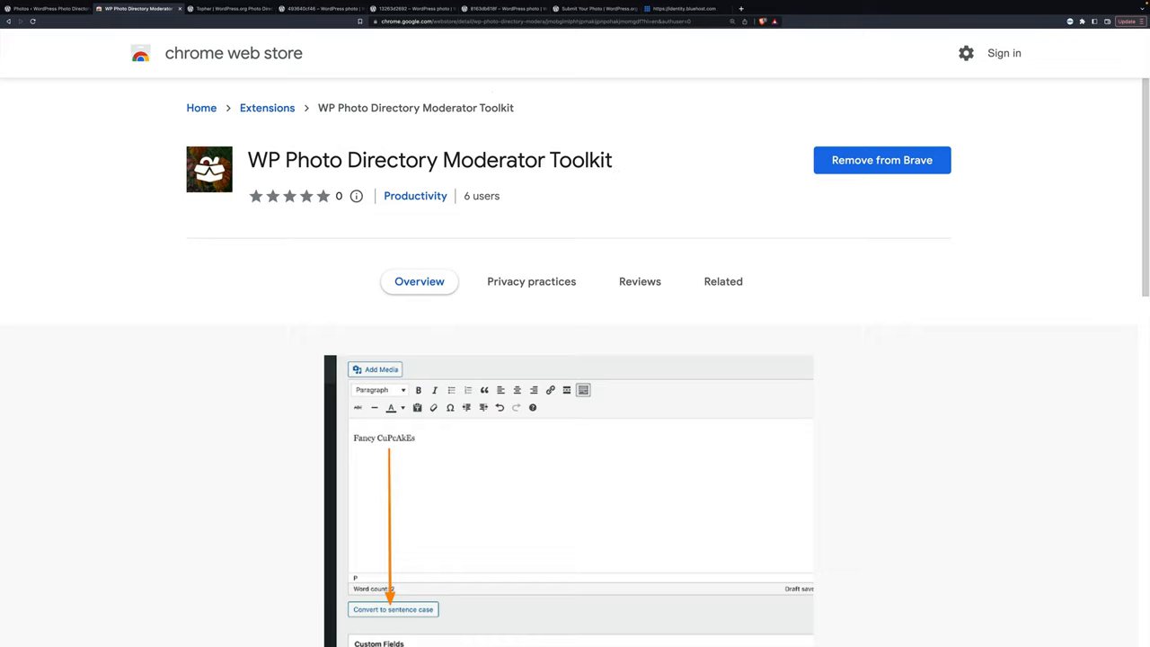
click(50, 8)
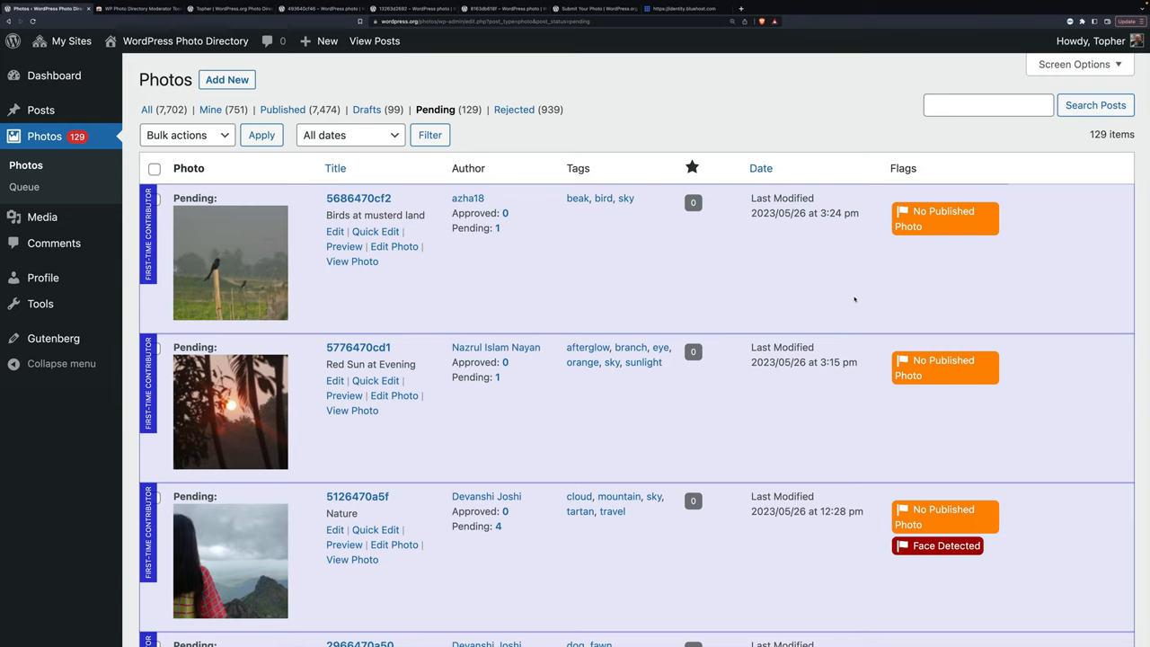
mouse_move(698, 294)
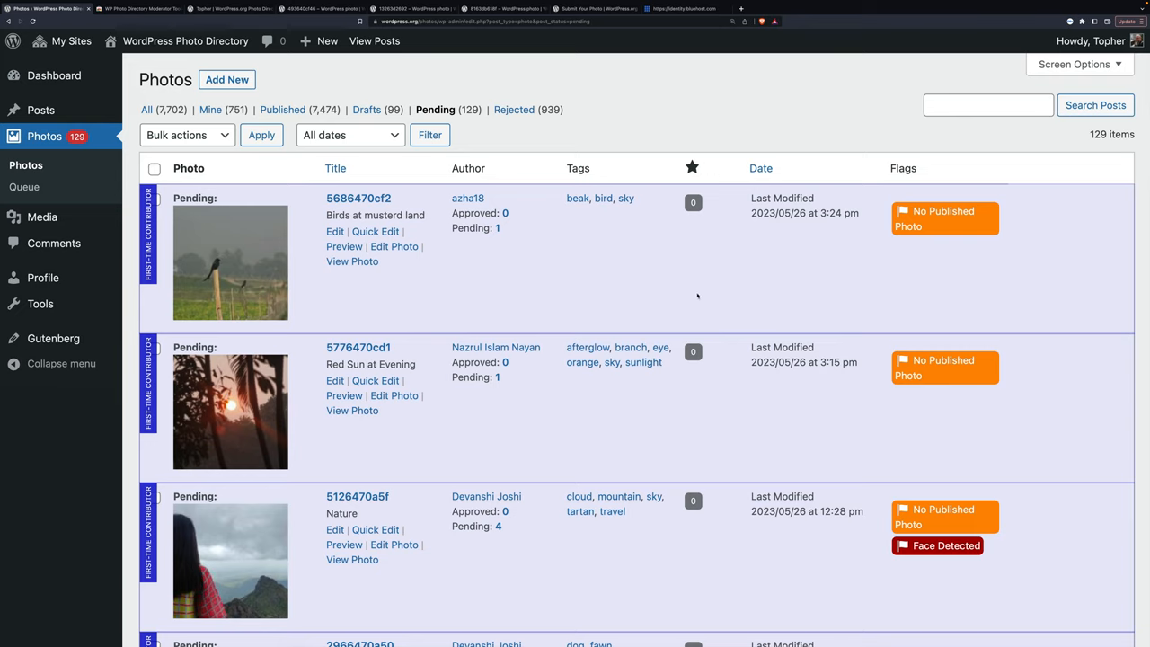
mouse_move(160, 231)
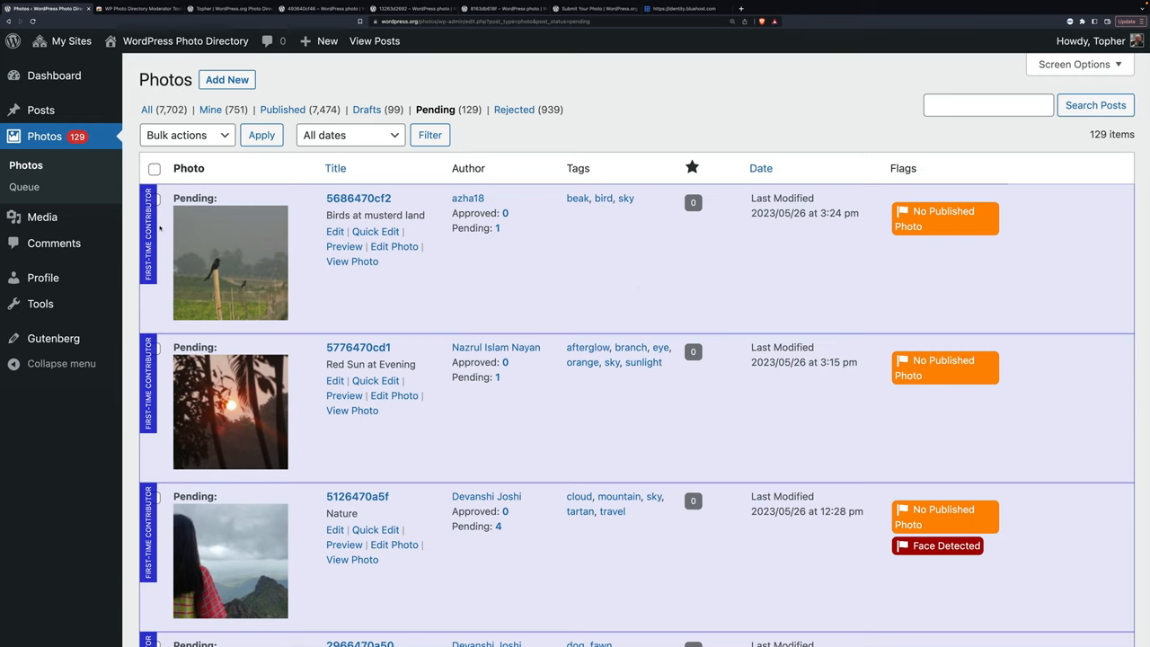
mouse_move(599, 284)
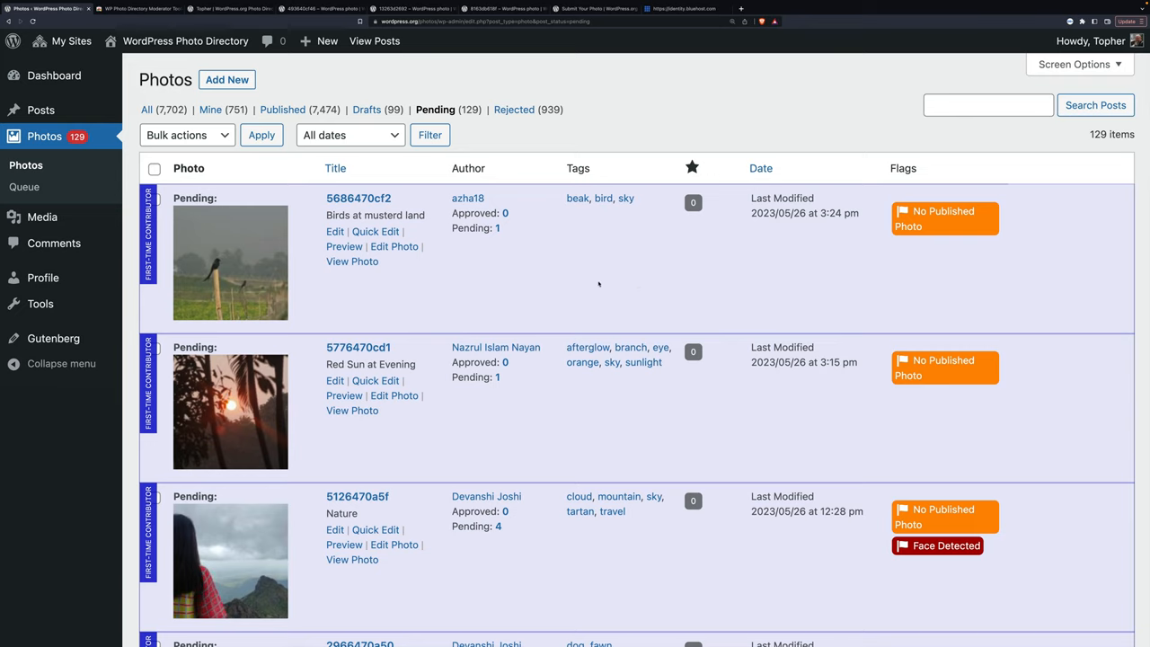
mouse_move(593, 269)
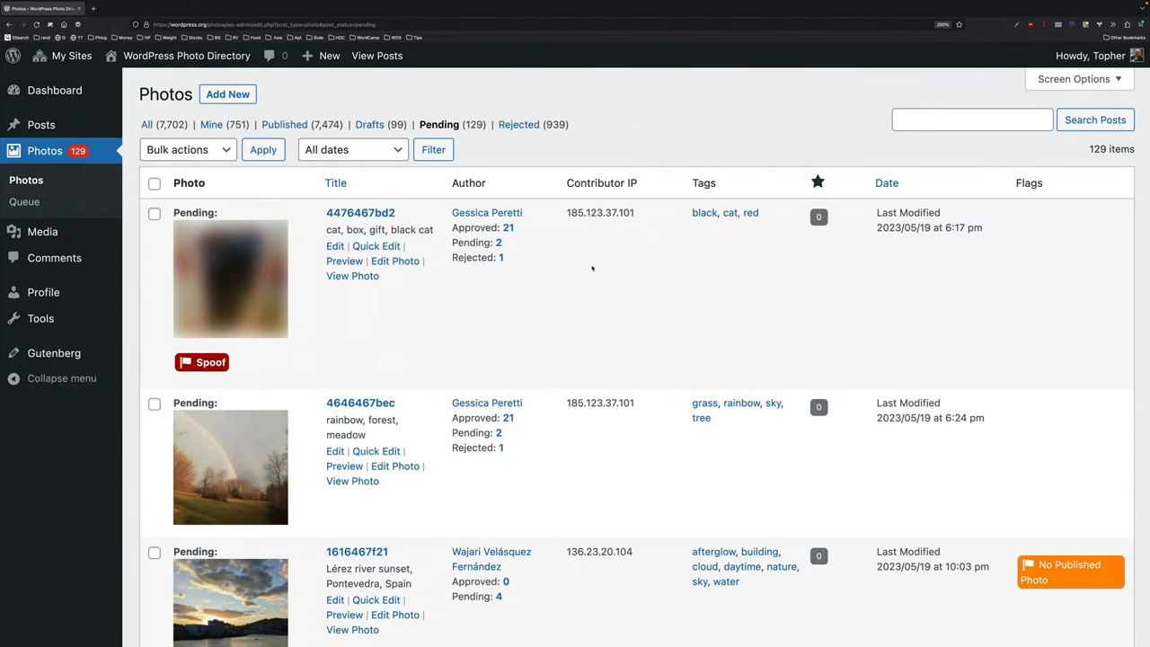
mouse_move(910, 268)
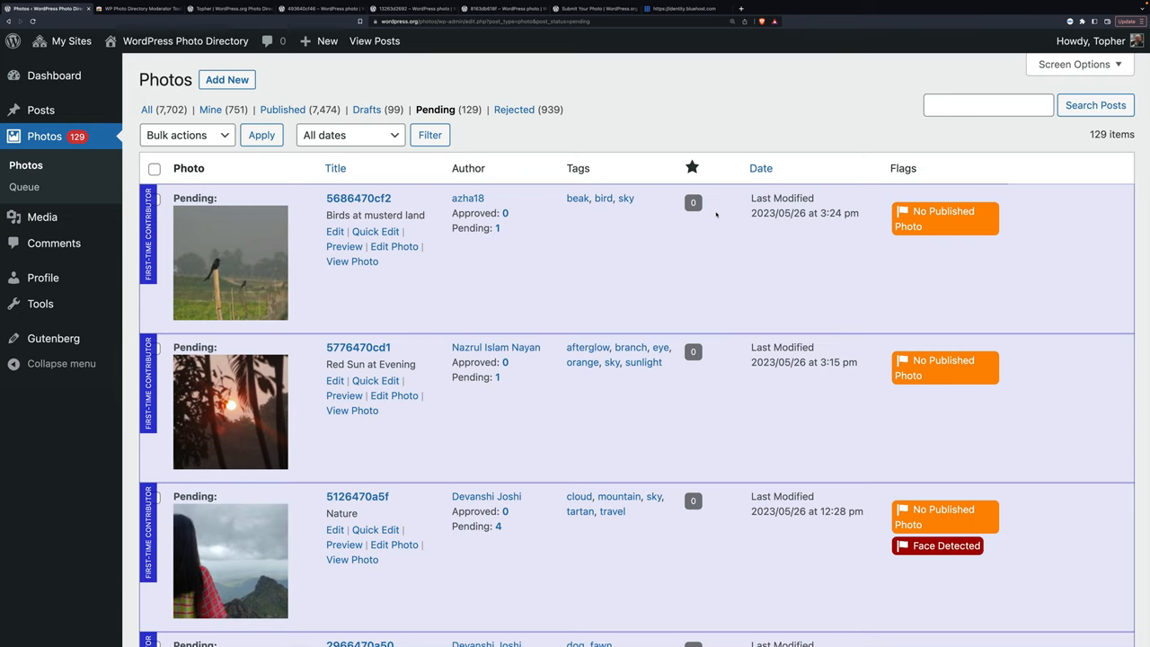
mouse_move(529, 303)
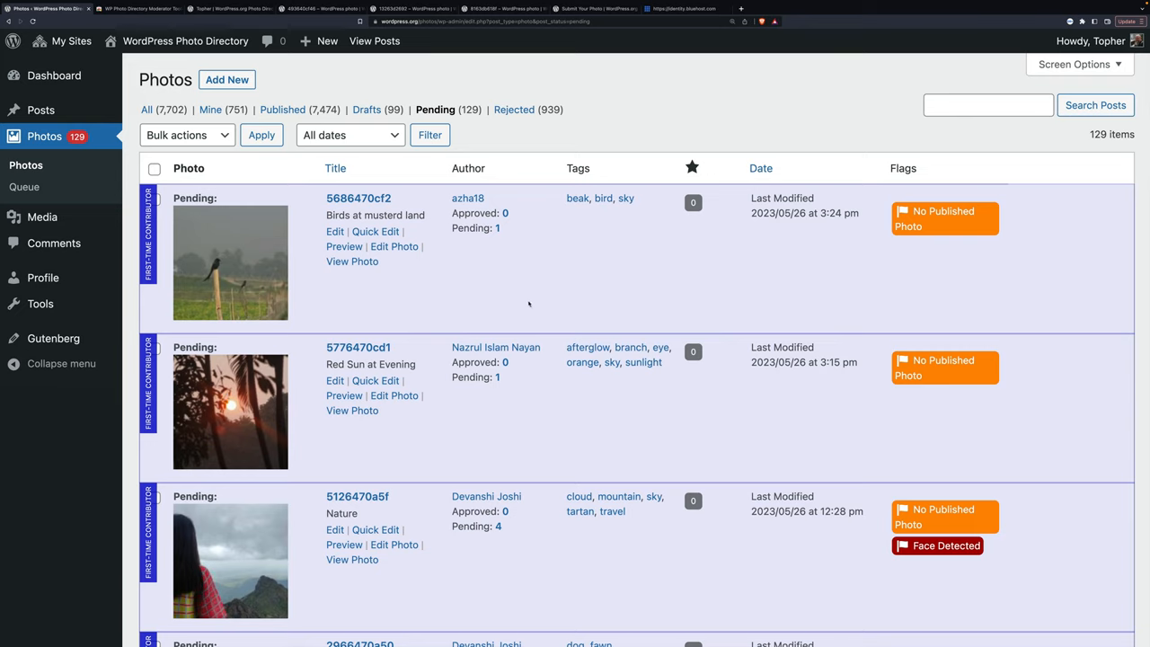
mouse_move(798, 226)
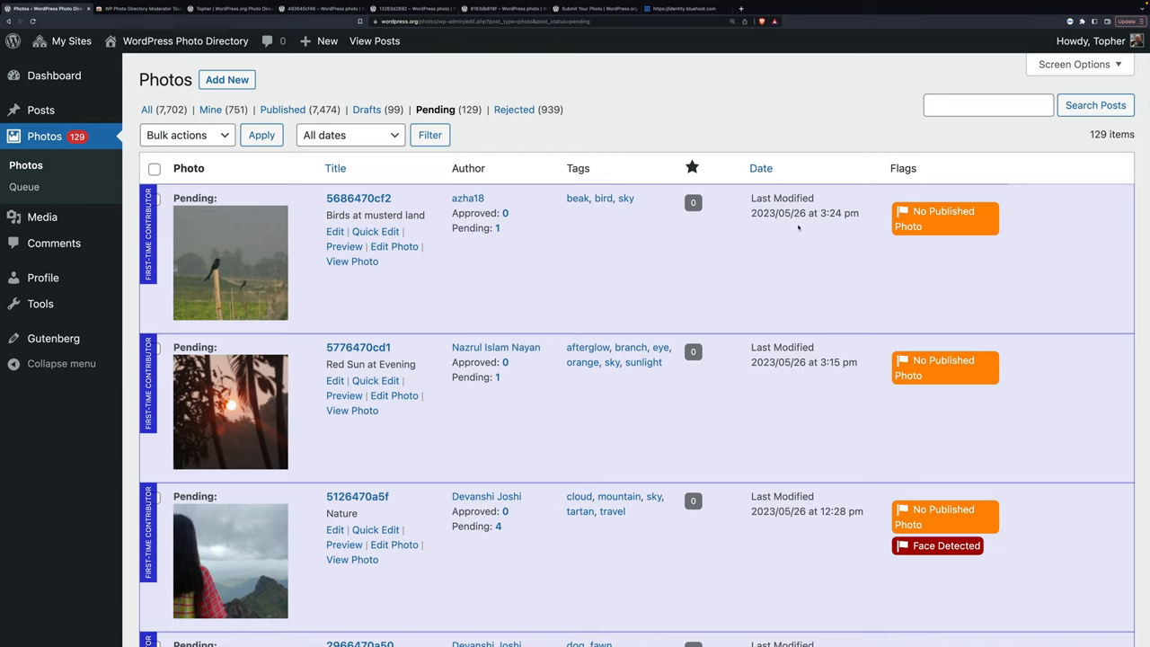
mouse_move(927, 381)
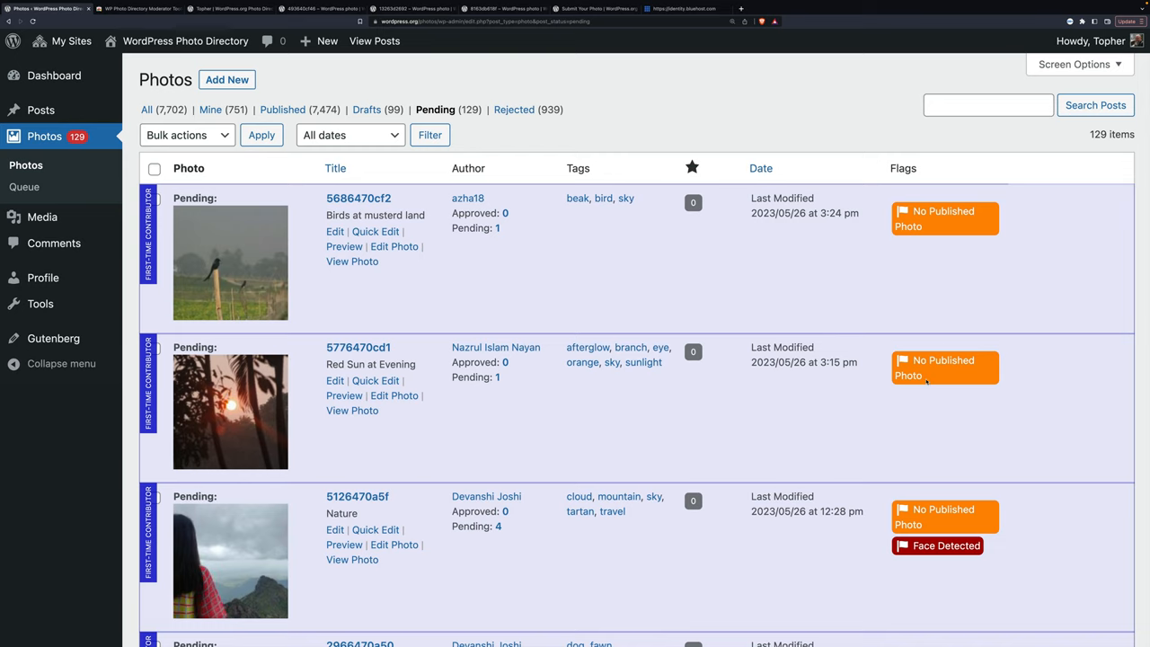
Step: Scroll through the pending queue, reviewing flagged submissions such as the 'toothless dog' marked Racy and Spoof
scroll(down, 3)
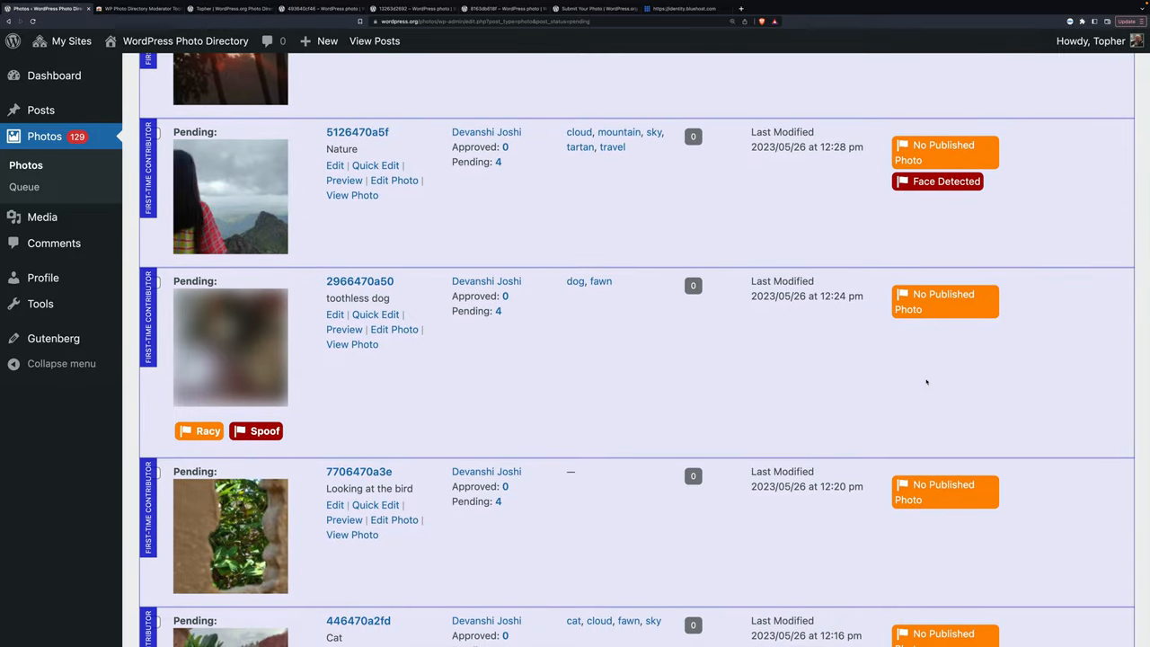
scroll(up, 3)
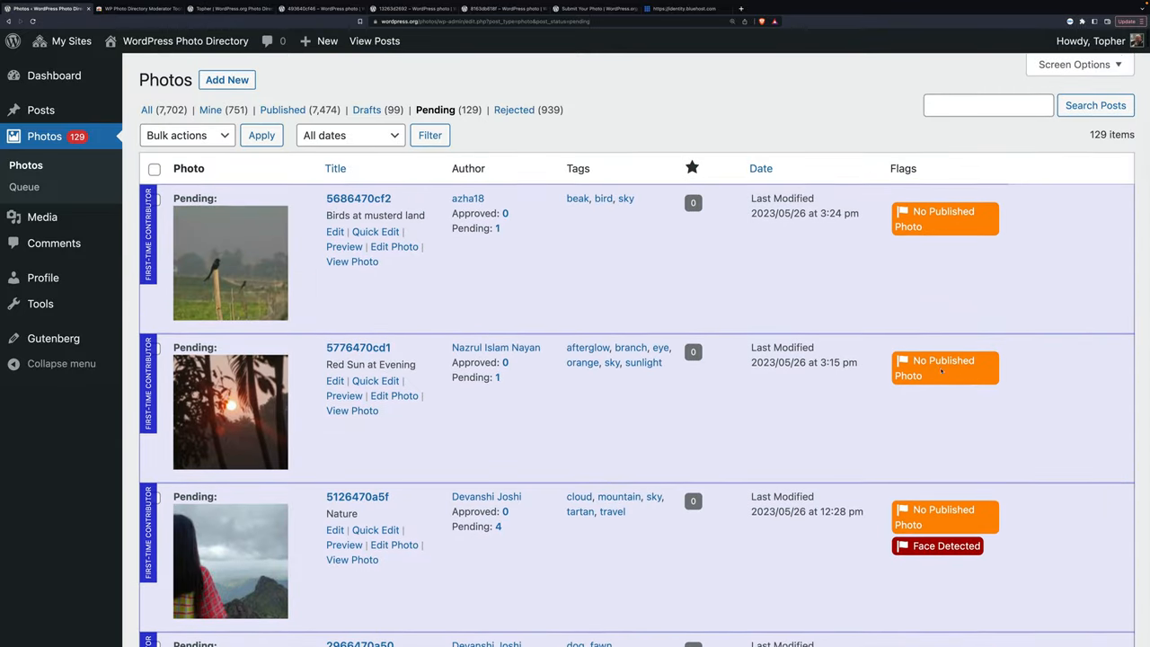
scroll(down, 3)
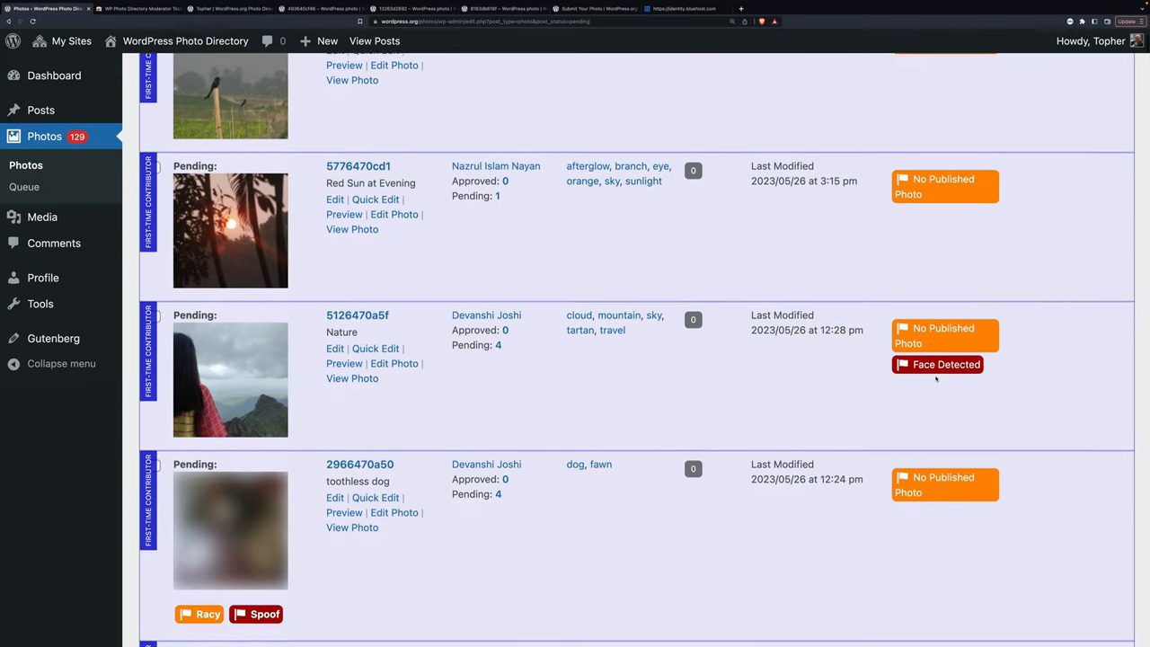
scroll(down, 3)
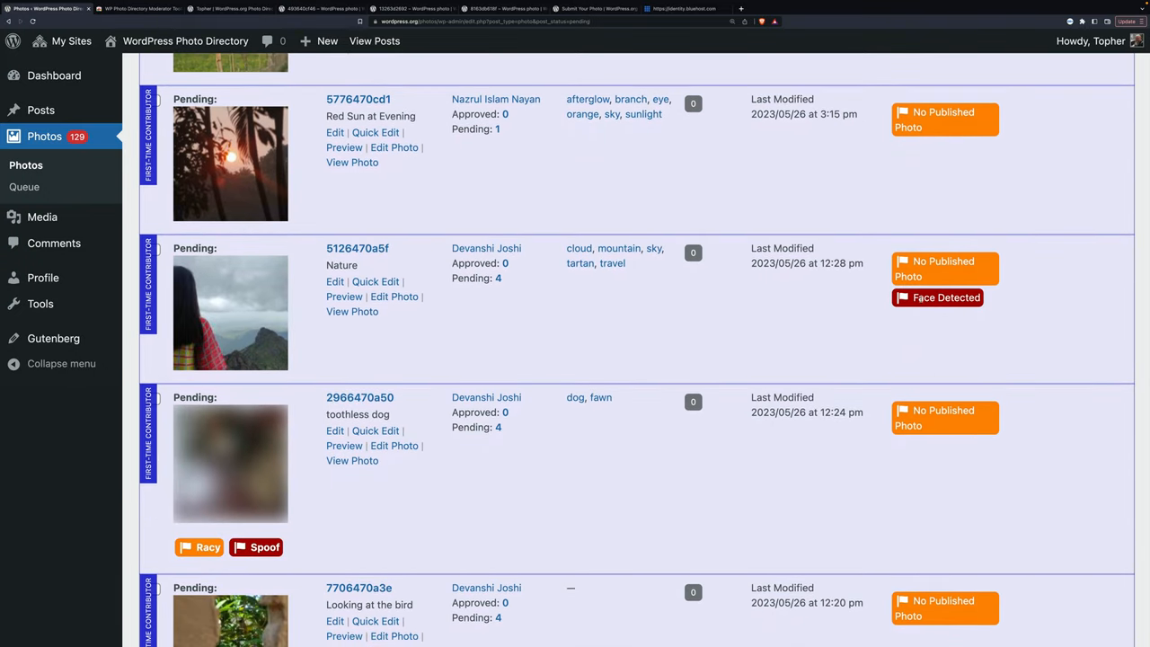
mouse_move(1072, 313)
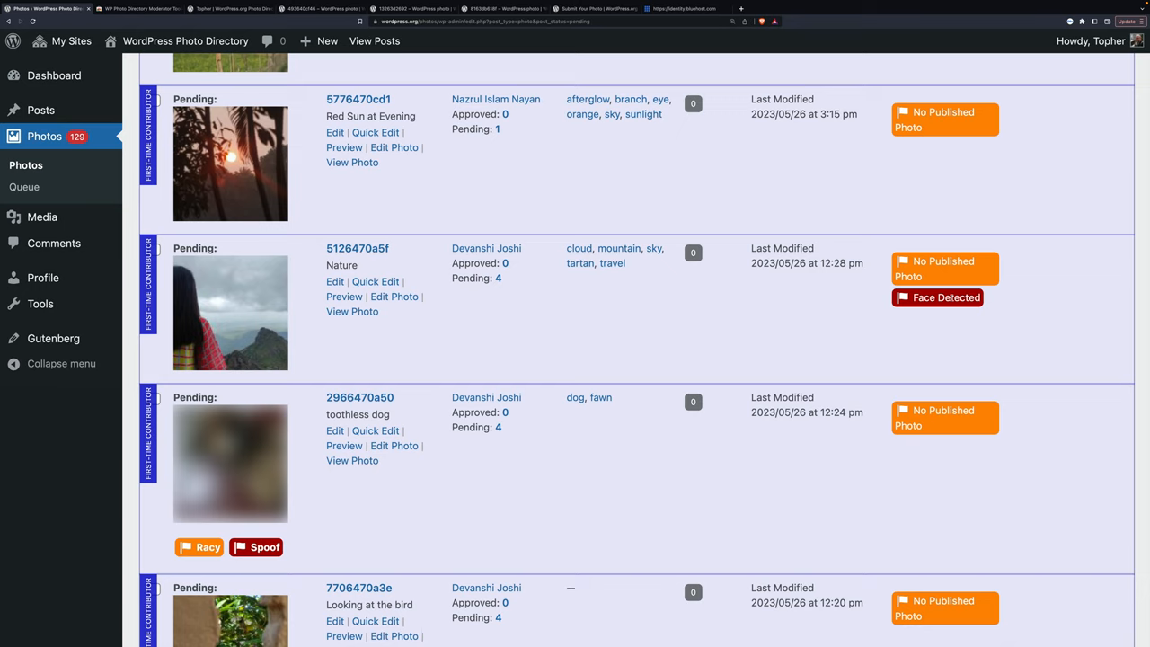
scroll(down, 3)
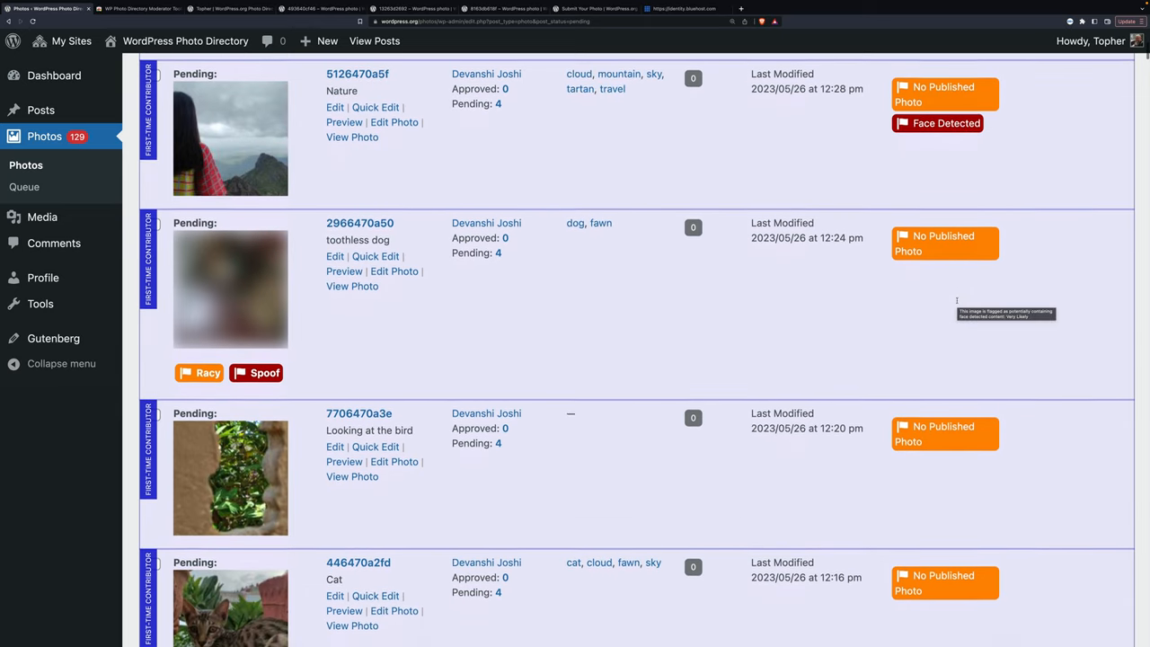
scroll(down, 3)
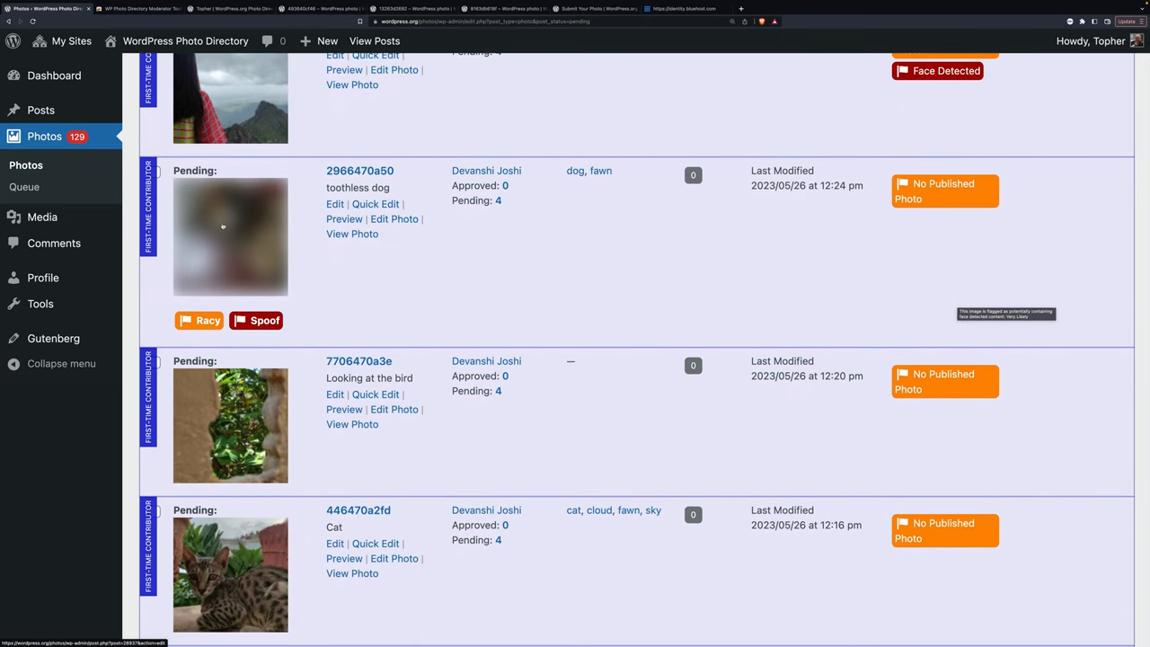
mouse_move(223, 312)
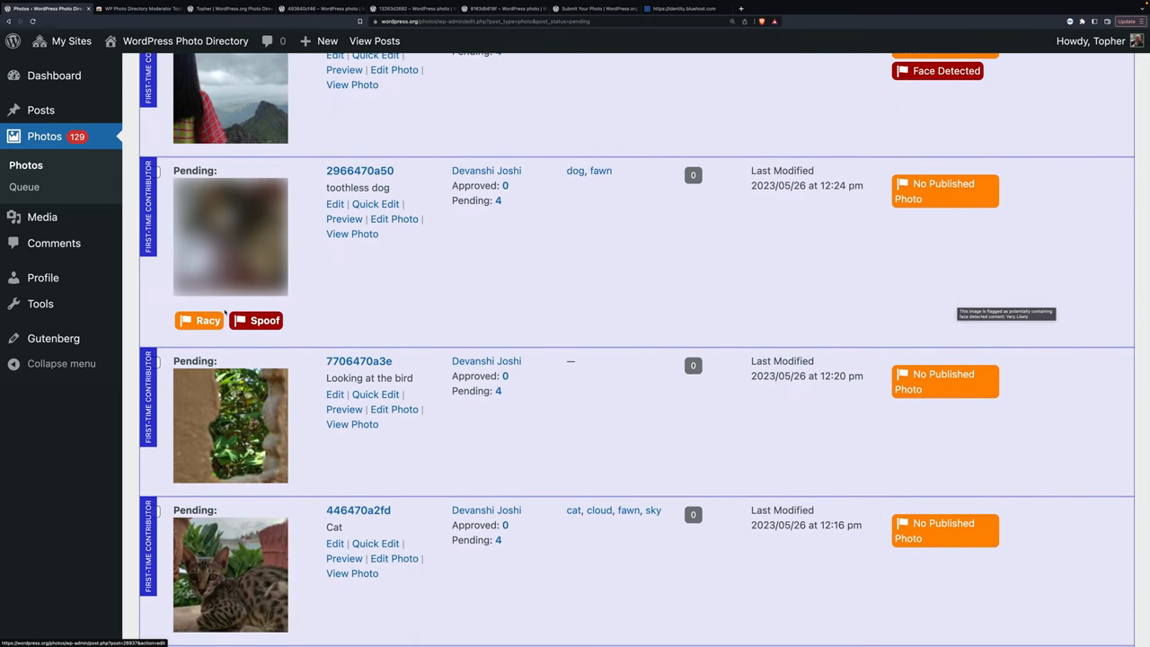
mouse_move(257, 320)
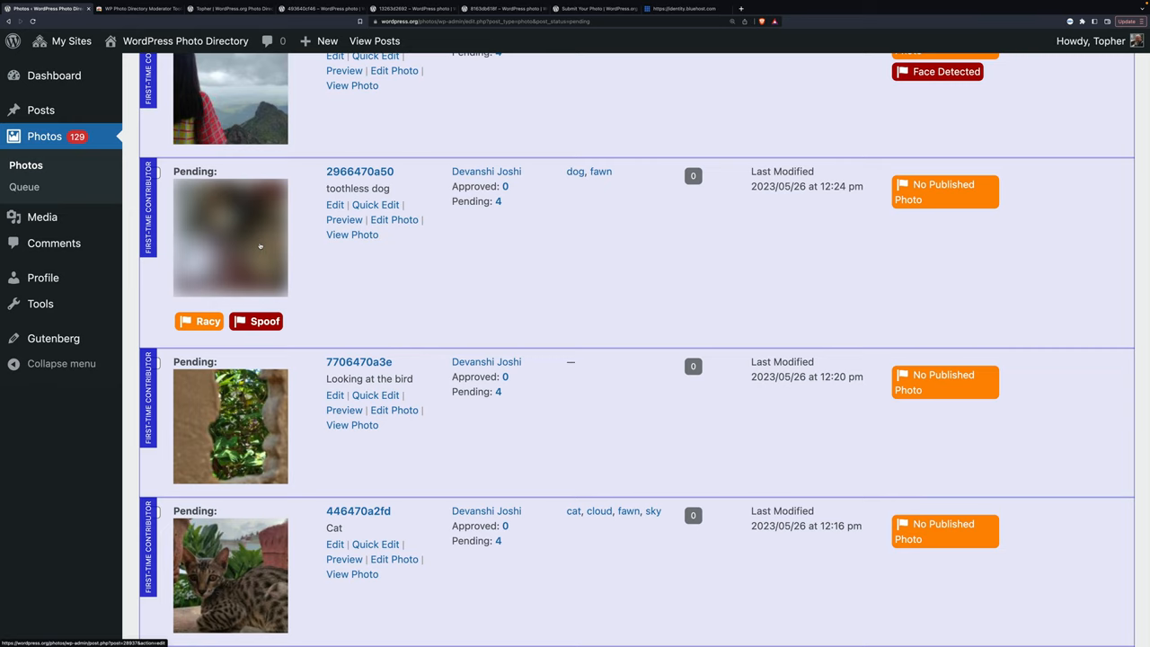
mouse_move(234, 233)
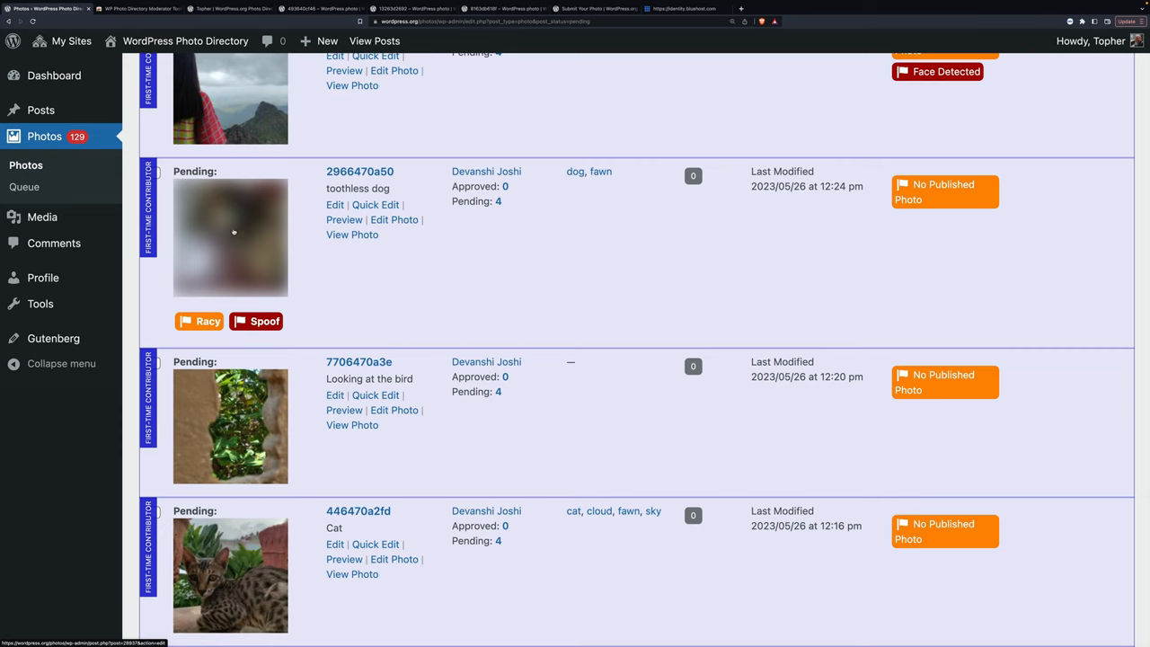
mouse_move(546, 281)
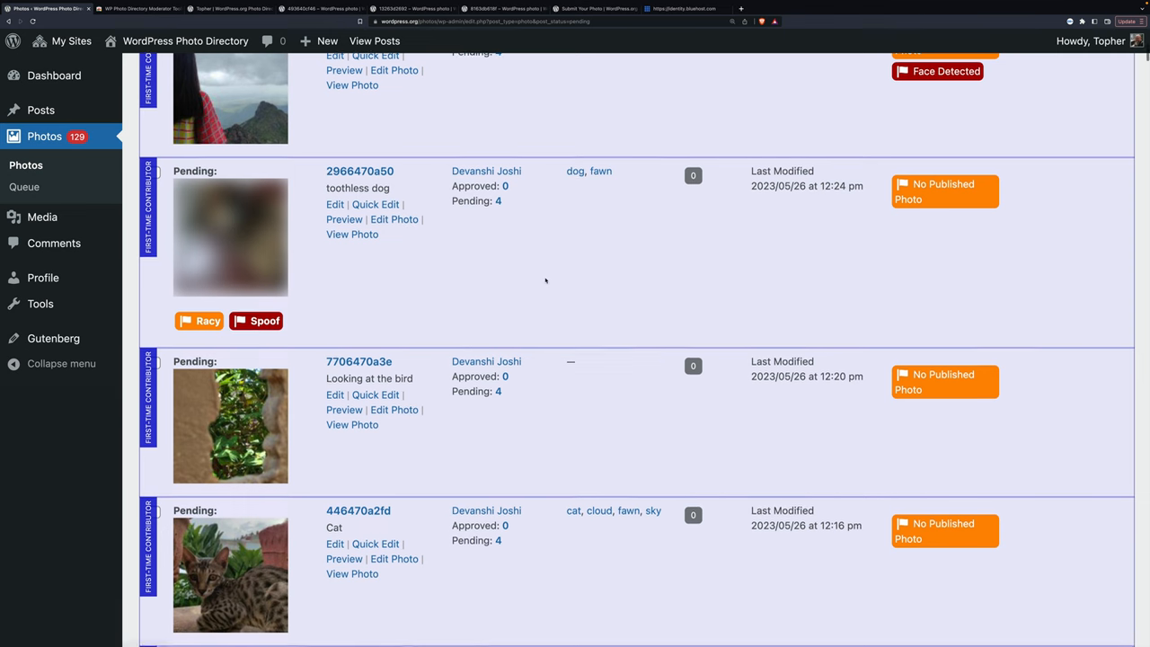
scroll(down, 3)
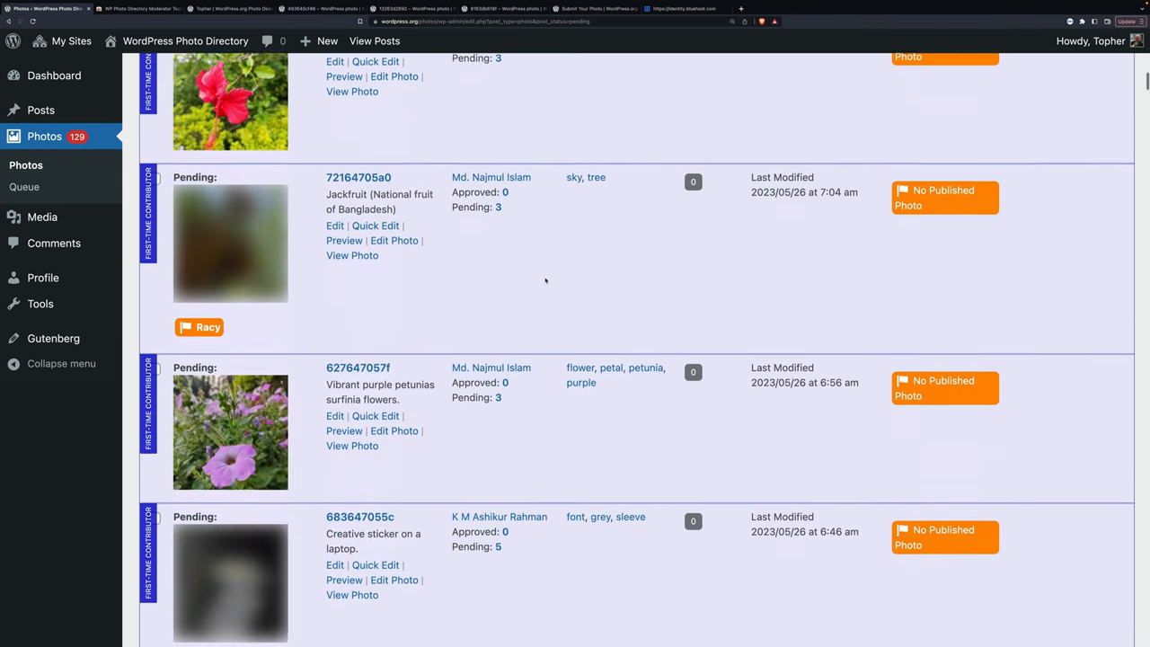
scroll(down, 3)
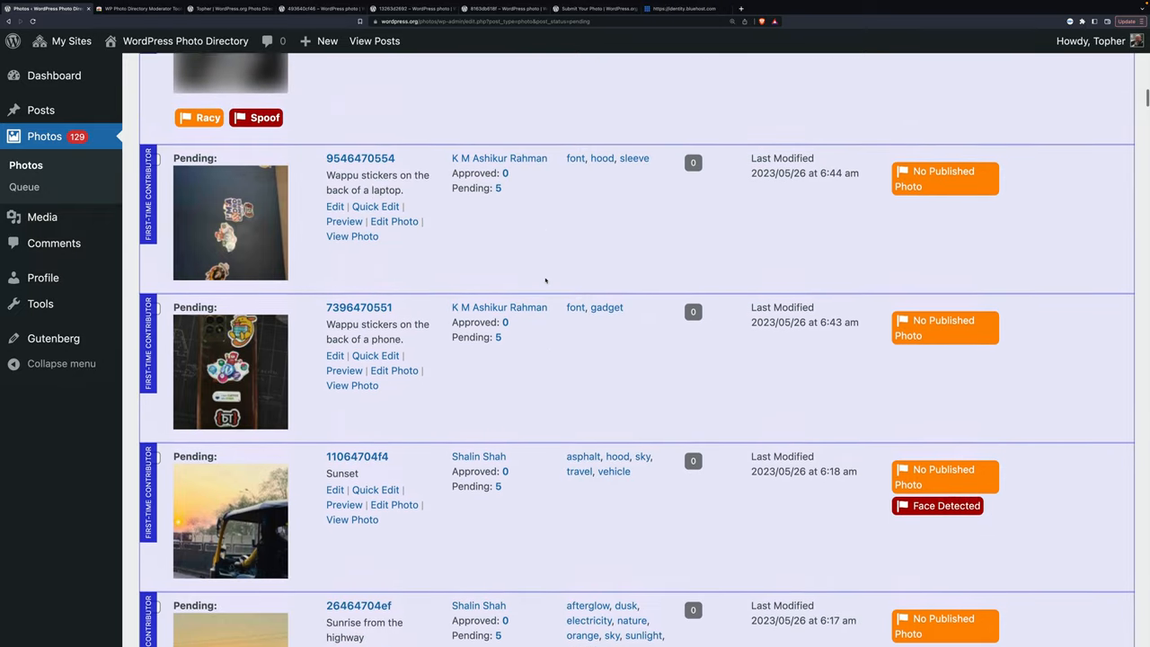
scroll(down, 3)
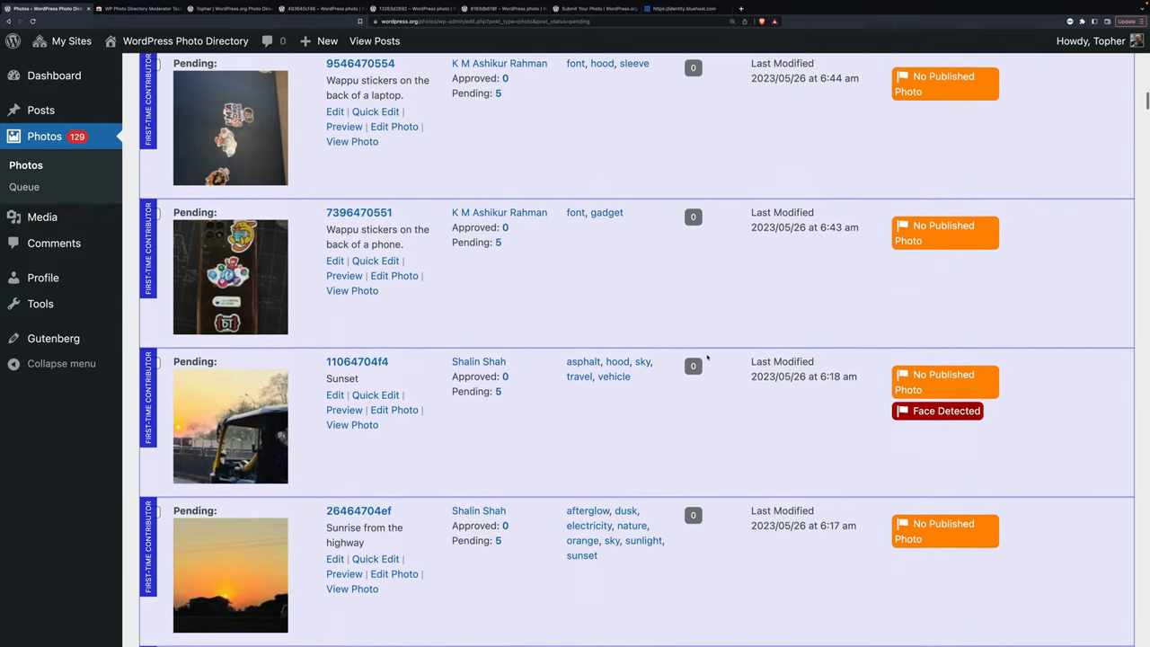
scroll(down, 3)
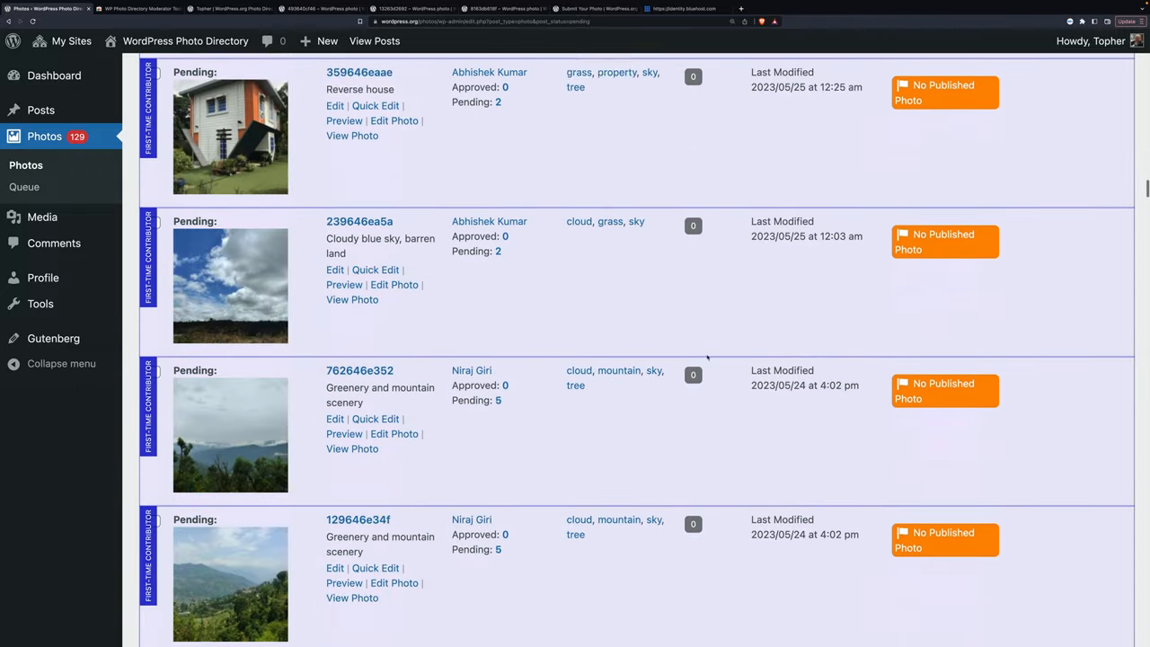
scroll(down, 3)
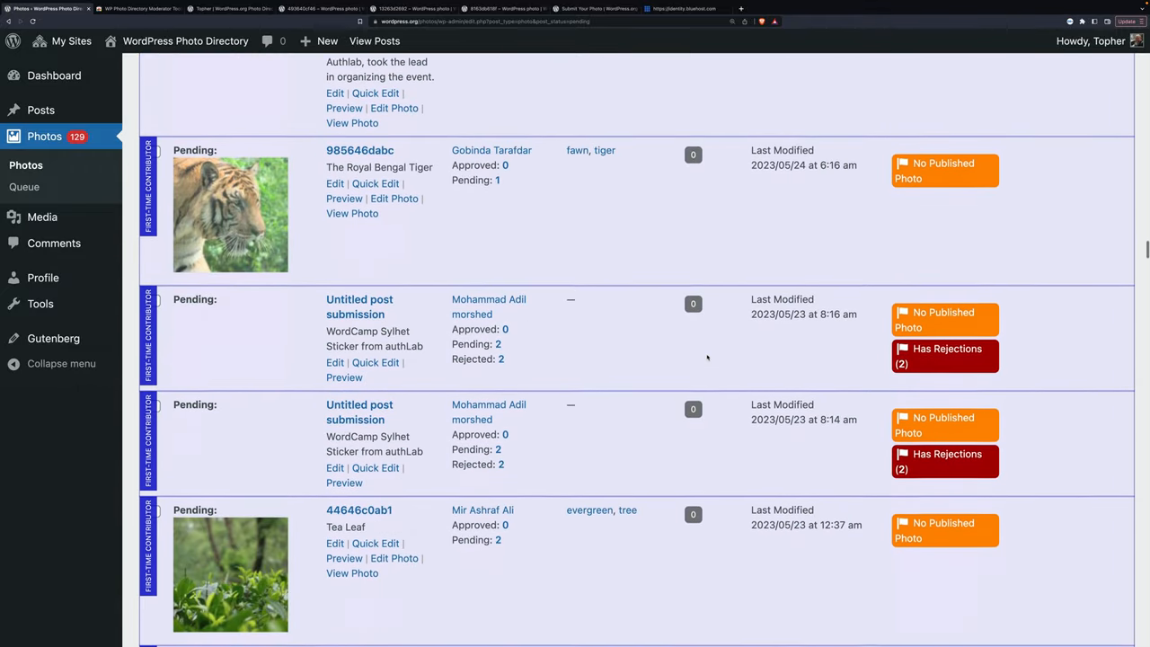
scroll(down, 3)
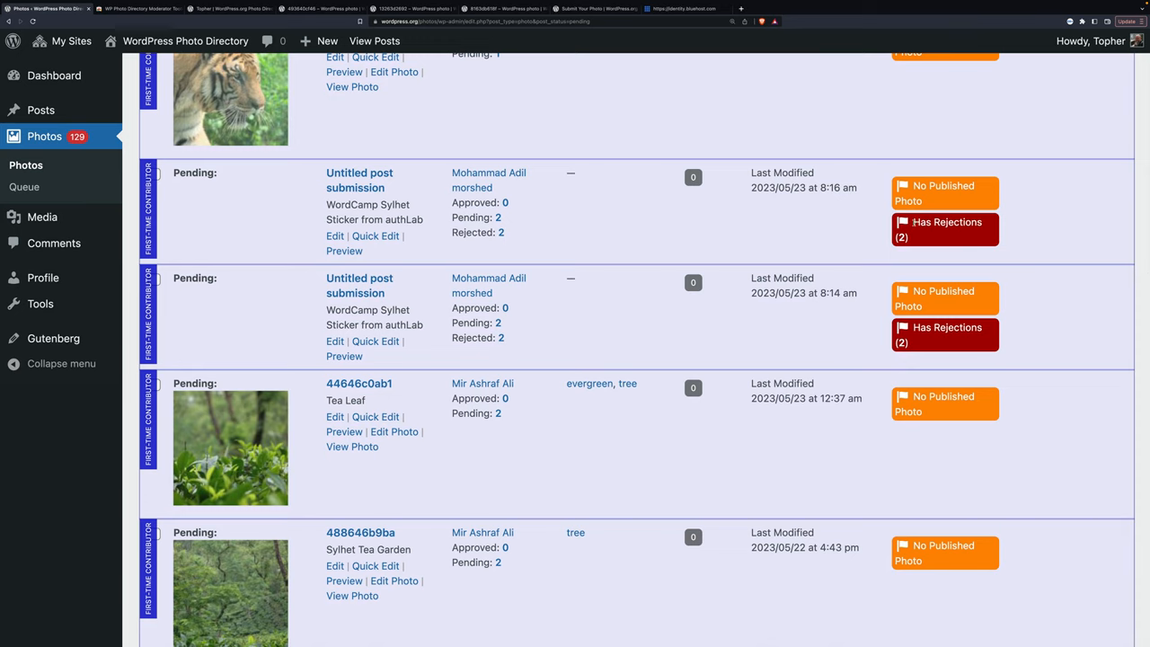
mouse_move(639, 205)
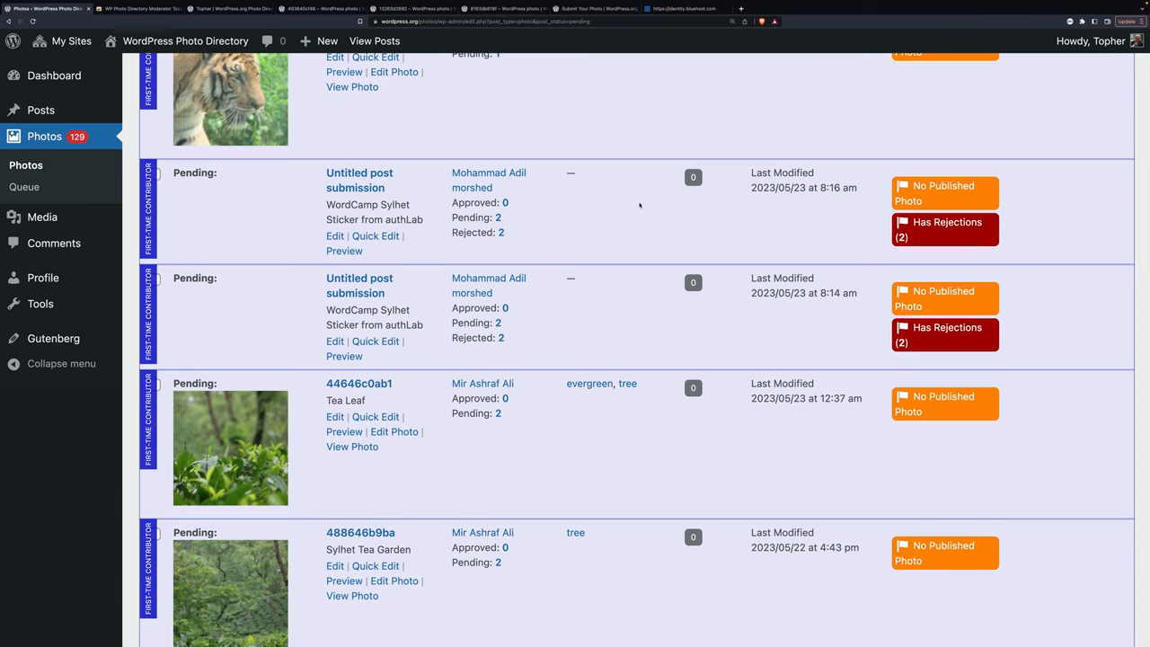
scroll(down, 3)
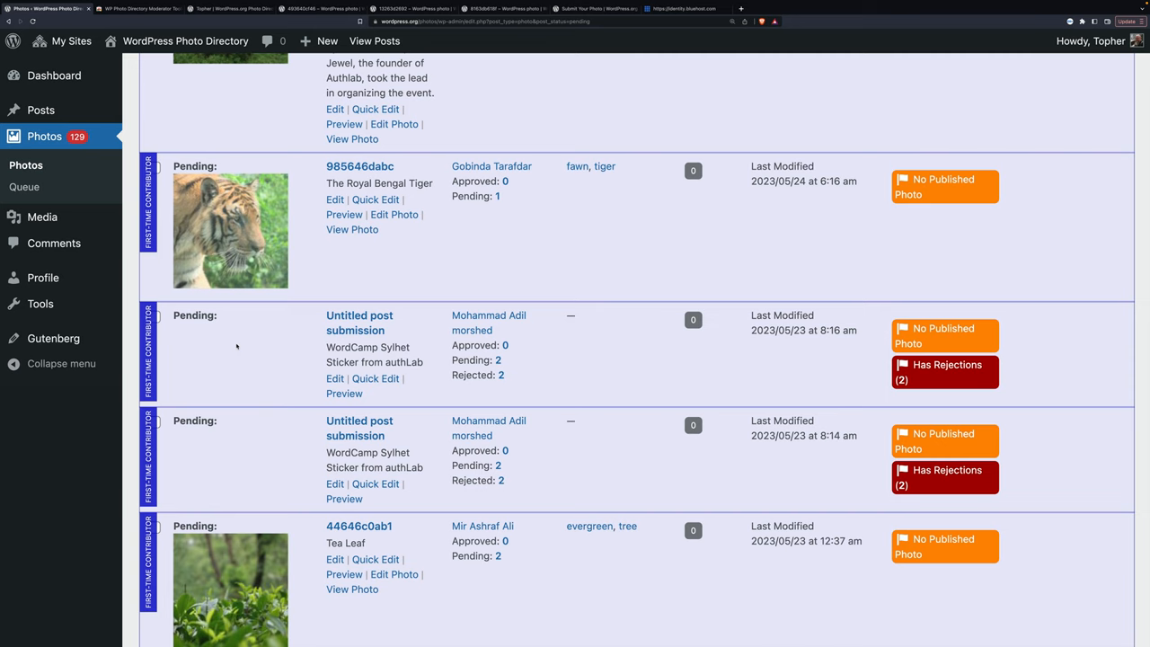
scroll(down, 3)
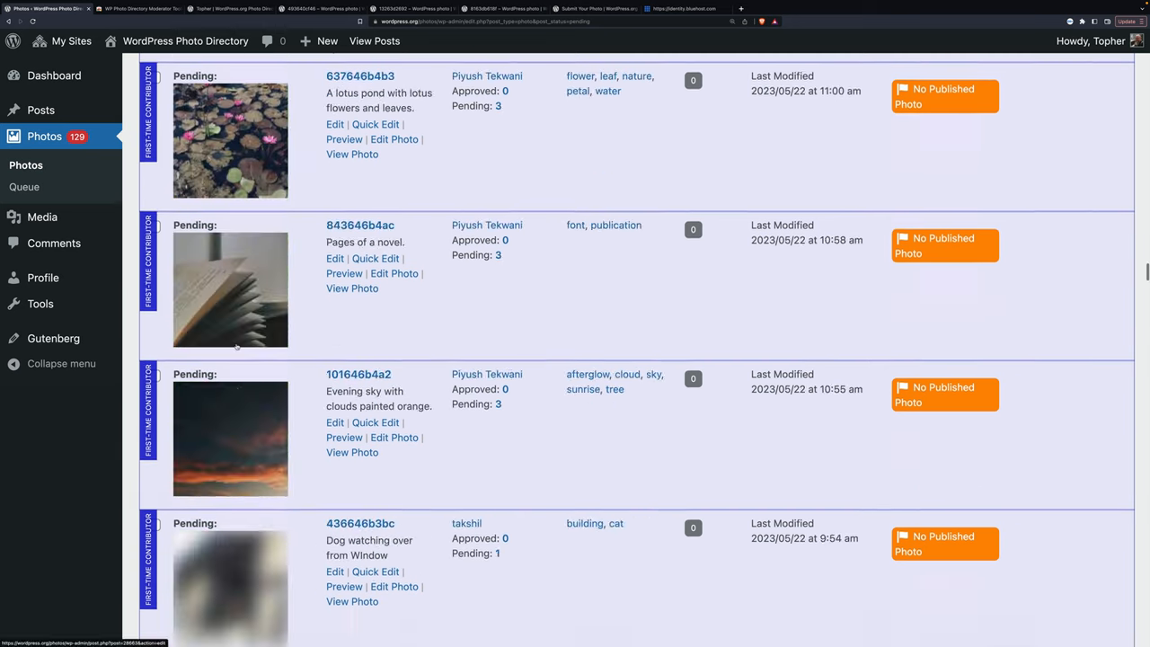
scroll(down, 3)
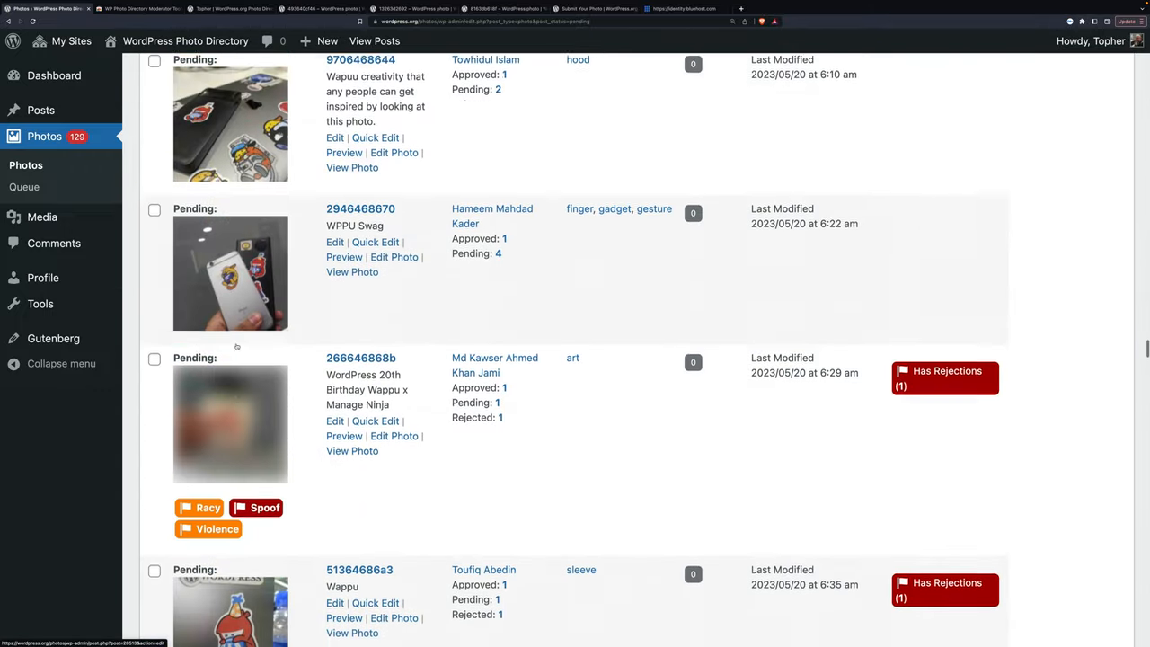
scroll(up, 3)
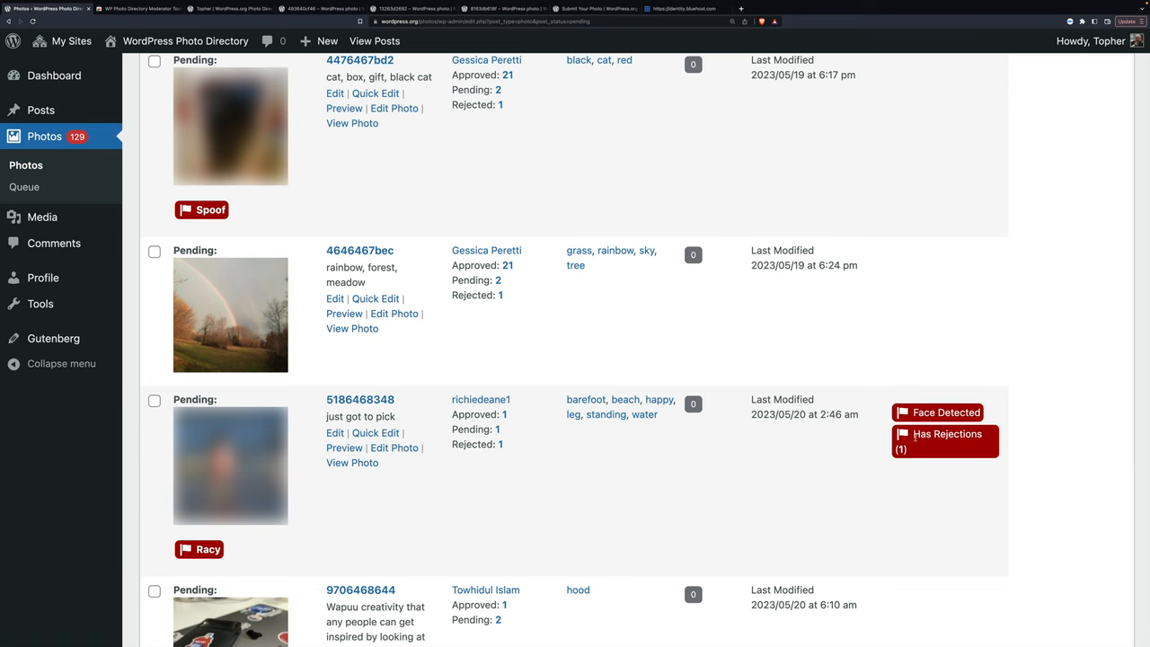
scroll(down, 3)
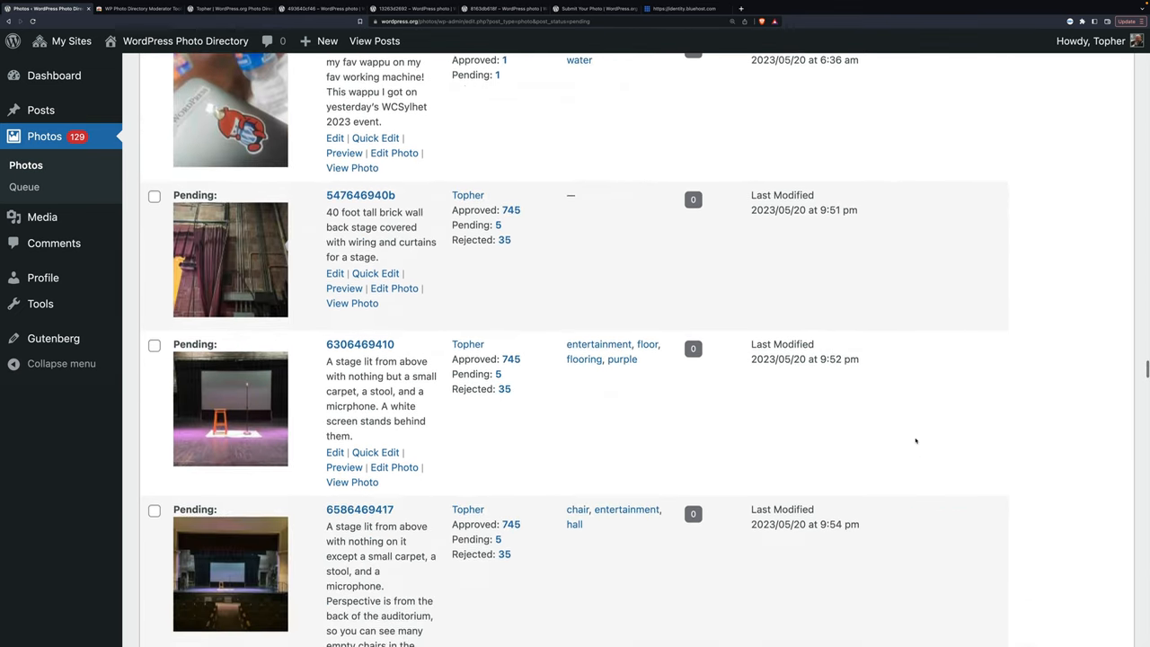
scroll(down, 3)
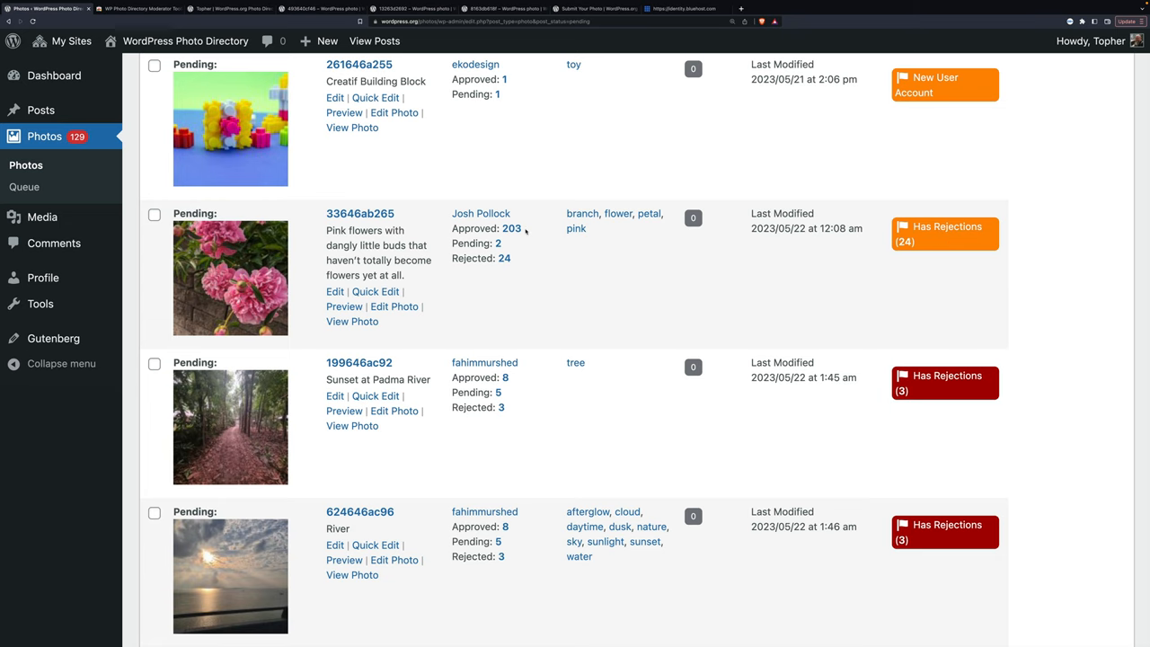
scroll(down, 3)
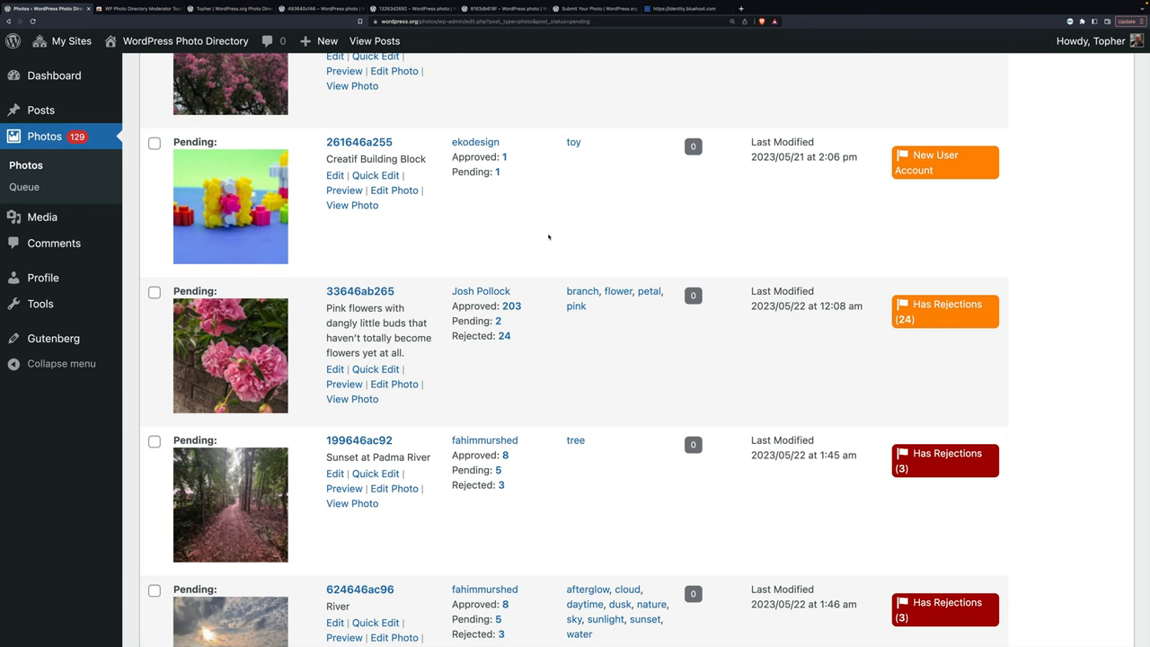
scroll(down, 3)
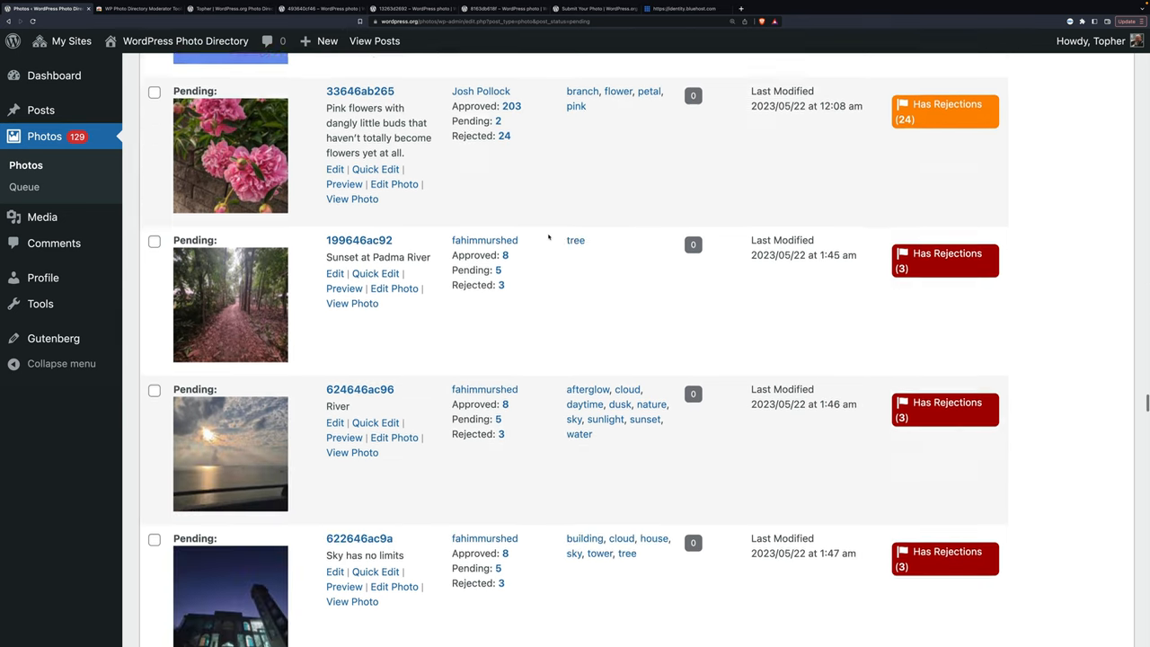
scroll(down, 3)
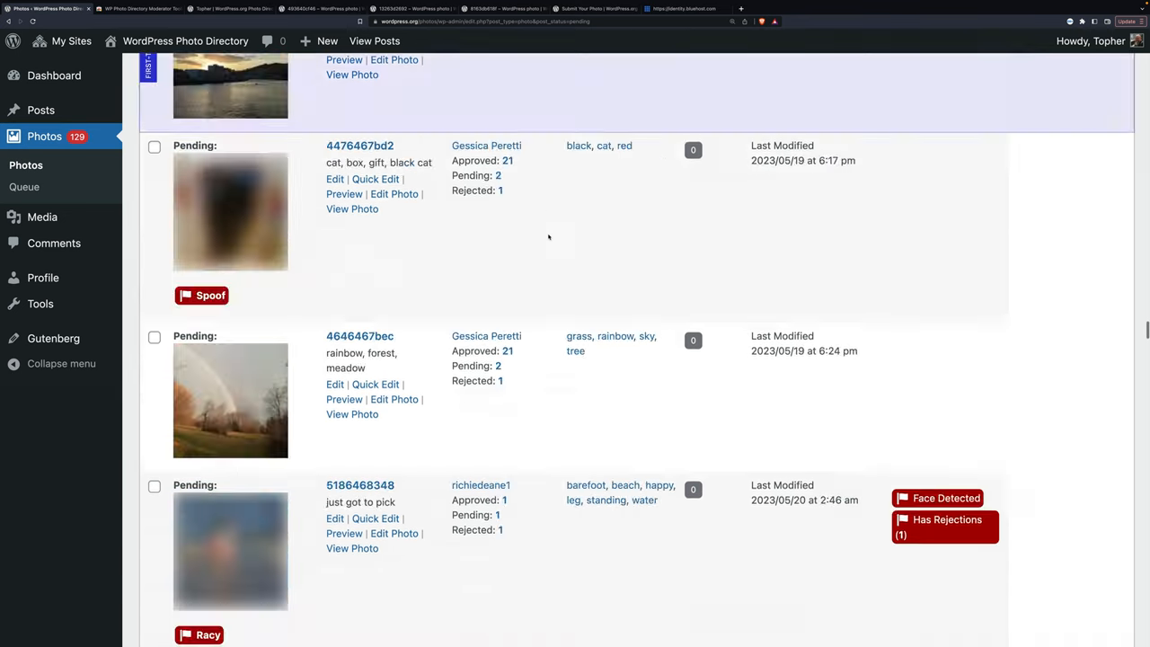
scroll(down, 3)
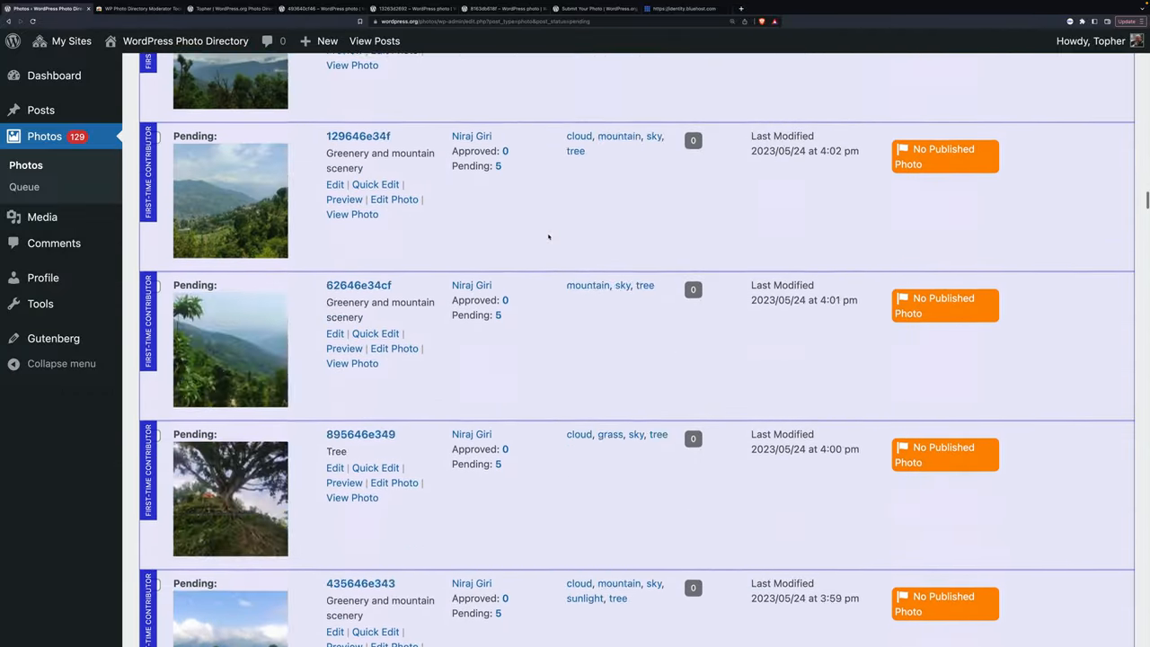
scroll(up, 3)
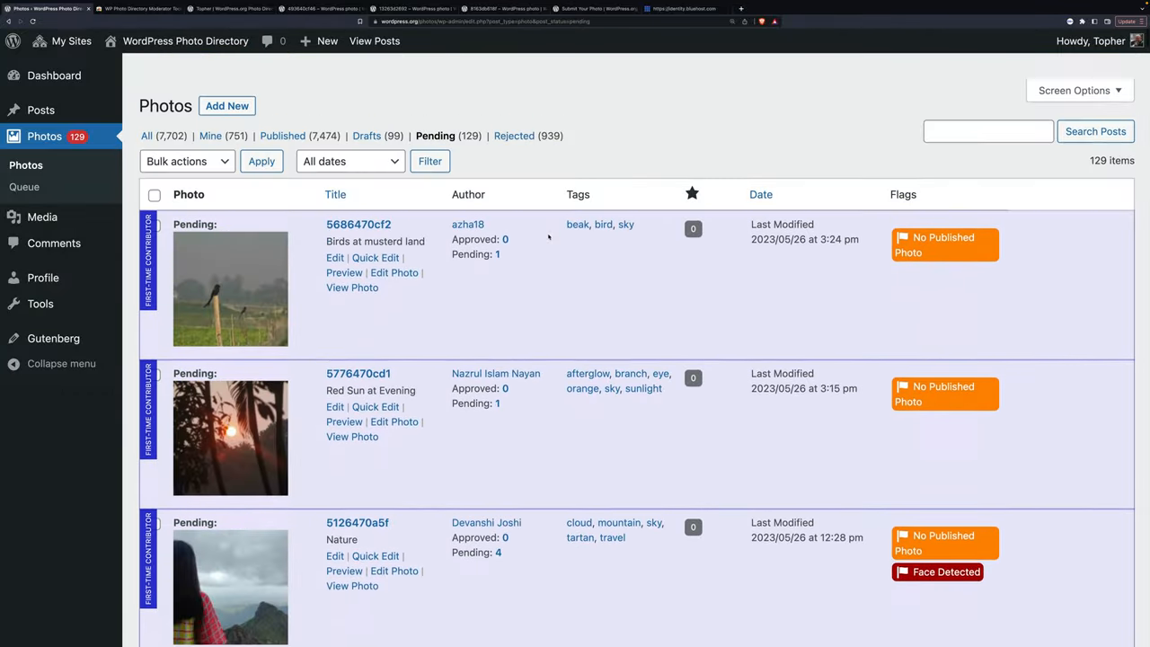
scroll(down, 3)
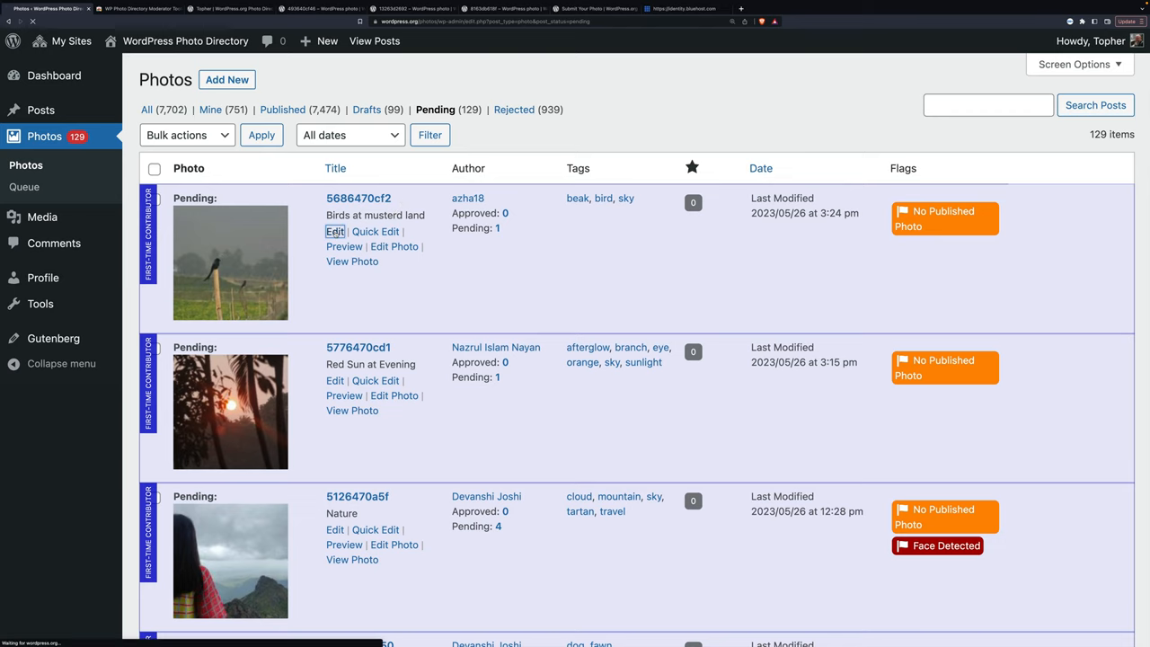
Step: Open the 'Birds at musterd land' submission for editing and review its photo, categories, colors and tags
click(334, 230)
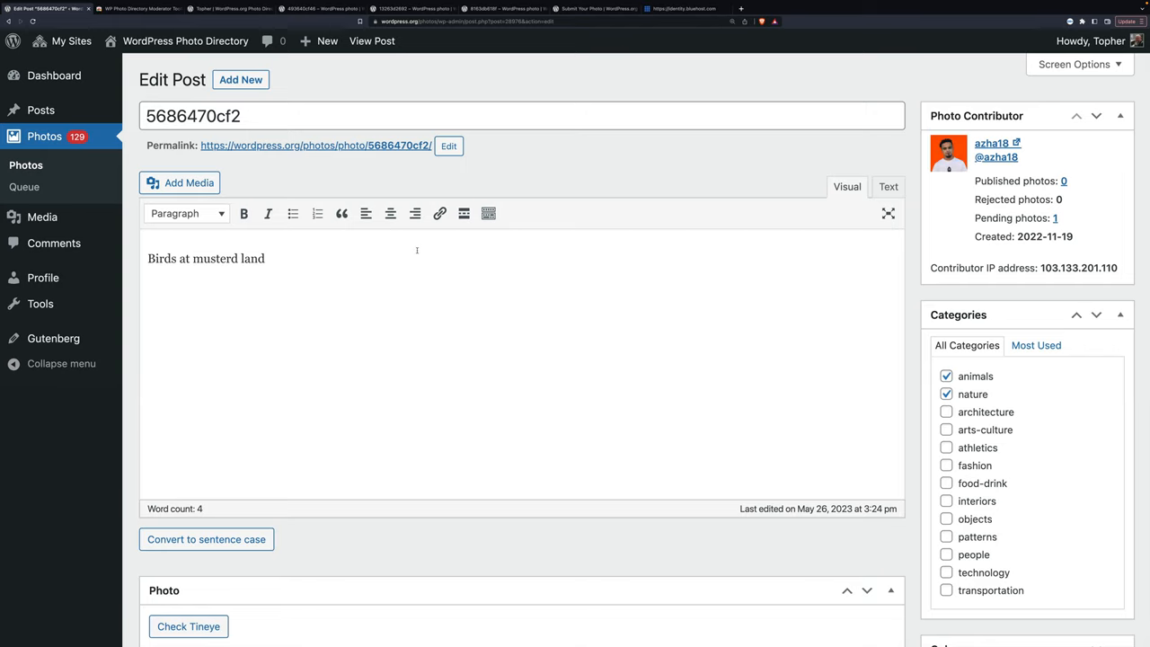
scroll(down, 3)
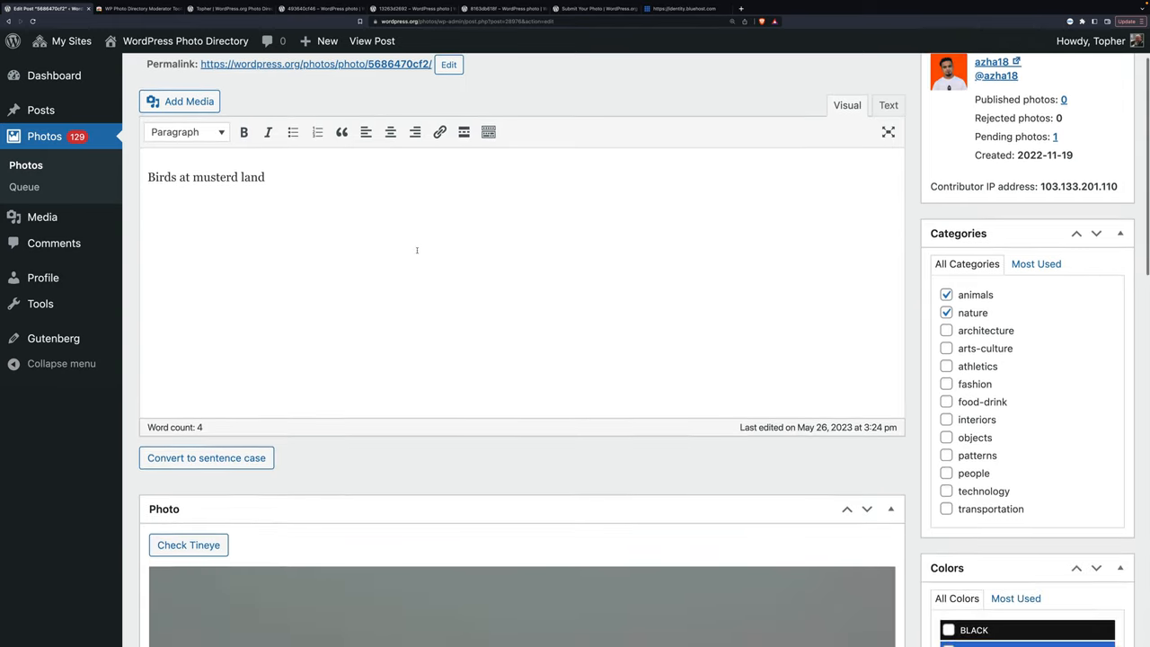
scroll(down, 3)
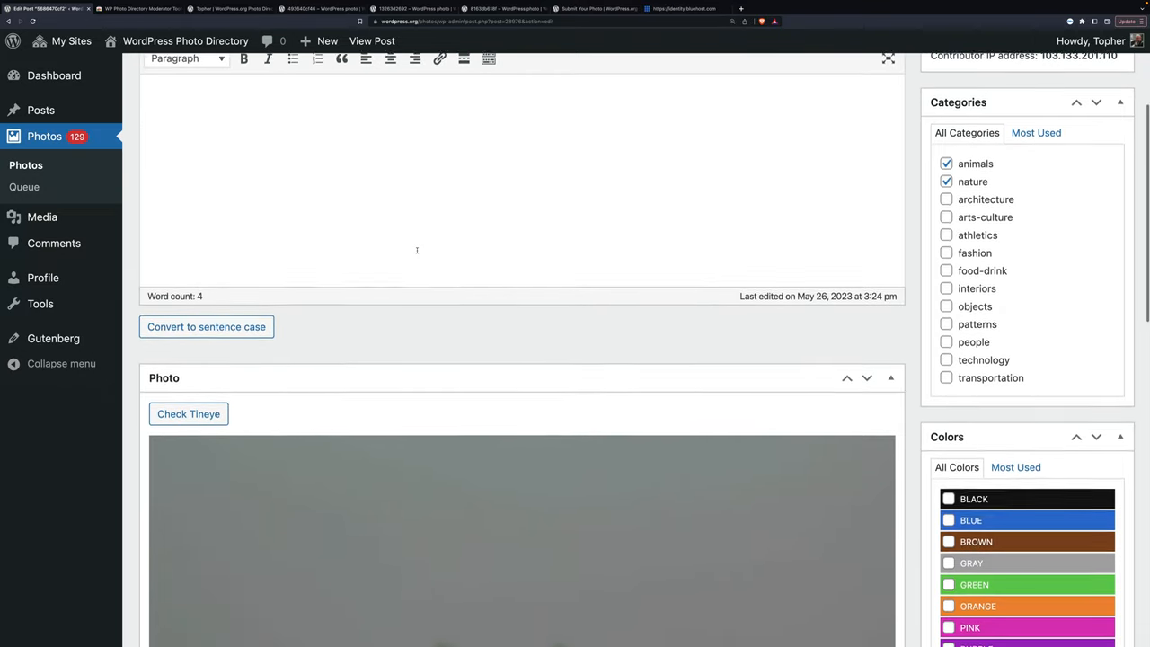
scroll(down, 3)
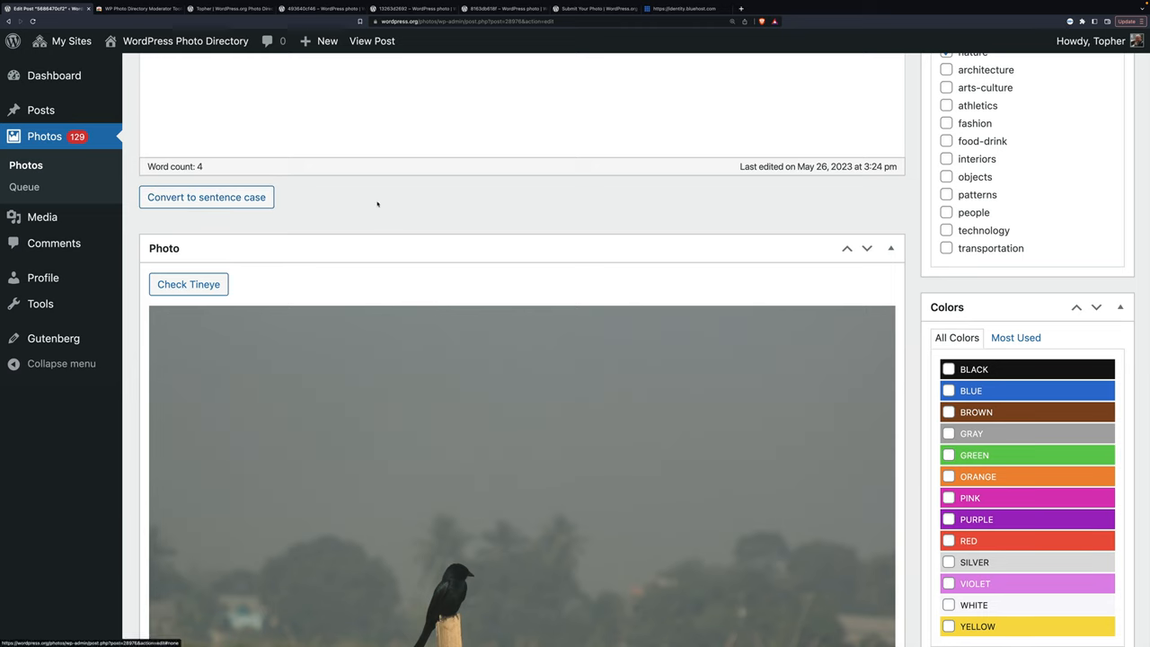
scroll(up, 3)
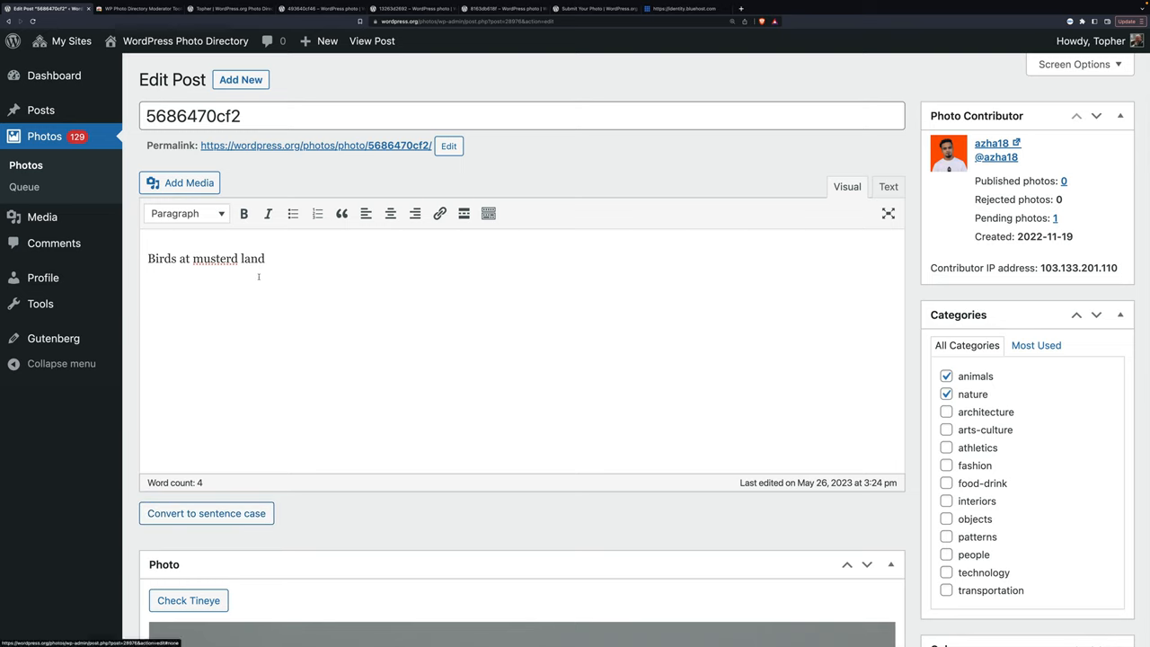
scroll(down, 3)
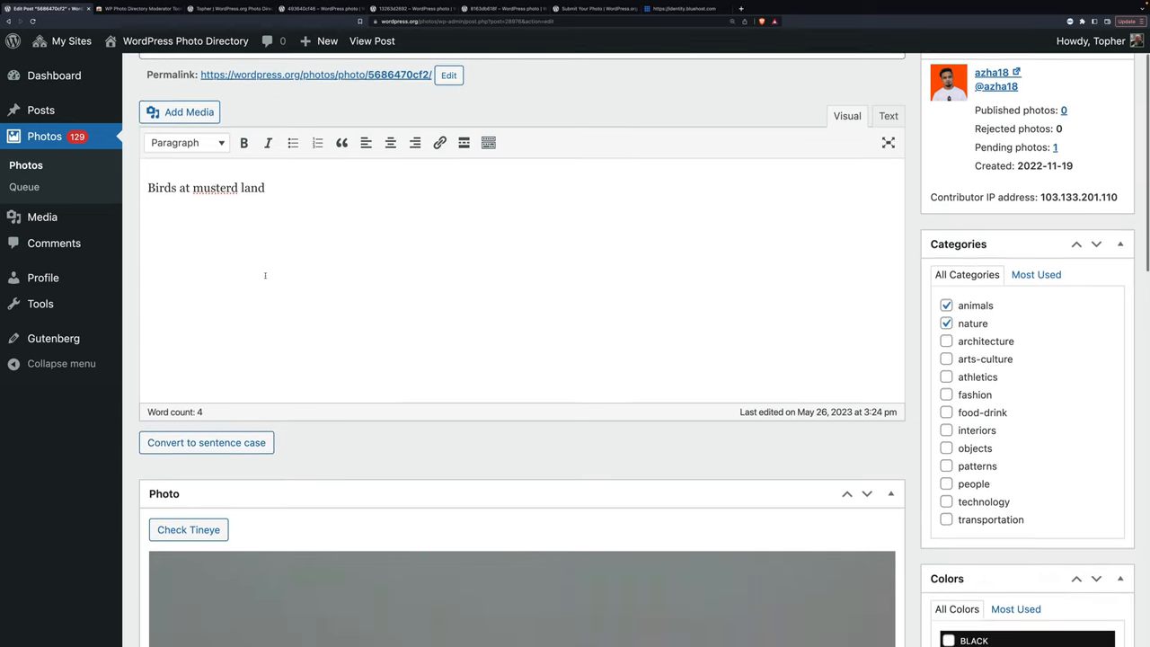
scroll(down, 3)
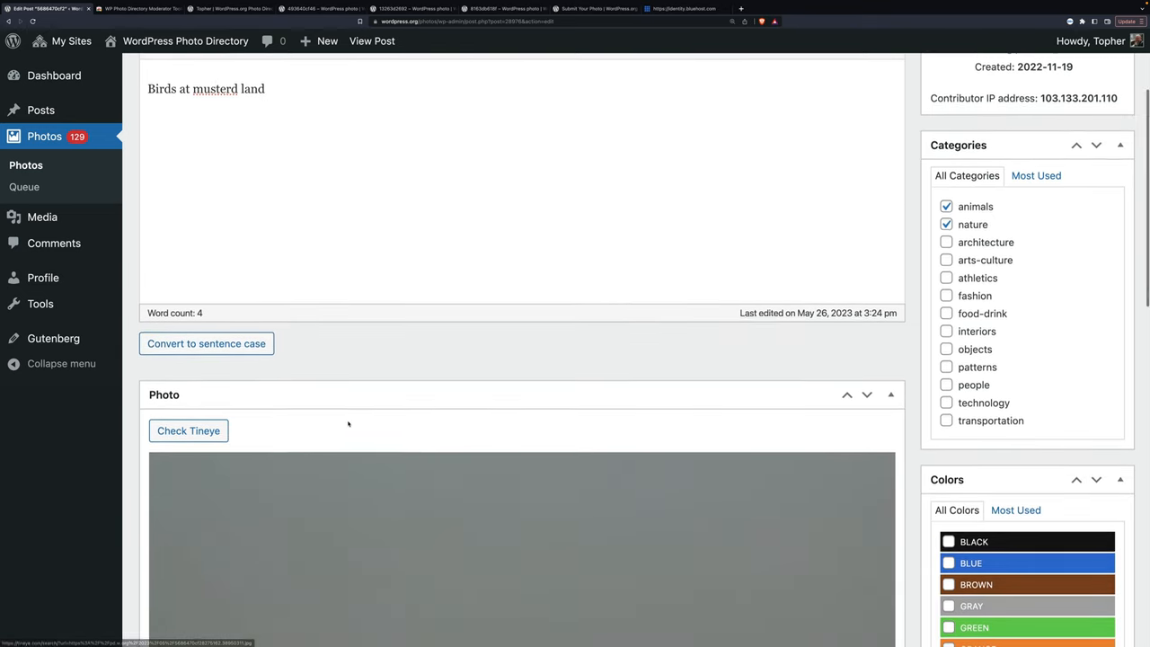
scroll(down, 3)
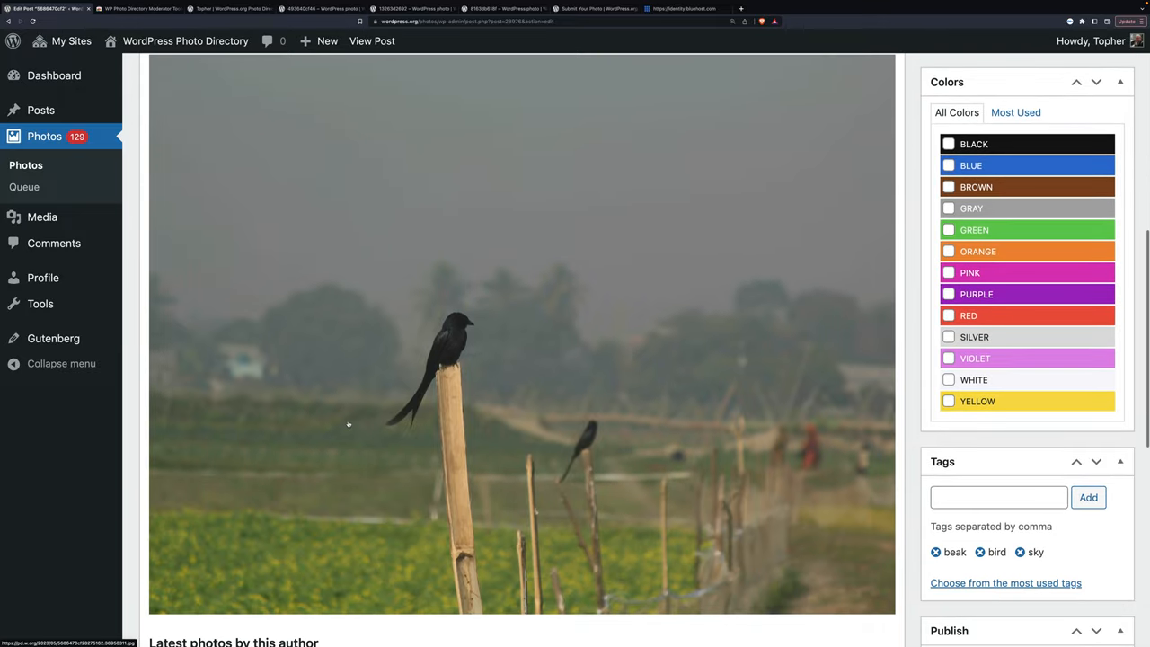
scroll(down, 3)
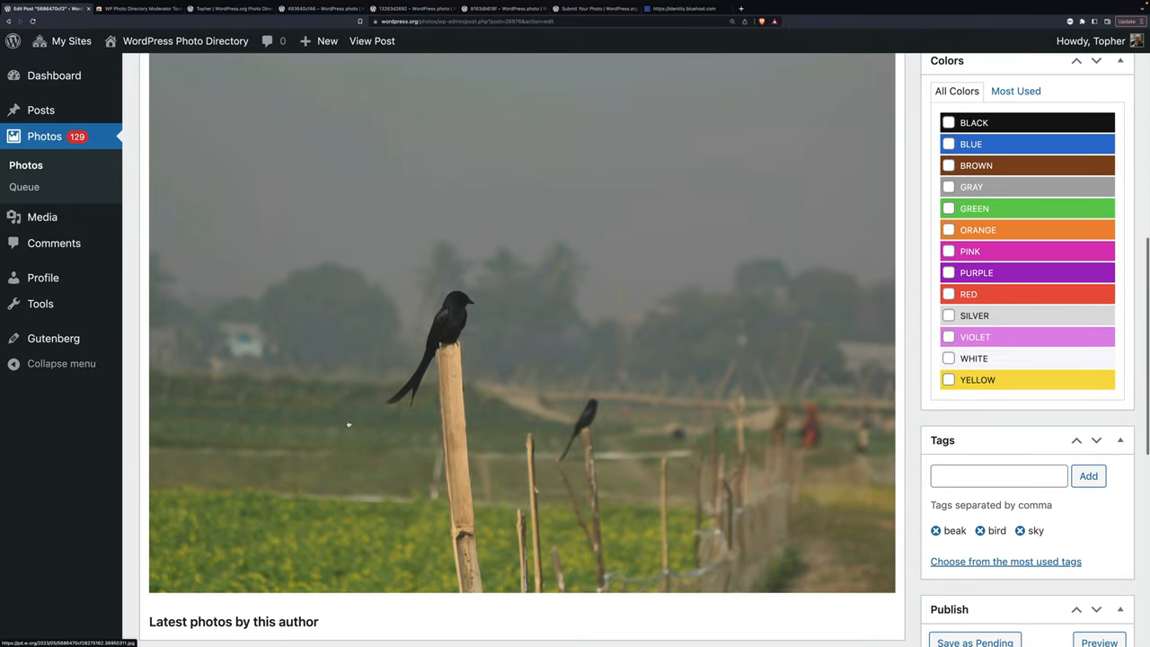
scroll(up, 3)
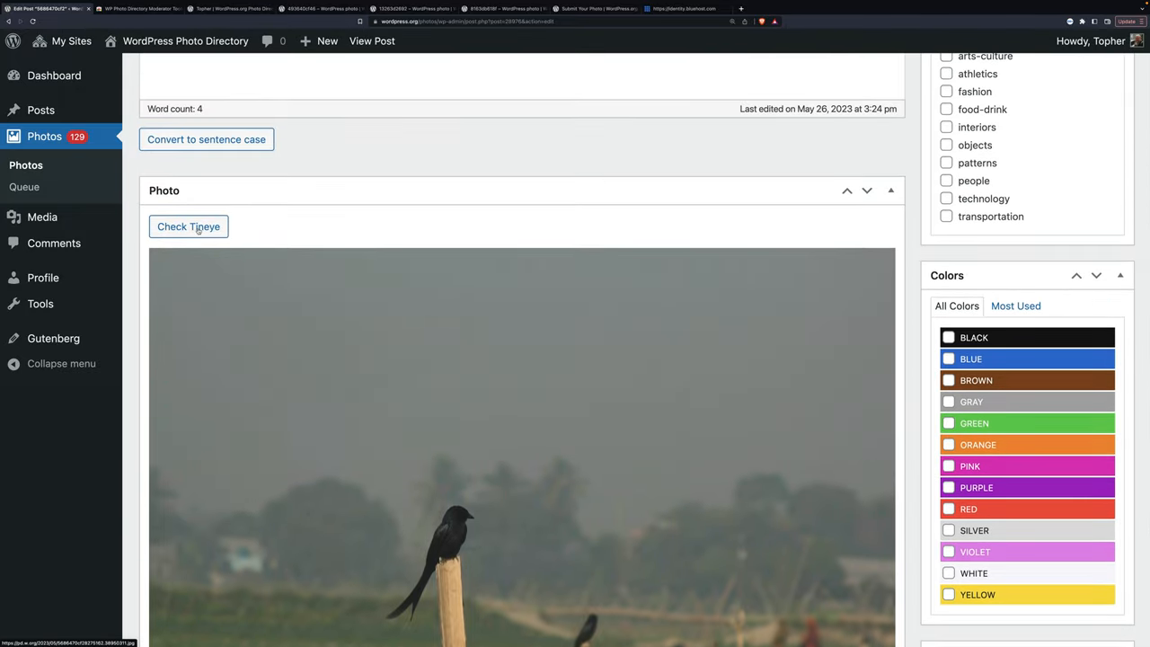
Step: Return to the 129-item Pending photos list
click(189, 227)
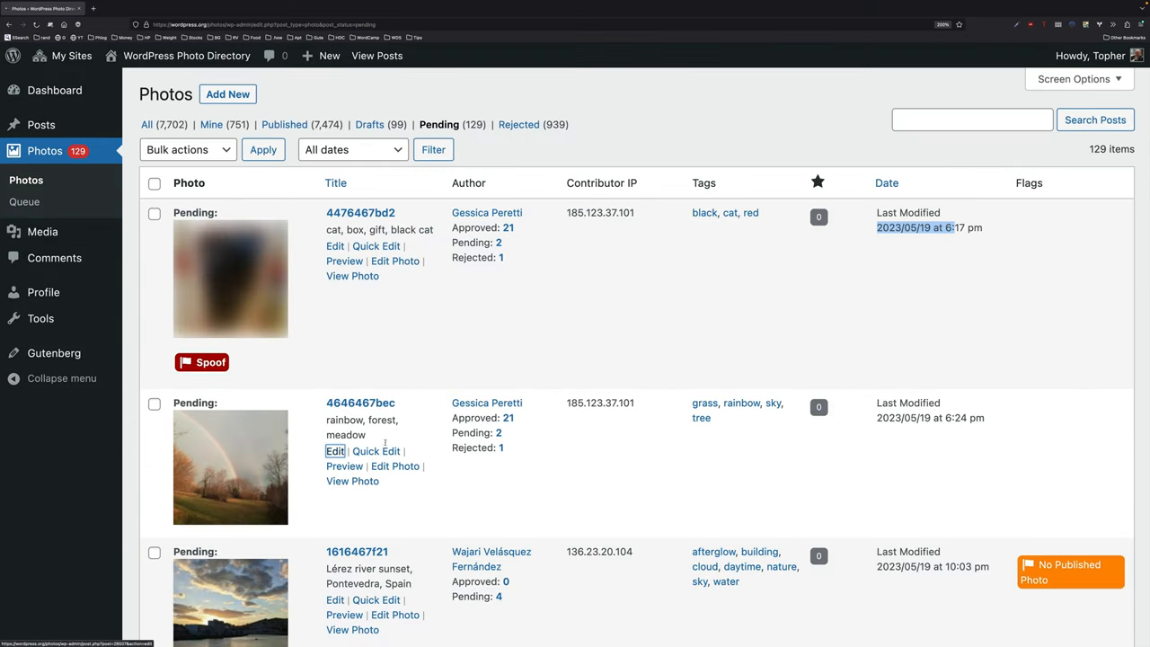
Step: Open the rainbow, forest, meadow submission for editing and look over its edit screen
click(334, 449)
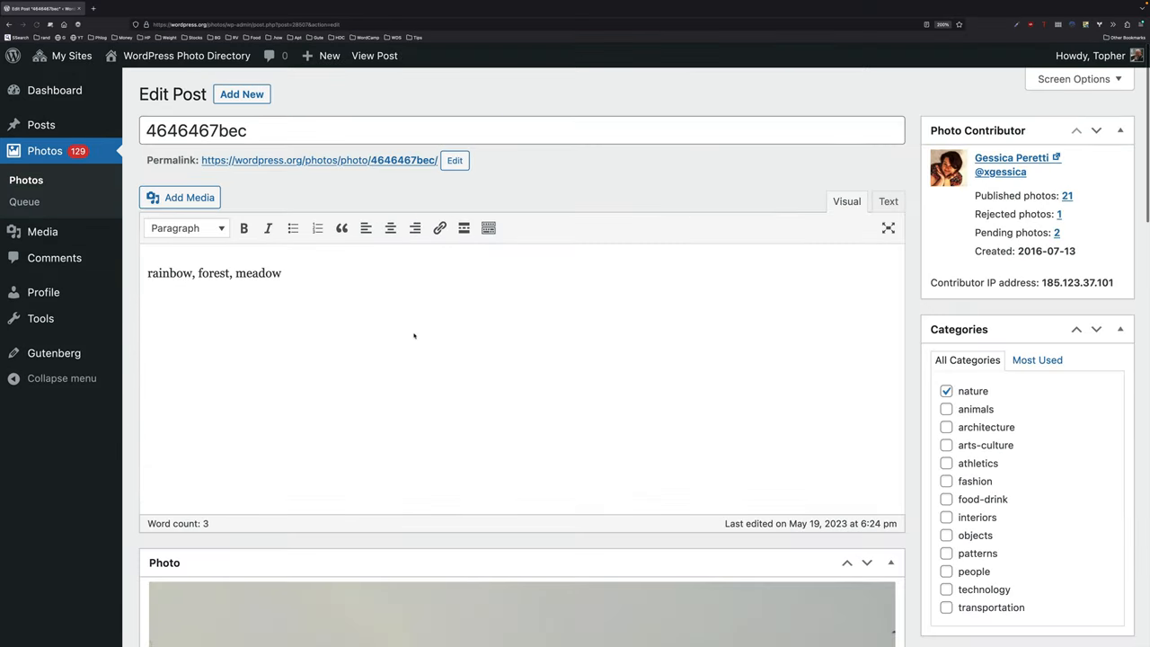
scroll(down, 3)
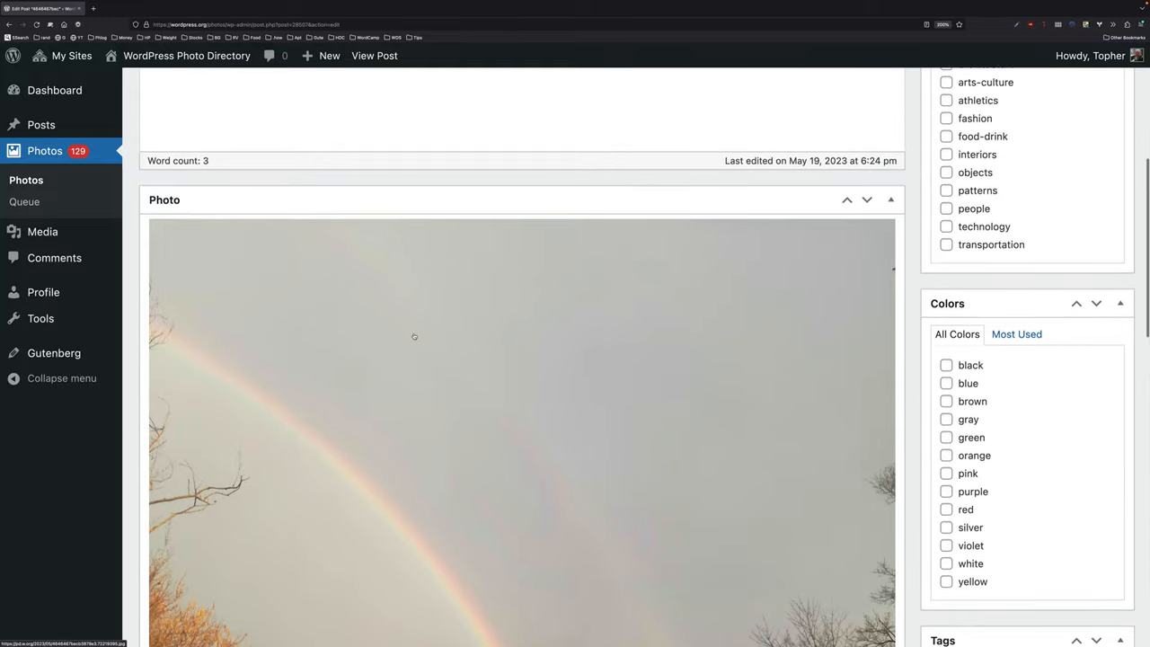
scroll(up, 3)
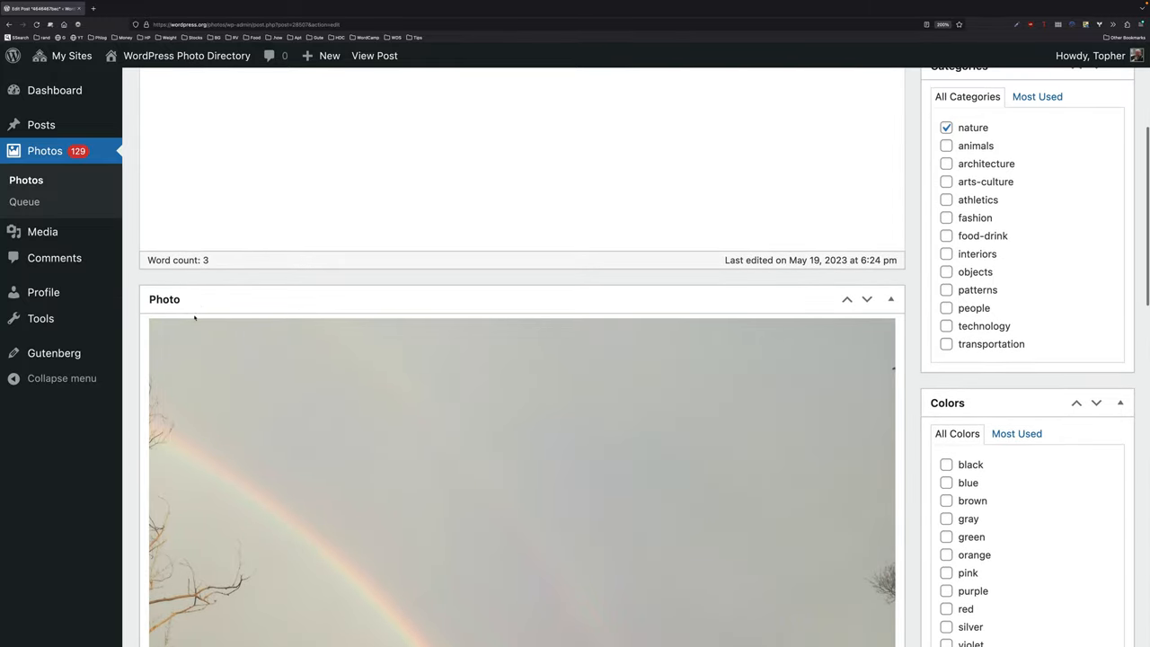
scroll(down, 3)
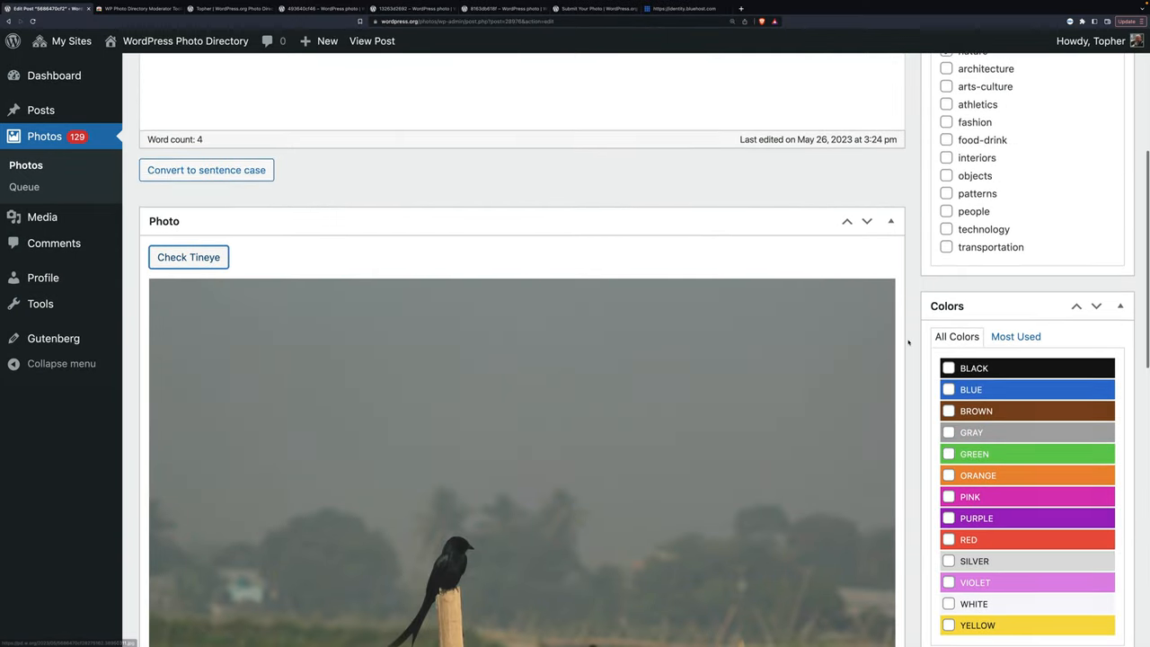
scroll(down, 3)
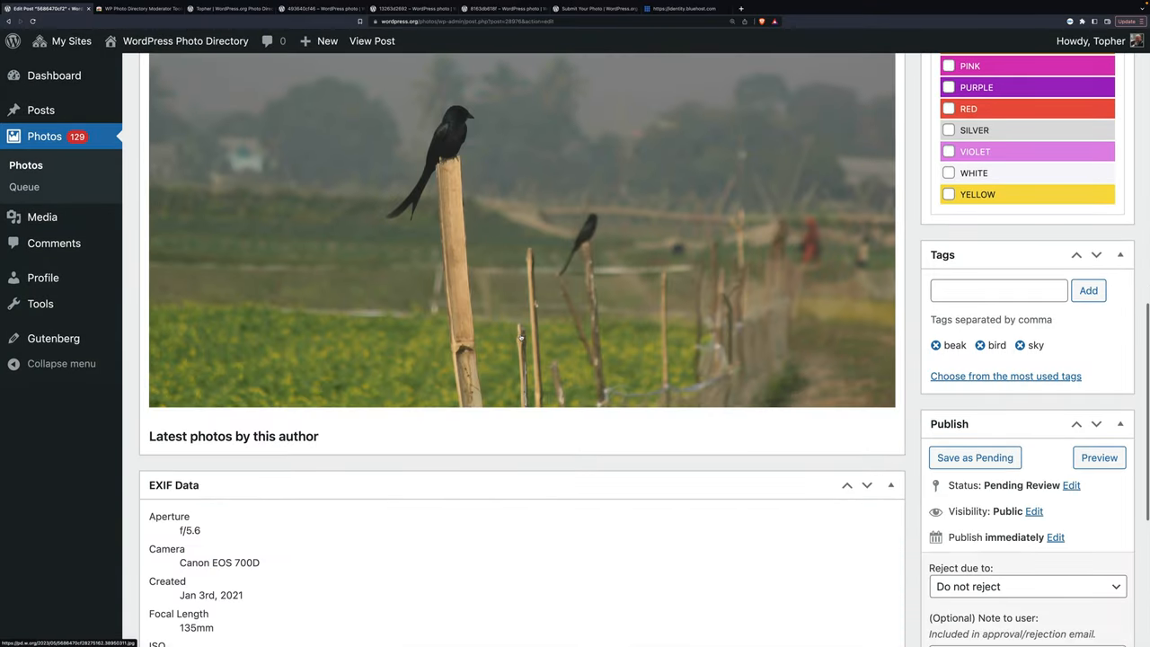
scroll(down, 3)
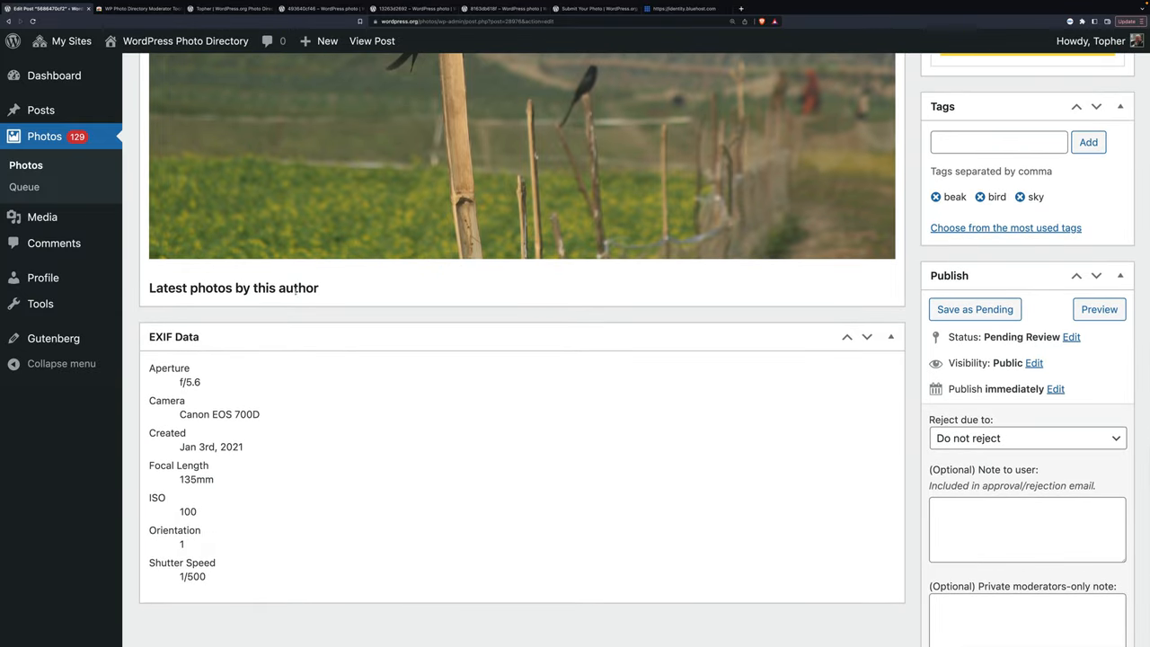
mouse_move(334, 291)
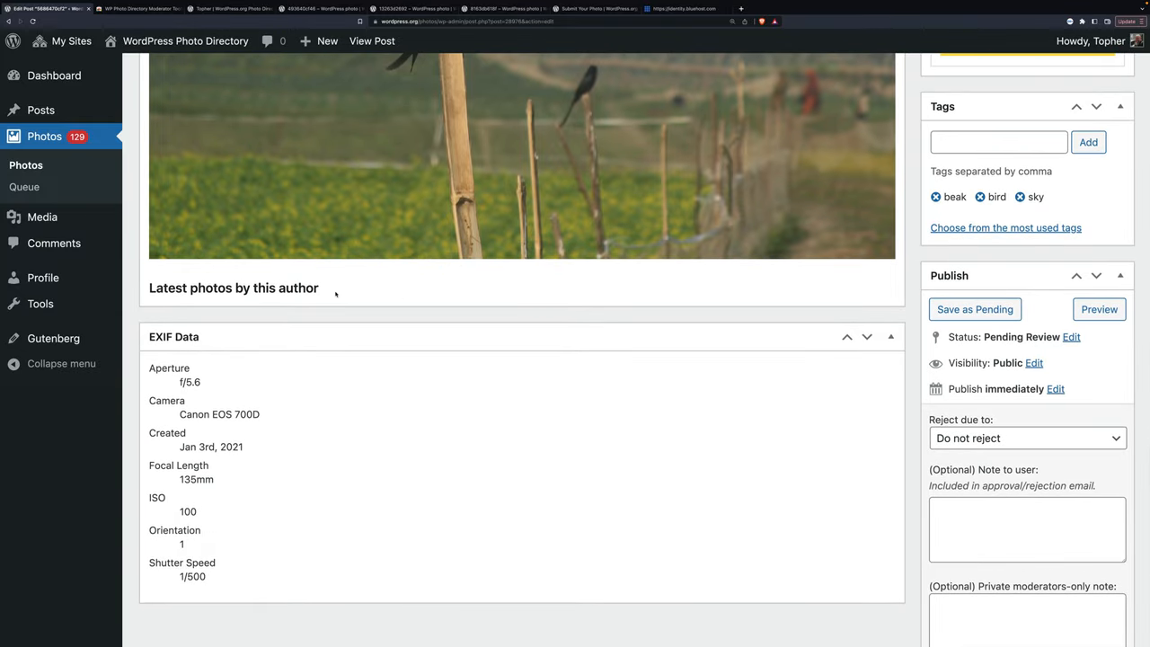
mouse_move(368, 314)
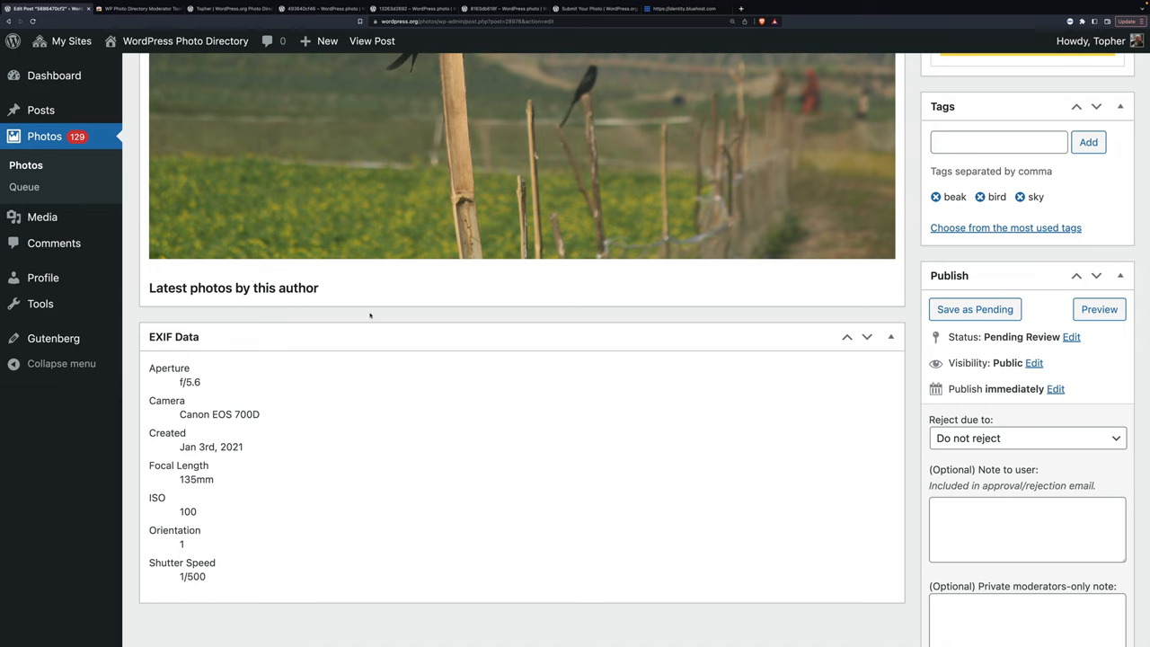
mouse_move(464, 323)
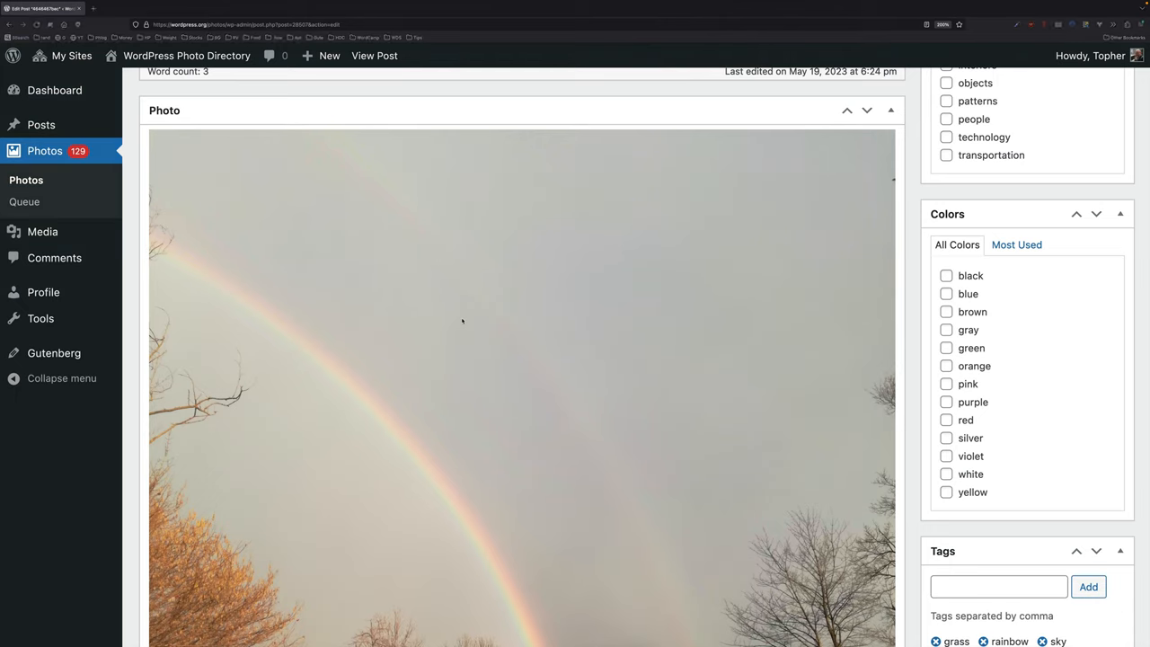
scroll(down, 3)
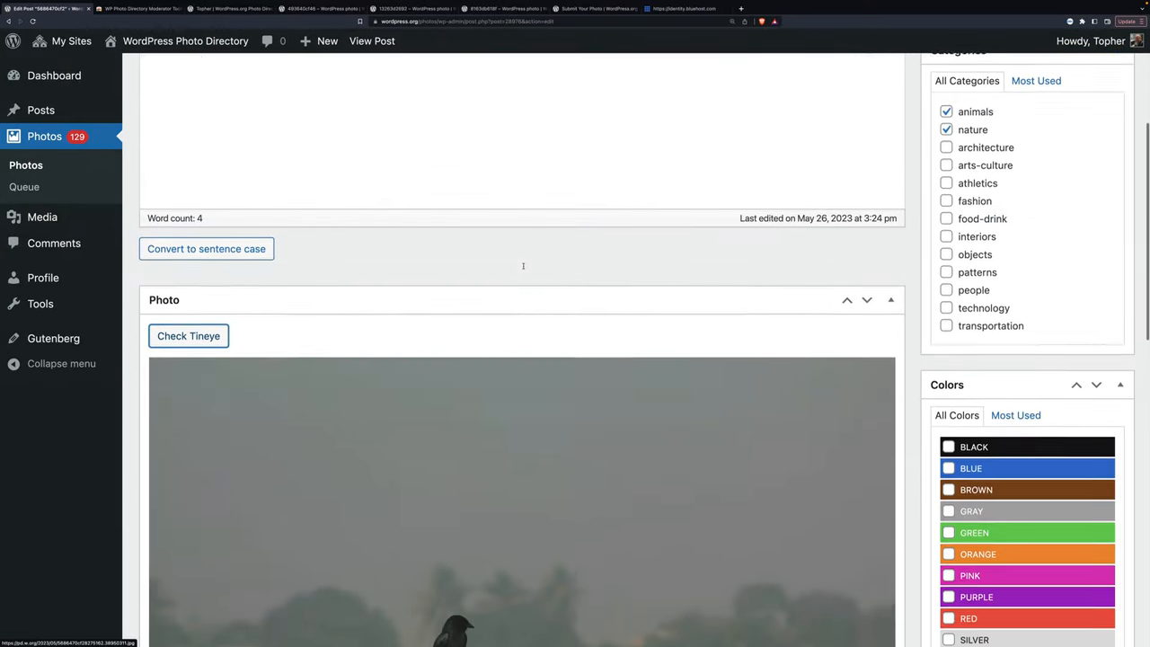
scroll(up, 3)
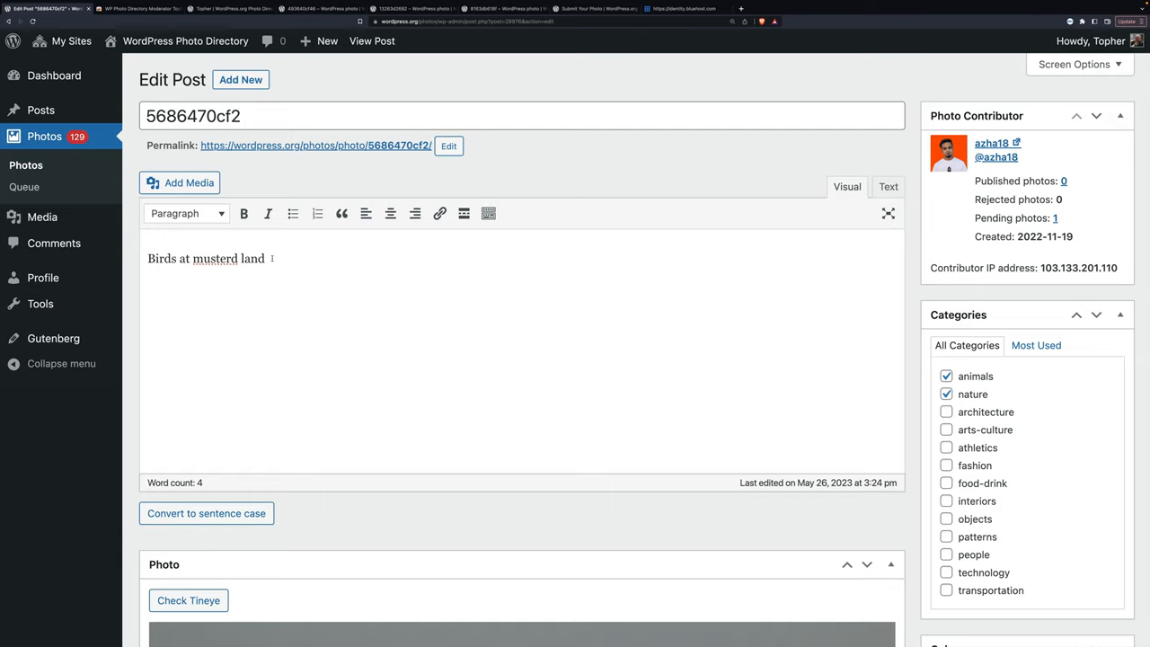
mouse_move(541, 453)
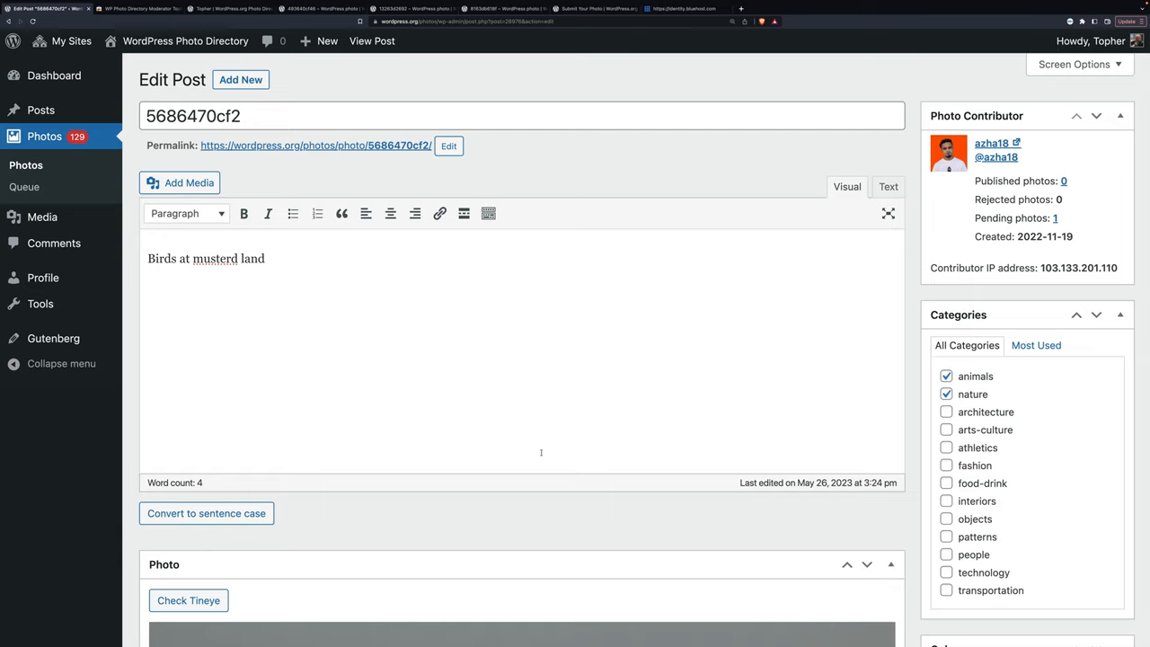
scroll(down, 3)
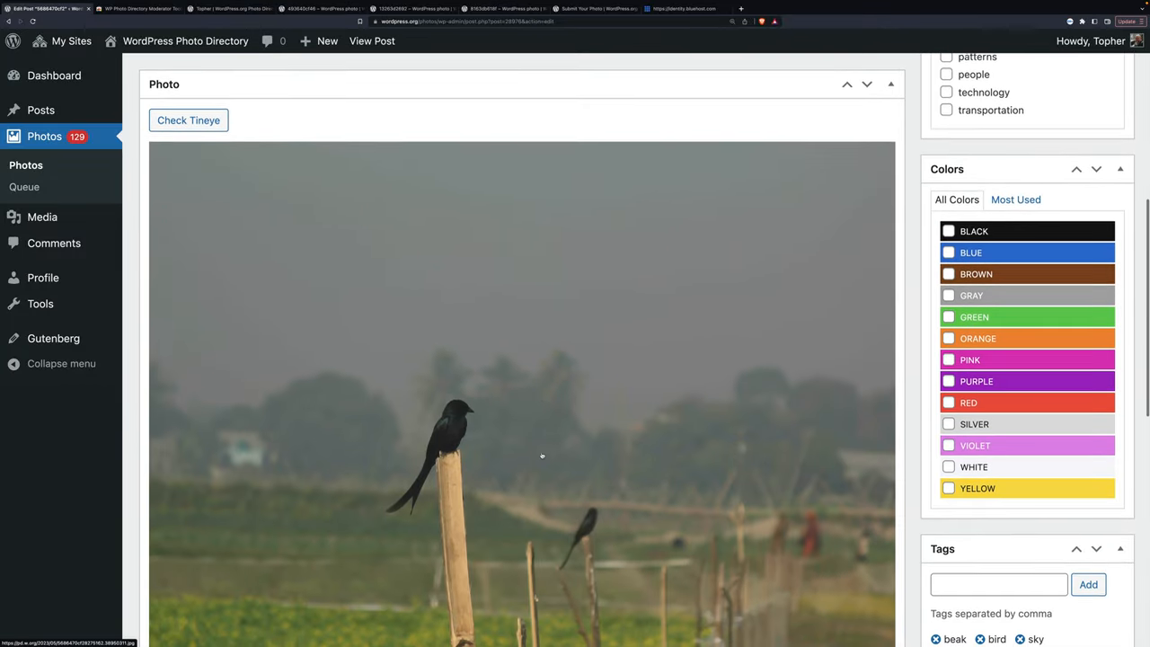
scroll(down, 3)
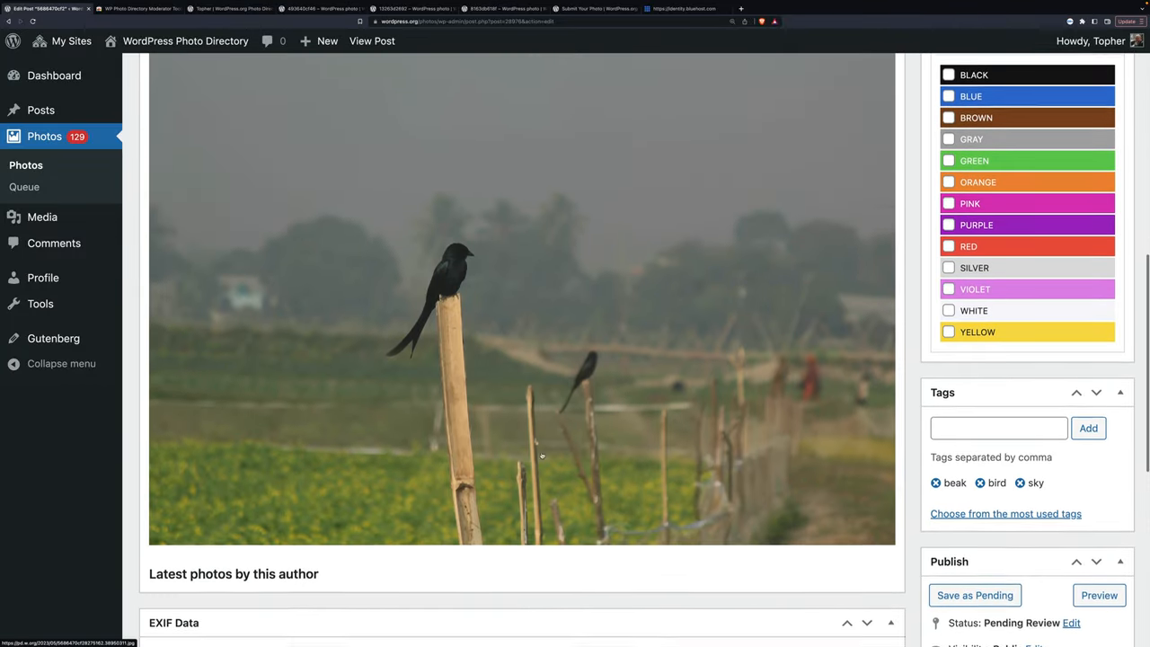
scroll(up, 3)
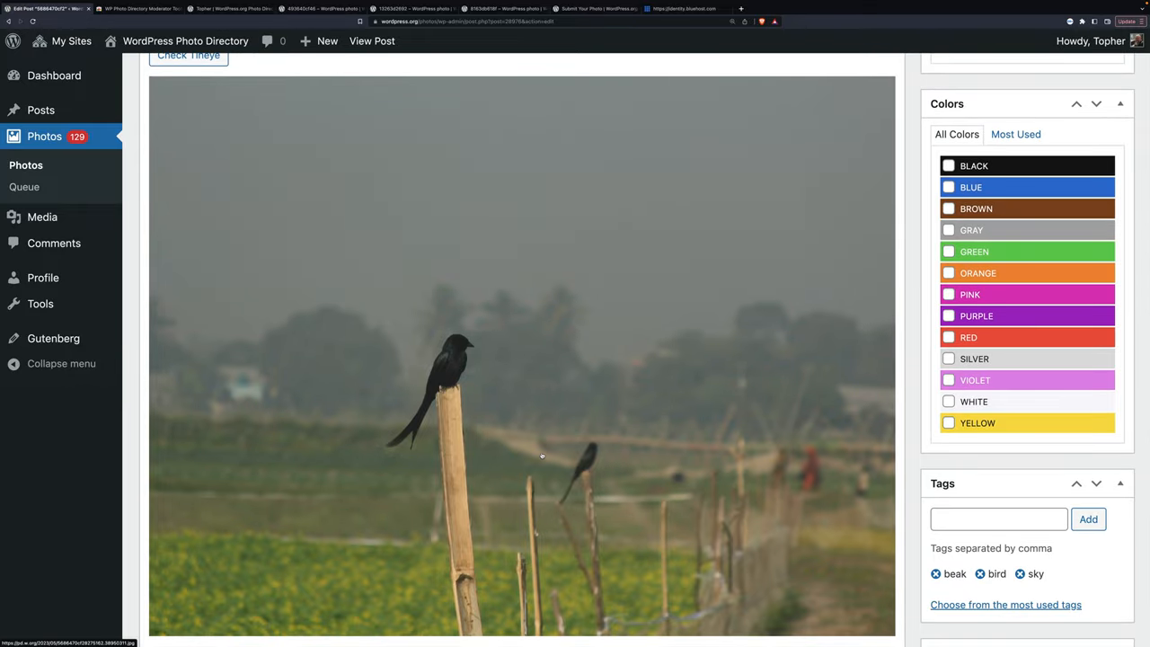
mouse_move(550, 453)
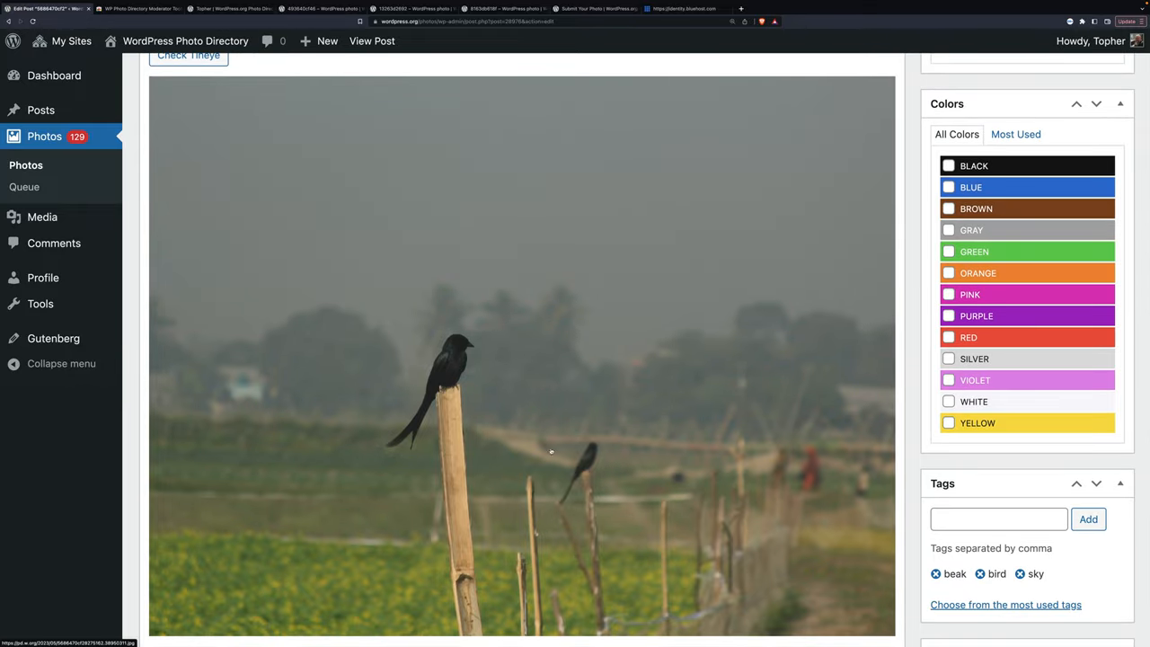
mouse_move(809, 493)
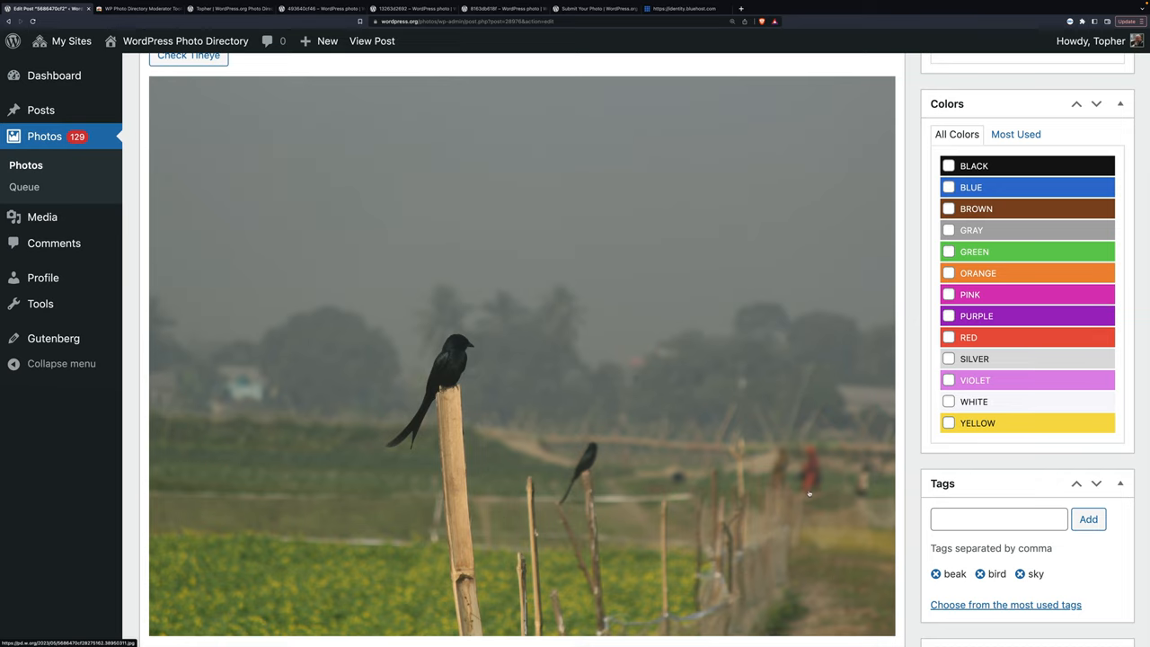
mouse_move(636, 410)
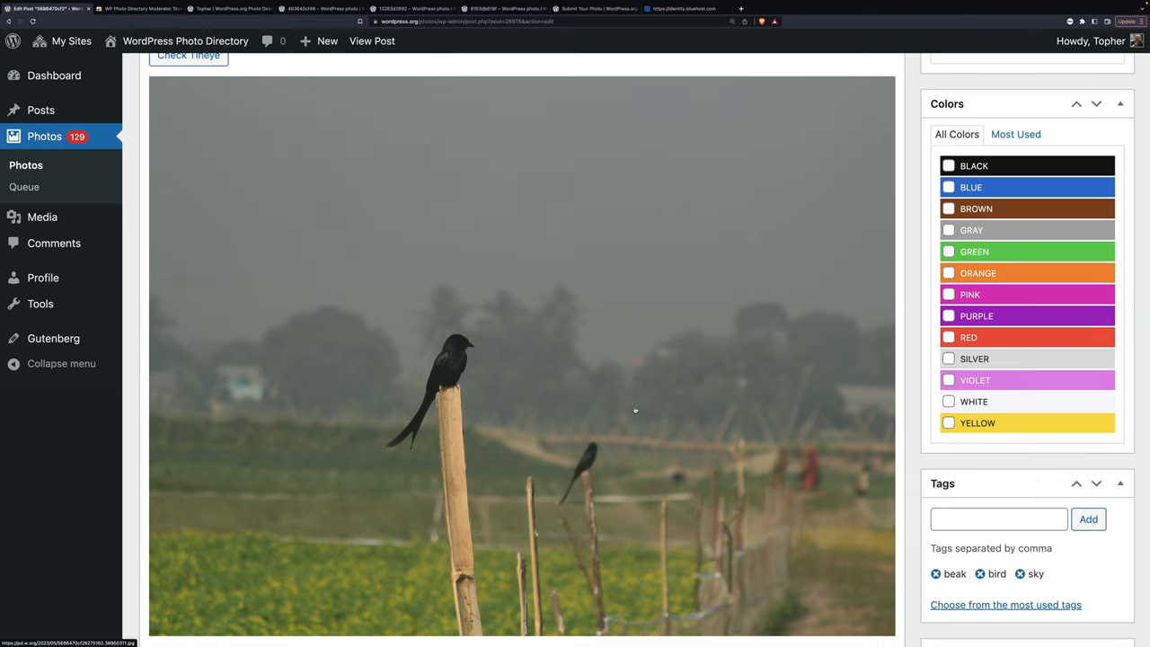
scroll(up, 3)
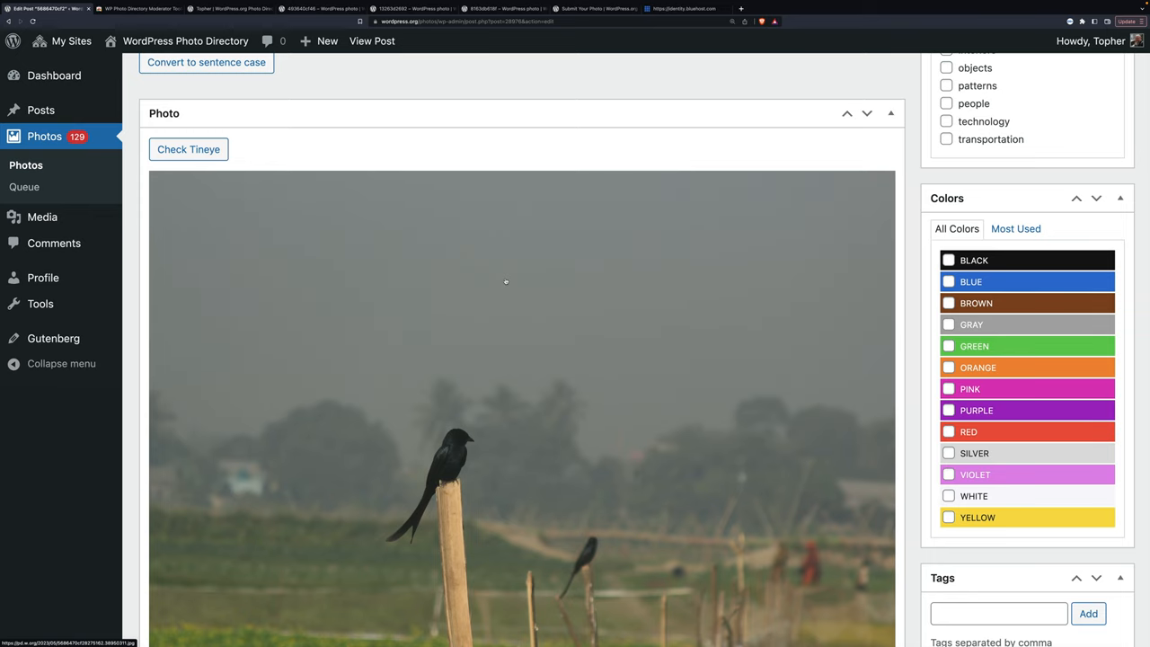
scroll(up, 3)
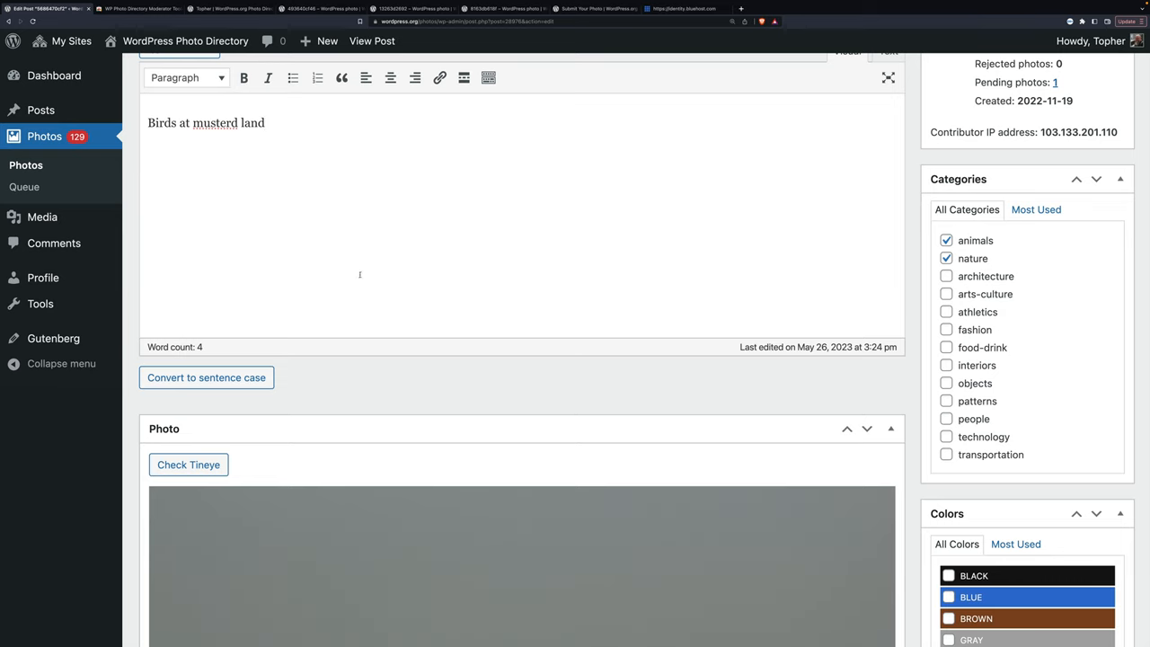
scroll(down, 3)
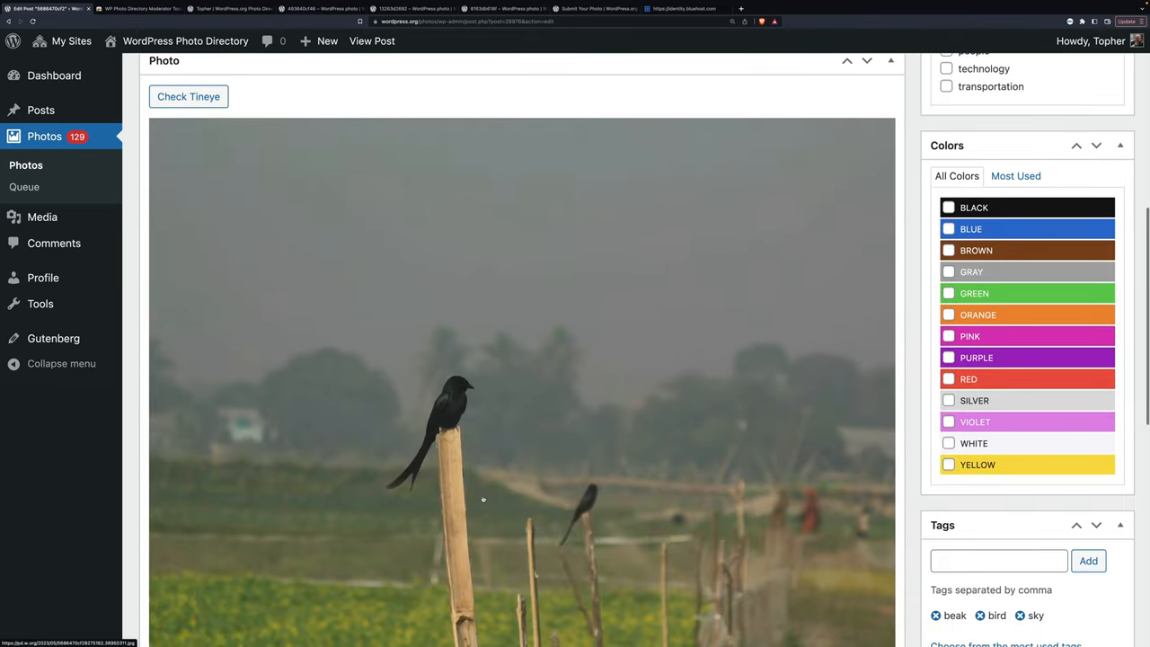
Step: Rewrite the caption: birds sitting on fence posts along the edge of a mustard field, deeply stormy sky in the background
scroll(down, 3)
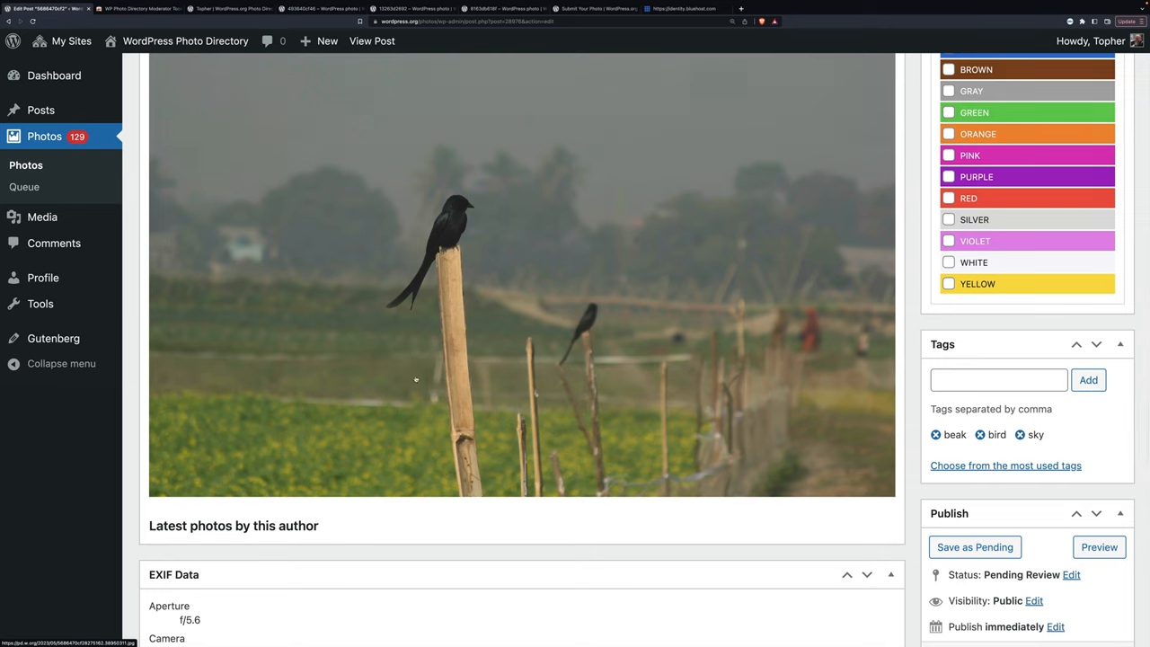
mouse_move(410, 370)
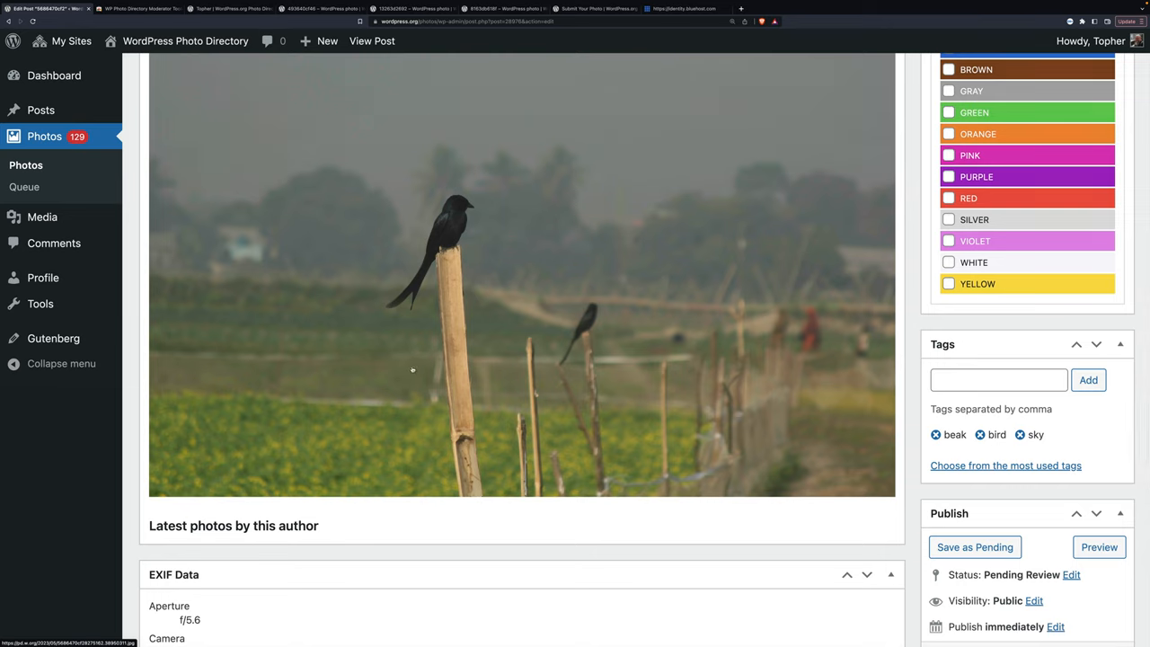
scroll(up, 3)
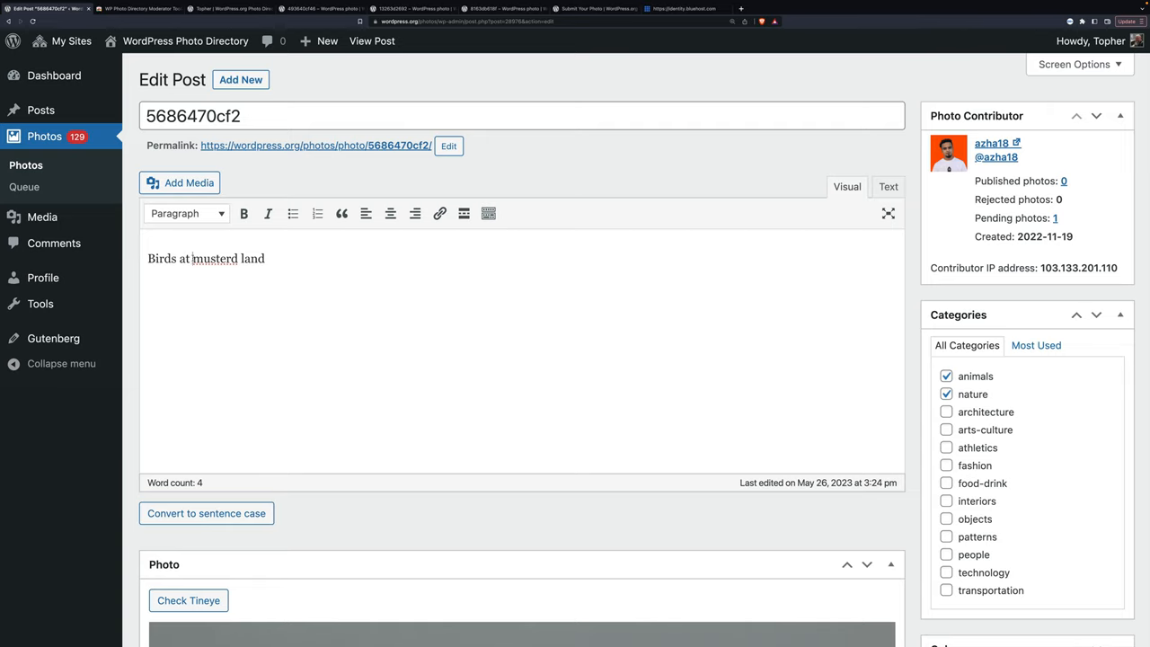
double_click(183, 258)
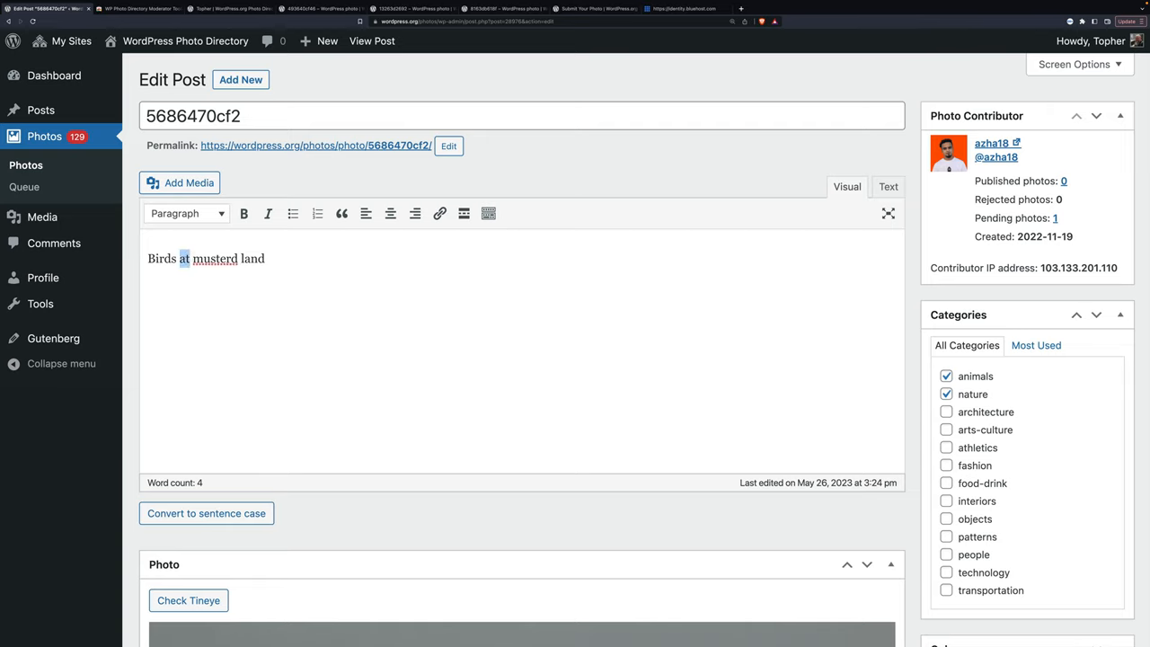
text(sitting on fence posts)
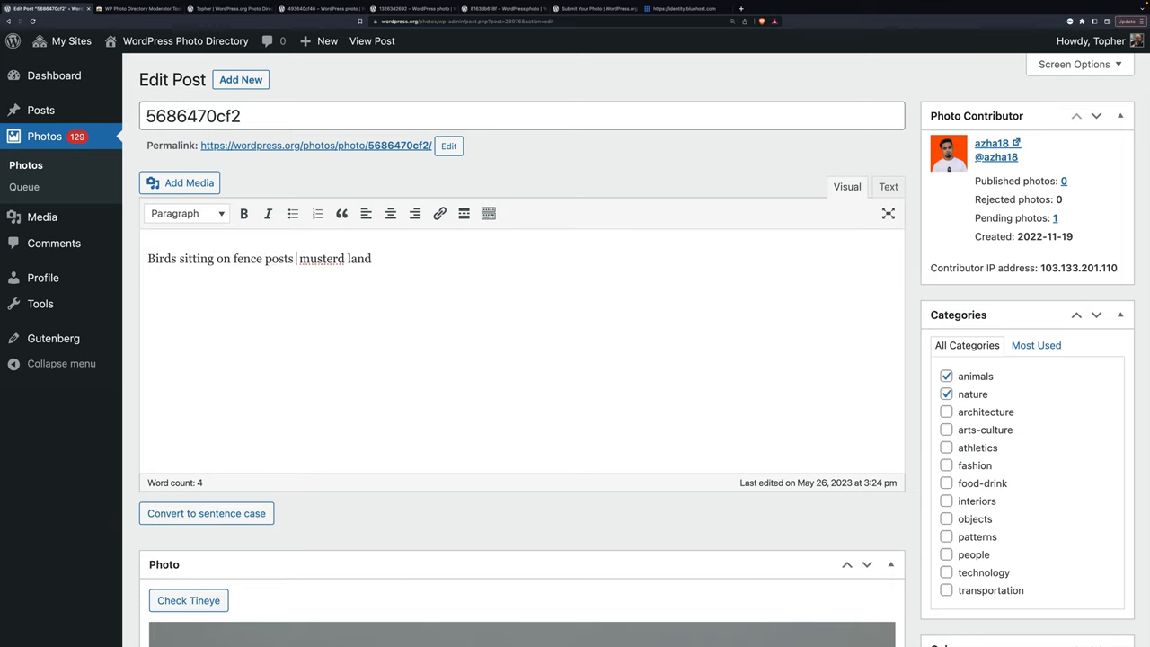
text(along the)
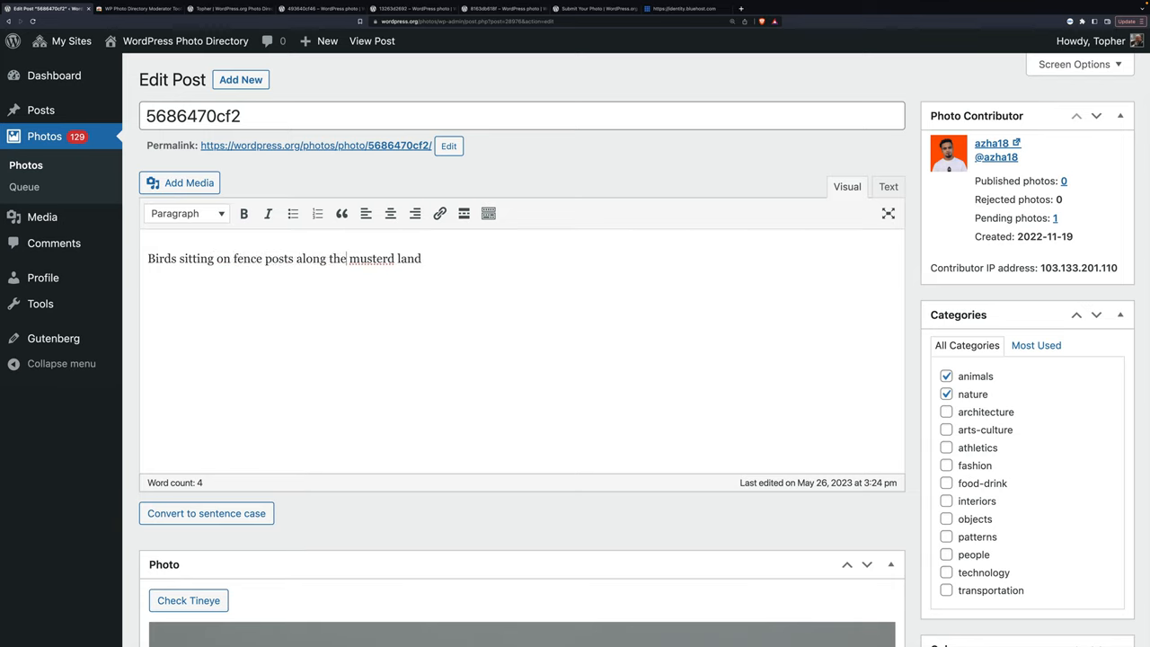
text(edge of a)
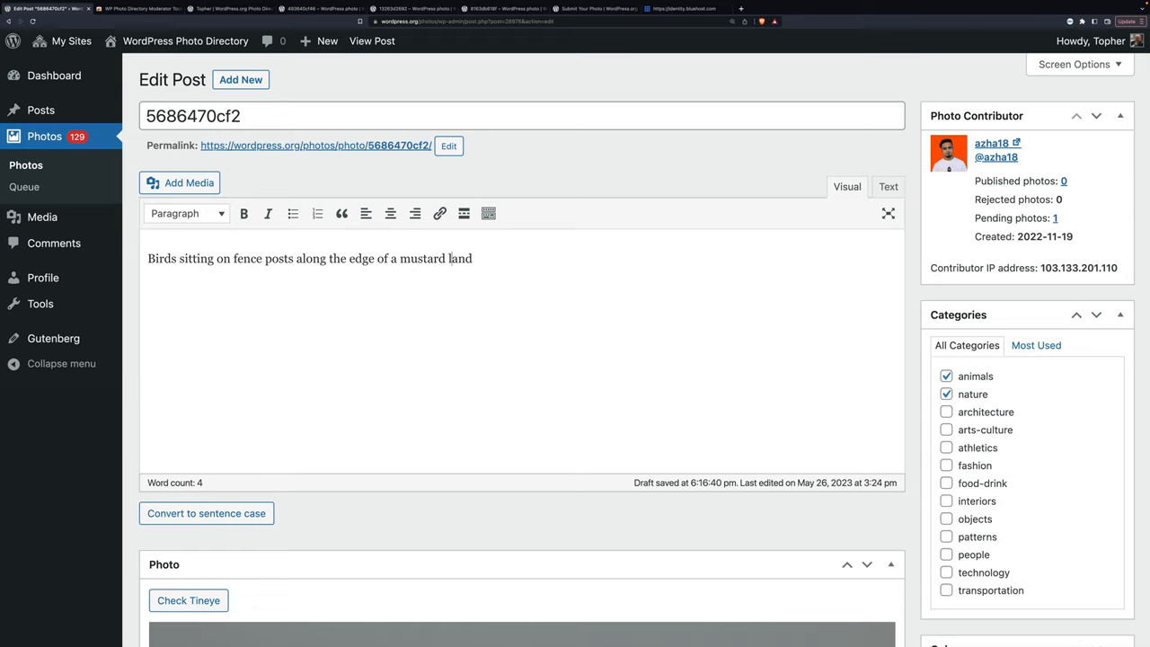
text(fi)
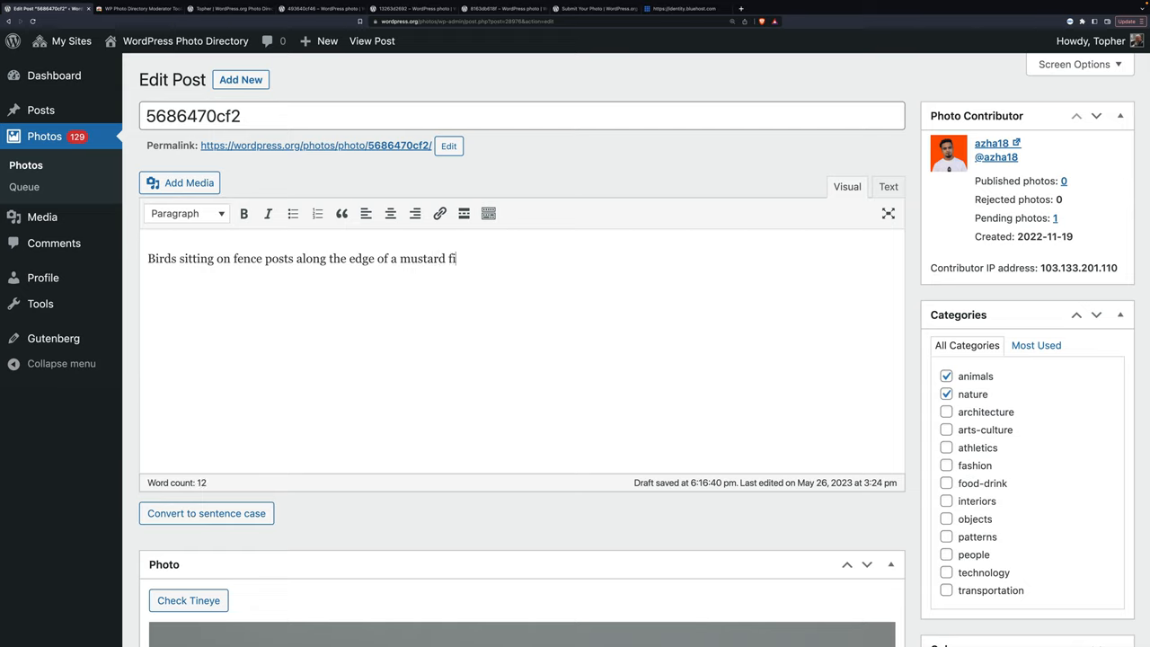
text(eld.)
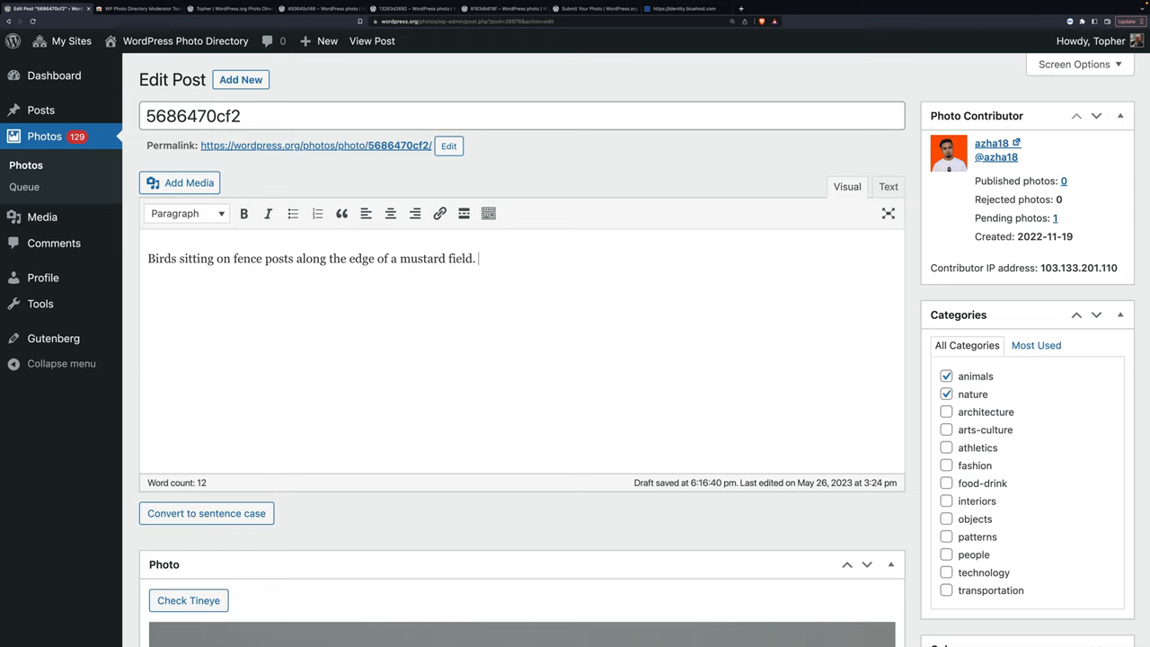
text(Deepl)
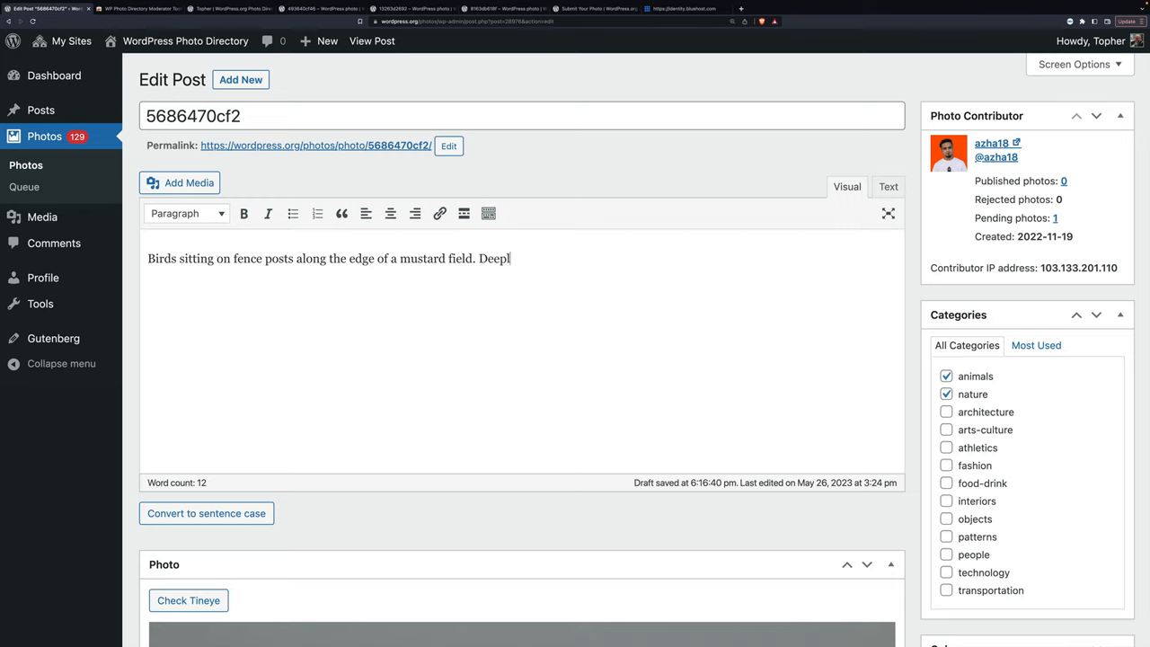
text(y stor)
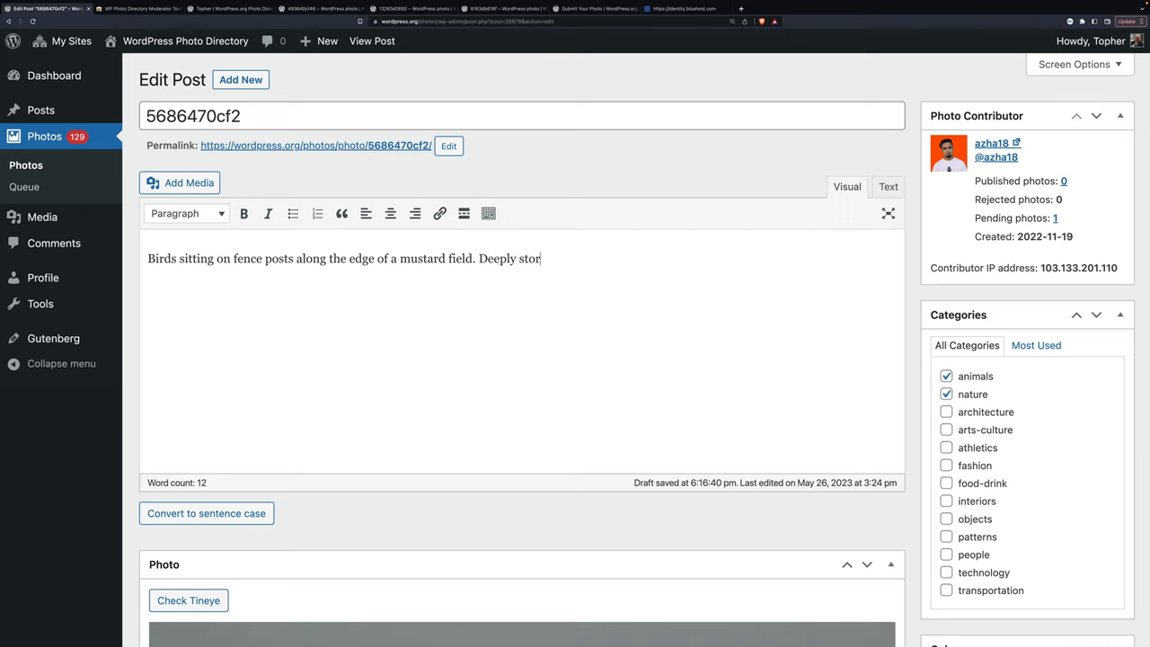
text(my sky in the)
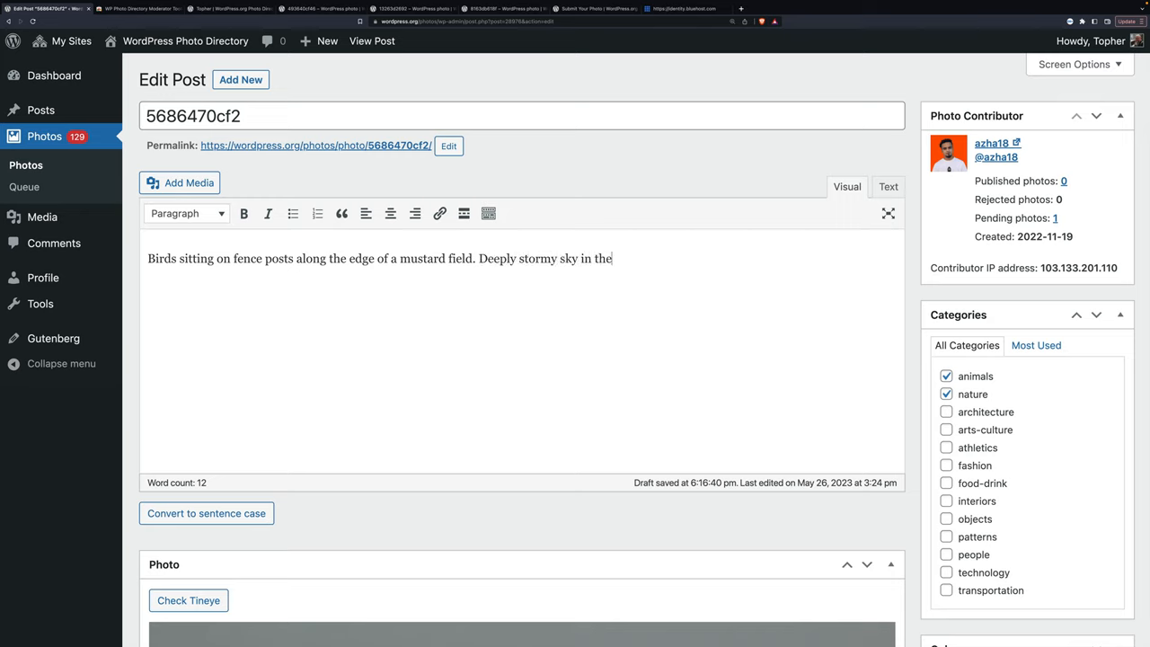
text(background.)
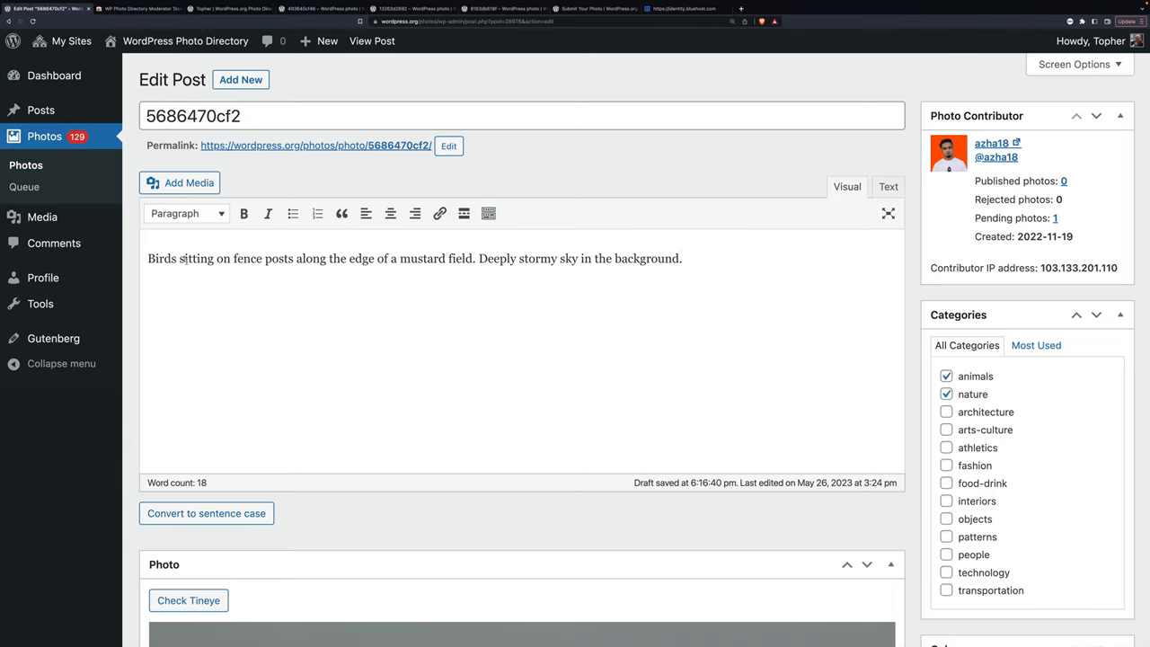
Step: Select black, gray and green as the bird photo's colors in the Colors box
scroll(down, 3)
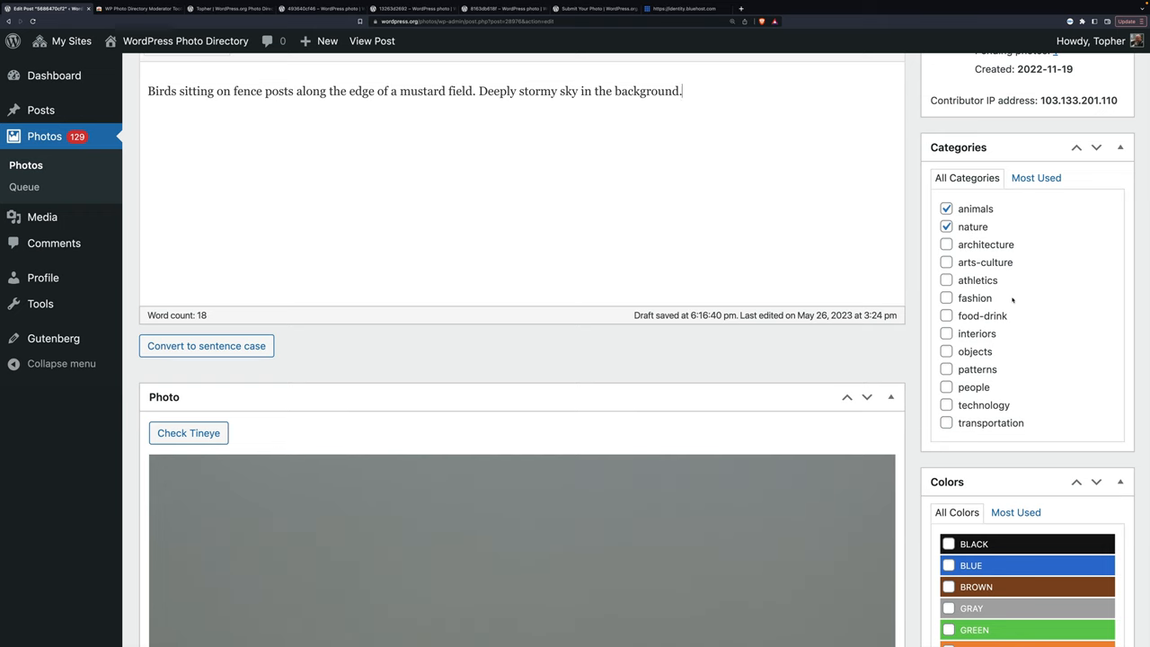
scroll(down, 3)
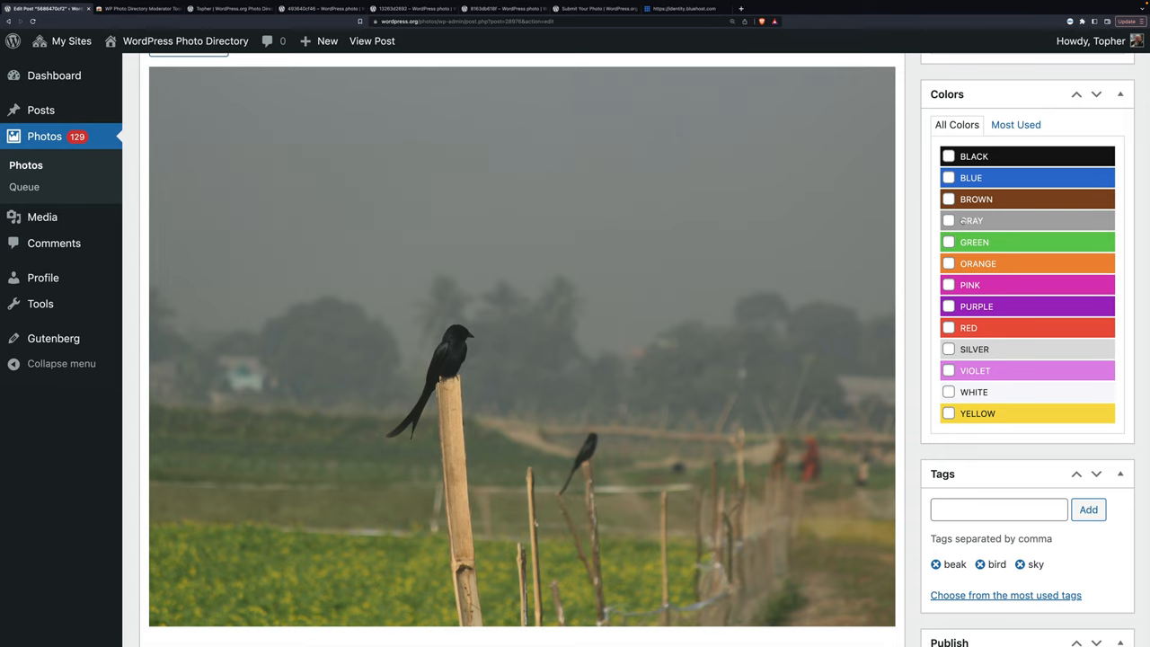
click(949, 219)
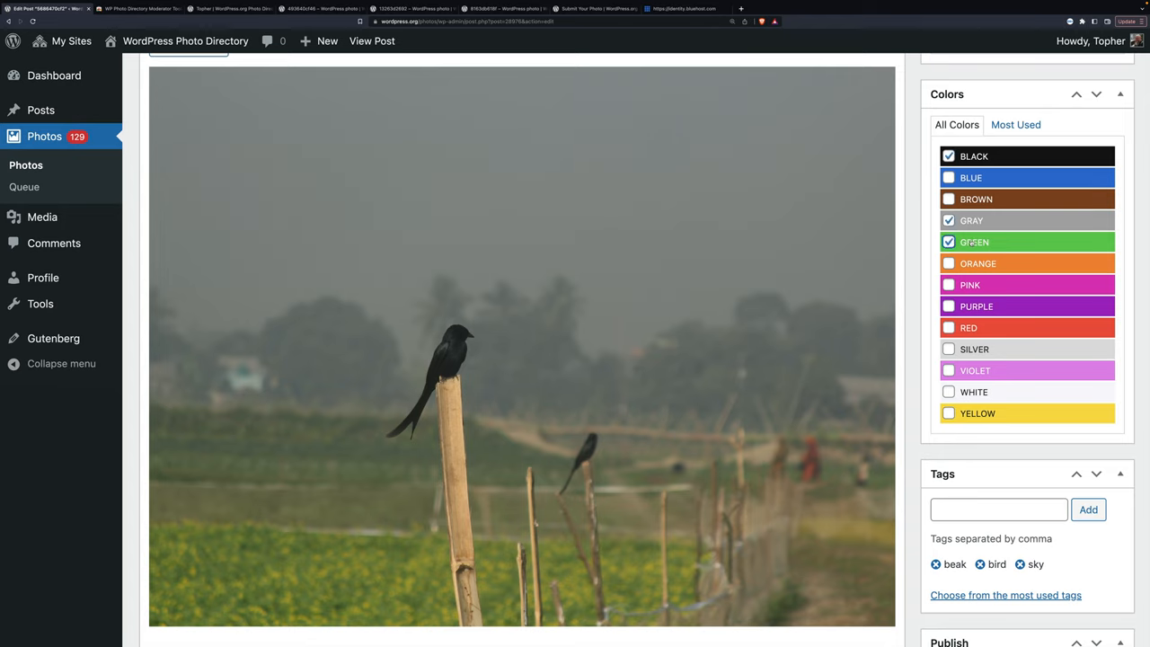
scroll(down, 3)
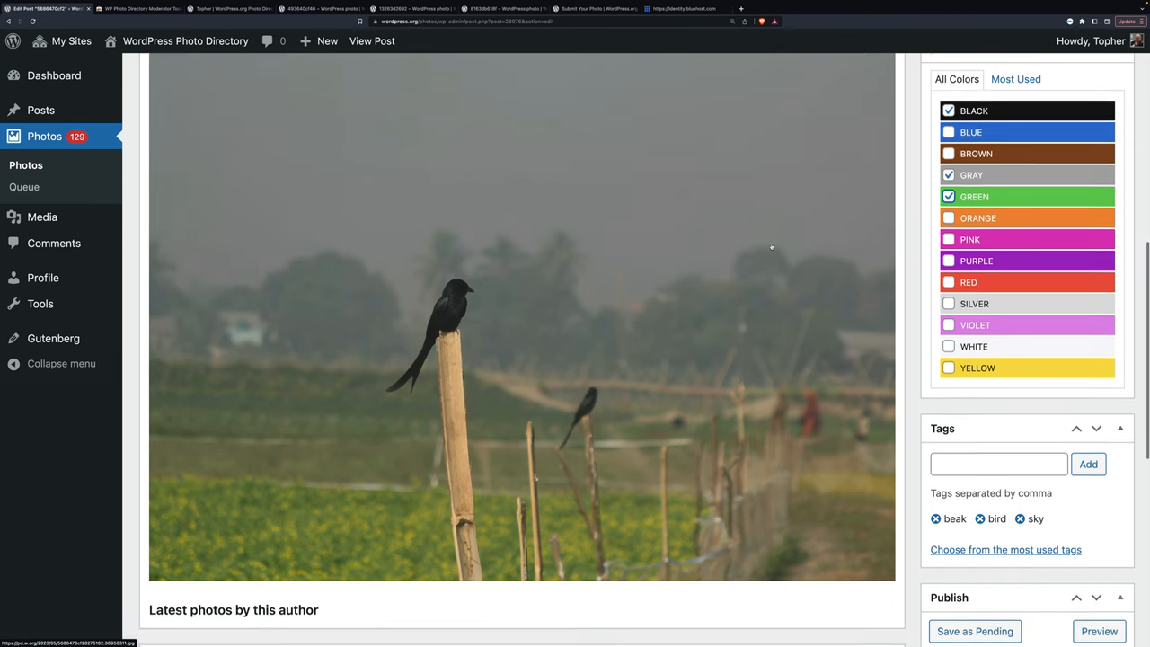
scroll(down, 3)
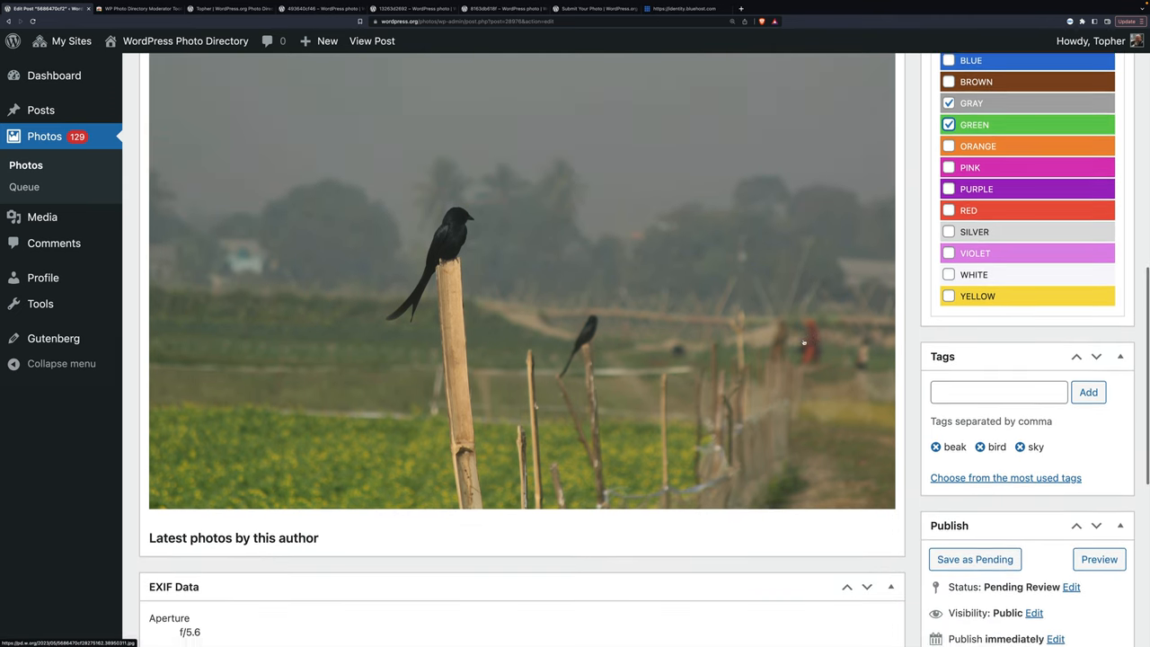
scroll(down, 3)
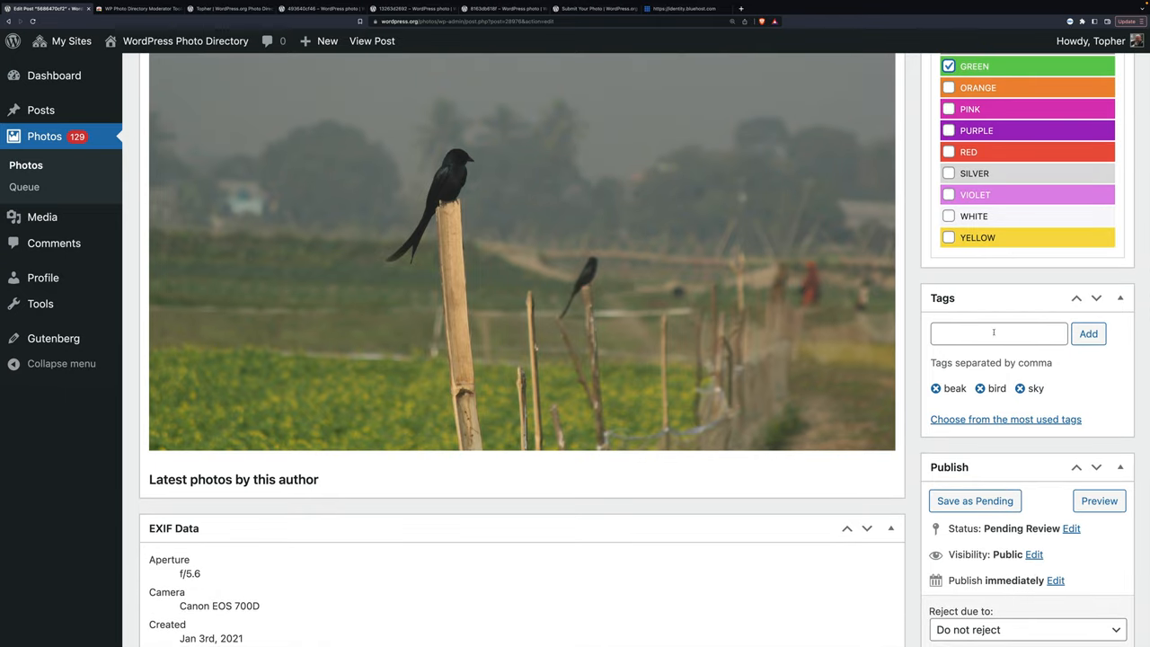
scroll(up, 3)
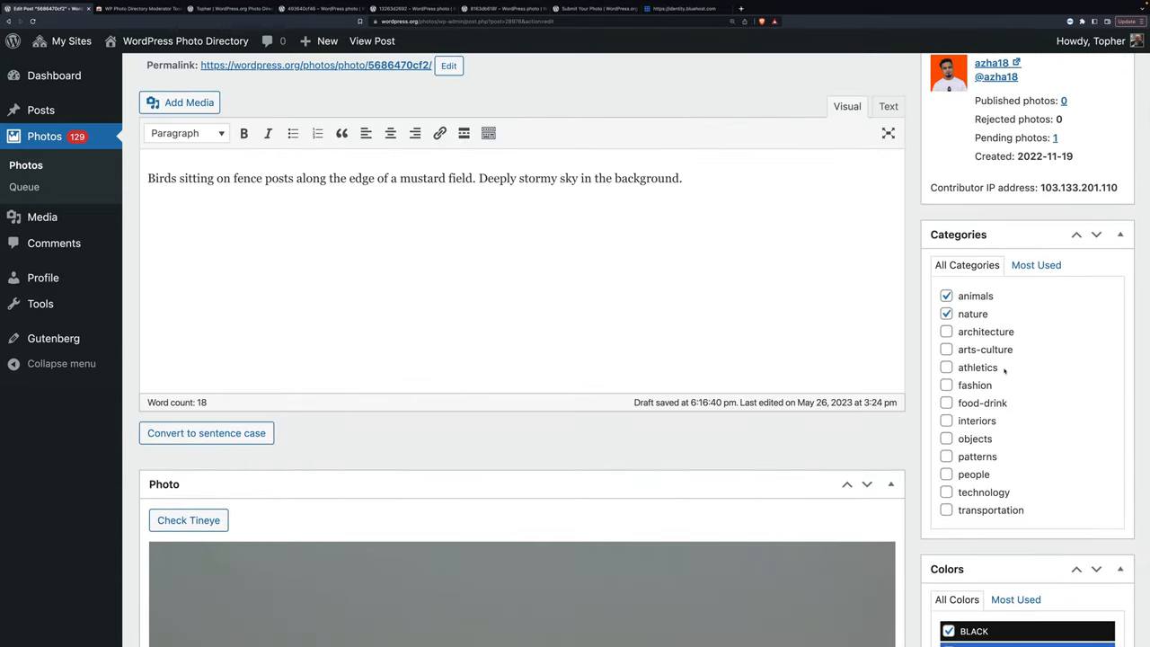
scroll(down, 3)
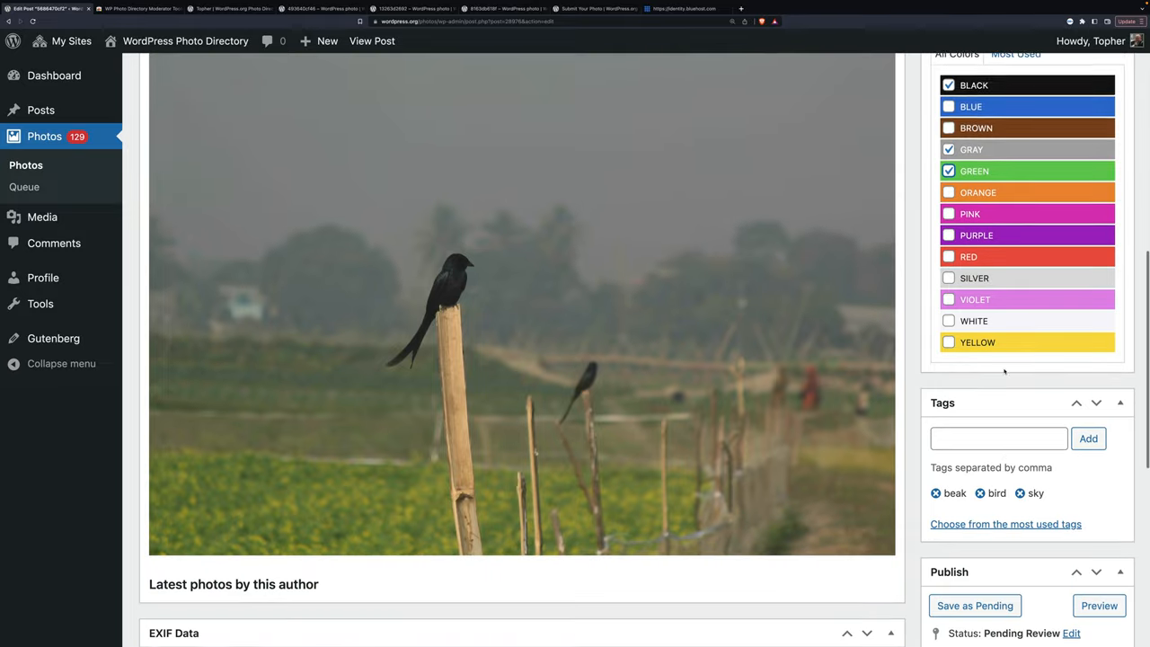
scroll(down, 3)
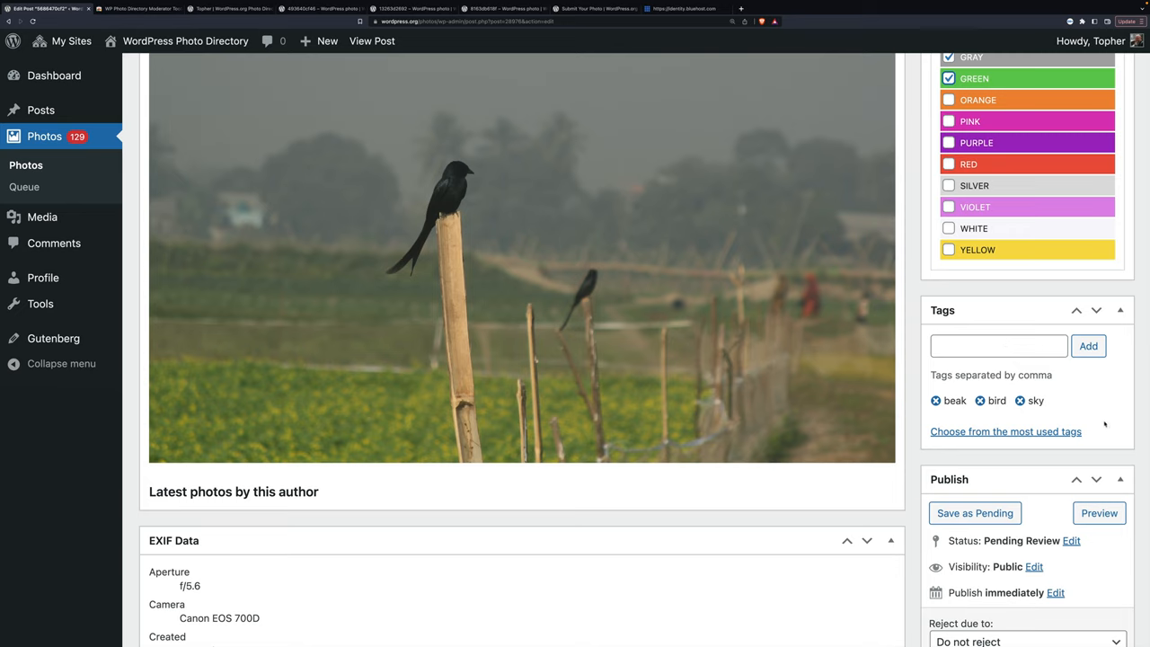
Step: Remove the beak tag from the photo, keeping bird and sky
scroll(up, 3)
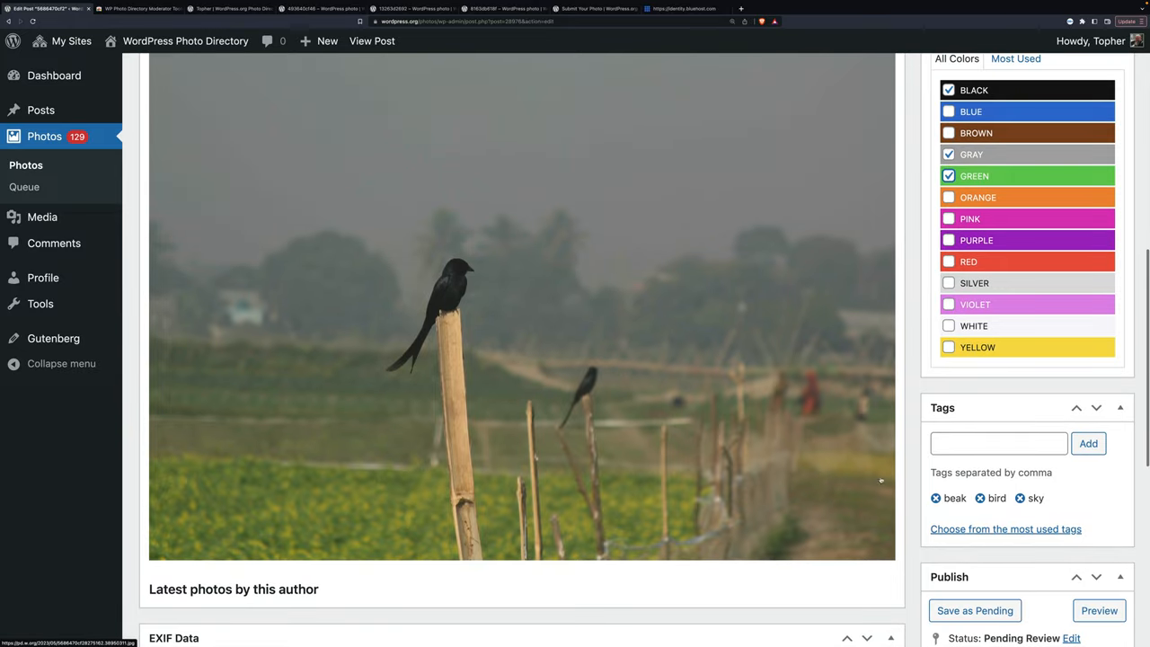
mouse_move(909, 482)
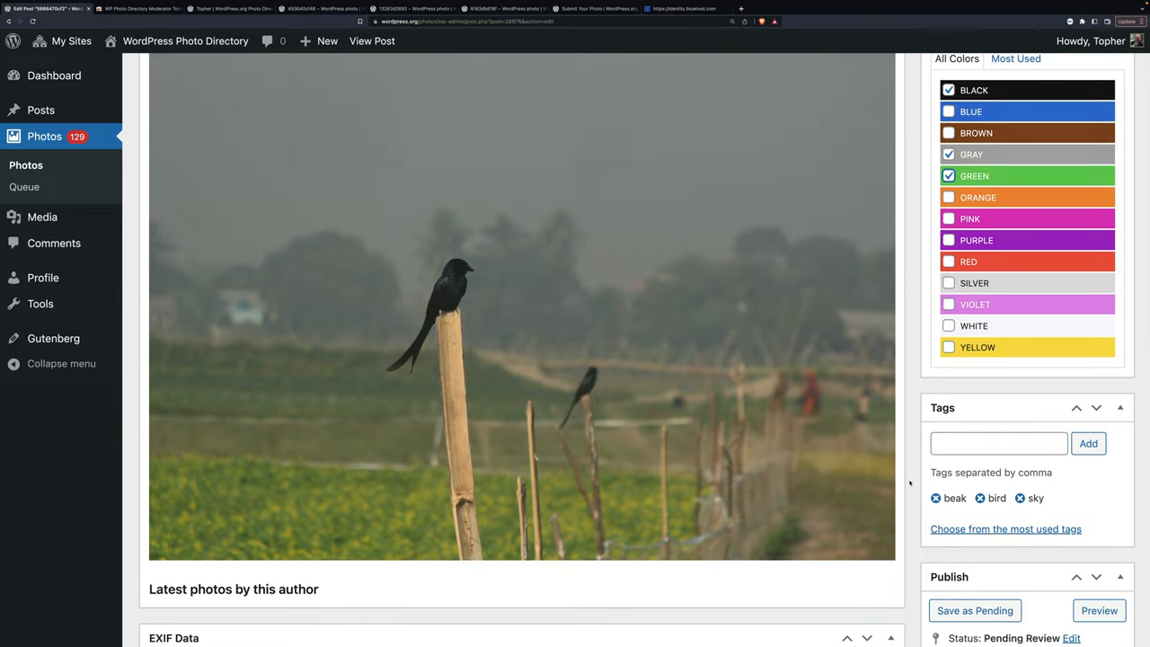
click(935, 498)
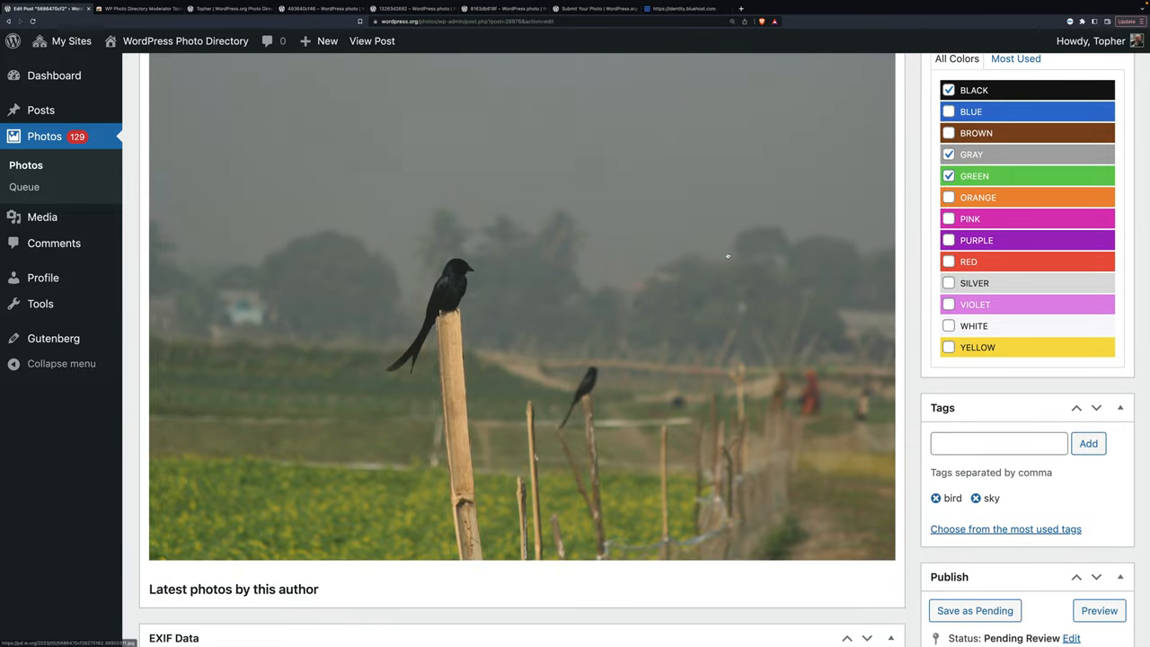
scroll(up, 3)
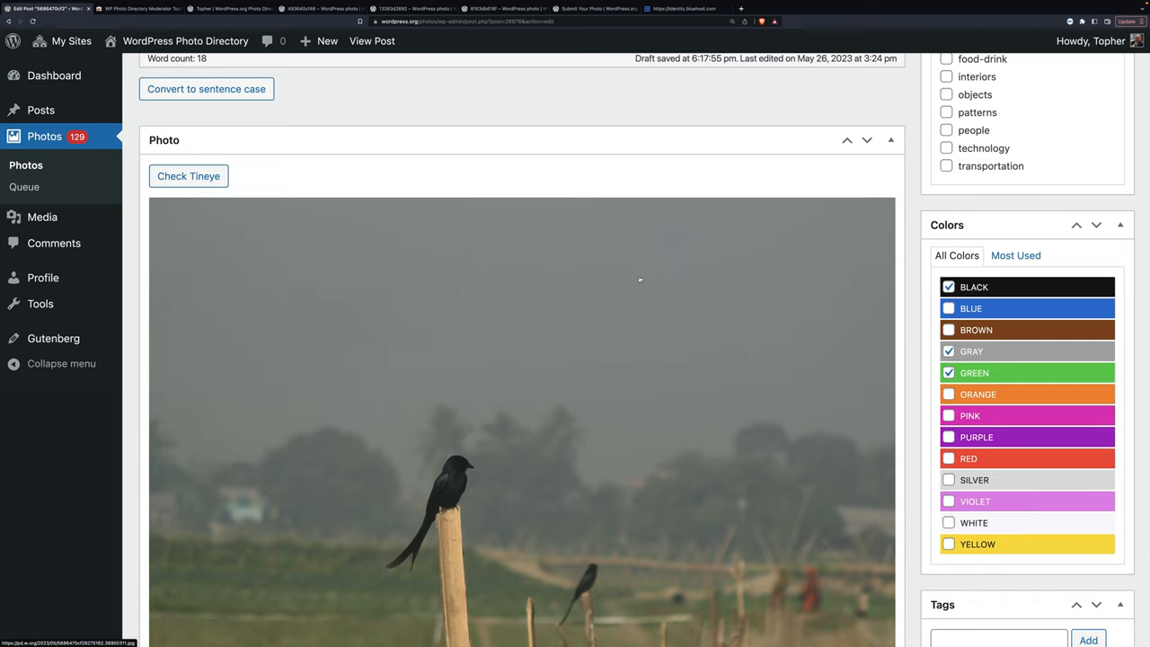
scroll(down, 3)
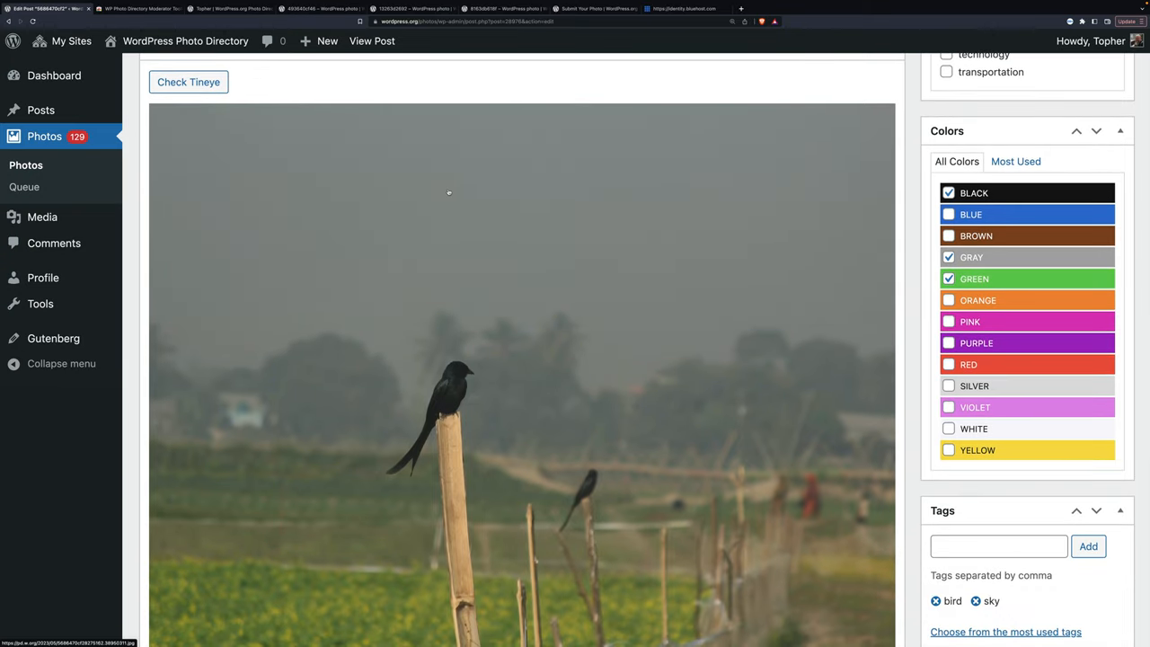
scroll(down, 3)
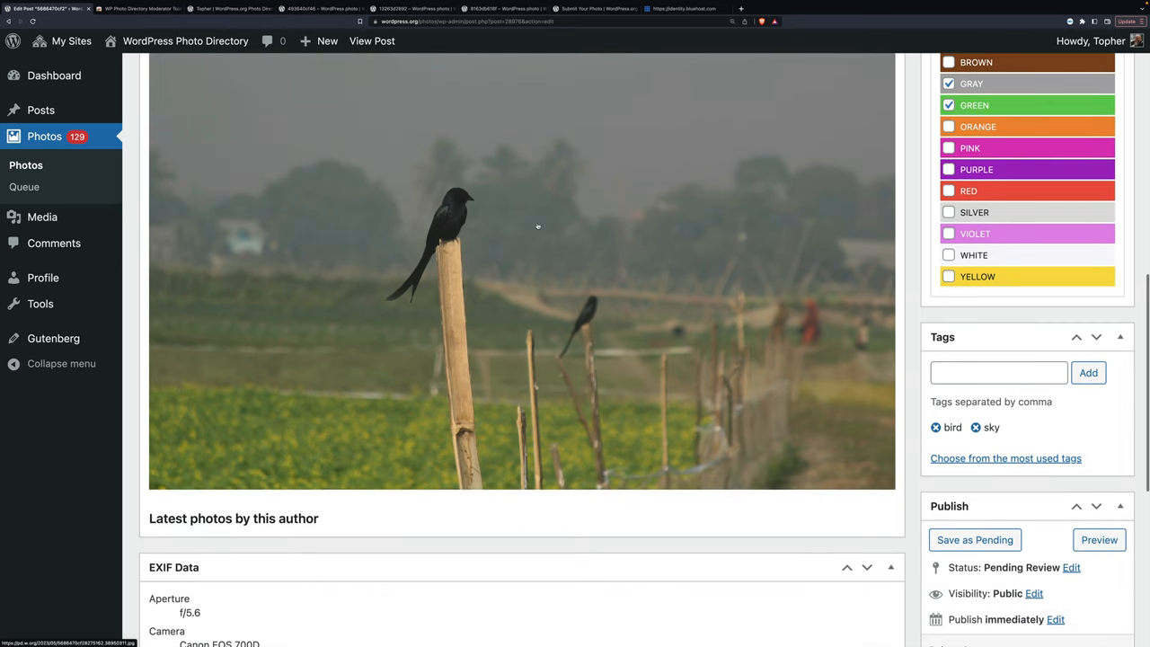
scroll(up, 3)
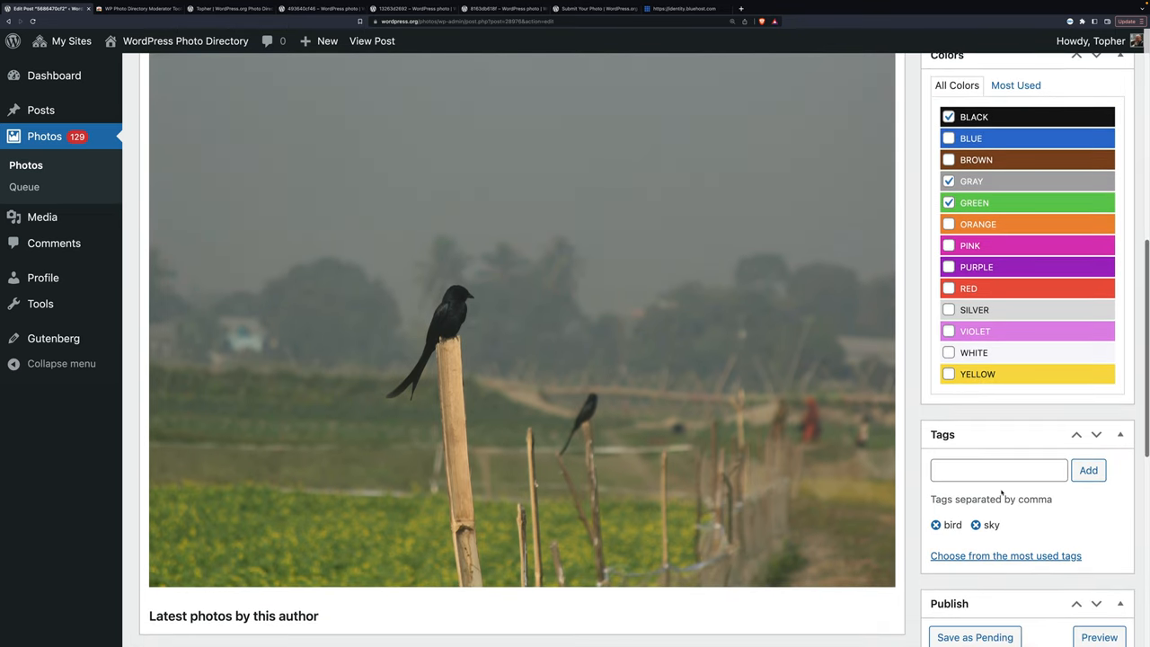
Step: Add the tags fence, fencepost and field to the submission
text(f)
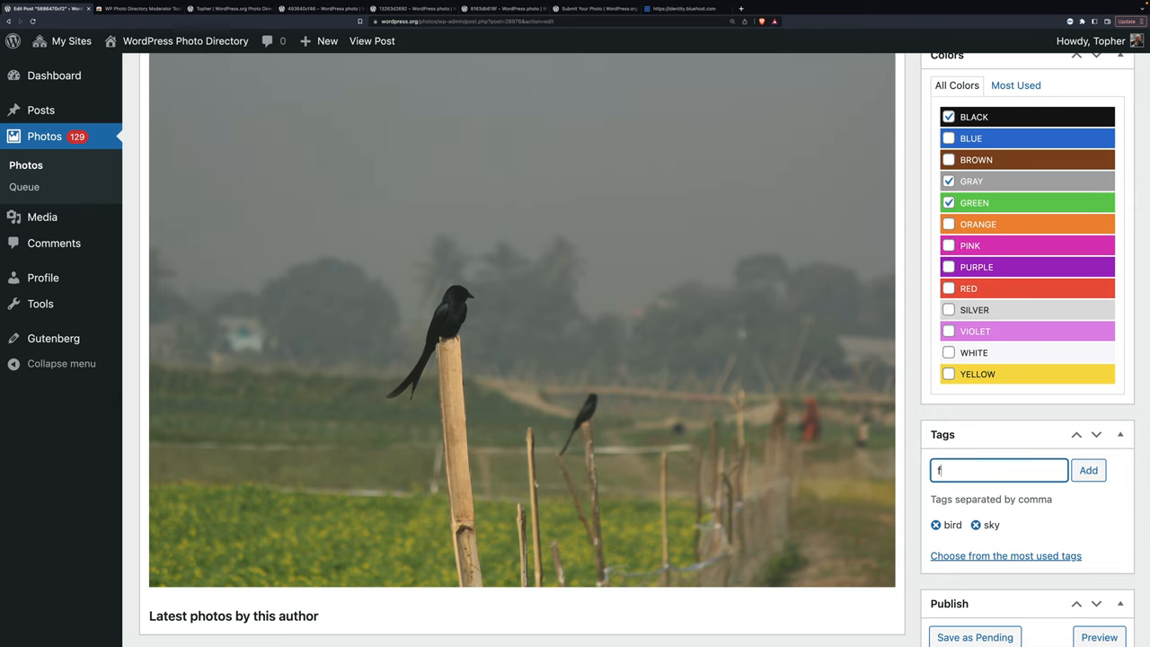
text(fence,)
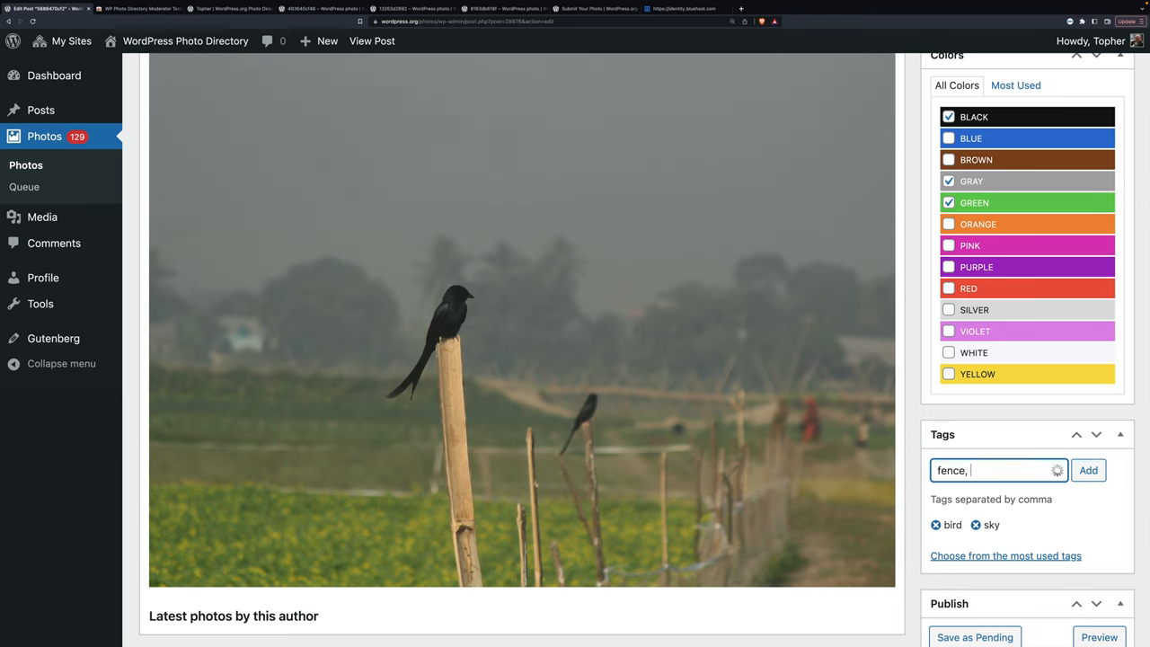
text(fencepost,)
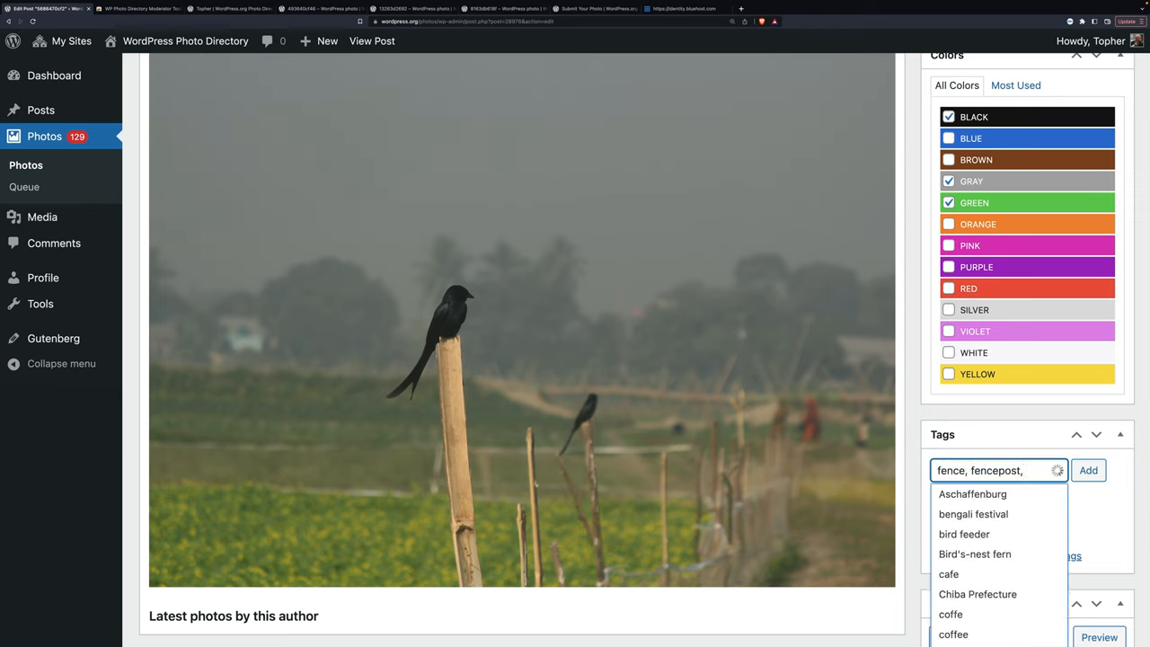
text(field)
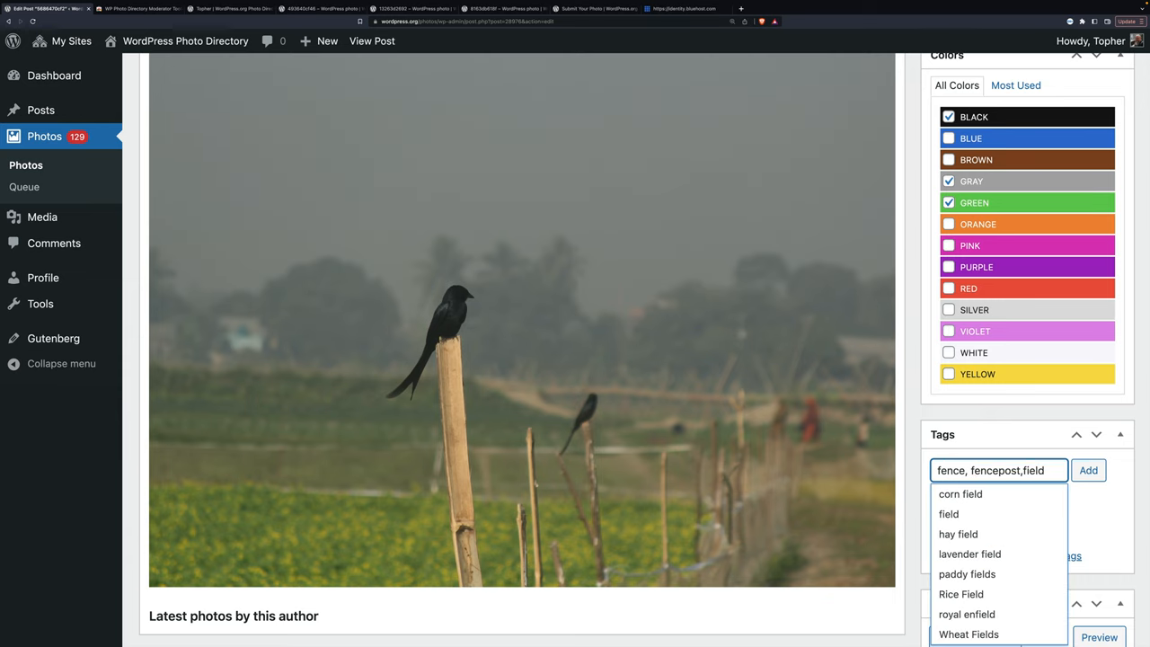
click(1090, 471)
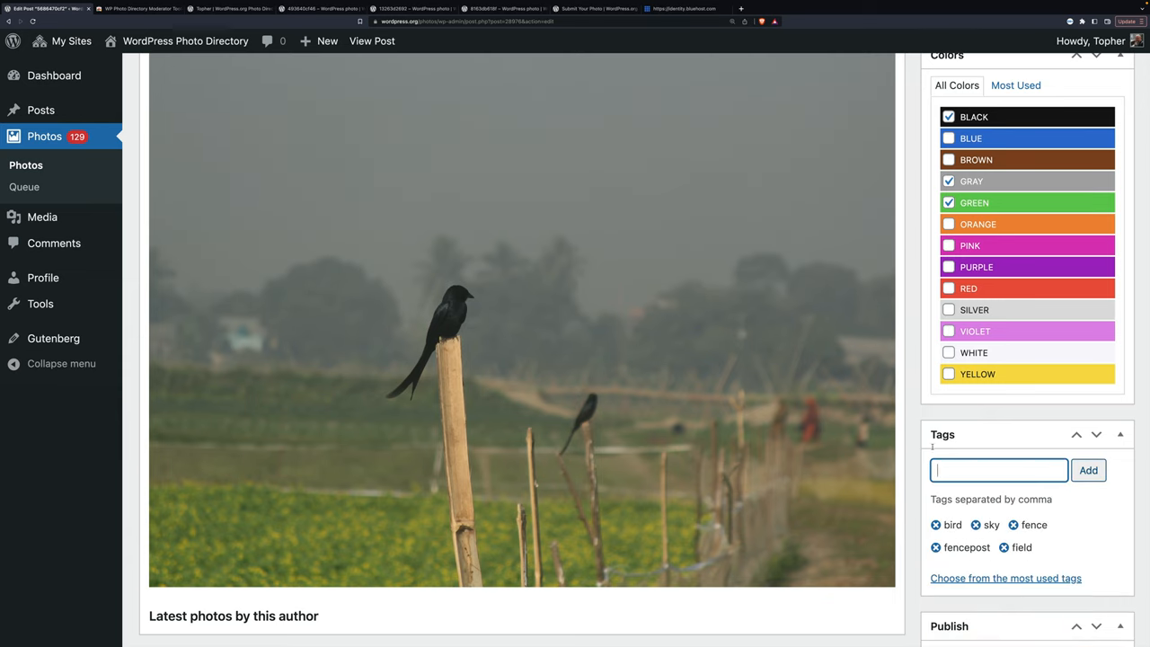
scroll(up, 3)
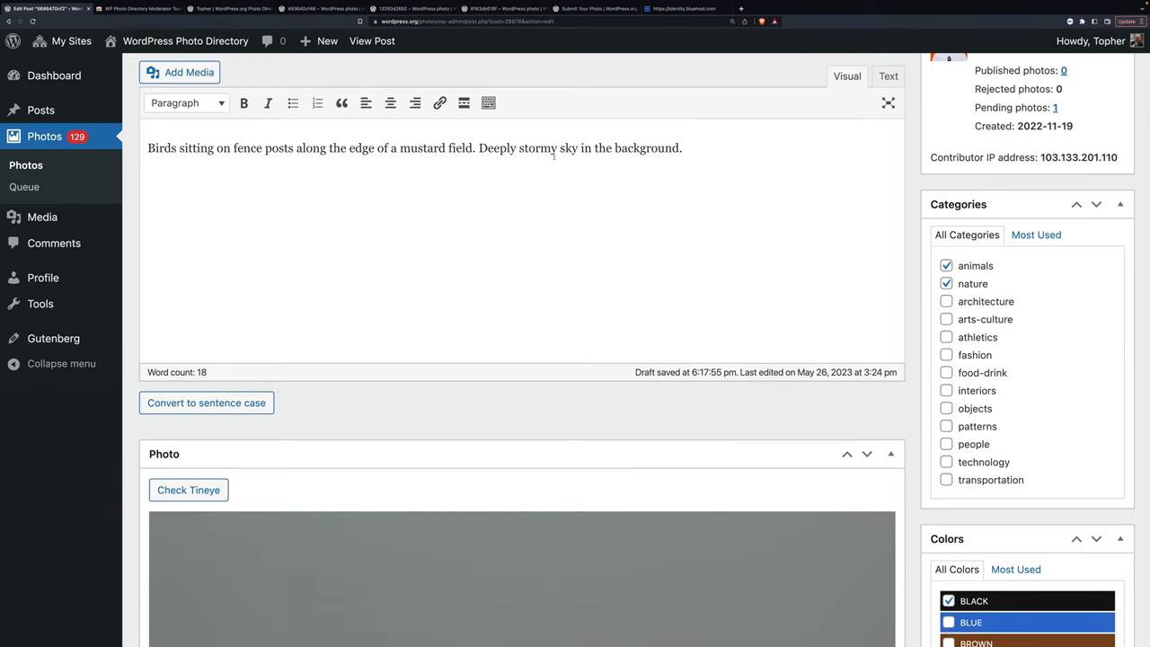
scroll(down, 3)
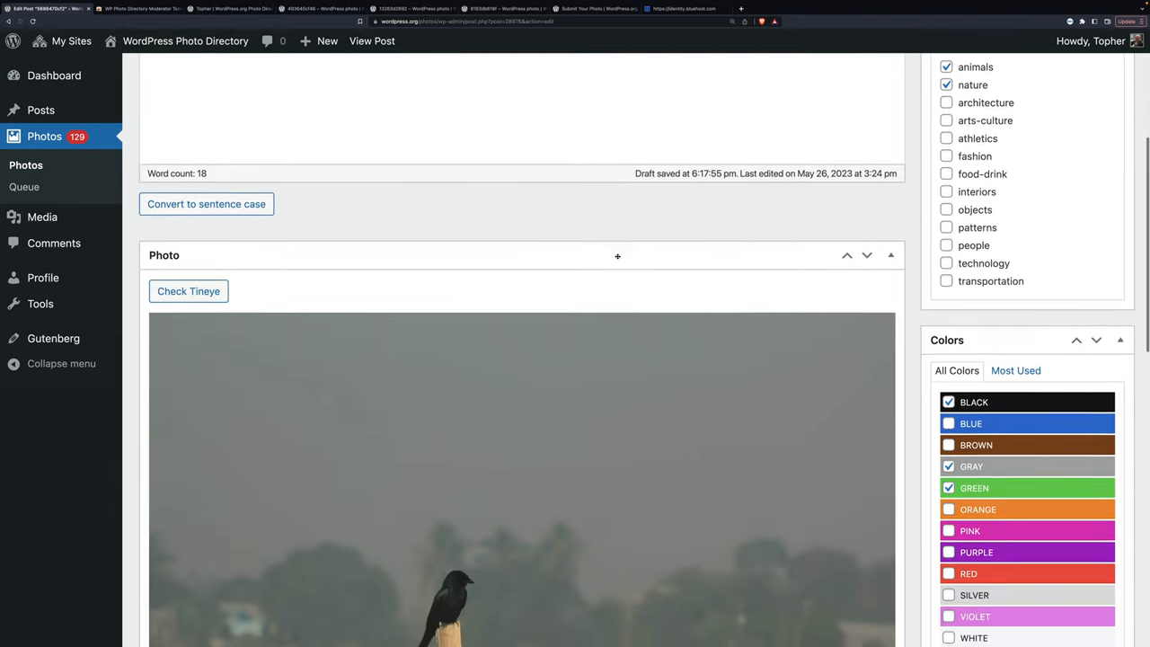
scroll(down, 3)
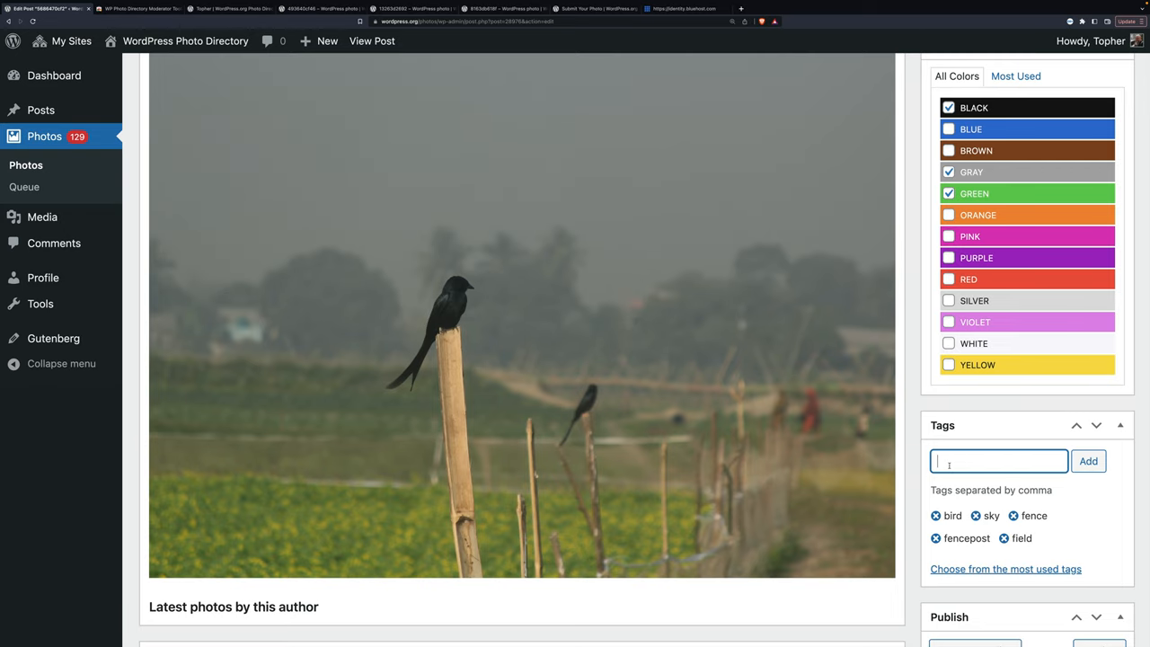
Step: Expand the 'Reject due to' dropdown in the Publish box to view the available rejection reasons
scroll(down, 3)
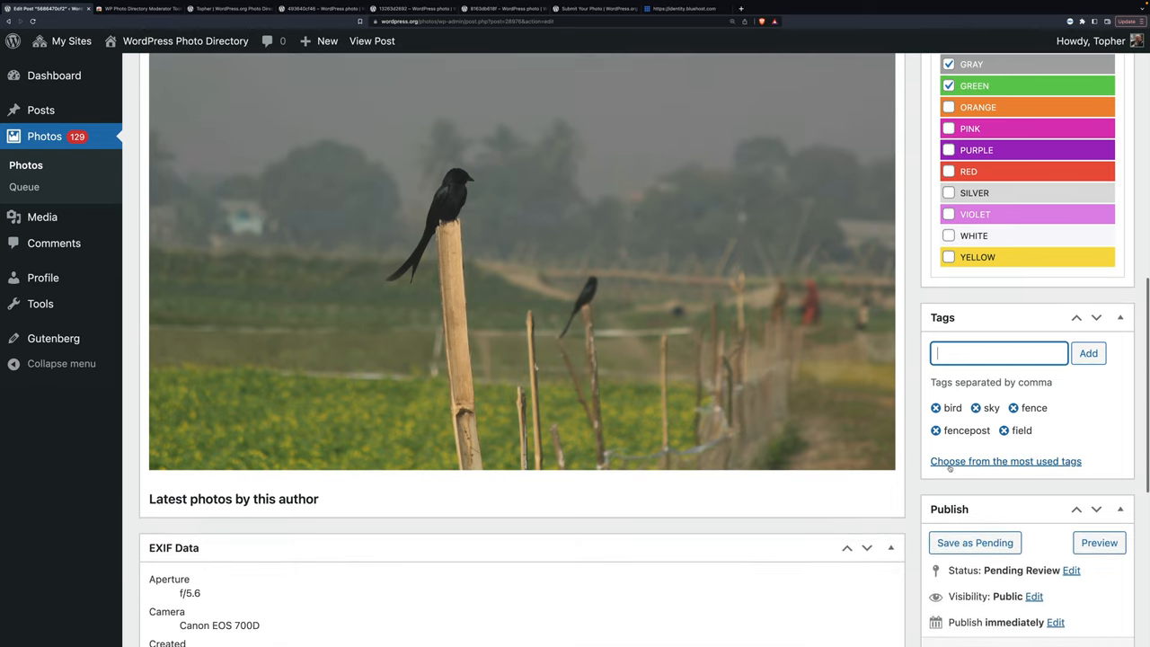
scroll(down, 3)
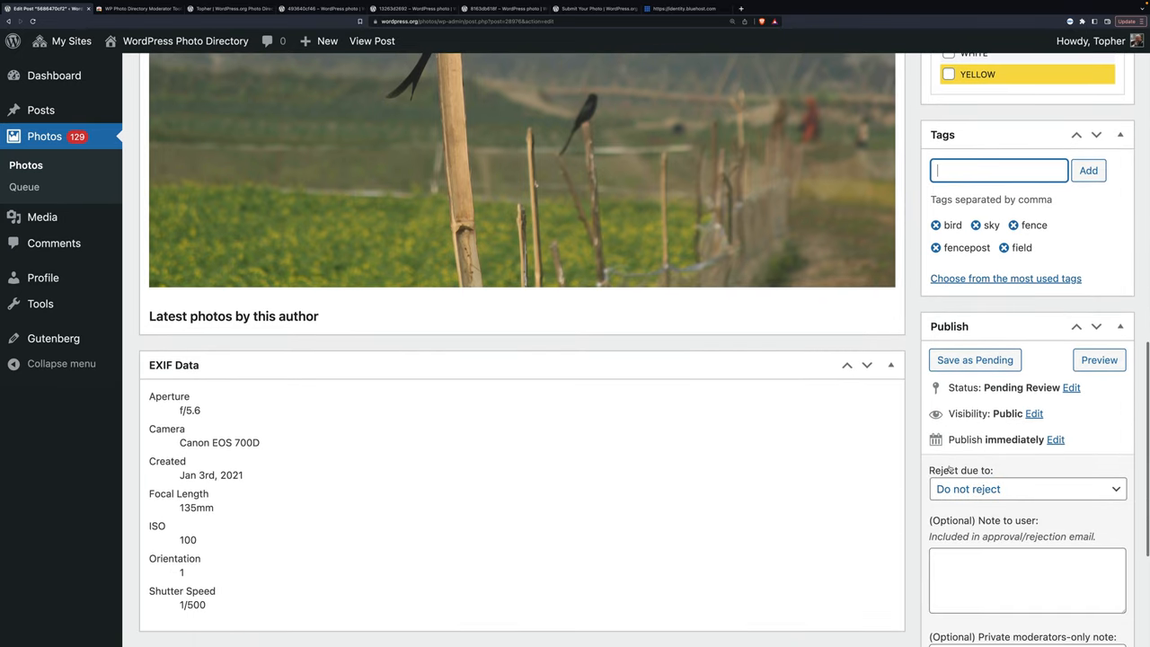
scroll(down, 3)
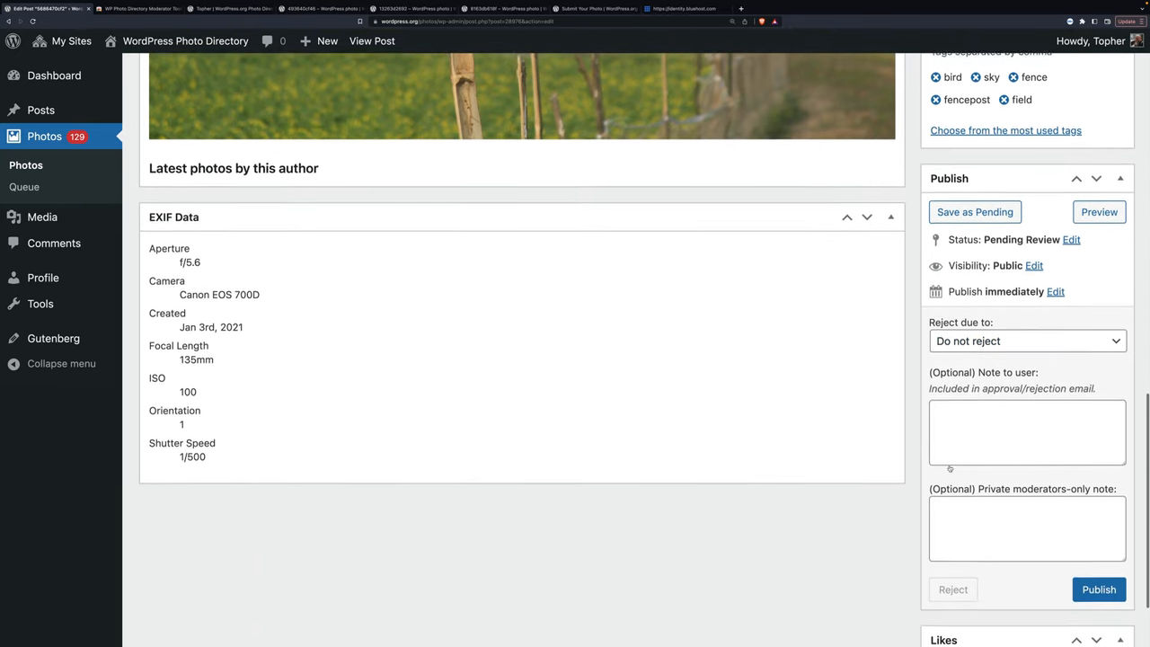
scroll(up, 3)
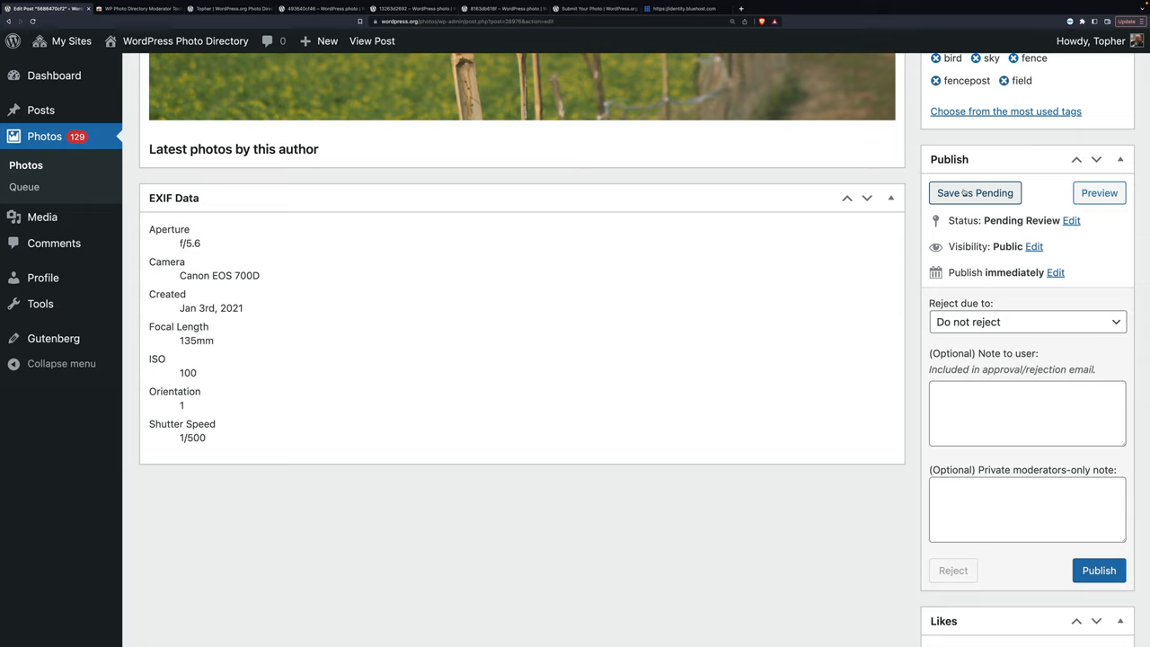
mouse_move(857, 305)
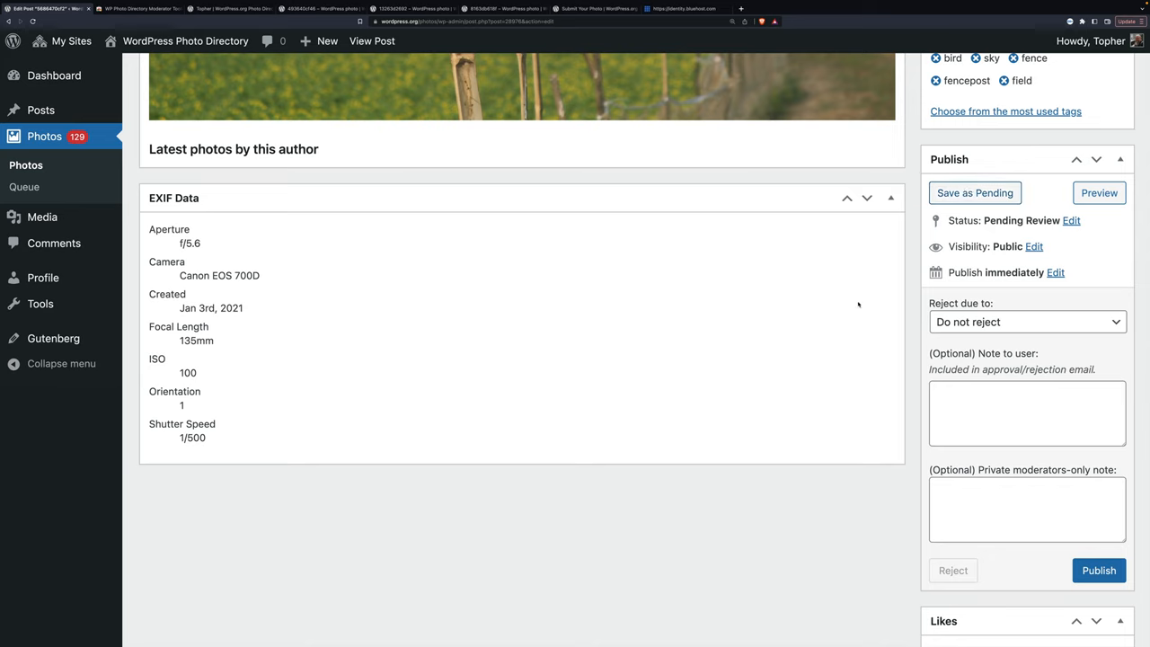
click(1028, 322)
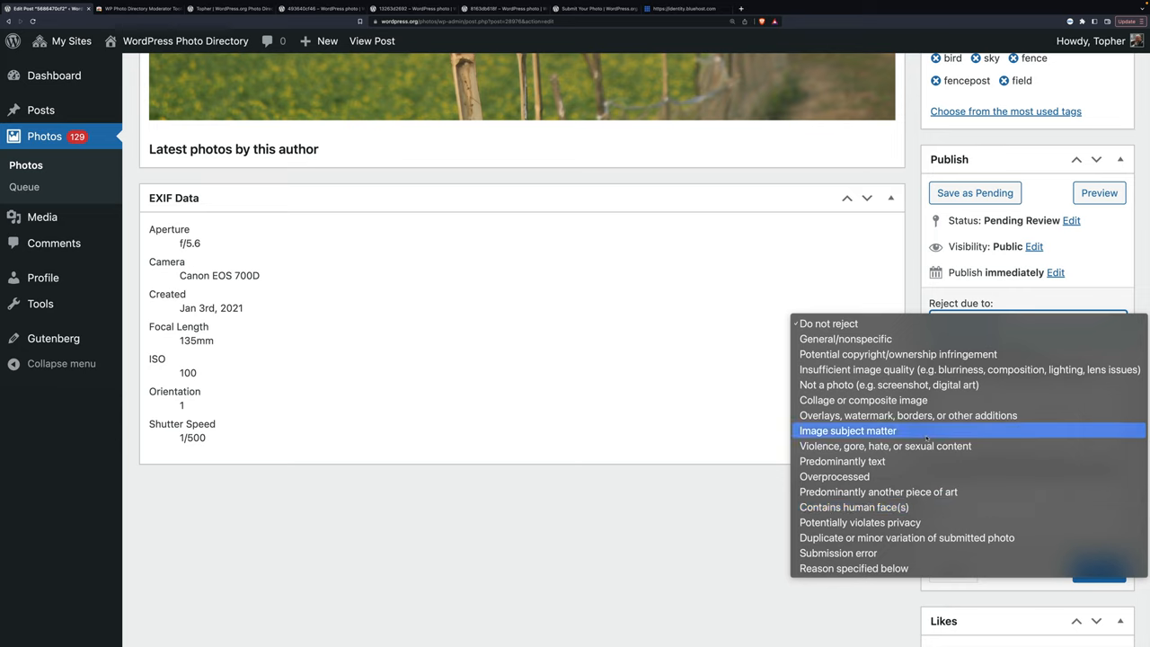
mouse_move(863, 399)
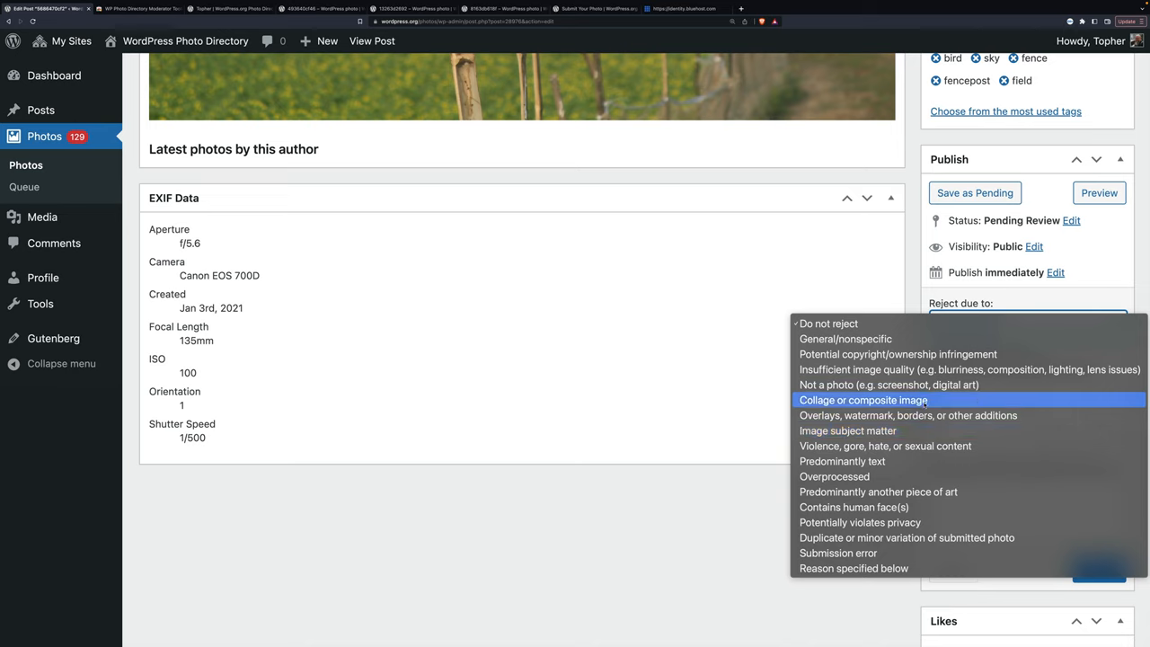
mouse_move(888, 384)
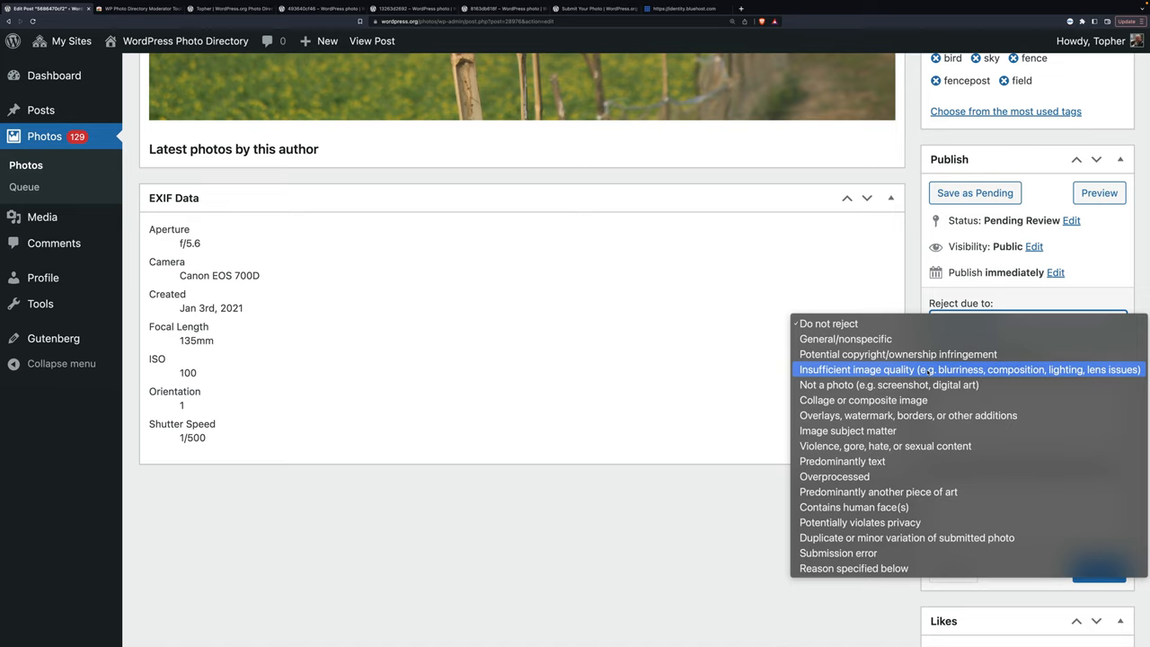
mouse_move(844, 338)
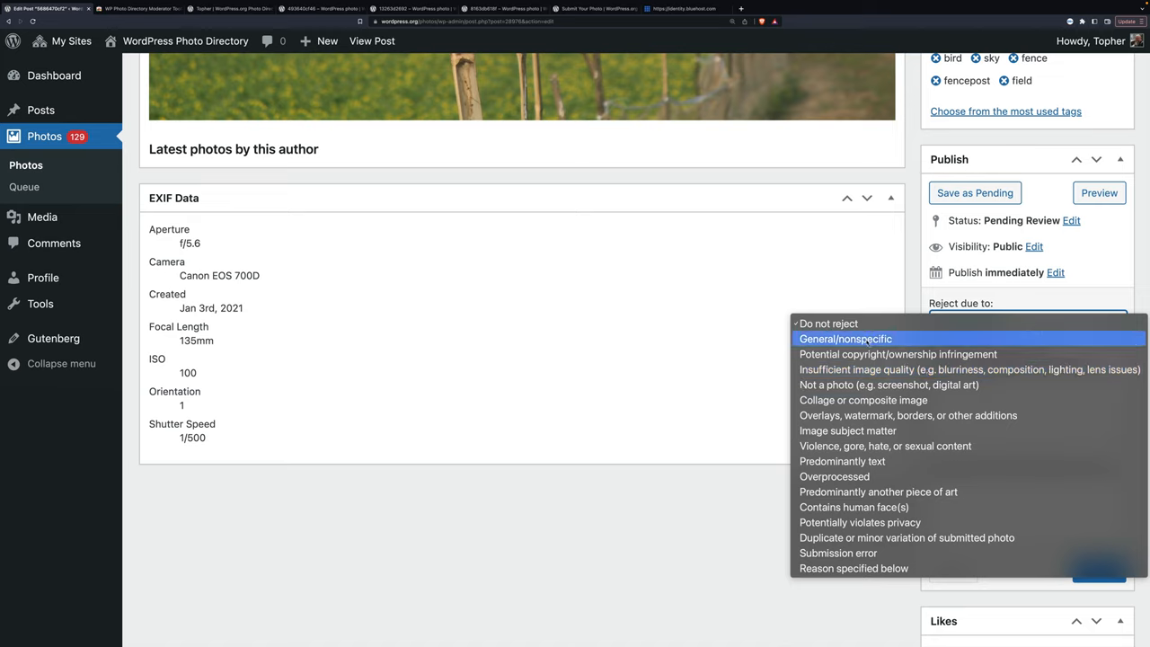
mouse_move(879, 305)
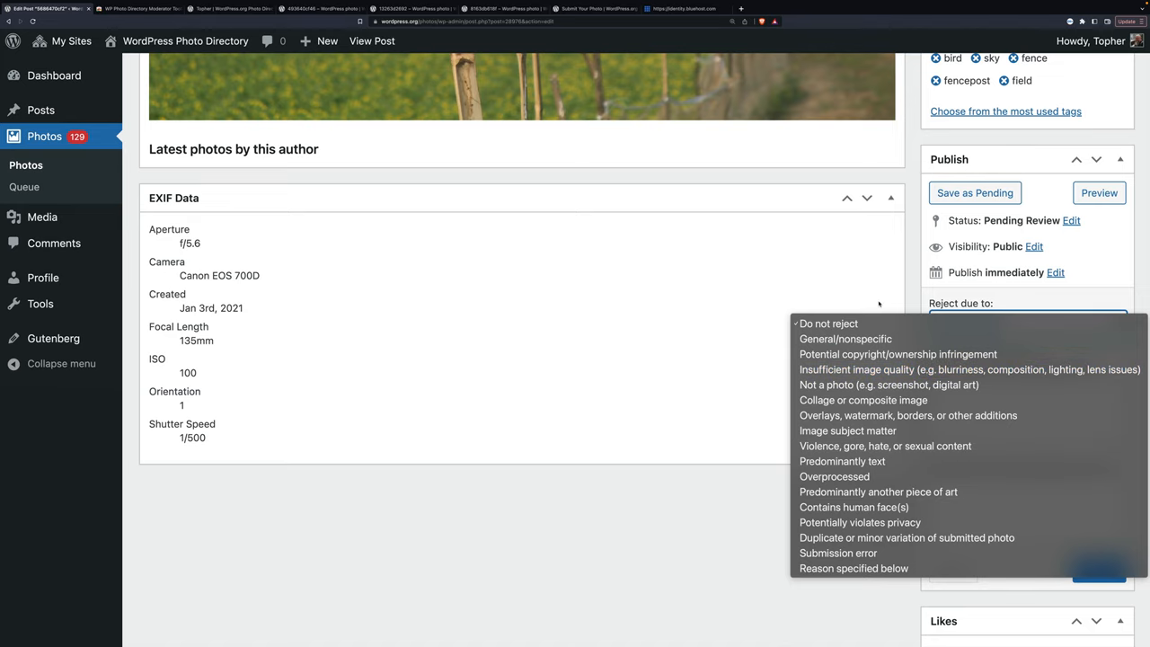
Step: Keep 'Do not reject', leave both note fields empty, and publish the fence-and-field photo post
click(827, 323)
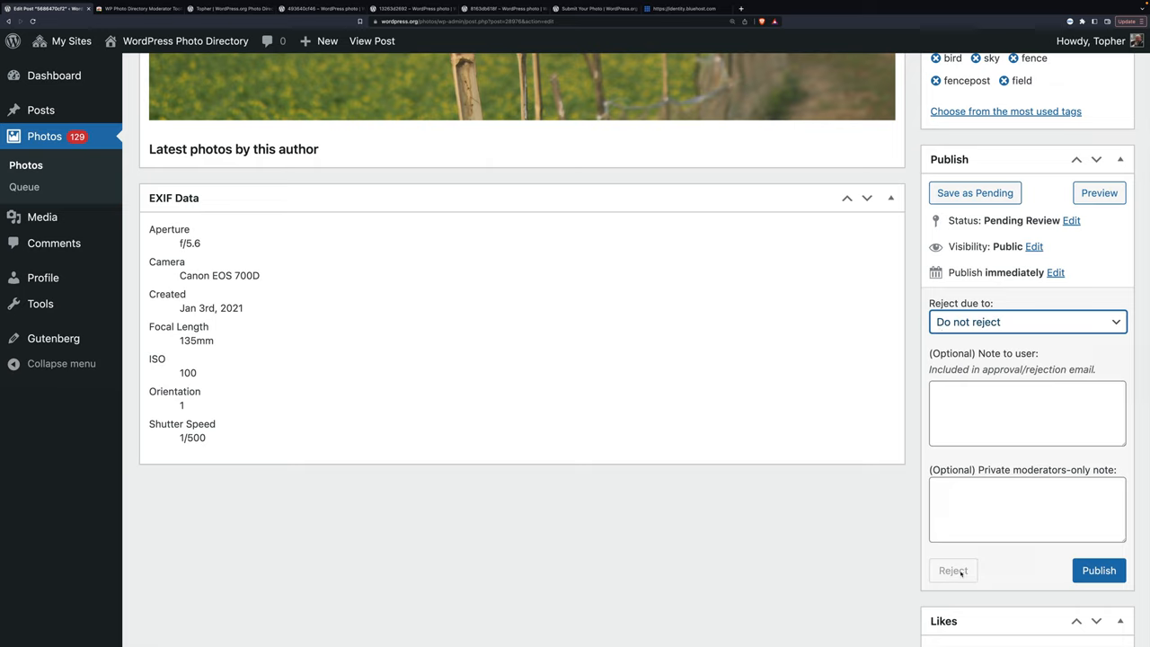
mouse_move(906, 392)
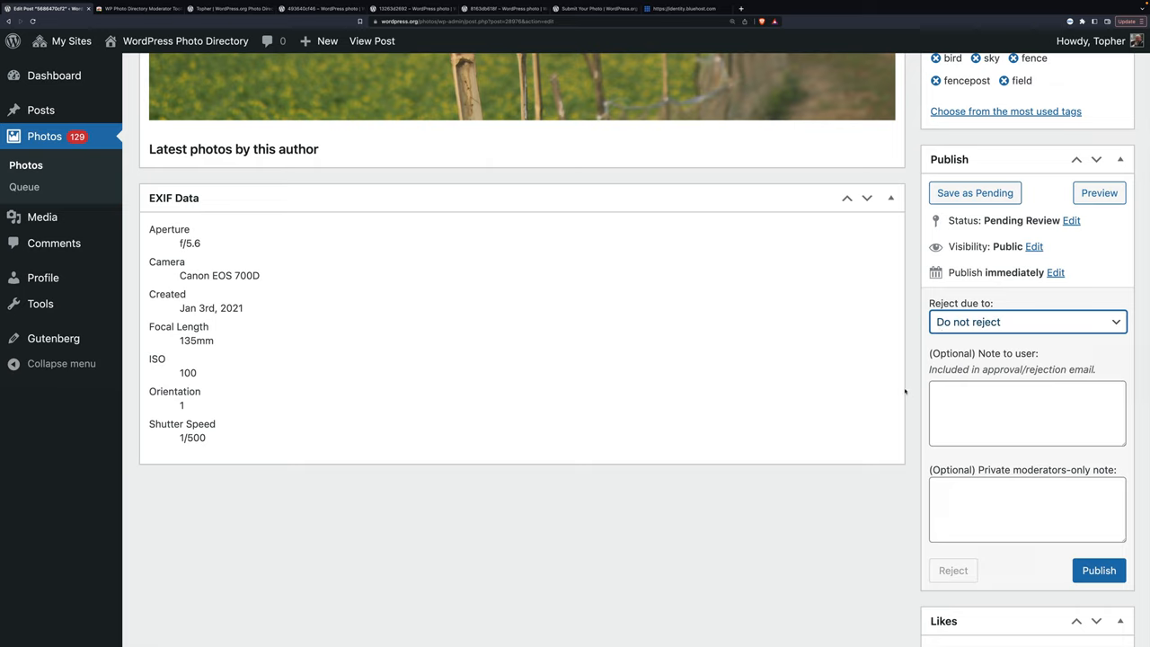
click(1028, 413)
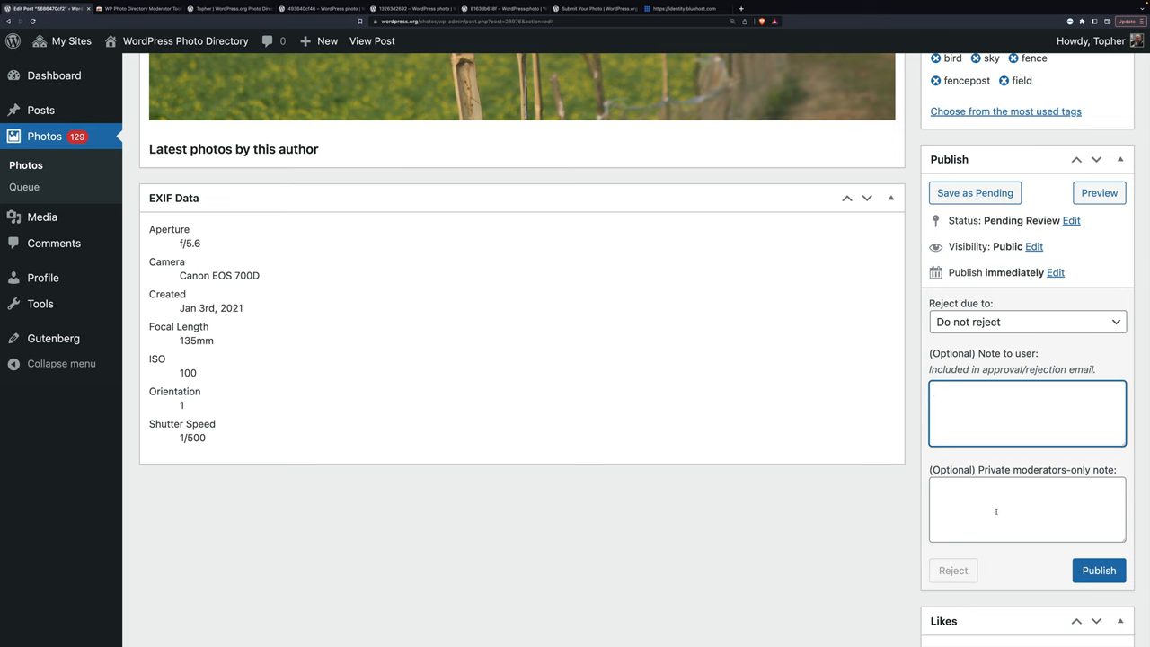
click(1028, 507)
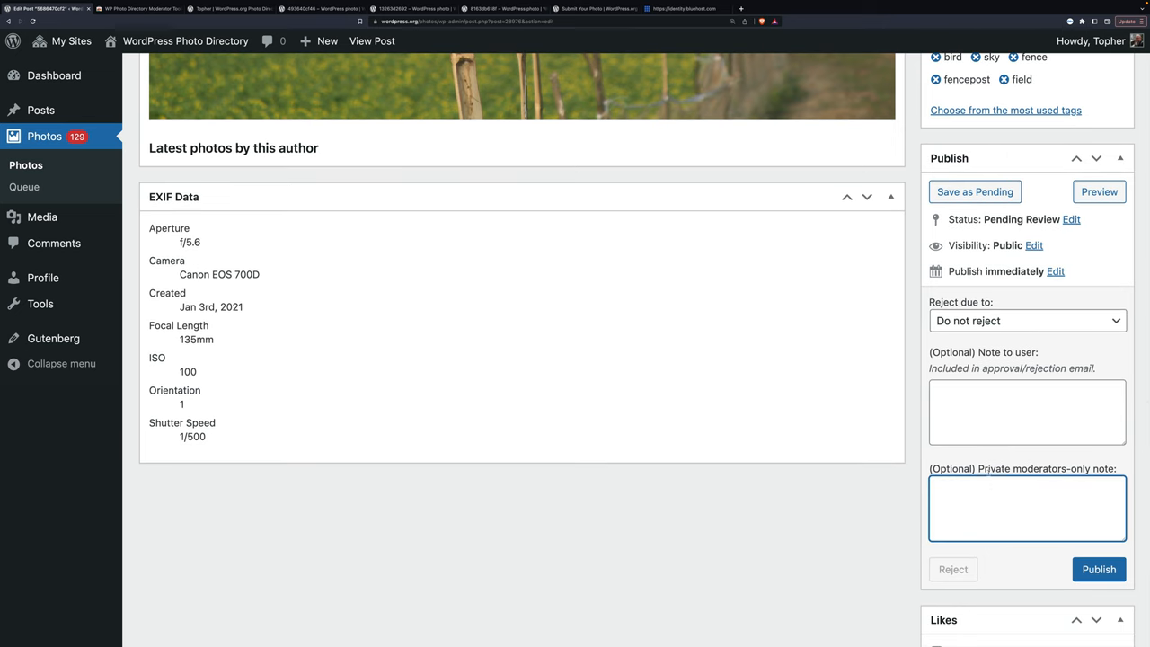
mouse_move(975, 190)
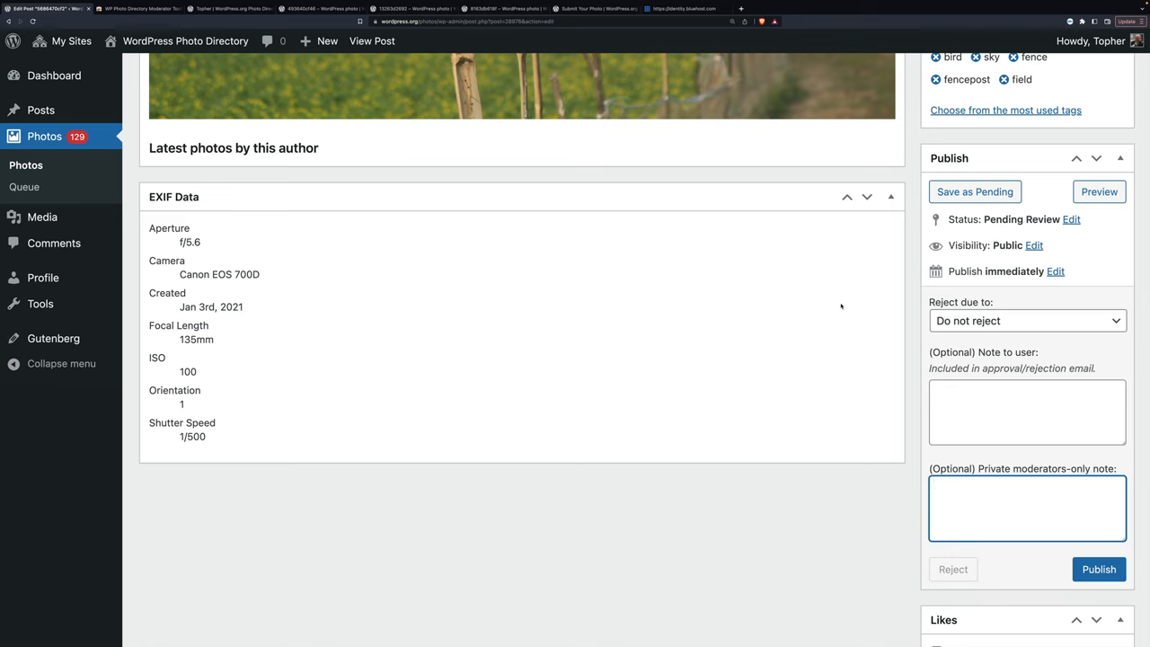
scroll(down, 3)
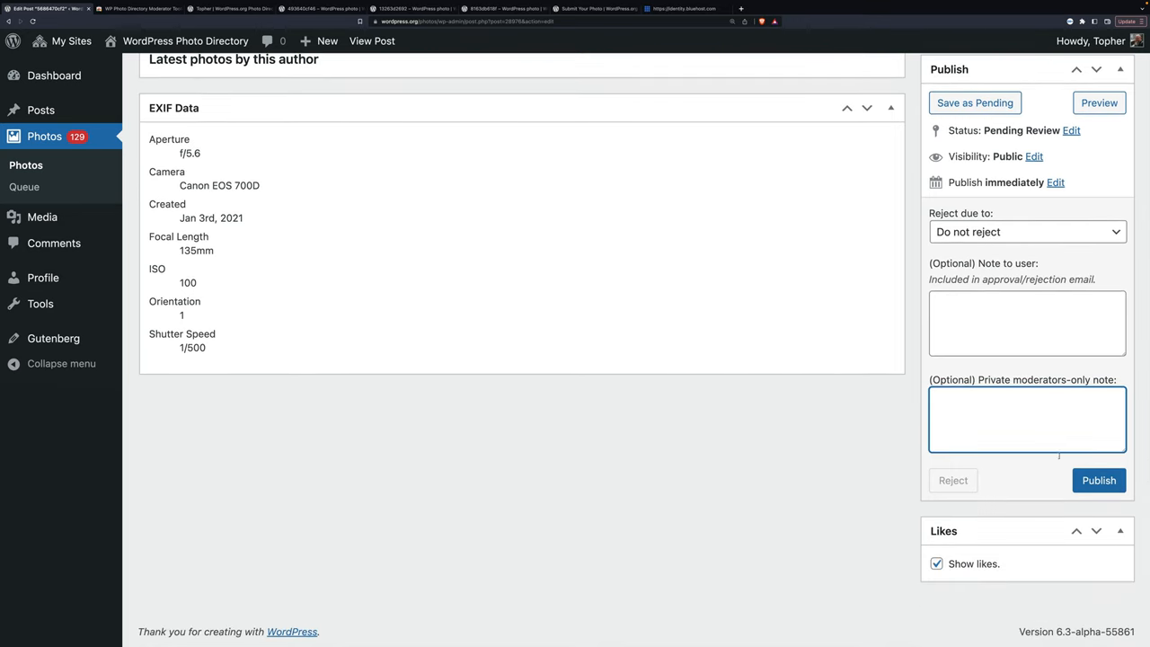
click(1098, 480)
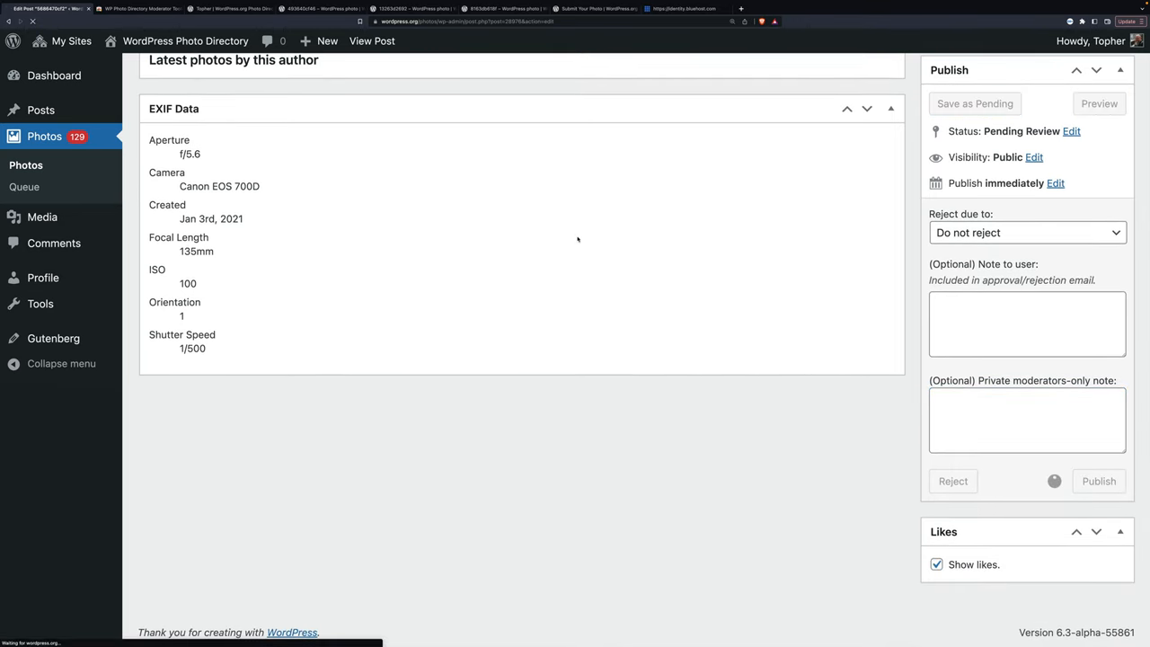
Step: Confirm publishing so the 'Photo post approved' notice shows and post 33646ab265 opens
click(1100, 482)
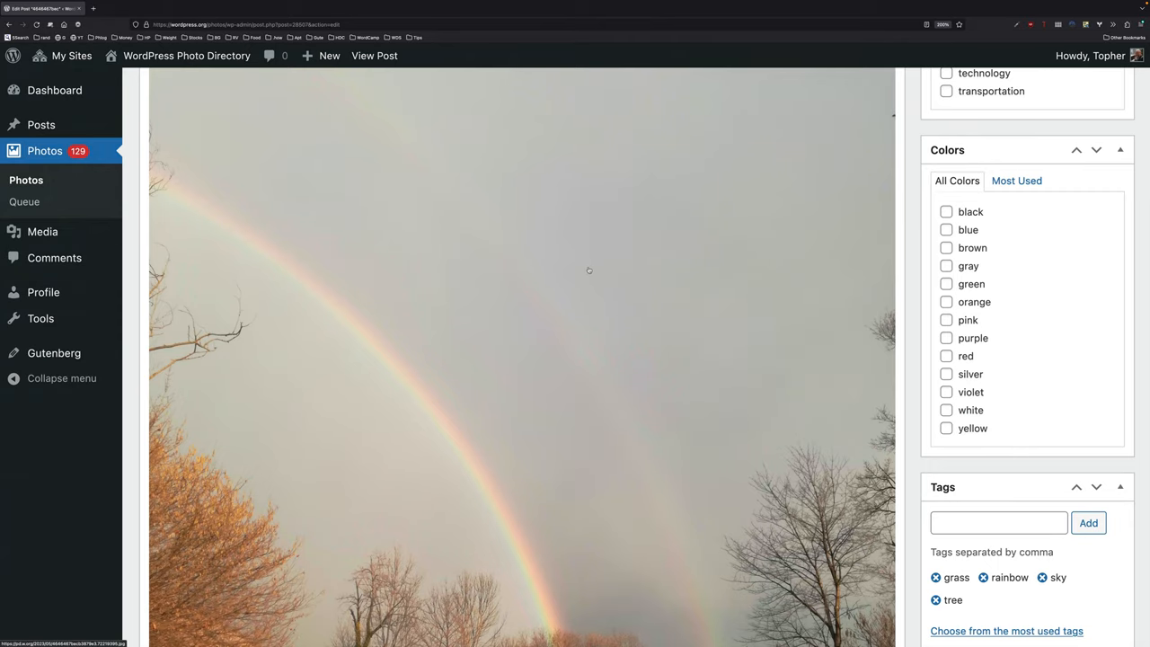
scroll(up, 3)
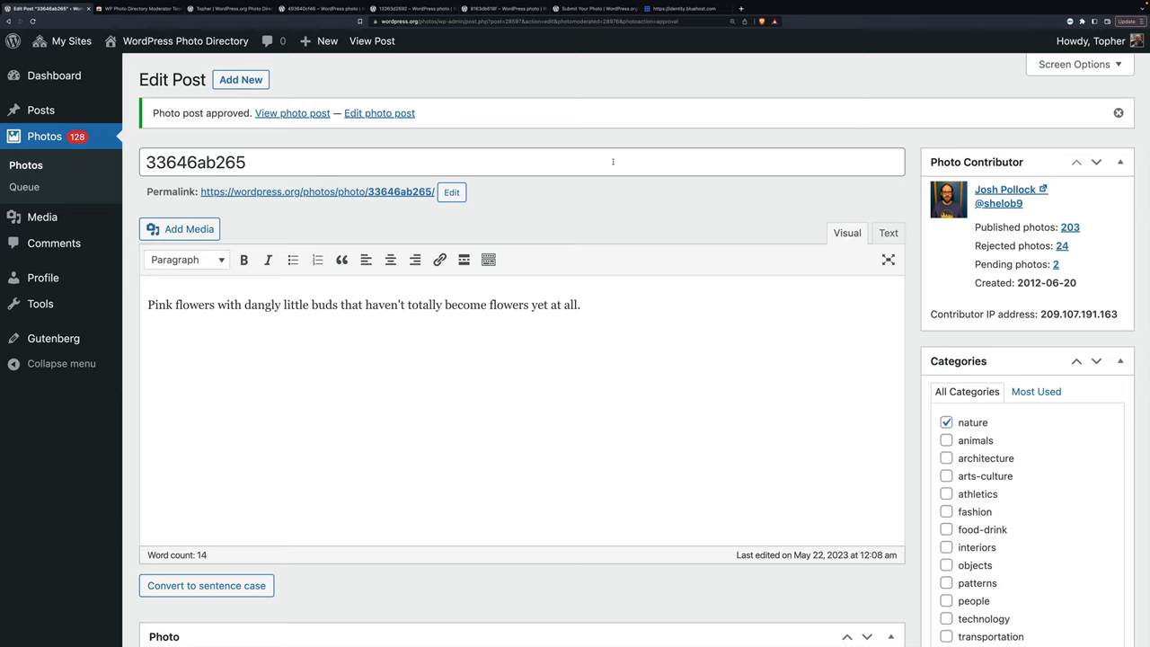
mouse_move(579, 185)
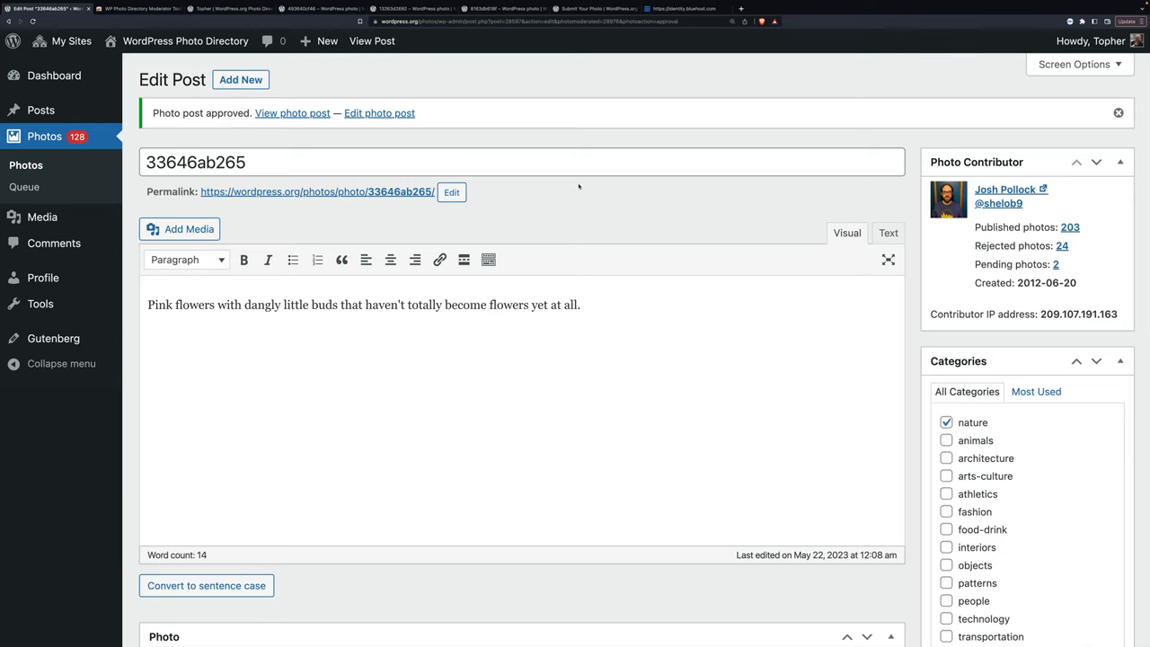
scroll(down, 3)
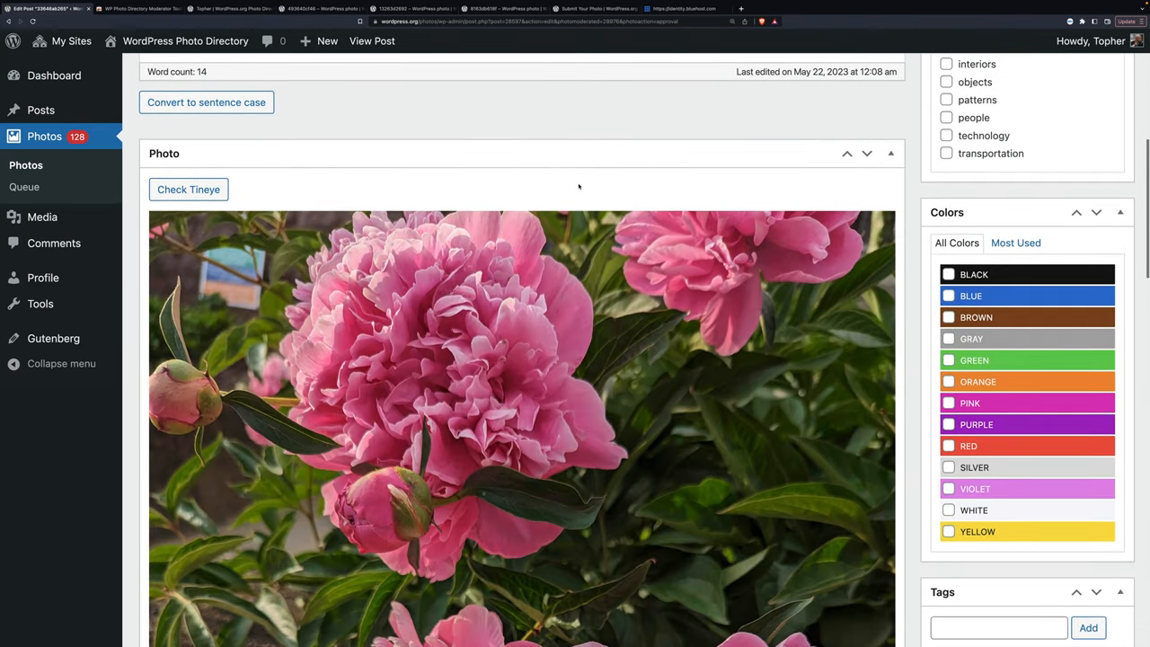
scroll(up, 3)
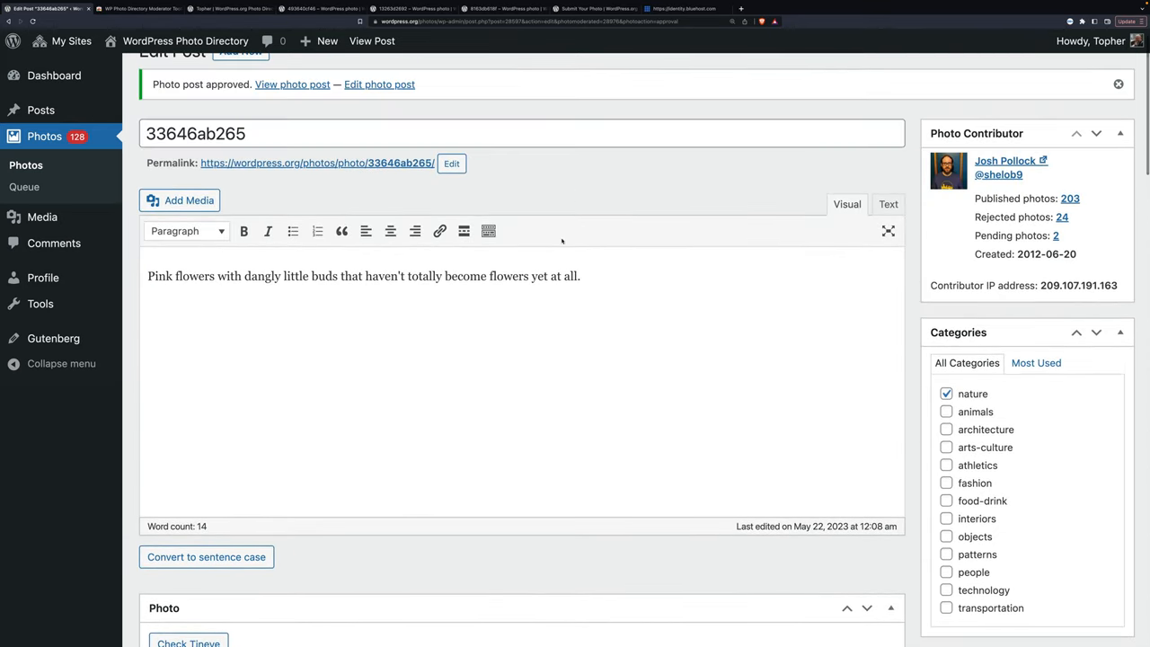
scroll(down, 3)
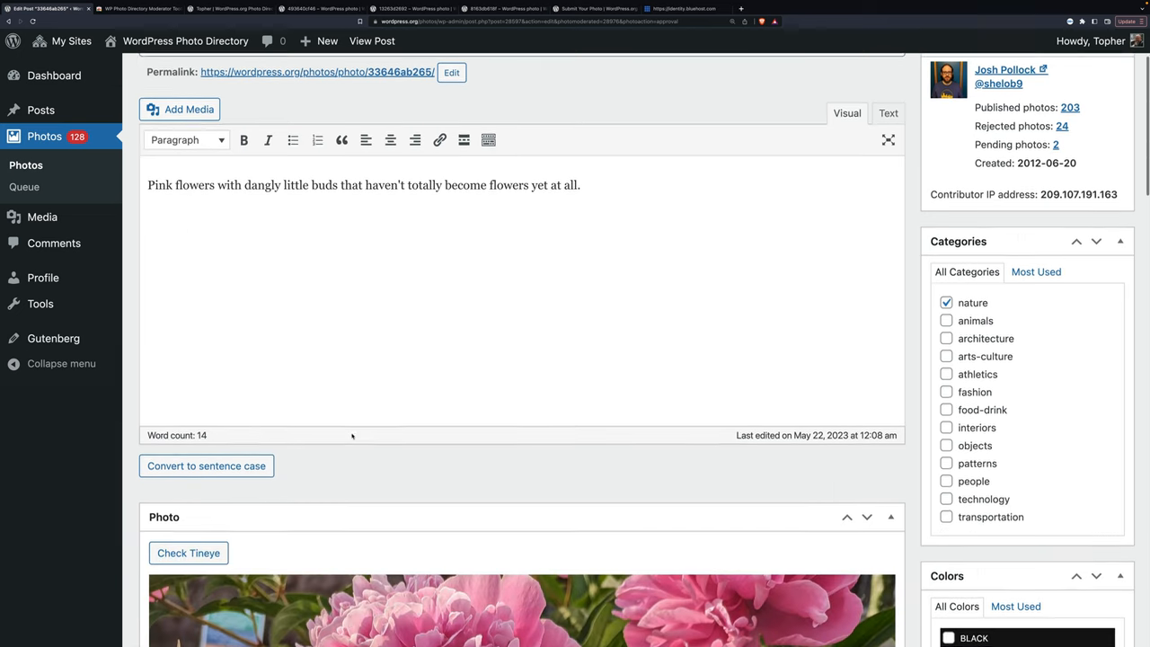
scroll(down, 3)
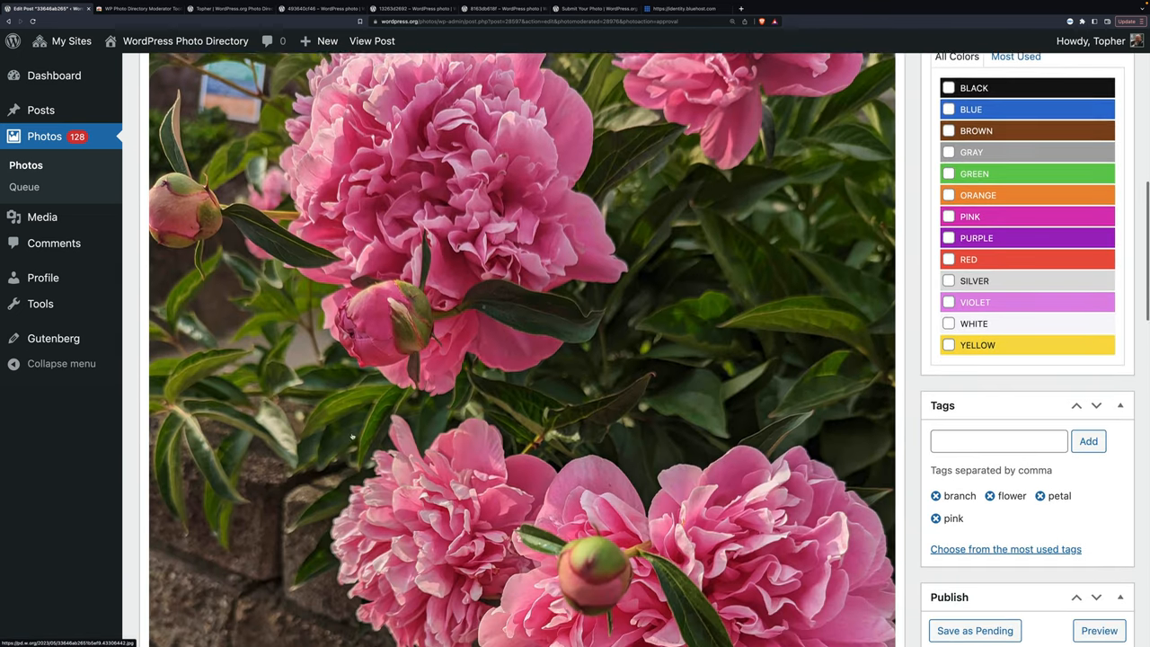
scroll(down, 3)
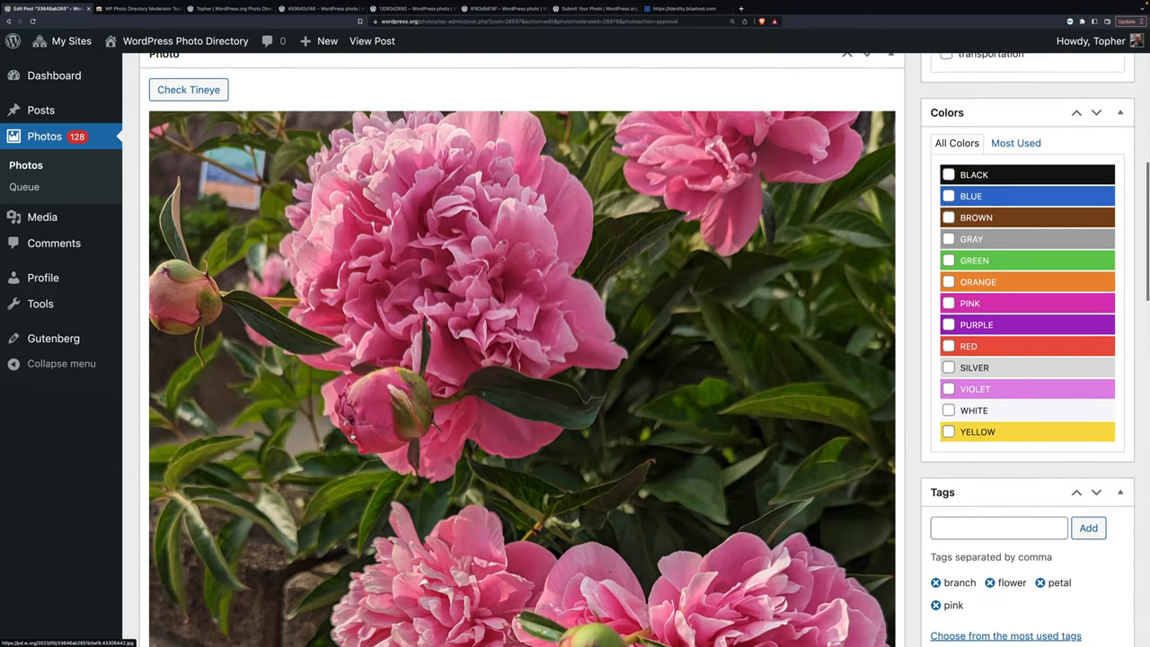
scroll(up, 3)
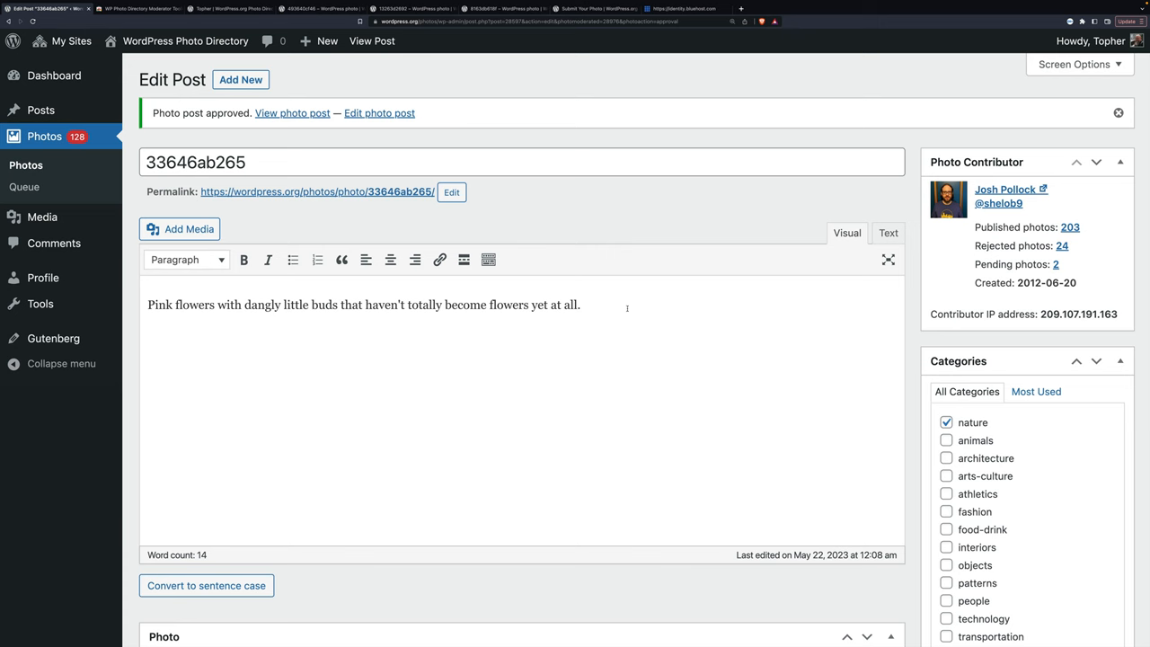
scroll(down, 3)
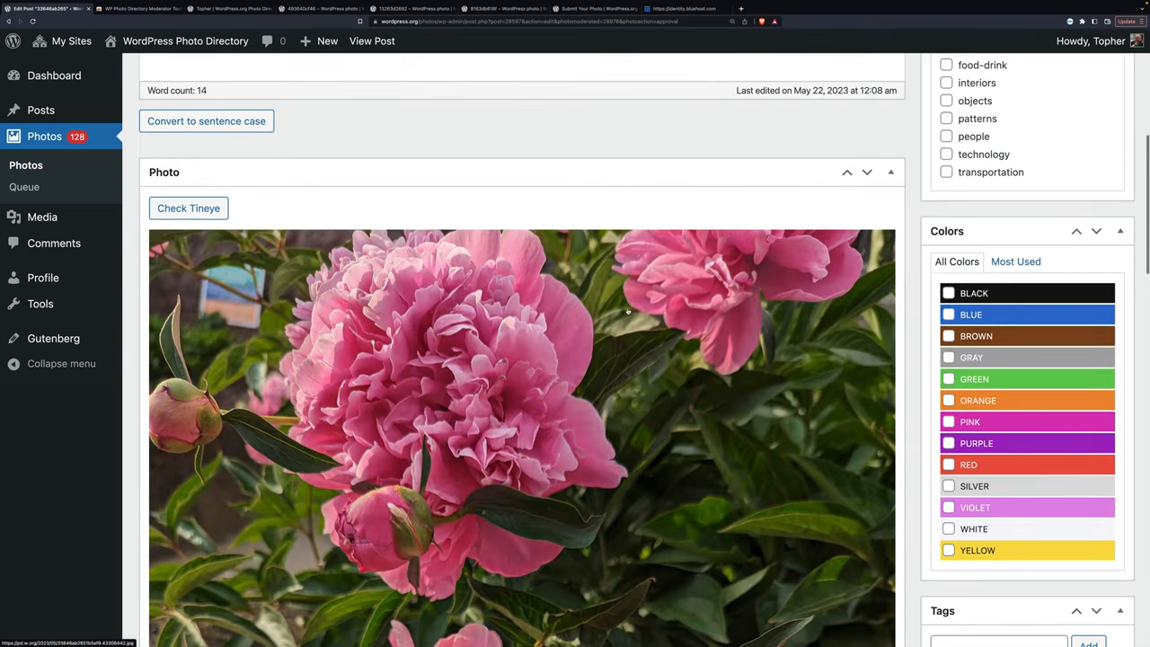
scroll(down, 3)
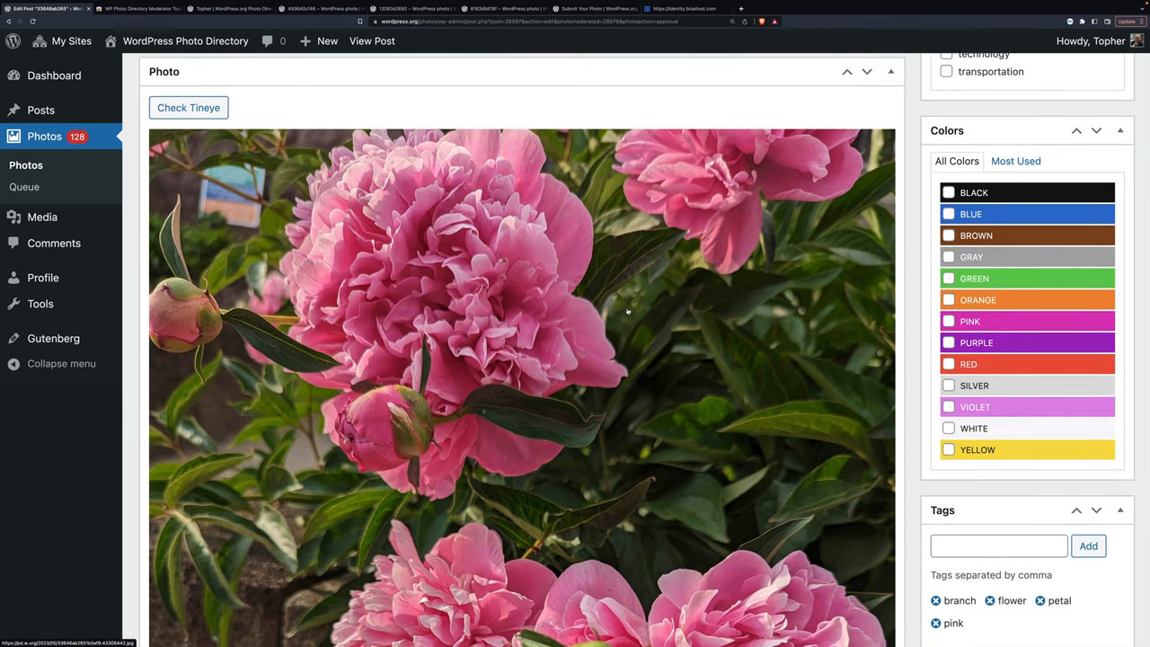
scroll(down, 3)
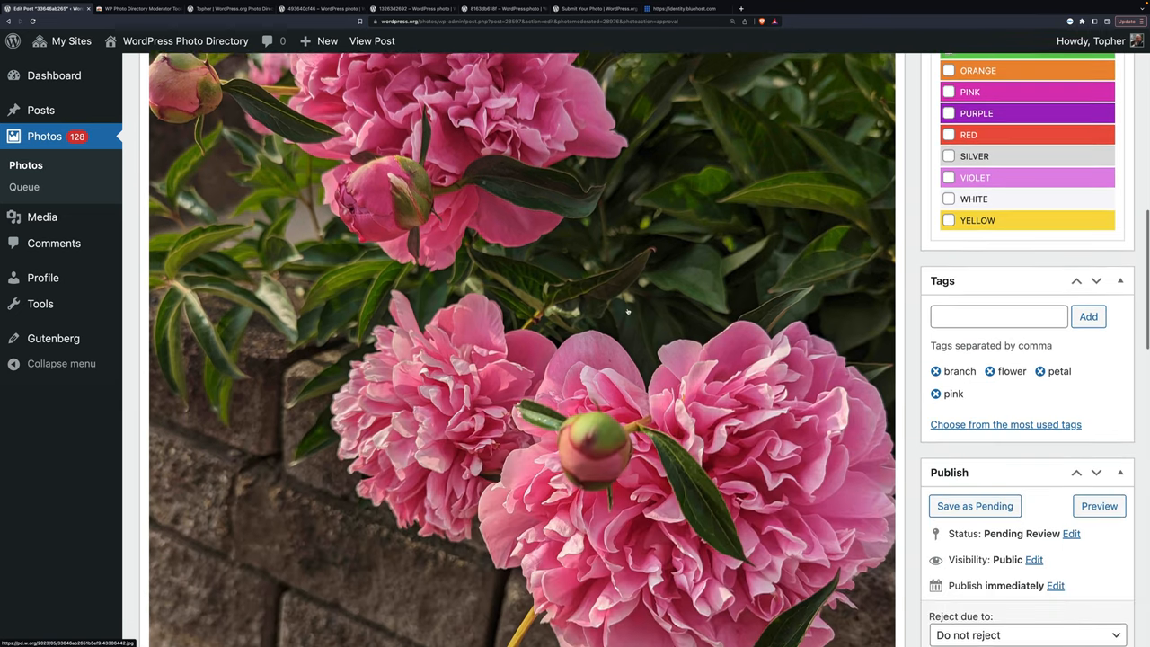
scroll(up, 3)
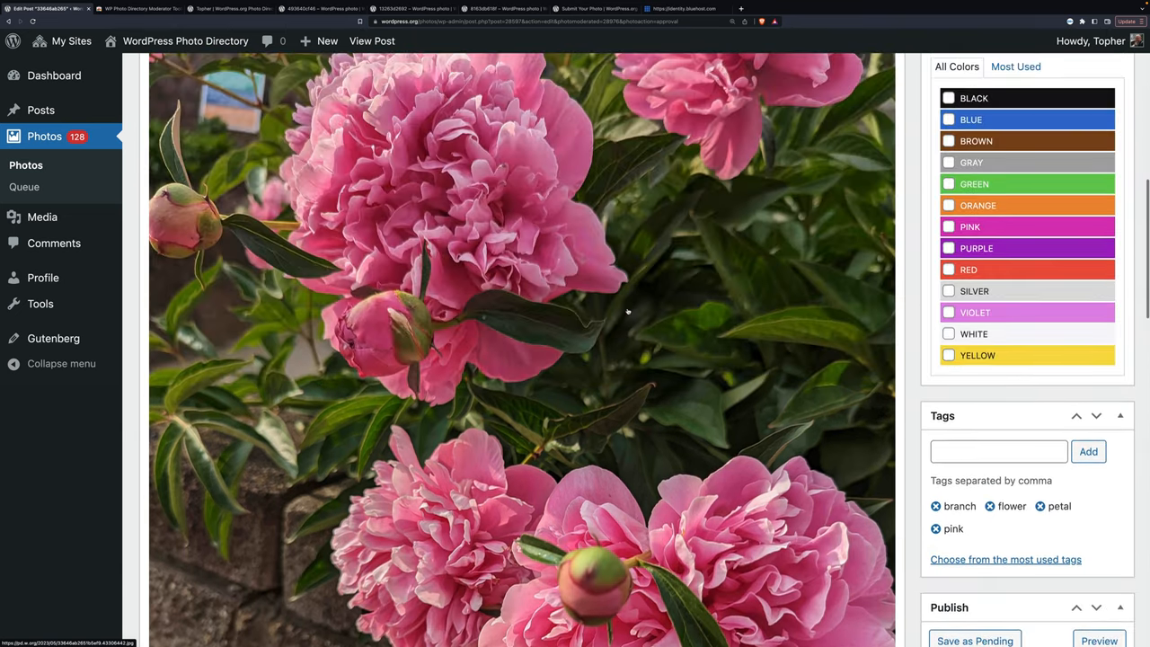
scroll(up, 3)
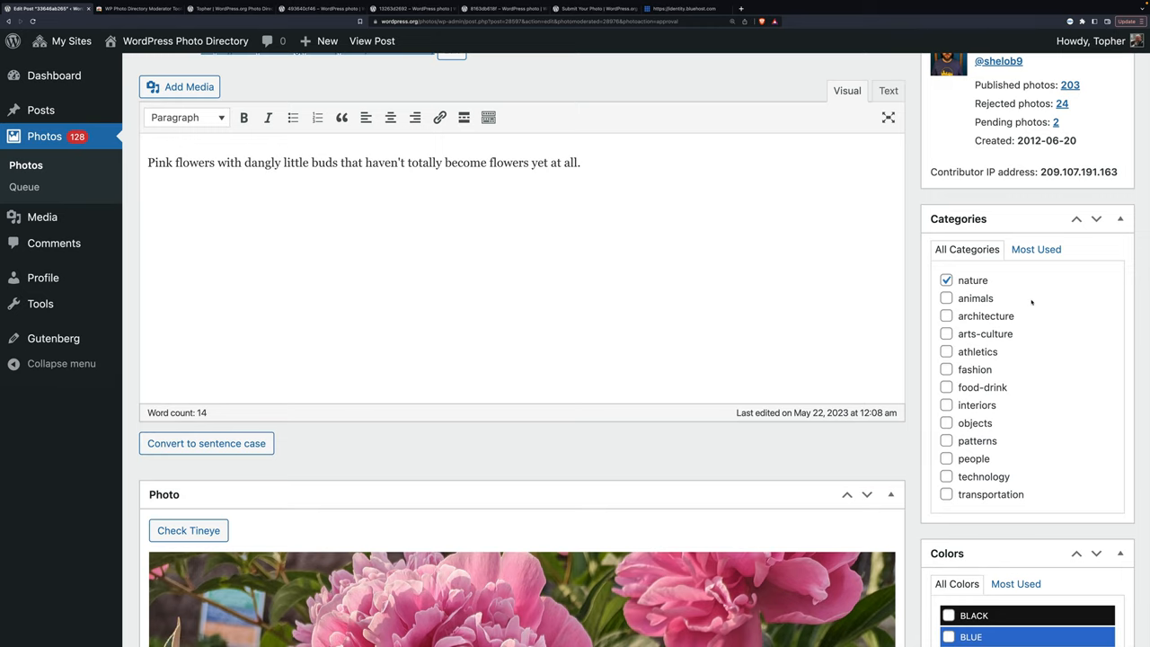
Step: Tick Green in the Colors box and remove the pink tag from the peony photo
scroll(down, 3)
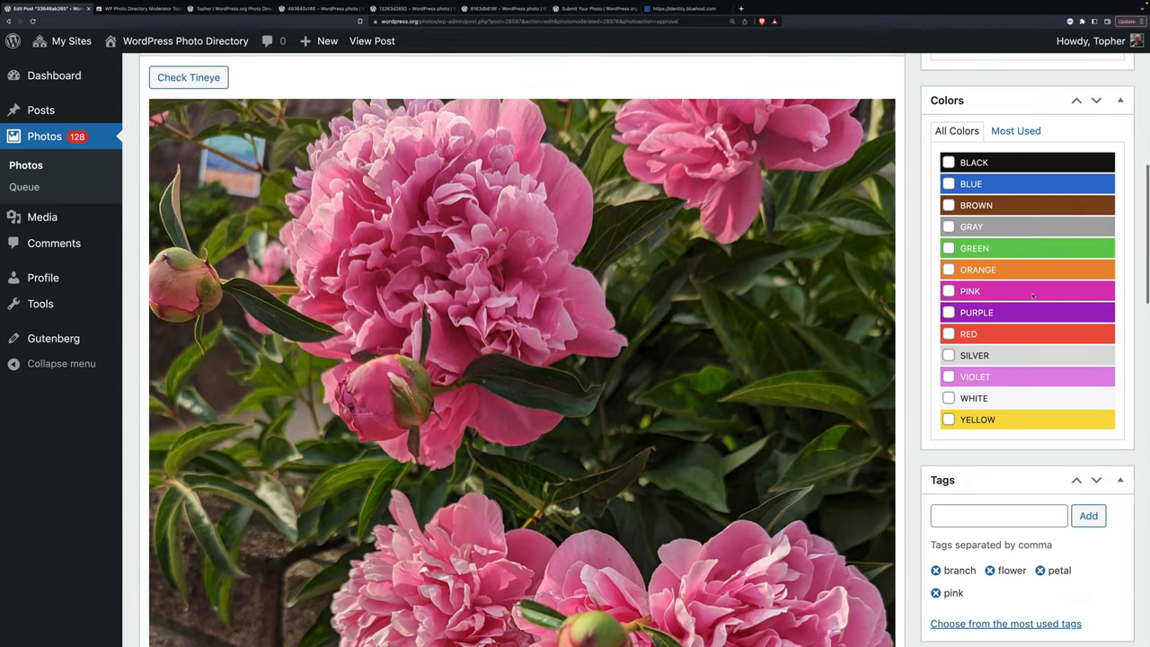
click(949, 230)
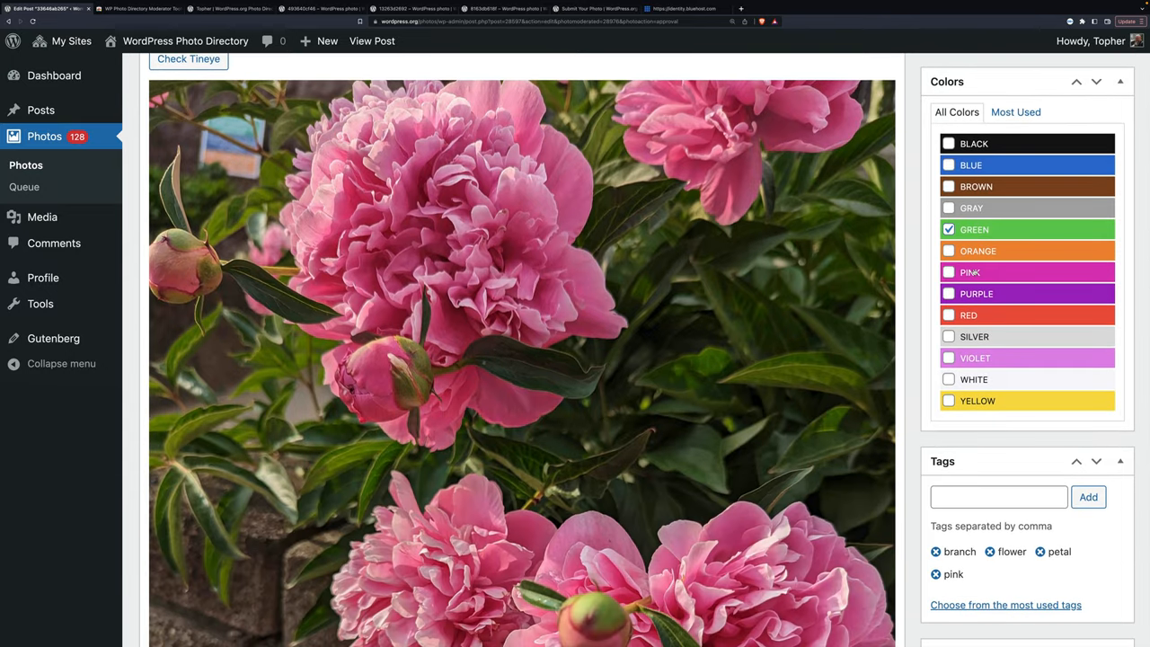
scroll(down, 3)
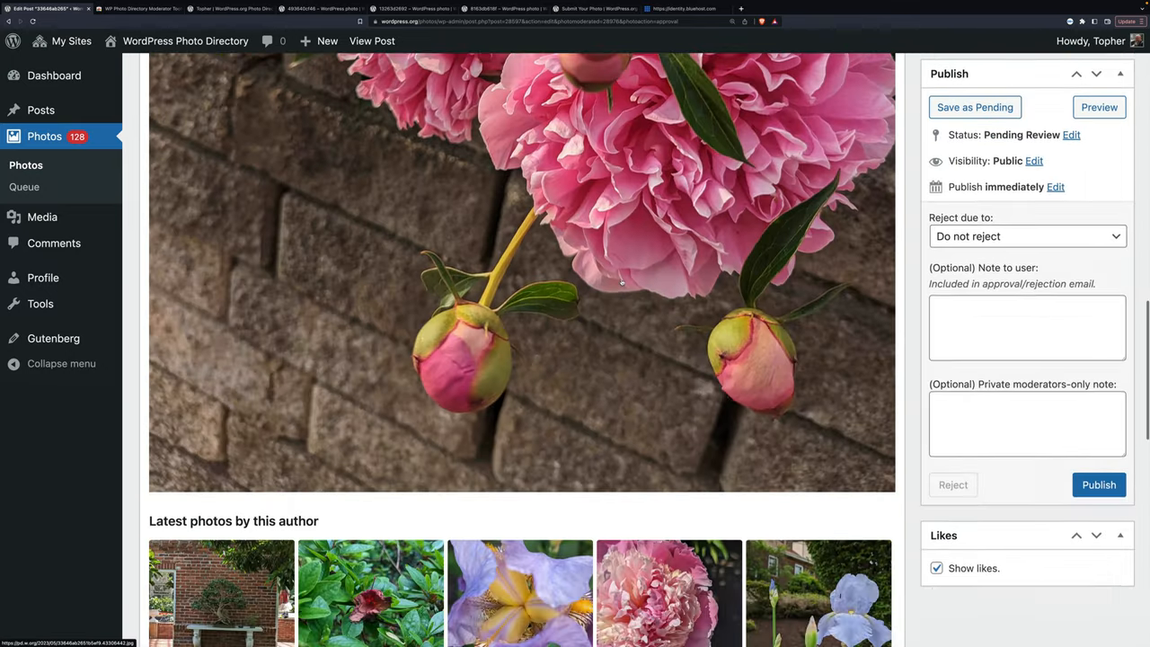
scroll(up, 3)
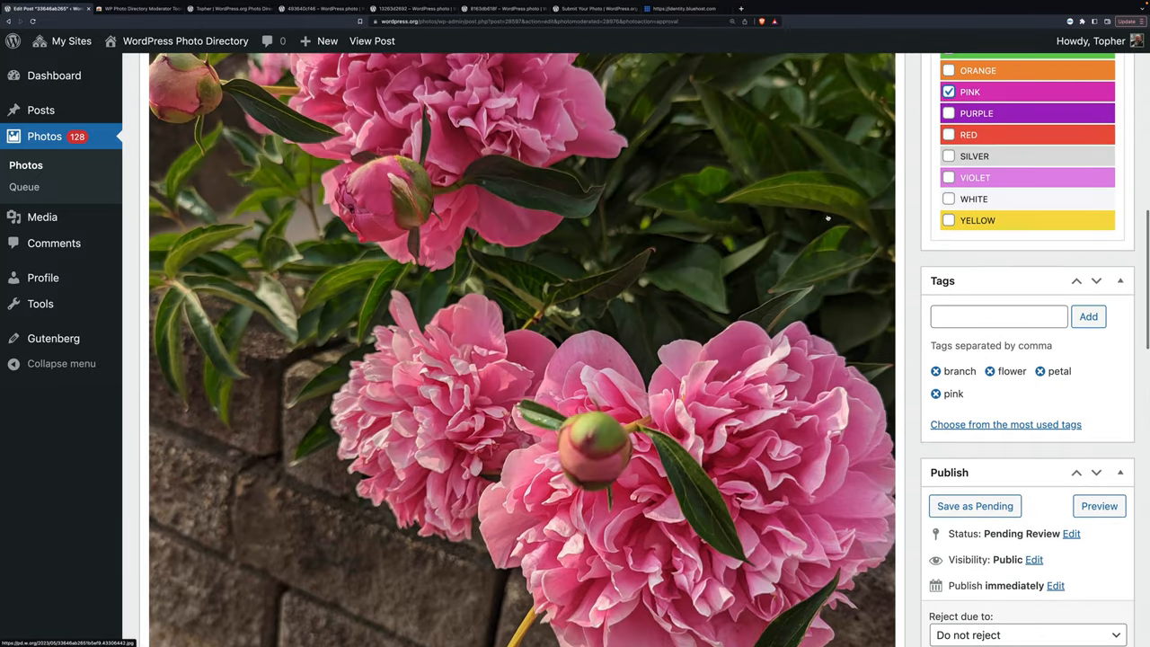
scroll(up, 3)
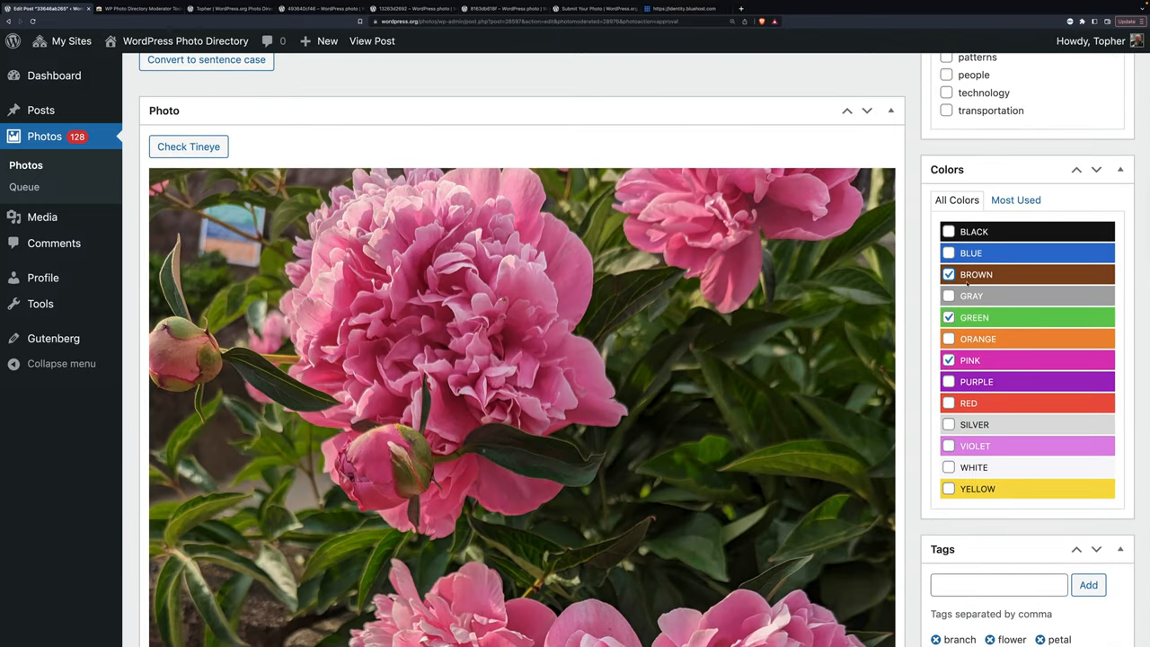
scroll(down, 3)
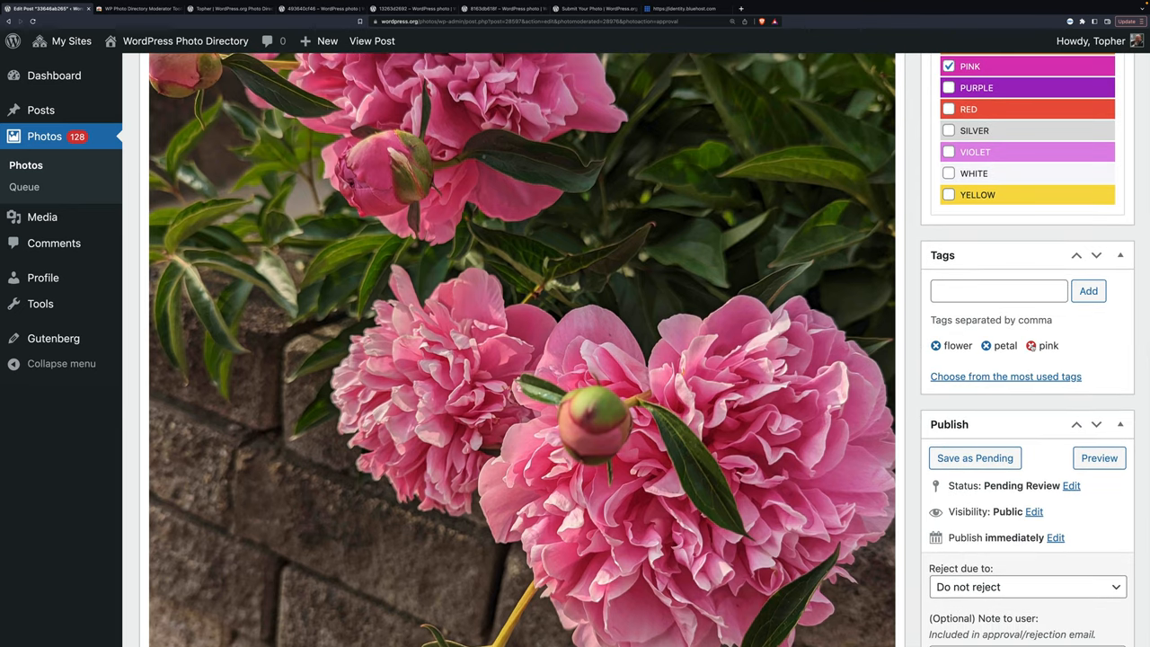
click(1031, 345)
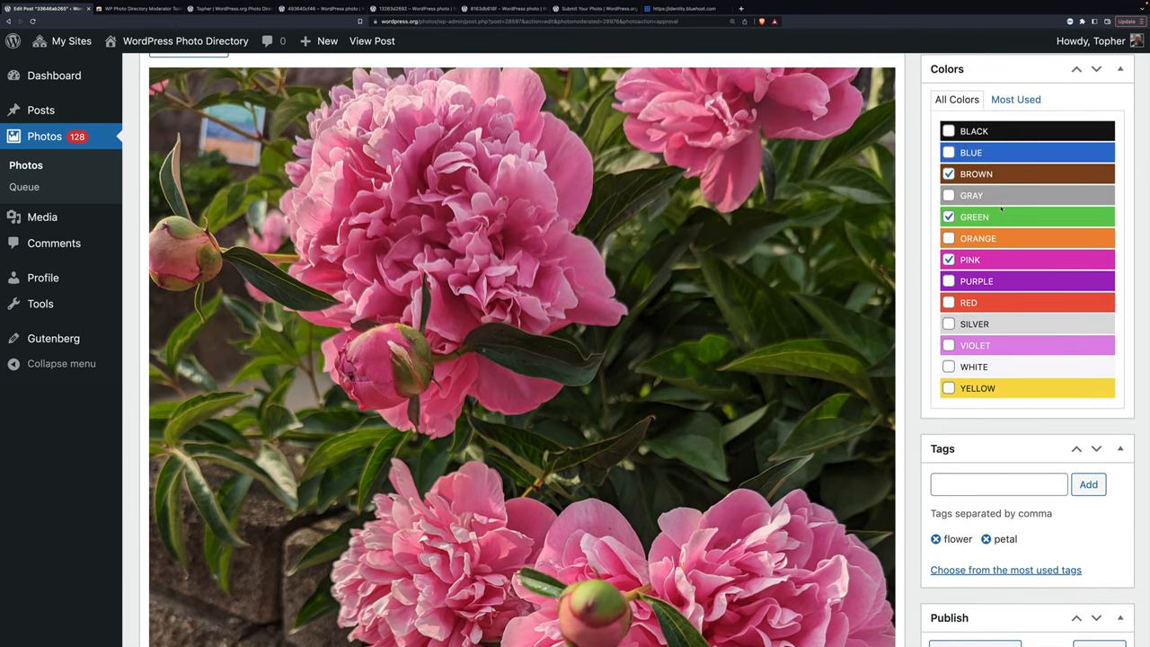
scroll(up, 3)
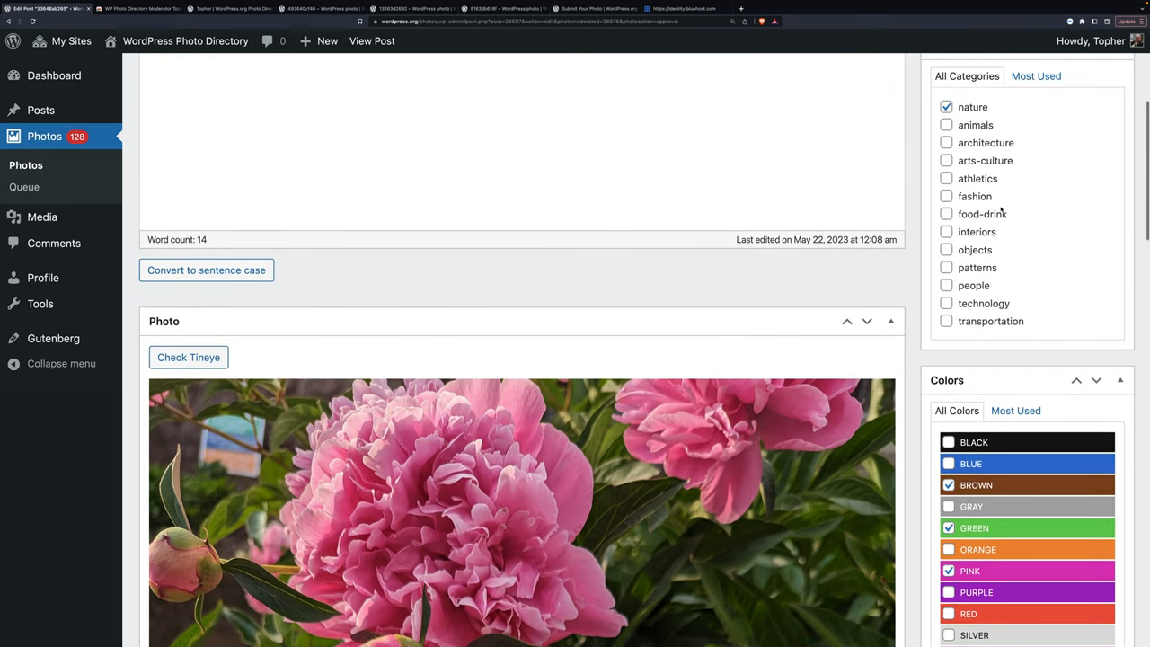
scroll(down, 3)
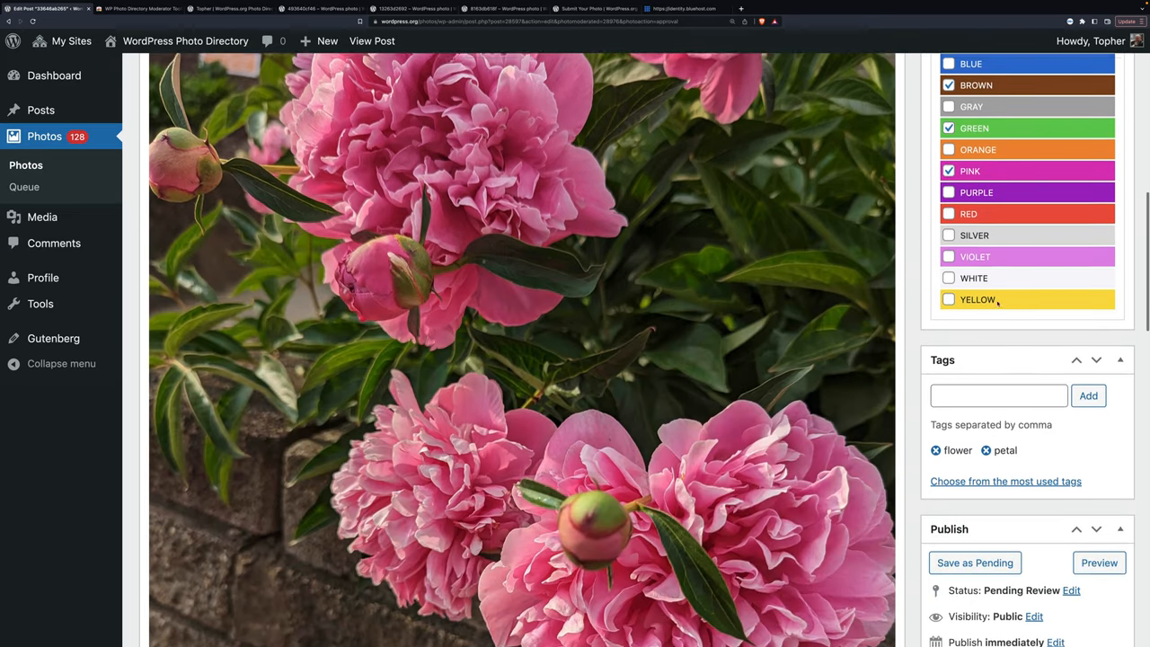
scroll(down, 3)
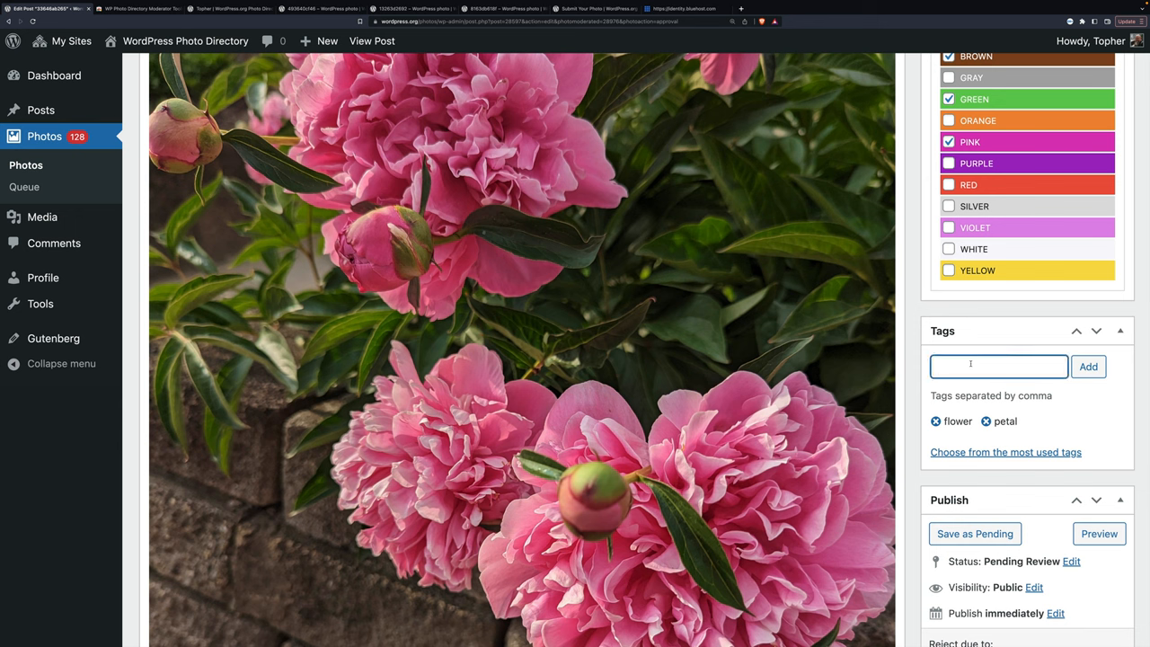
Step: Add tags hydrangea, bud and brick to the peony post and publish it
text(hyd)
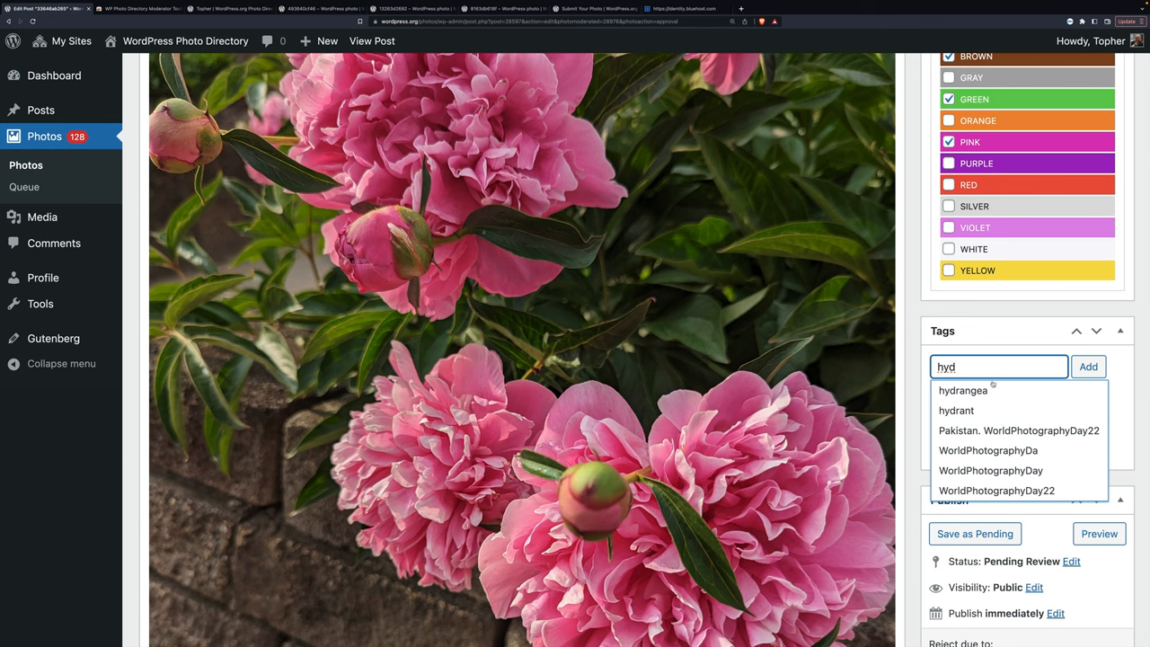
click(963, 390)
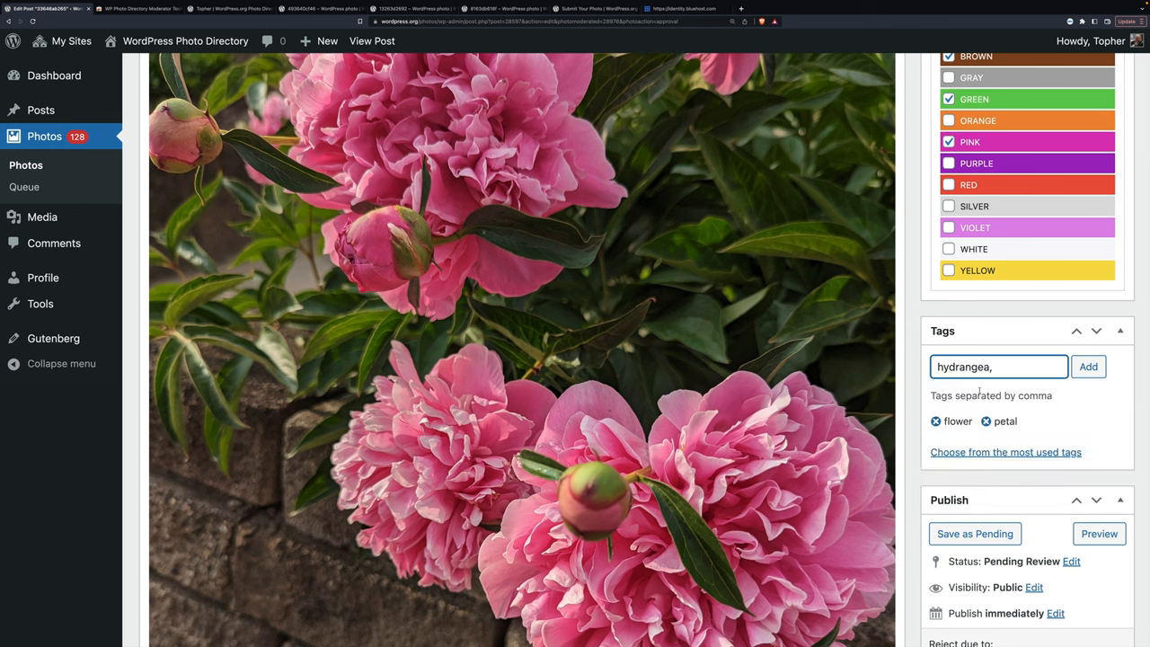
text(bud,)
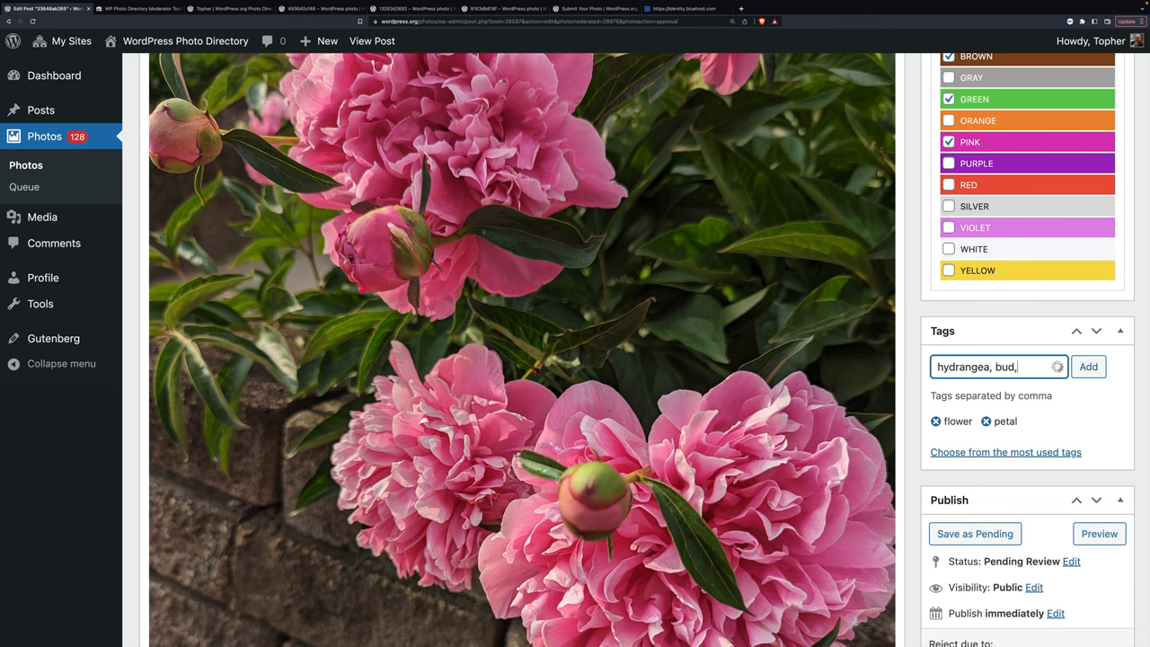
text(brick)
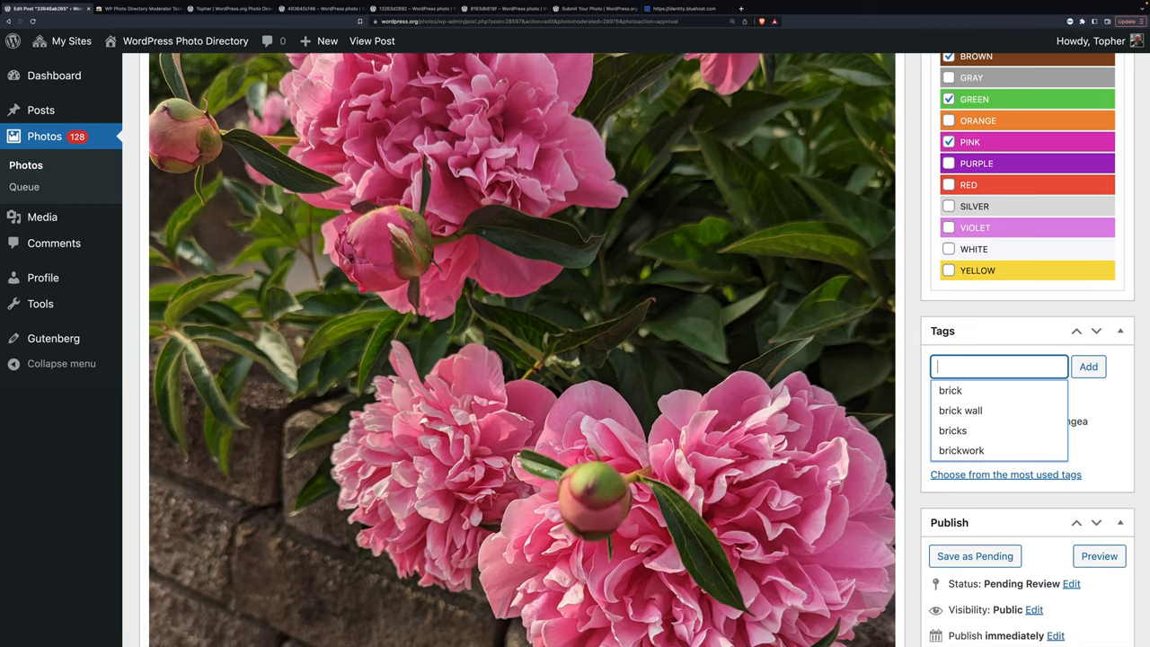
scroll(down, 3)
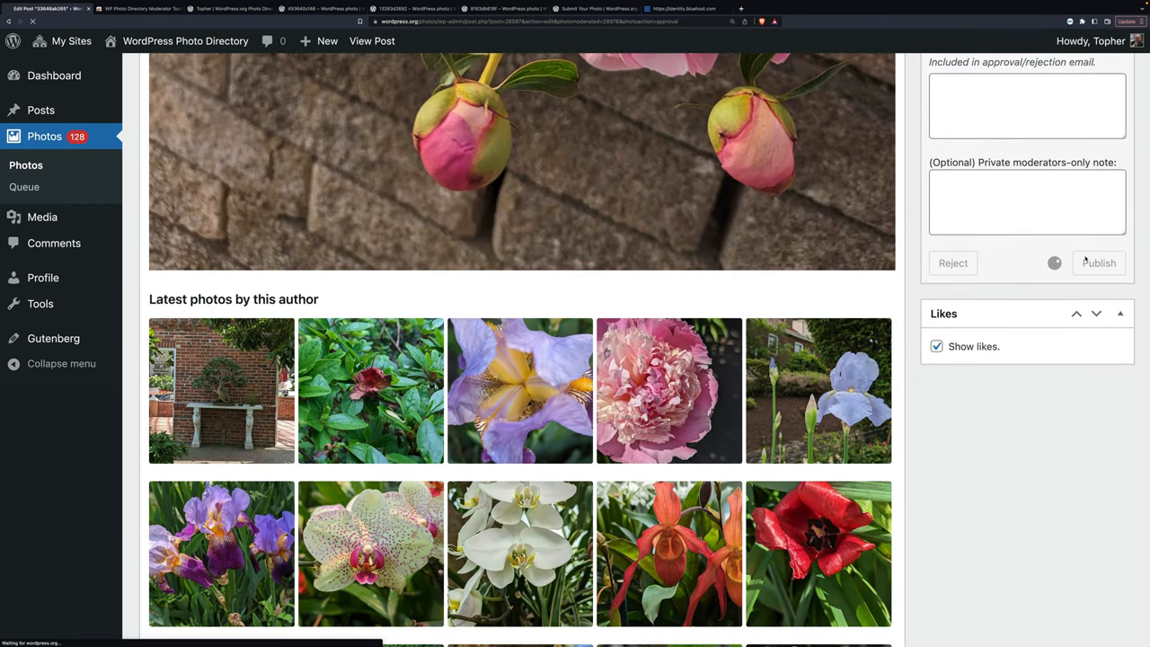
click(1098, 263)
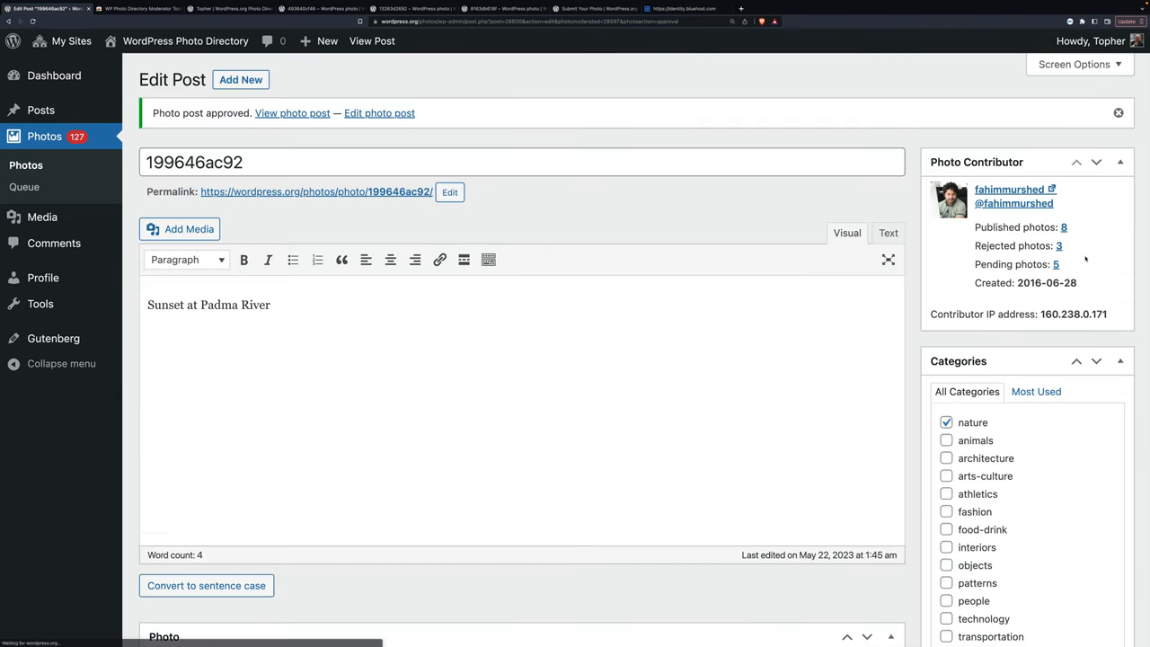
mouse_move(647, 302)
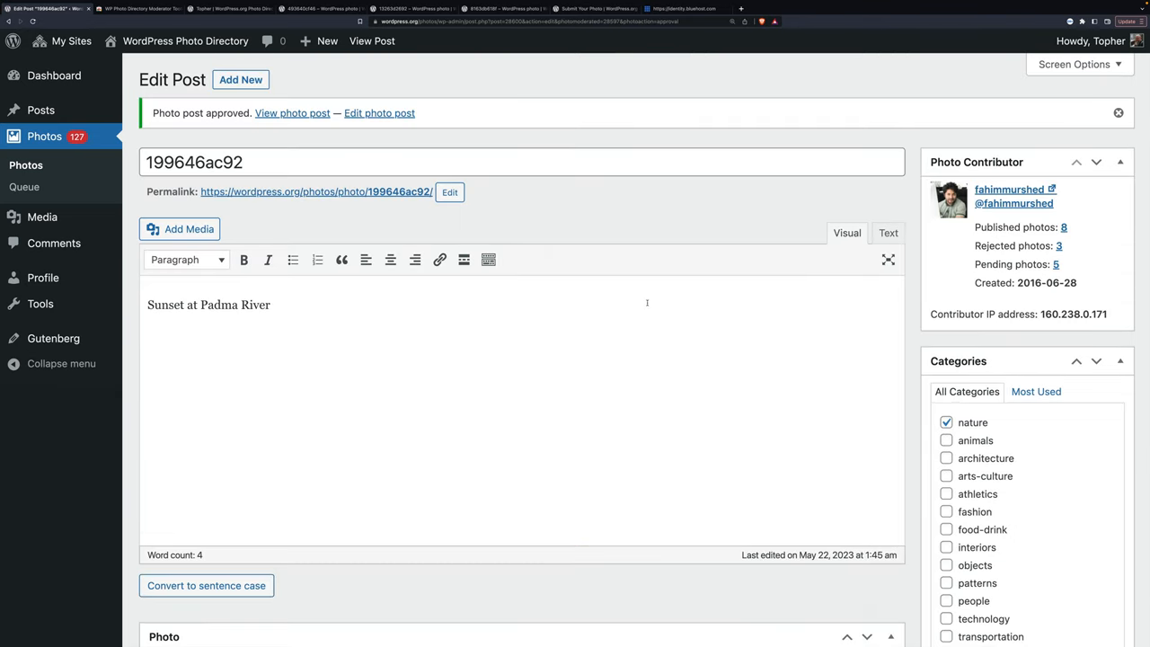
Step: Scroll through the pending photos list, now 127 items led by 'Red Sun at Evening'
scroll(down, 3)
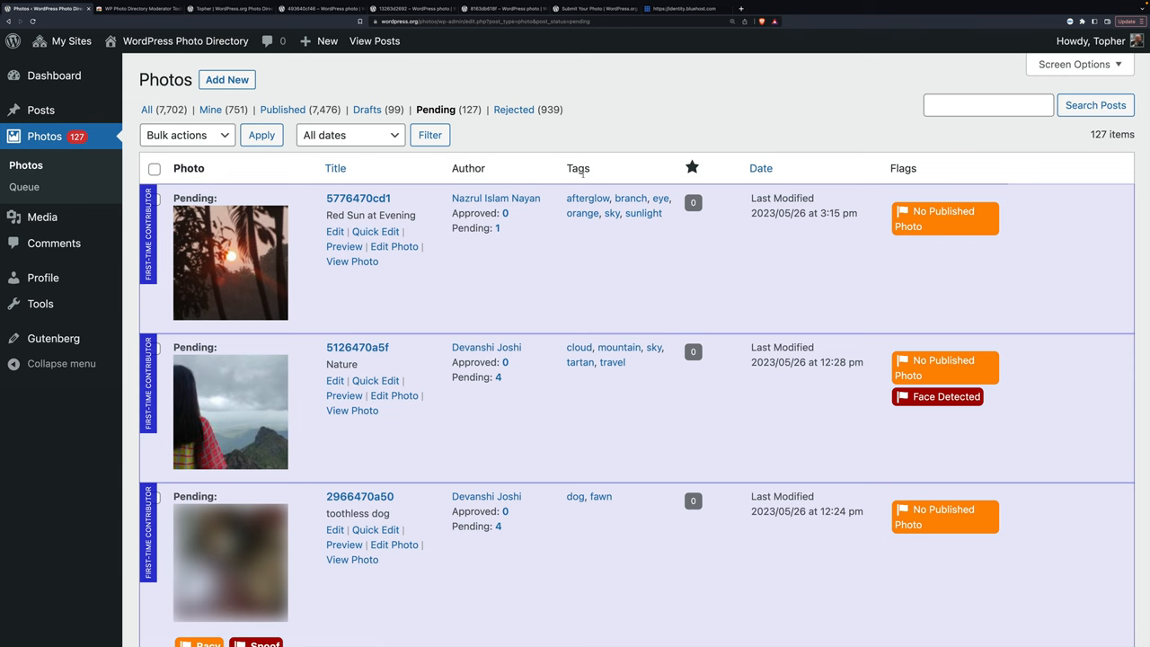
scroll(down, 3)
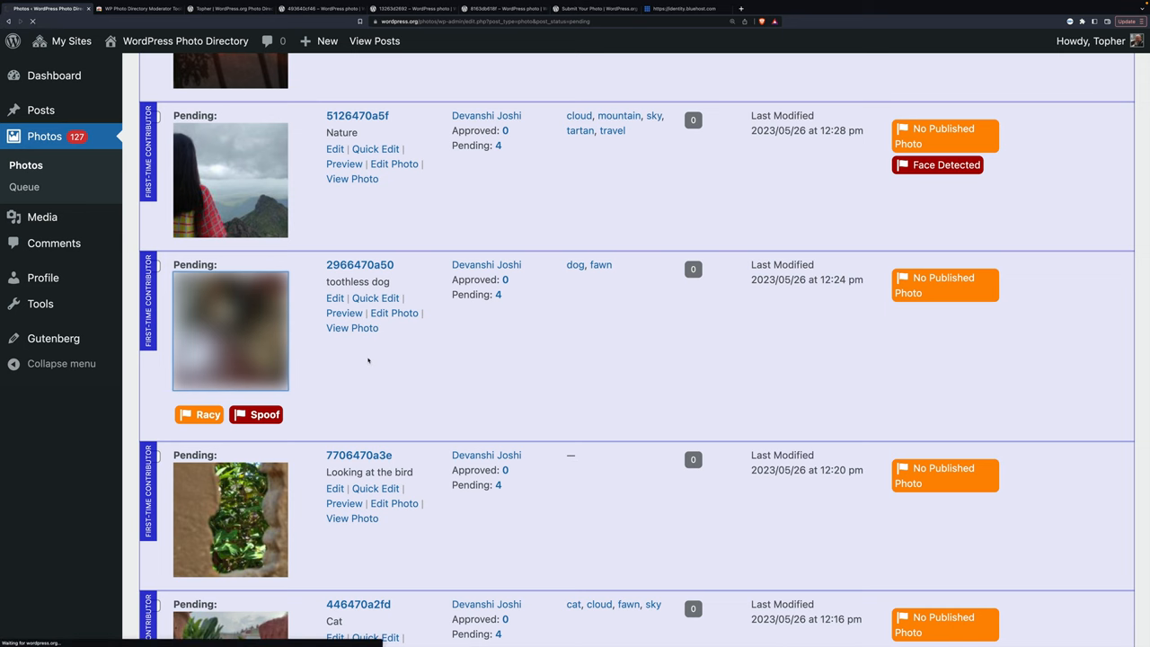
Step: Open the pending toothless dog post and review its photo down to the Publish box
click(334, 299)
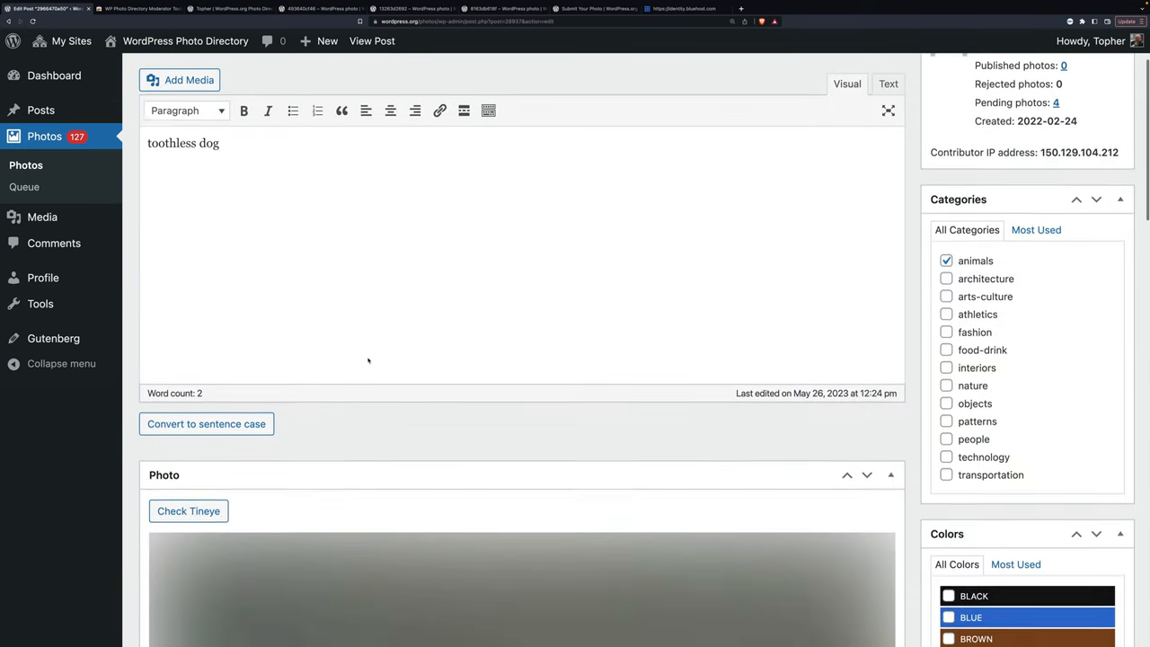
scroll(down, 3)
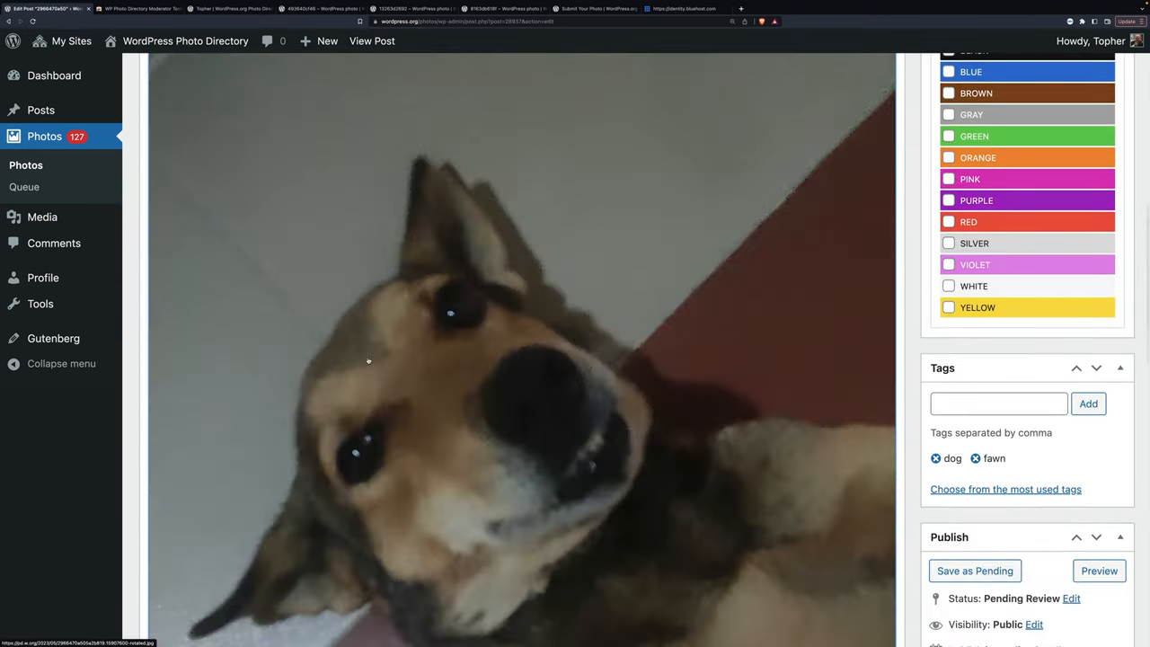
scroll(down, 3)
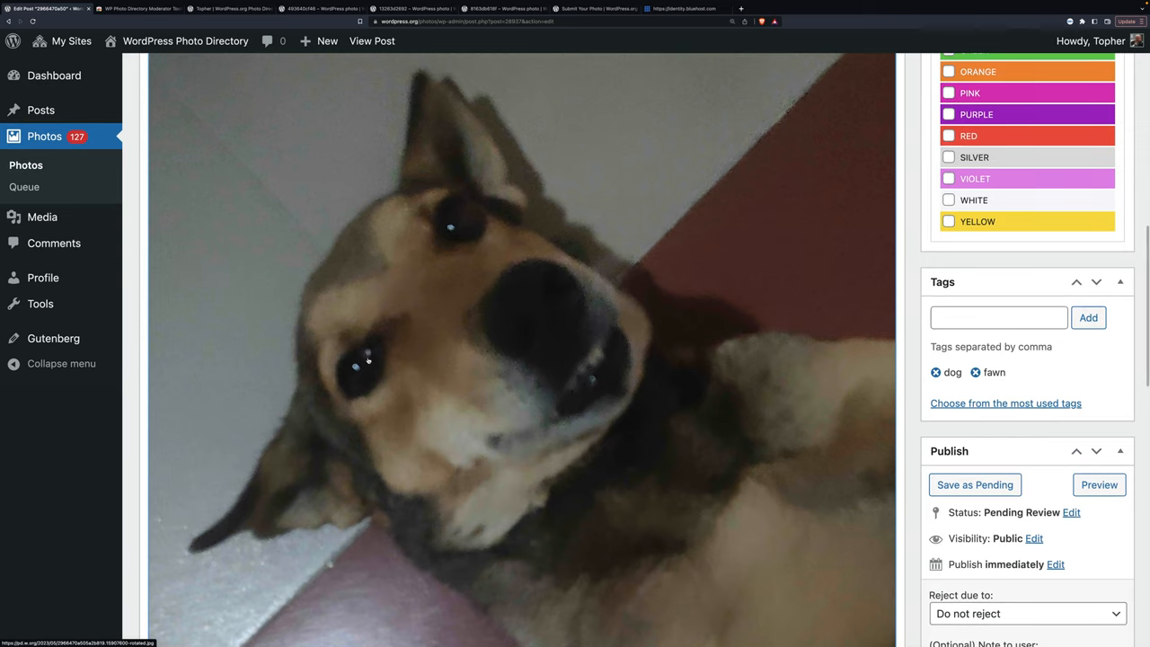
scroll(up, 3)
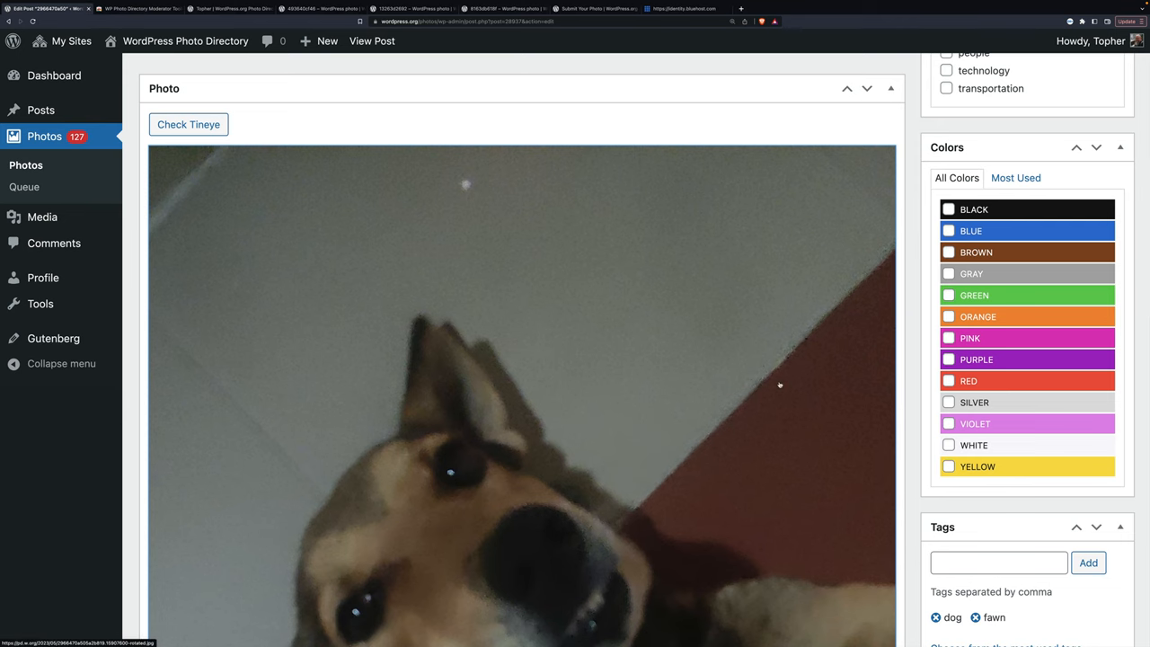
scroll(down, 3)
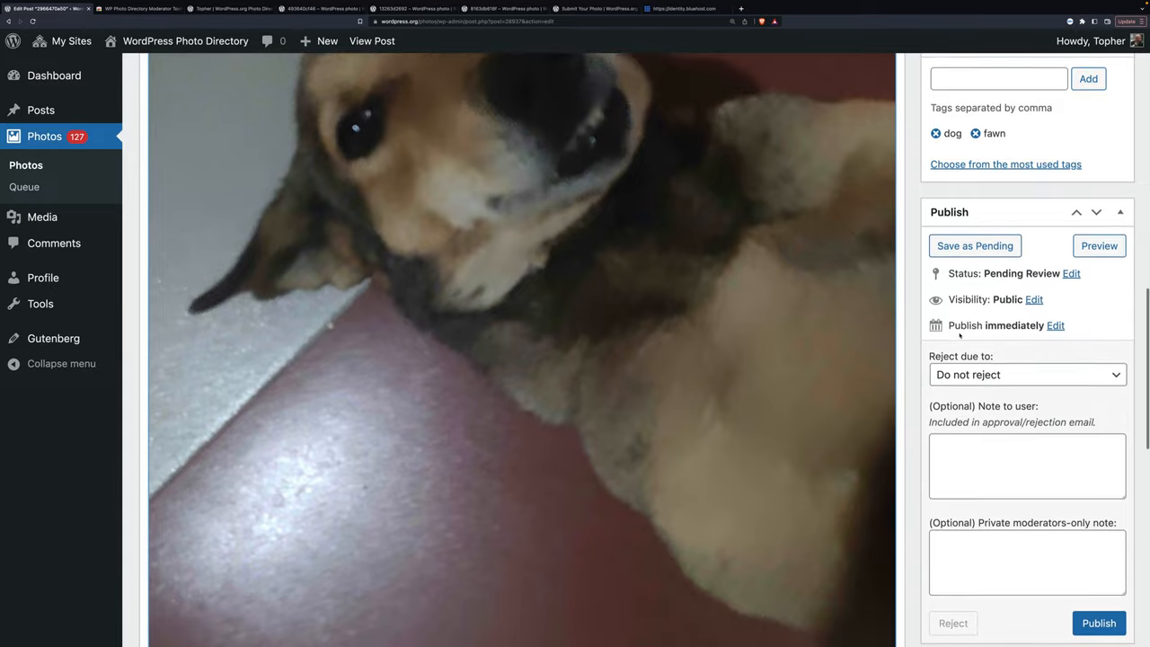
scroll(down, 3)
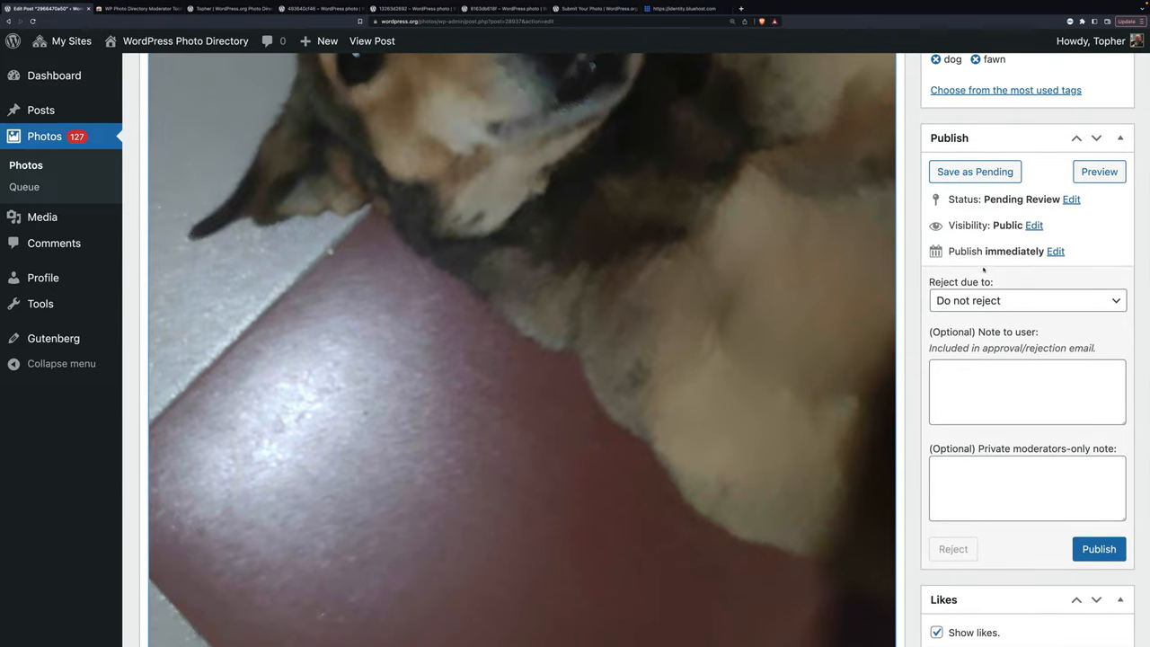
Step: Reject the dog photo for 'Insufficient image quality' with a note asking for a clearer shot
click(1028, 301)
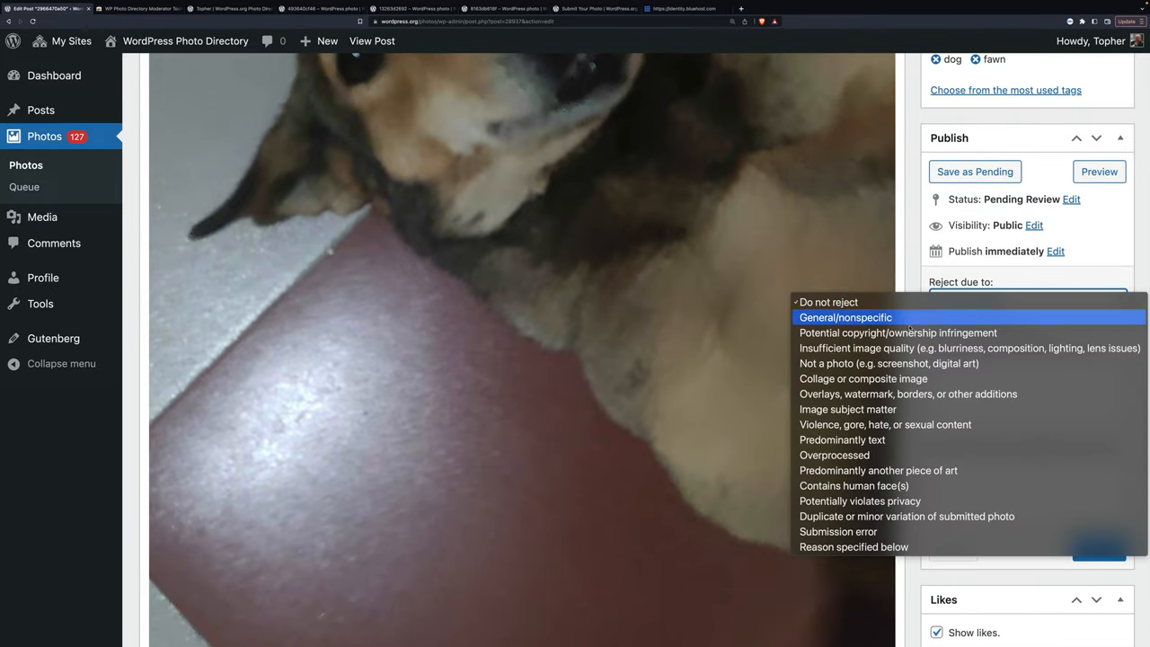
click(968, 349)
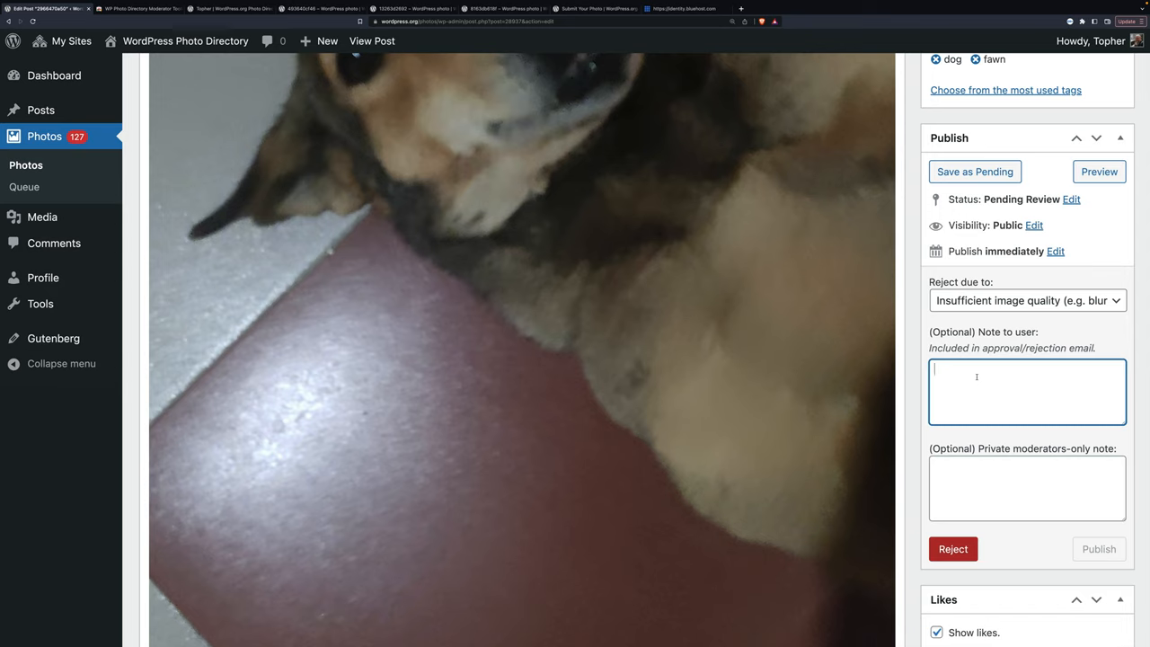
text(This one is quite blurry, but that's a great dog, could you try again with a clearer one?)
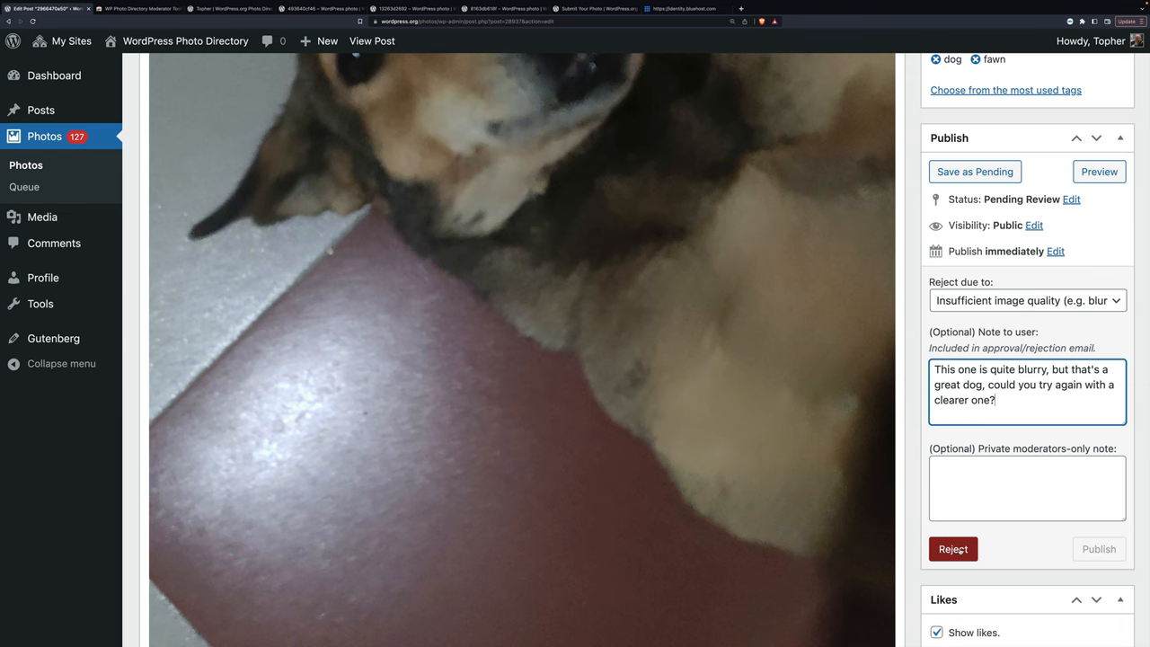
click(952, 550)
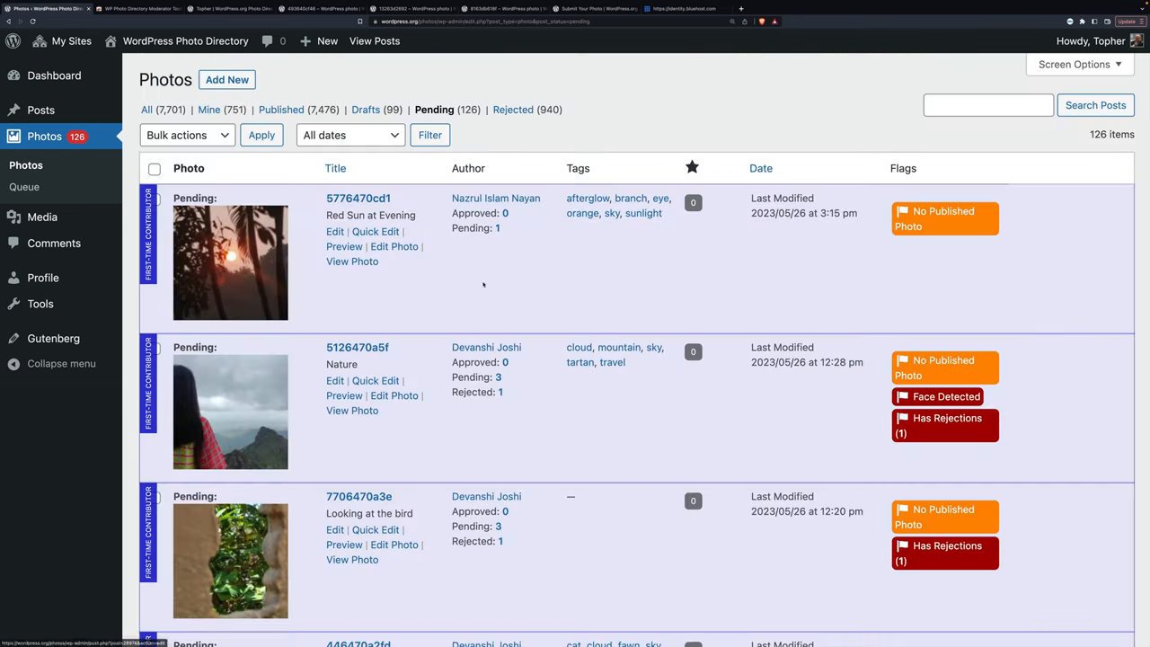
mouse_move(575, 287)
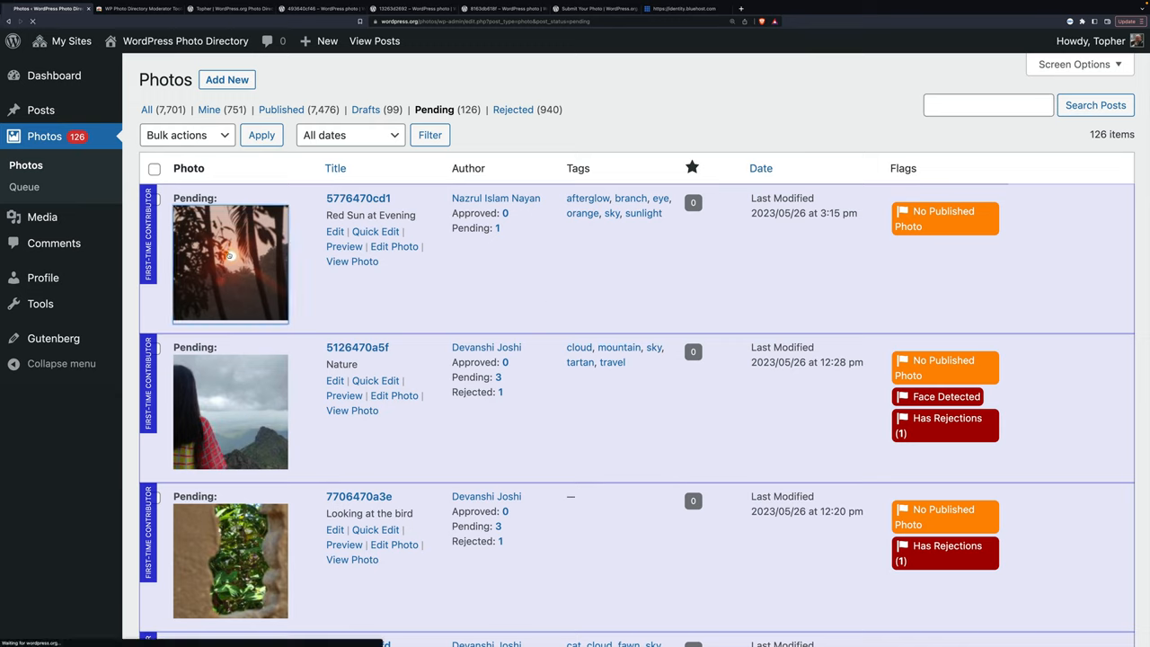
Step: Open the 'Red Sun at Evening' post and enlarge the full-size sunset photo to inspect detail
click(334, 230)
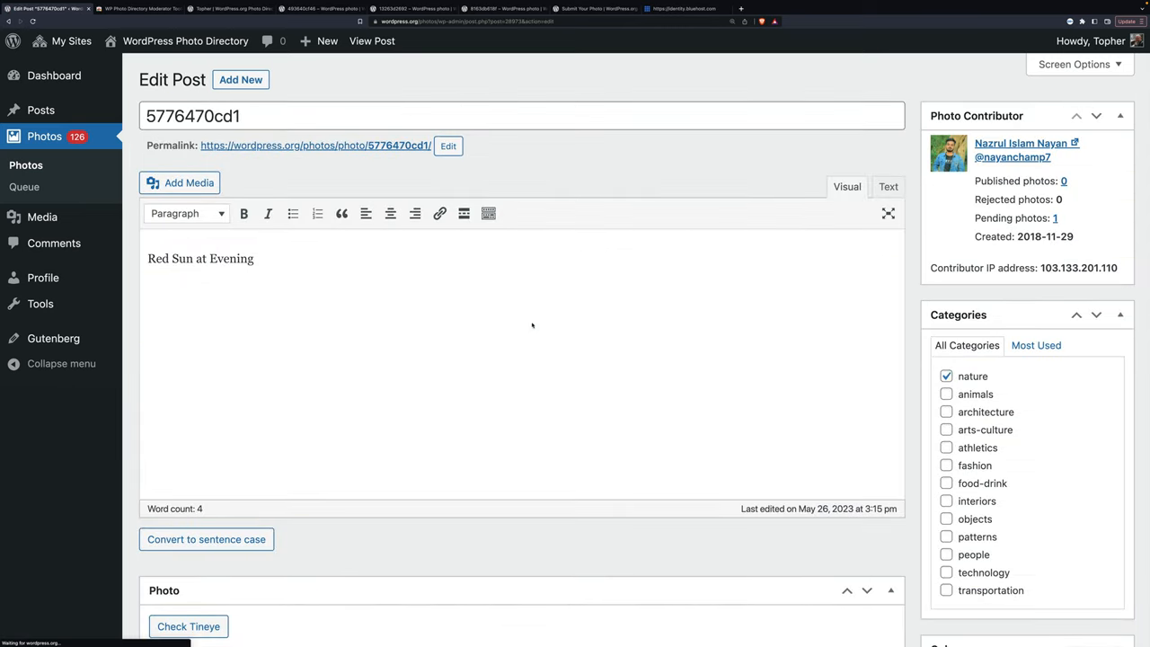
scroll(down, 3)
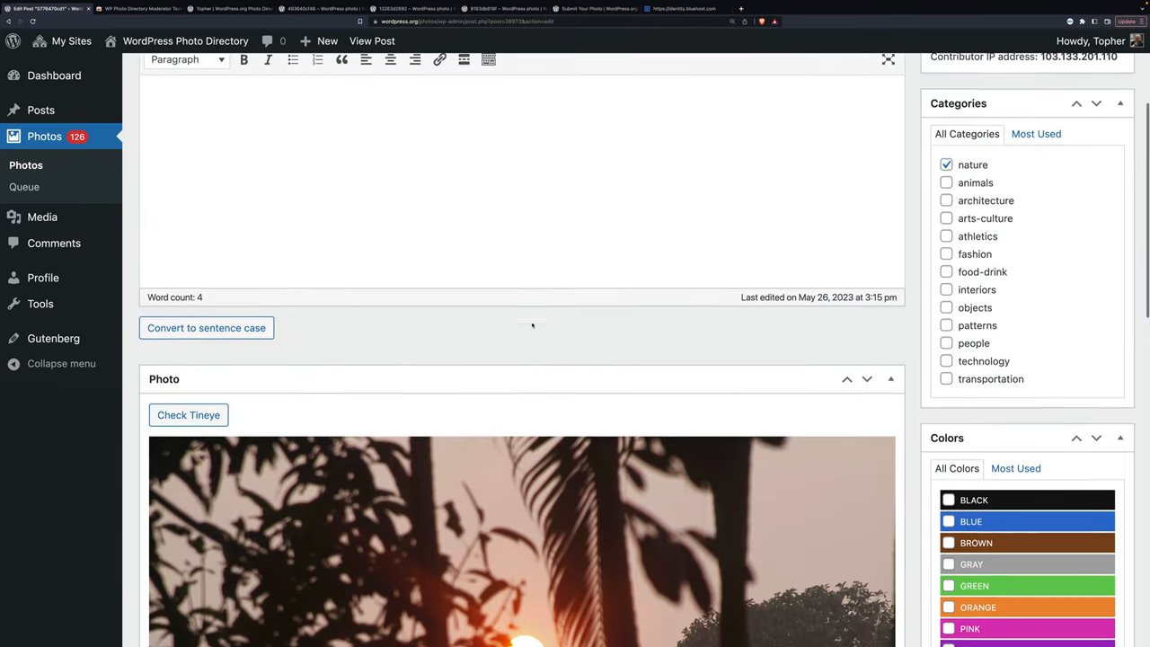
scroll(down, 3)
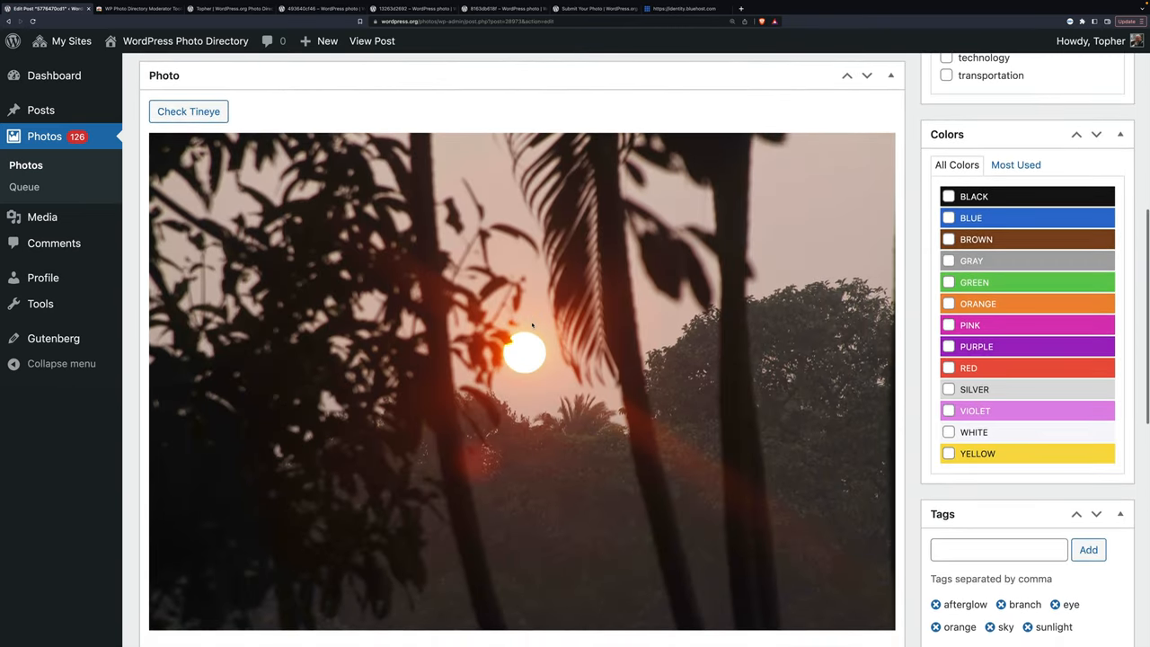
scroll(down, 3)
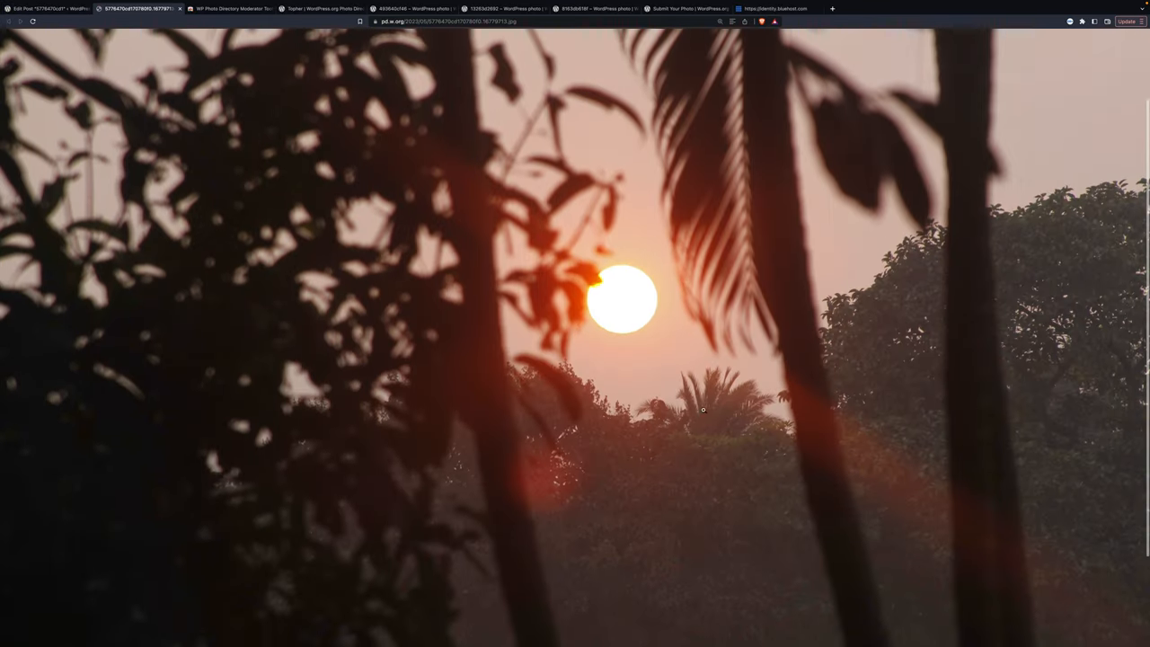
click(702, 410)
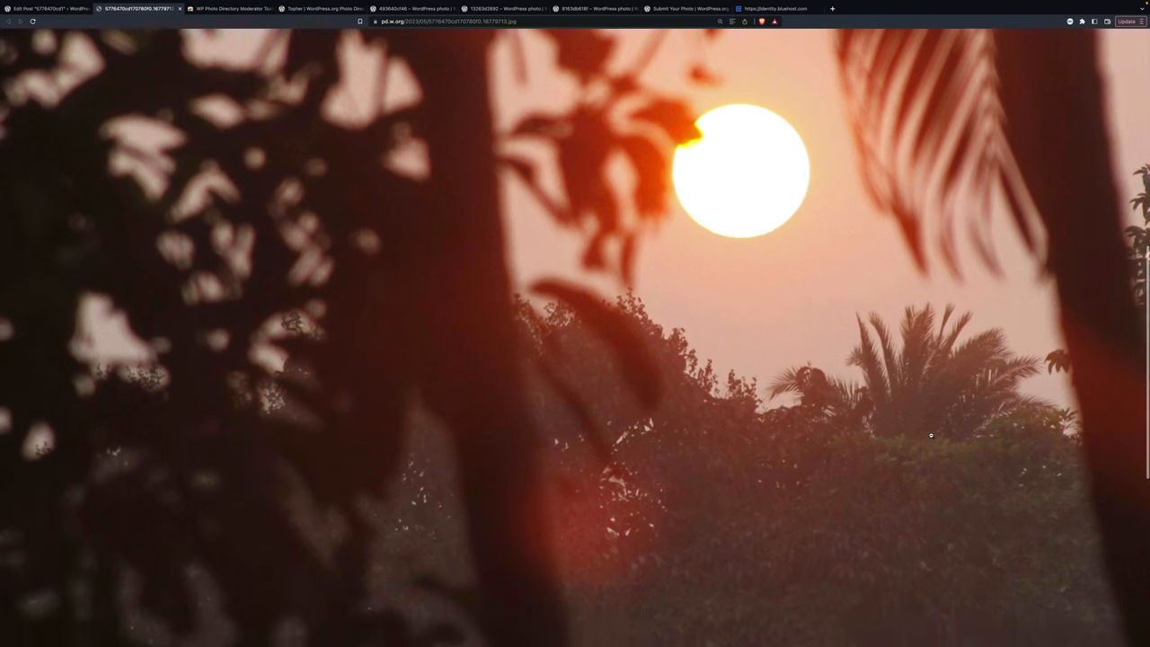
Step: Scroll through the sunset photo's EXIF details and the rest of the edit screen
scroll(down, 3)
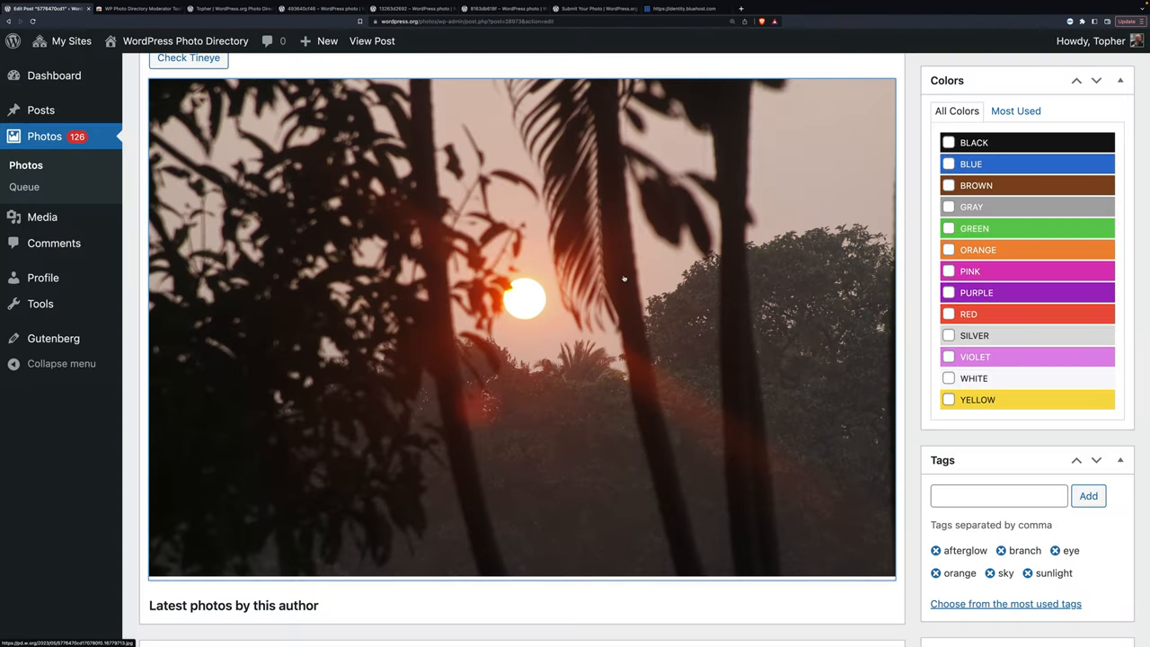
scroll(down, 3)
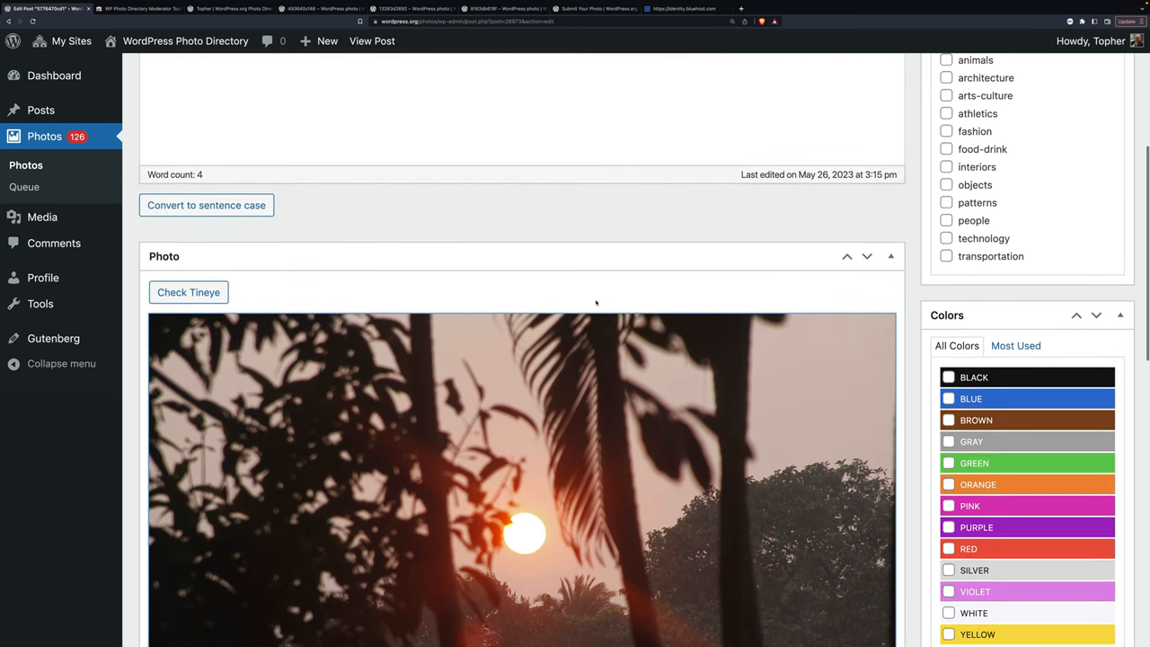
mouse_move(584, 223)
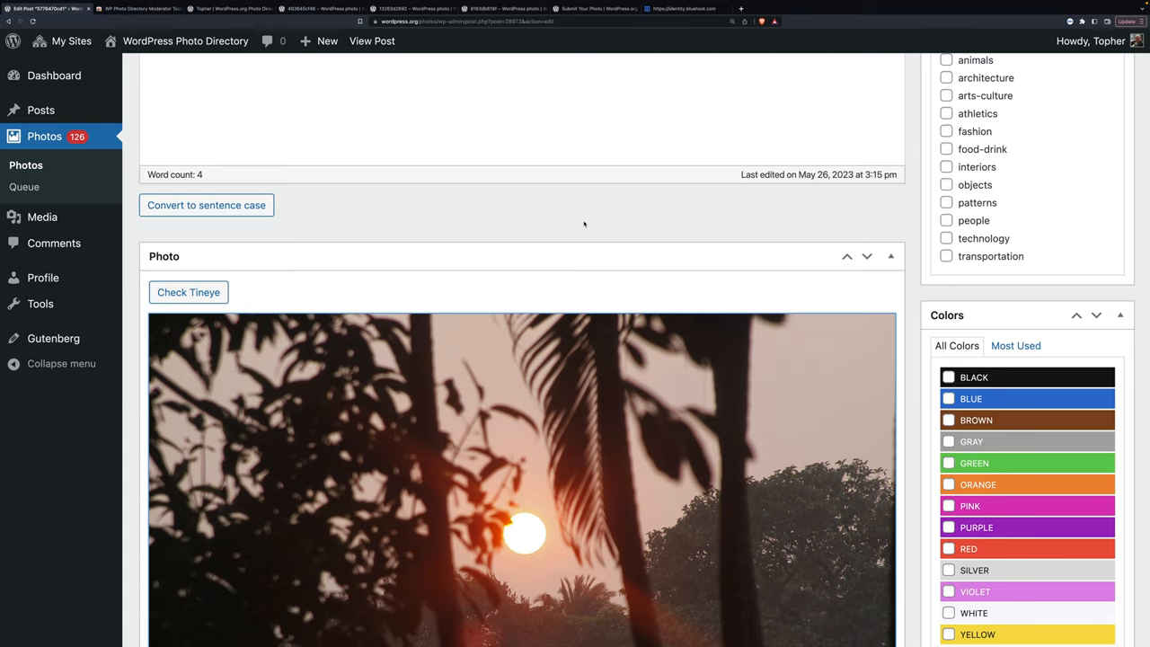
scroll(down, 3)
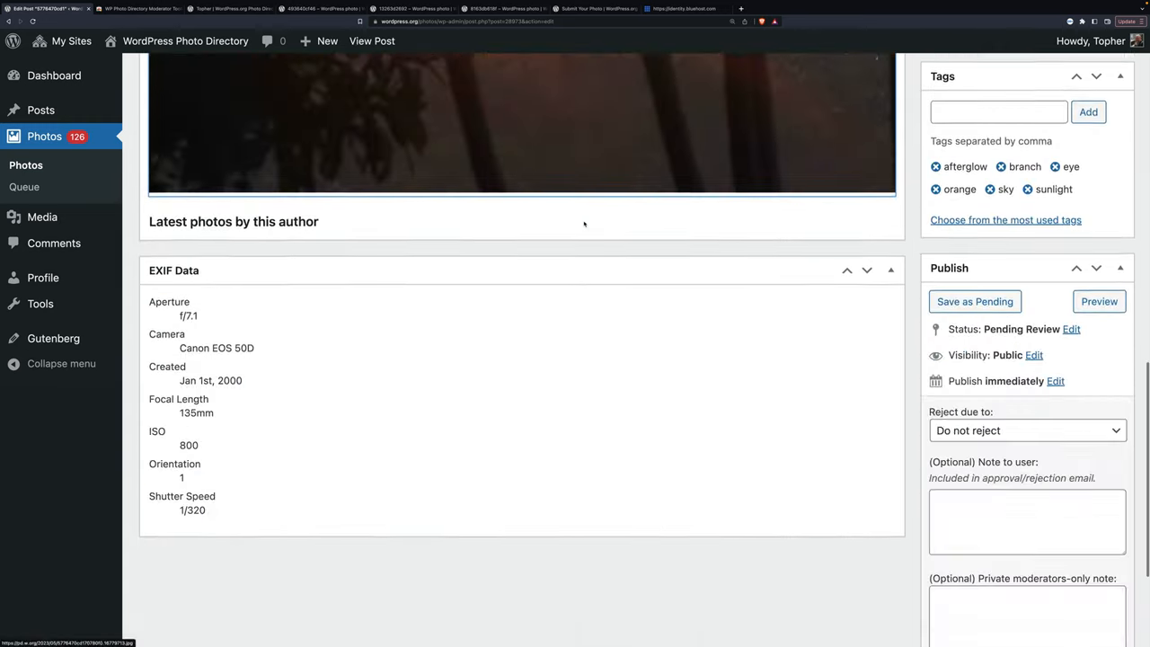
scroll(down, 3)
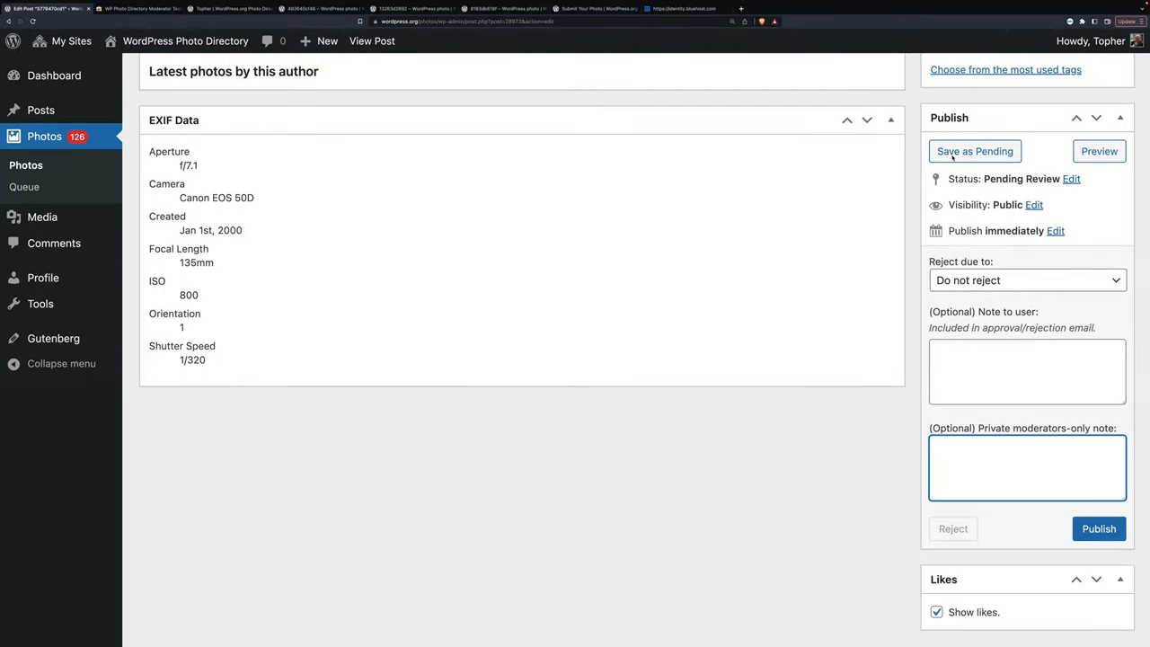
scroll(up, 3)
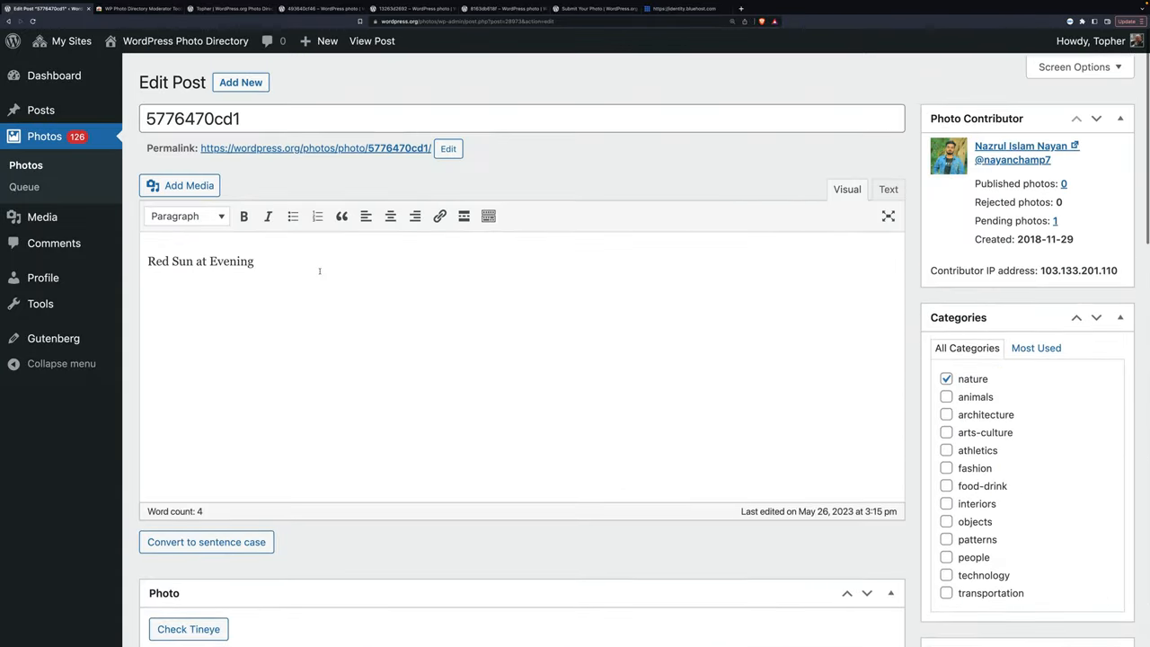
Step: Return to the Pending photos list via Photos in the admin sidebar
click(25, 187)
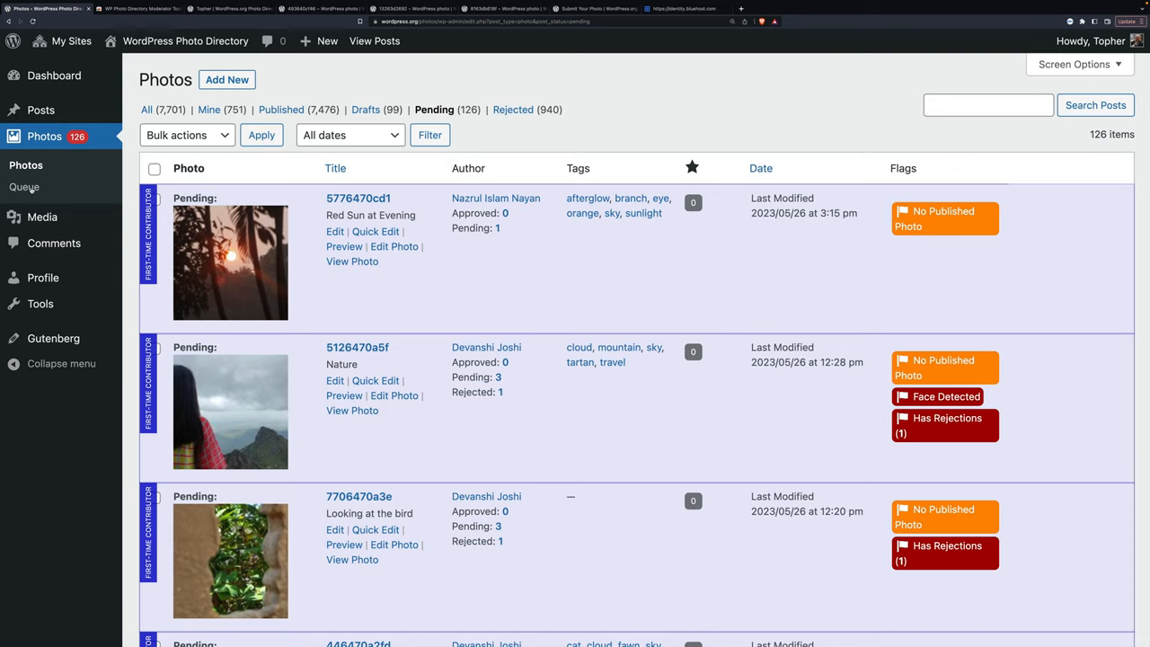
mouse_move(424, 311)
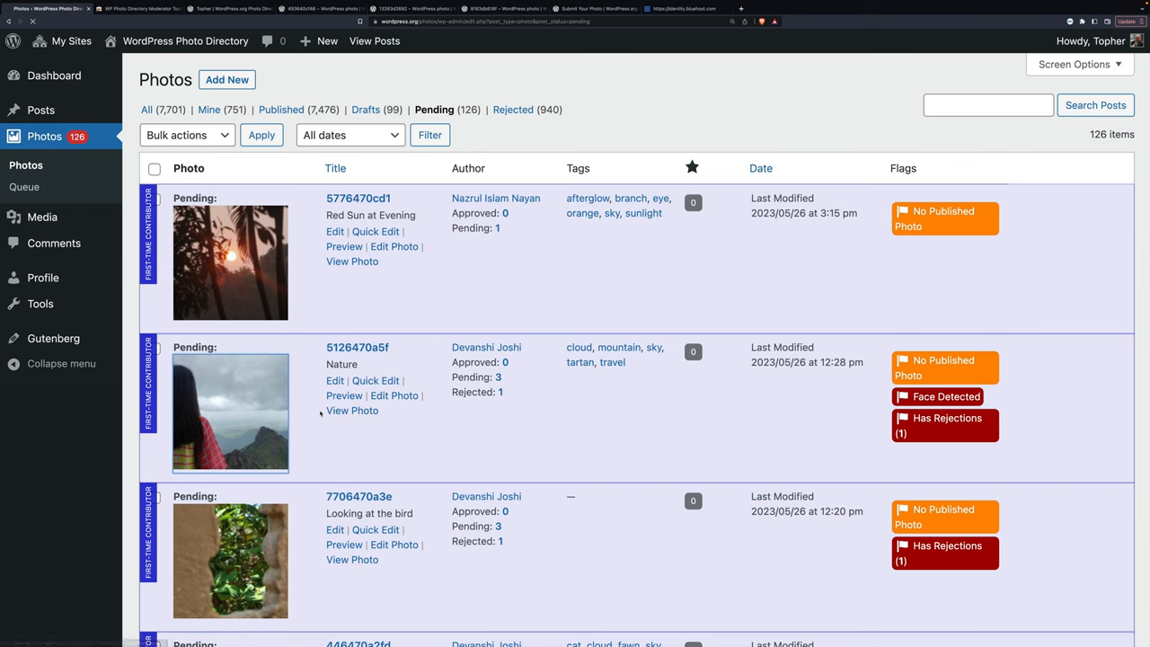
Step: Open pending post 5126470a5f and inspect the woman-before-misty-mountains 'Nature' photo
click(334, 381)
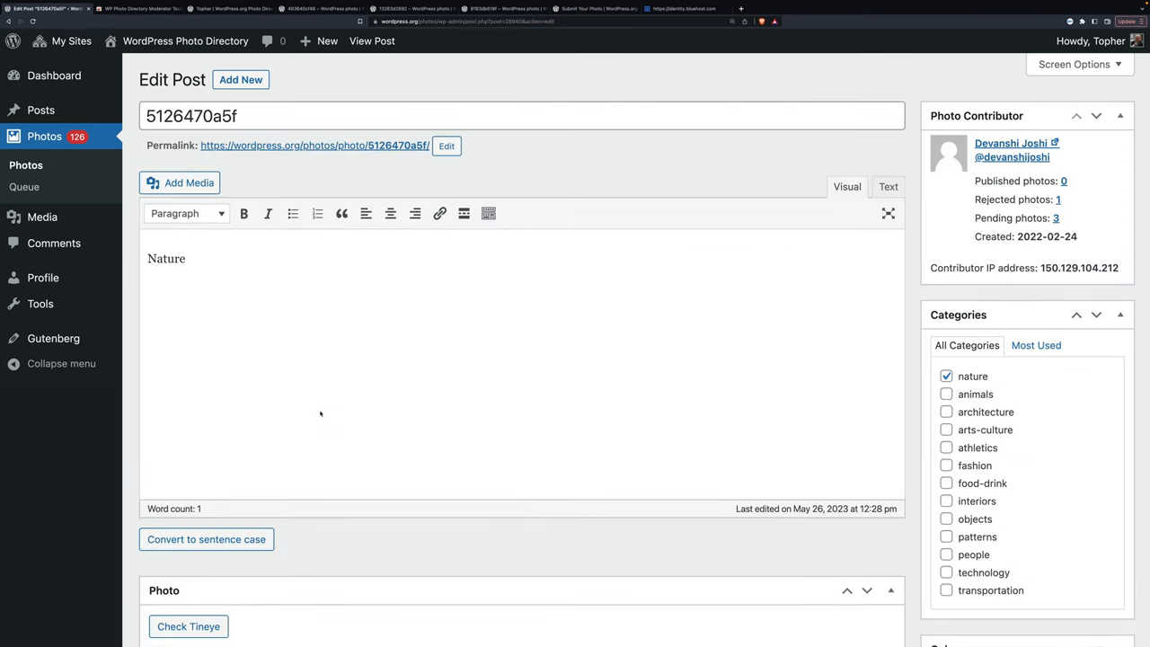
scroll(down, 3)
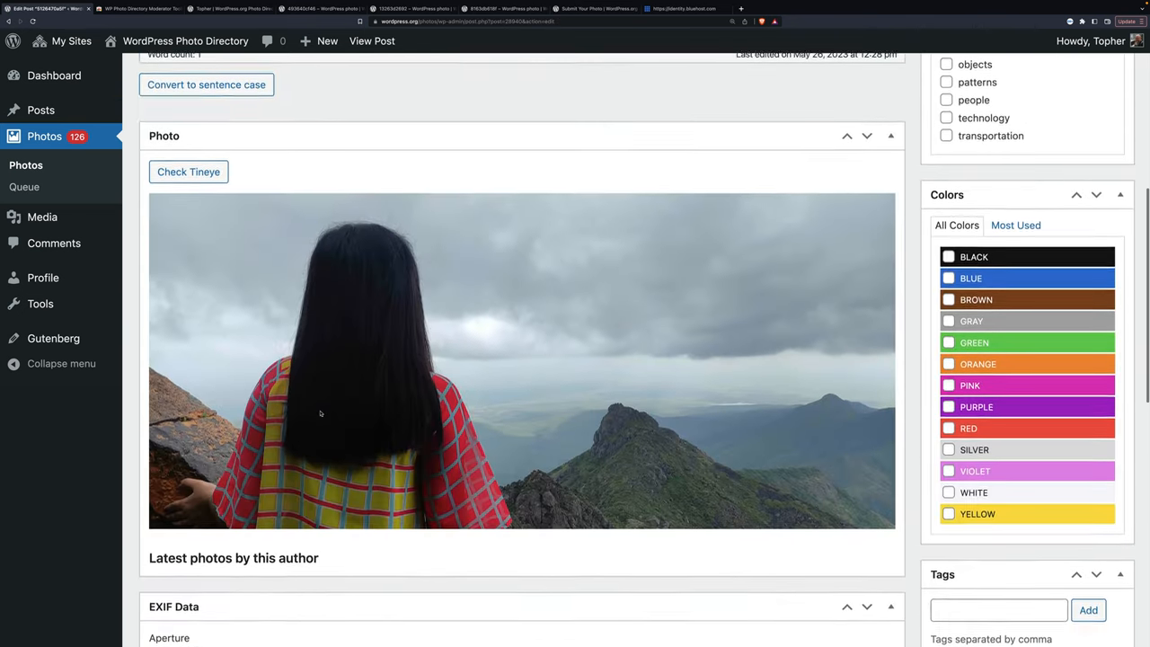
scroll(down, 3)
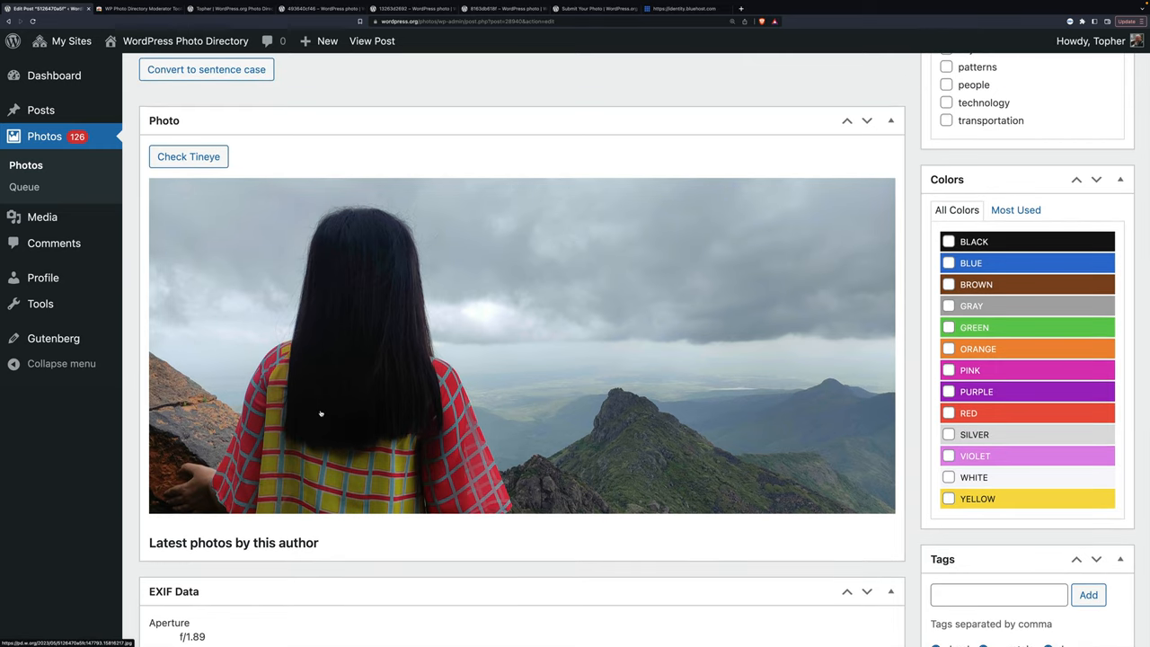
mouse_move(506, 343)
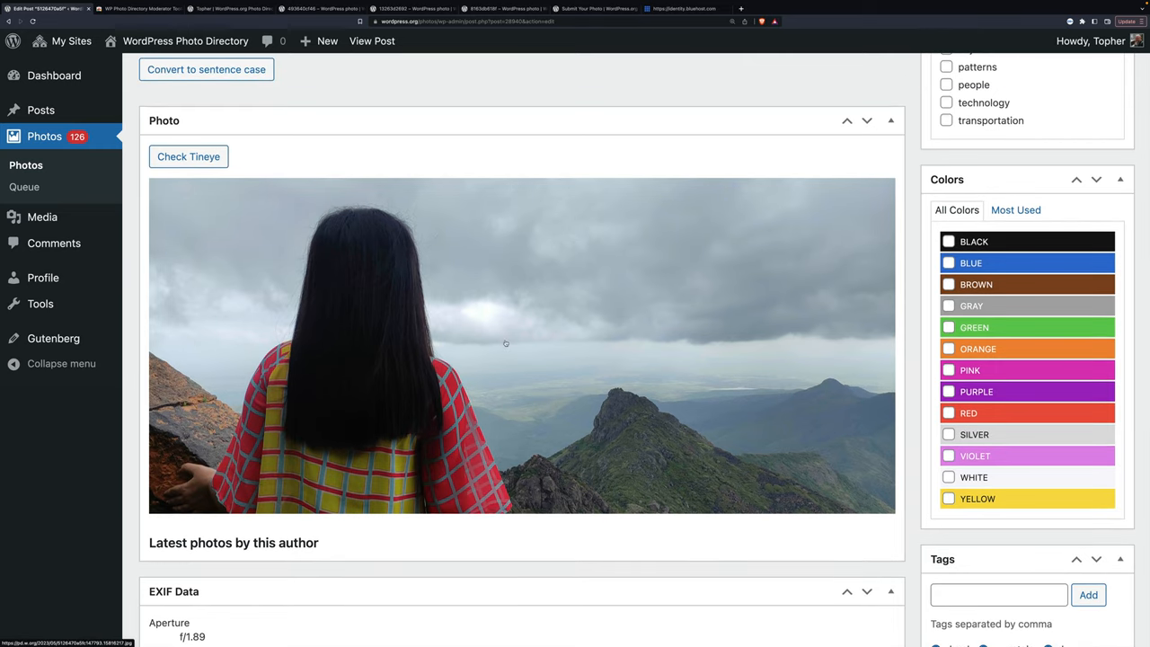
mouse_move(498, 320)
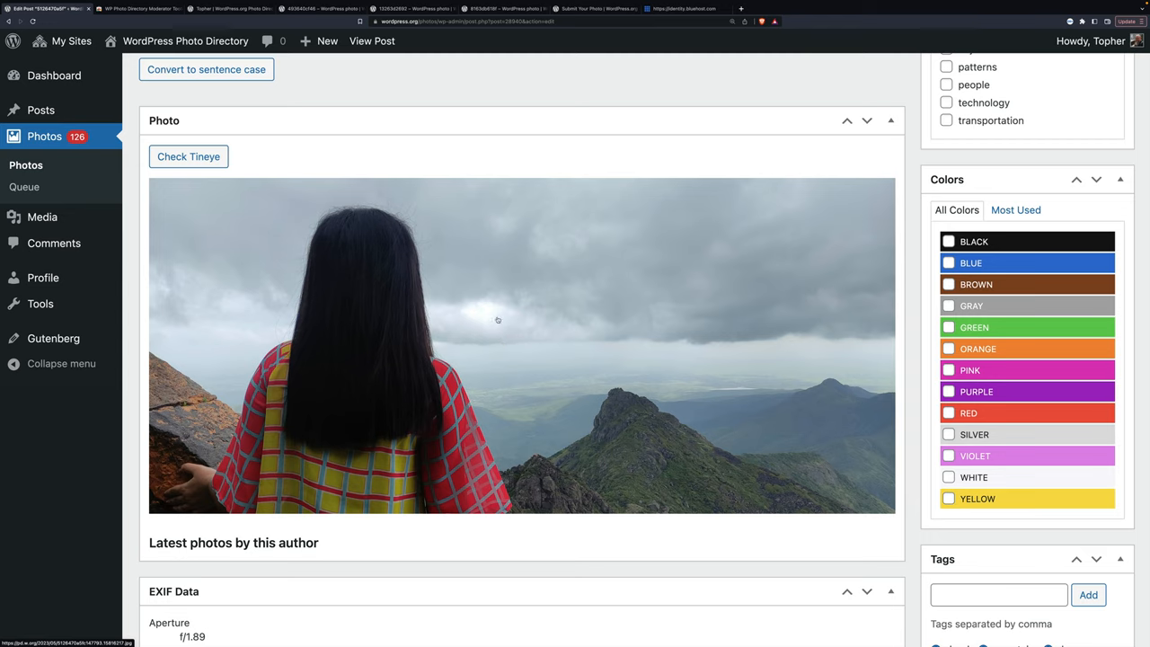
mouse_move(586, 350)
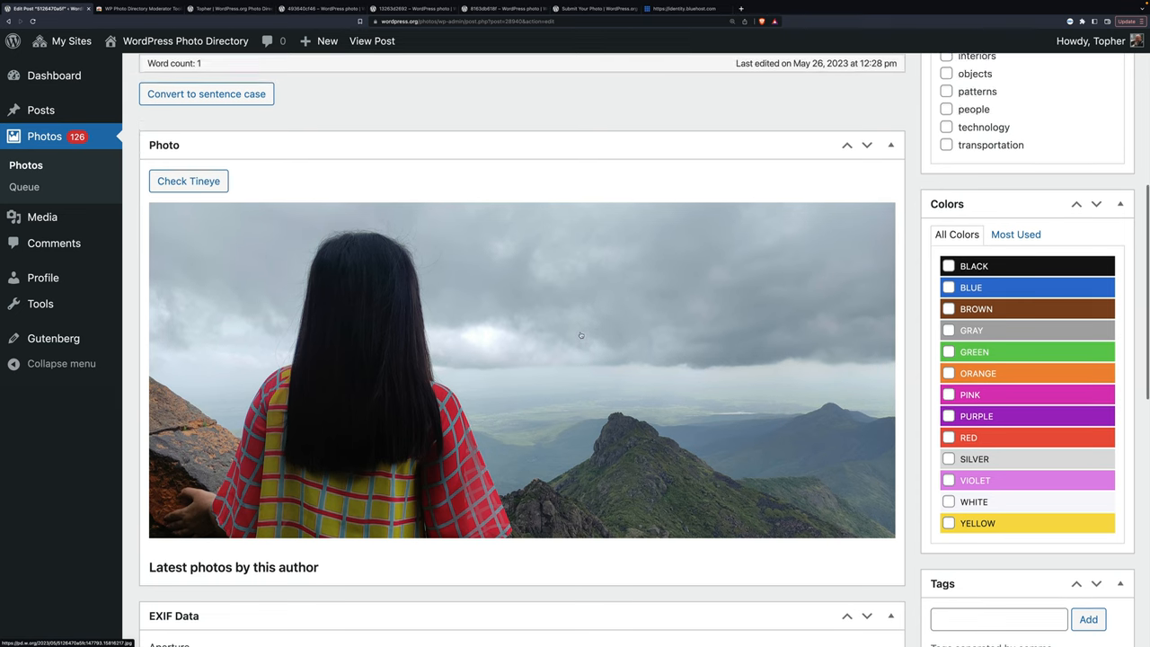
scroll(up, 3)
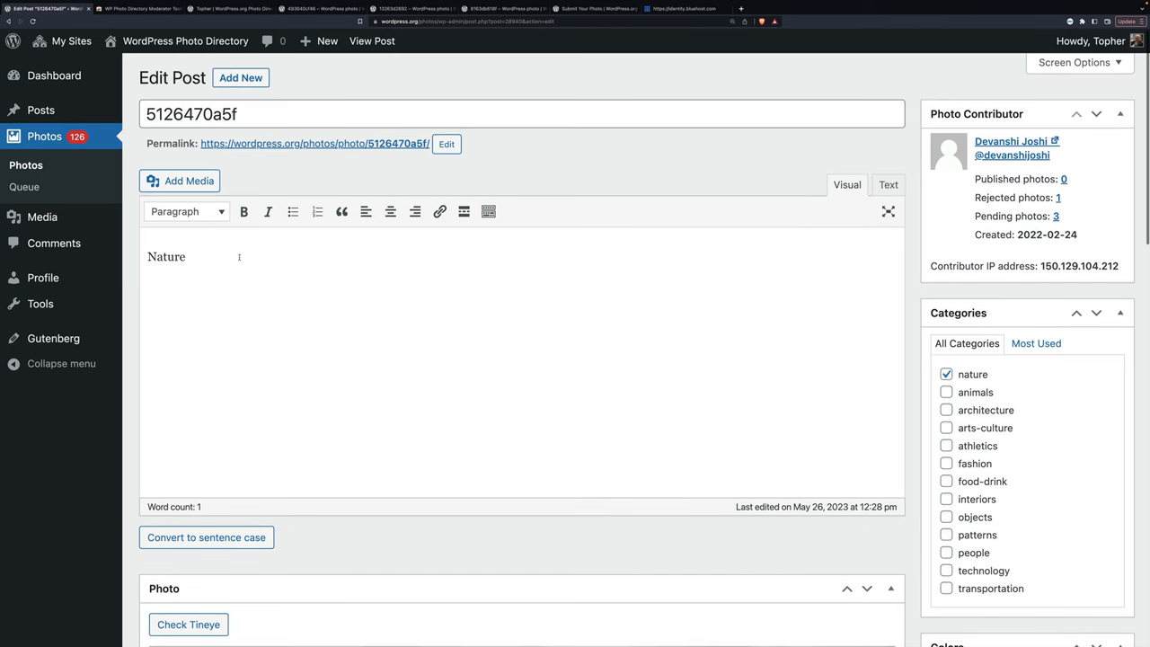
scroll(down, 3)
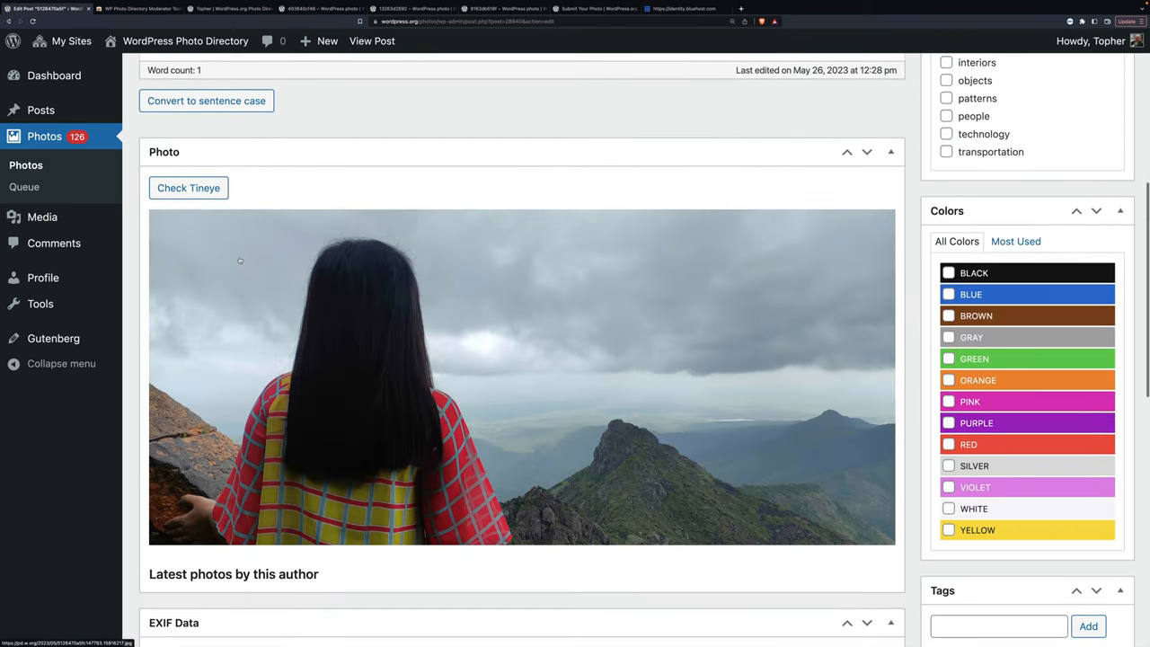
scroll(down, 3)
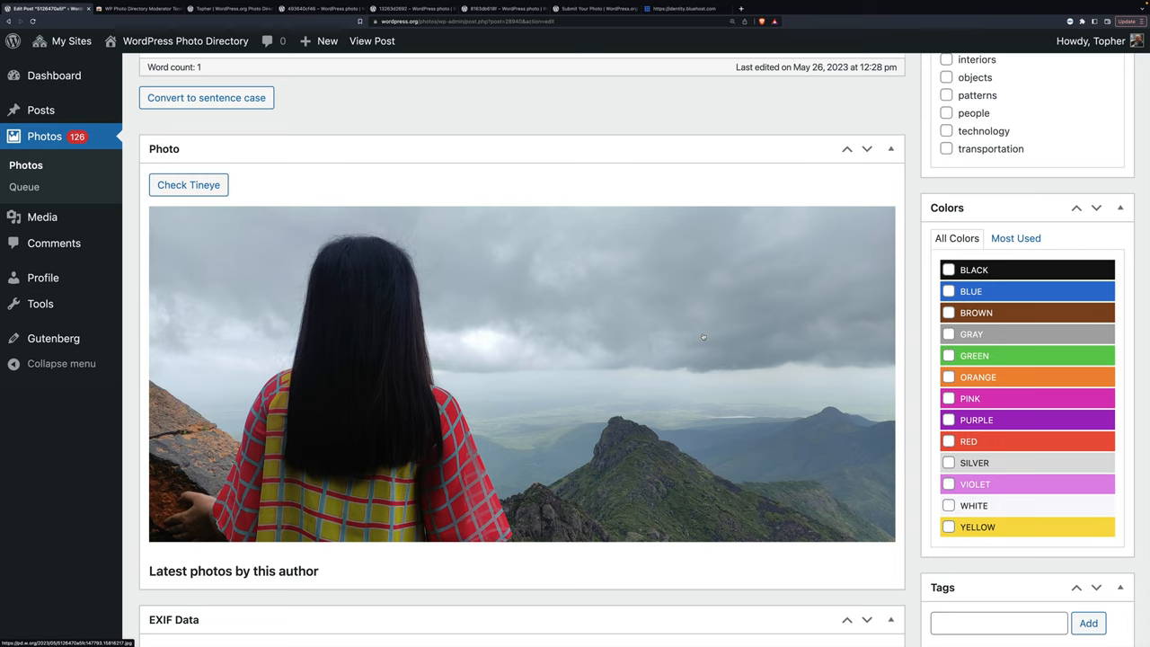
scroll(up, 3)
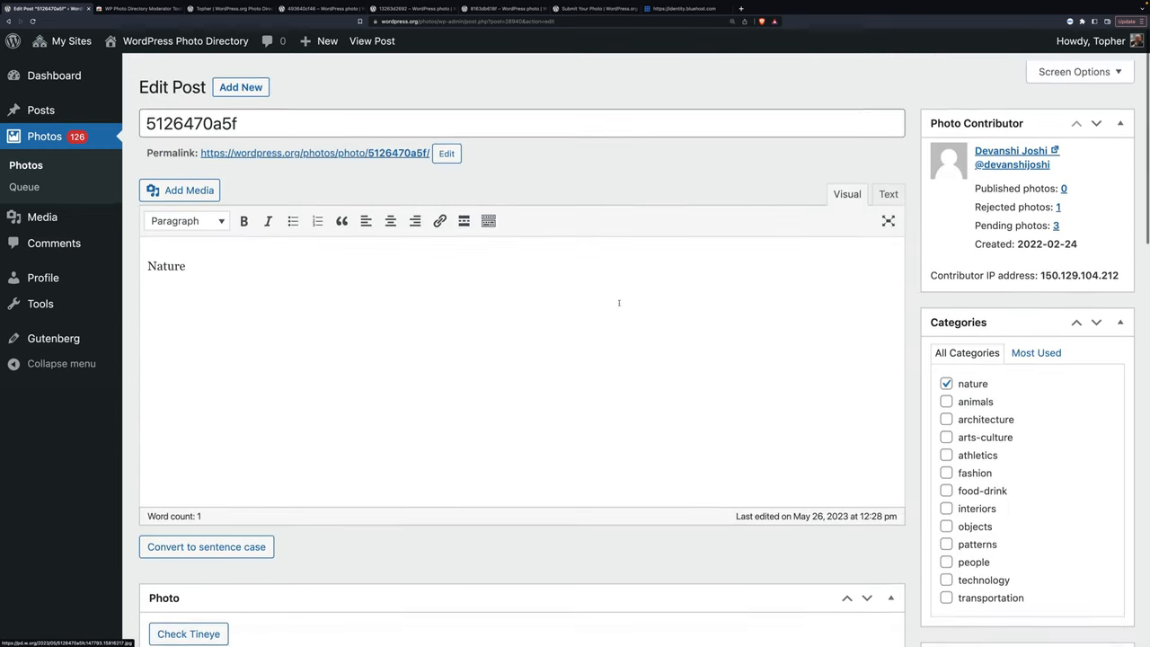
Step: Rewrite the caption as 'Woman standing by a wall, looking over a vast expanse of mountains, stormy sky above'
text(Woman standing by a wall looking over a vast expanse of mountains, stormy sky above.)
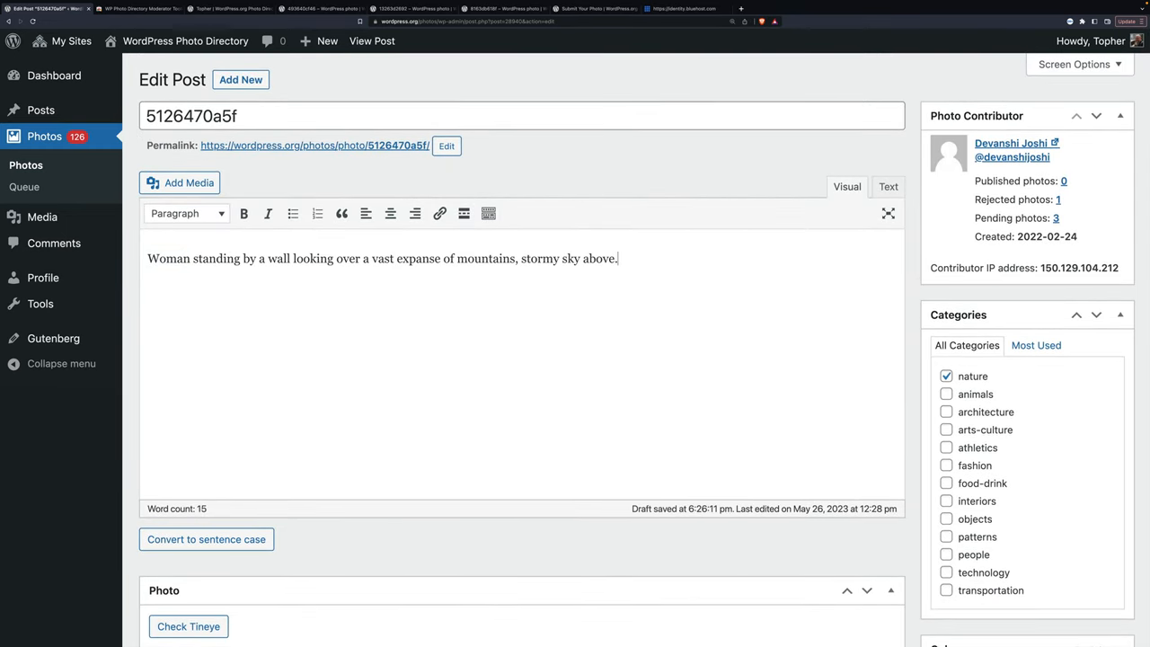
mouse_move(514, 65)
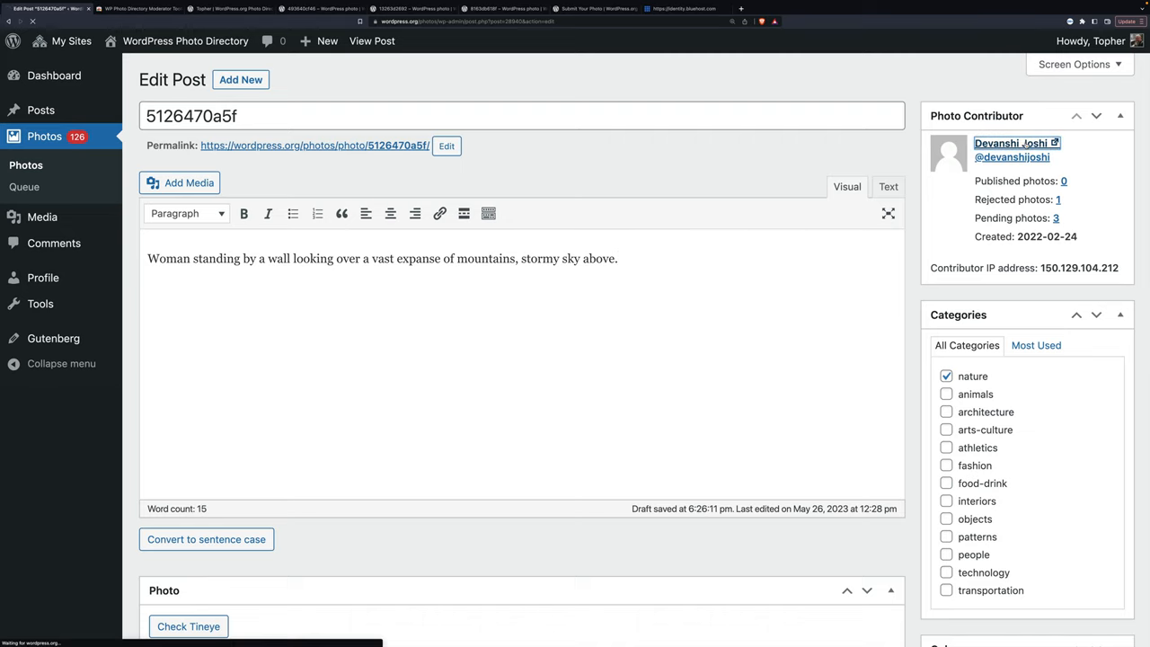
click(1010, 144)
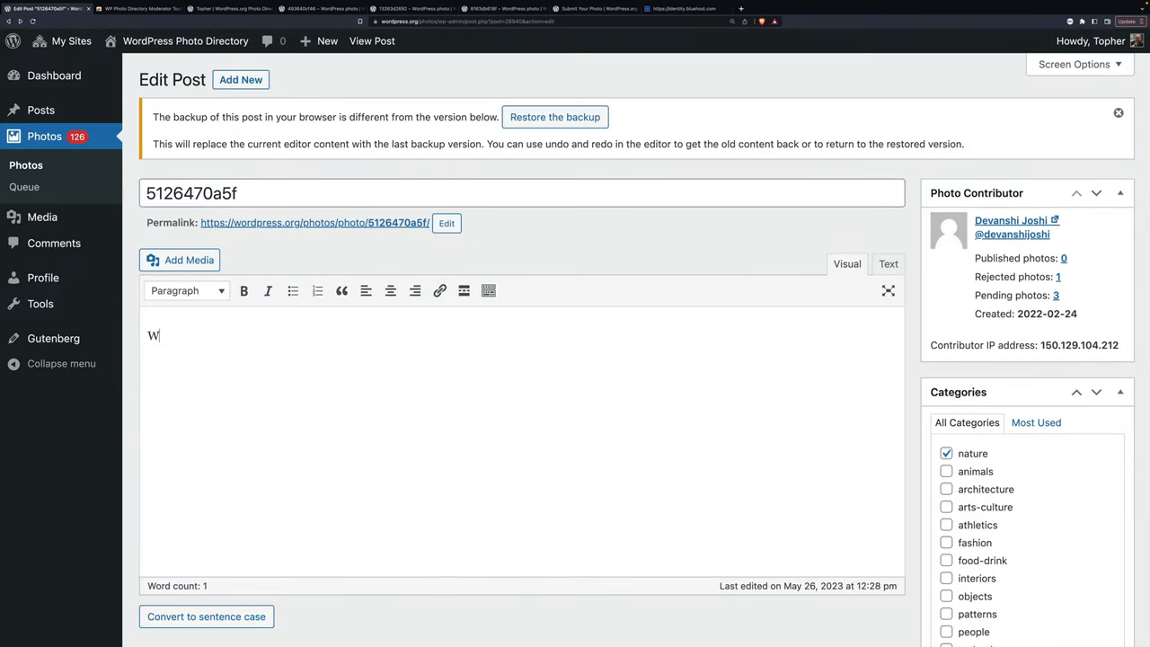
text(oman st)
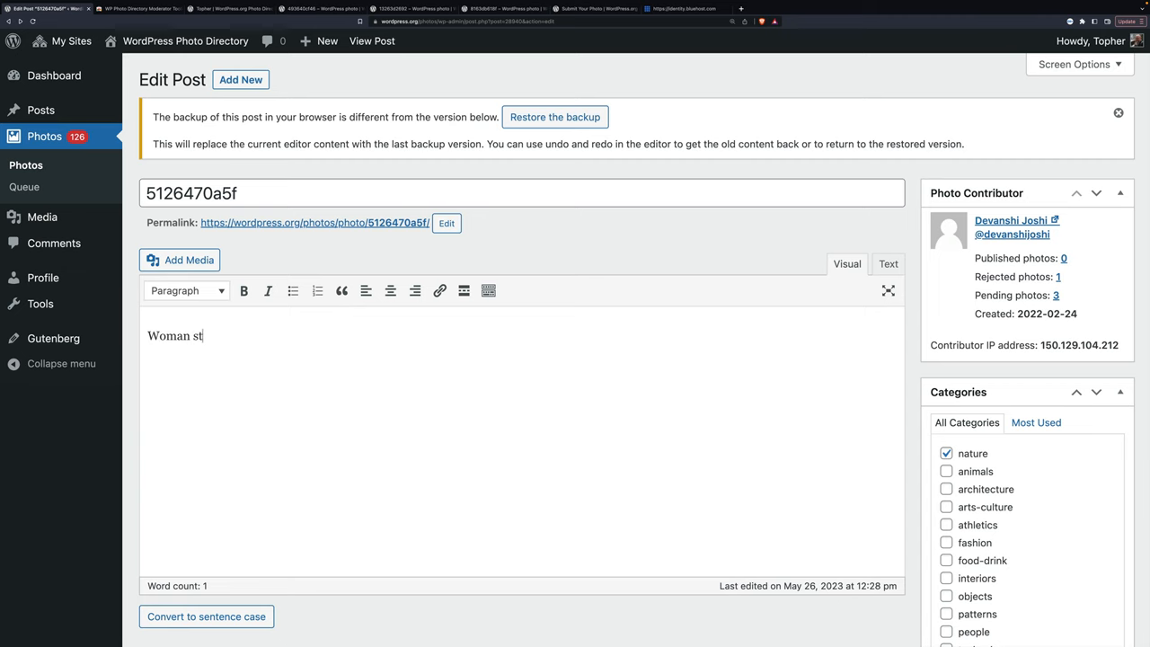
text(anding by a wall, looking over a vast expanse of mountains, stormy sky above)
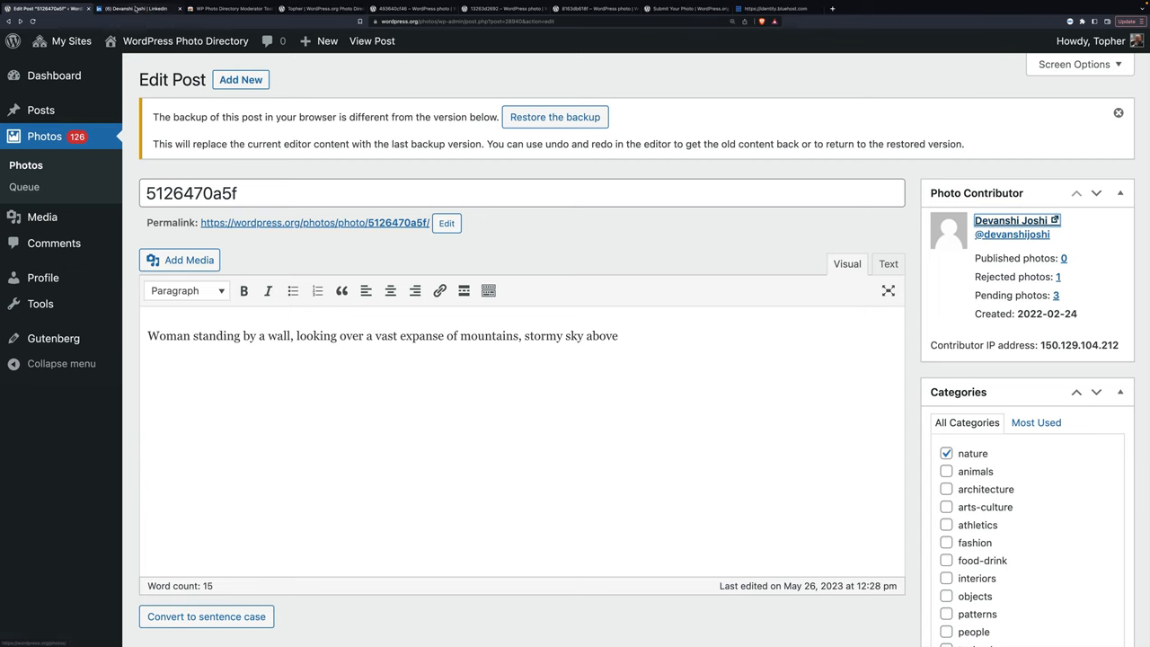
click(130, 7)
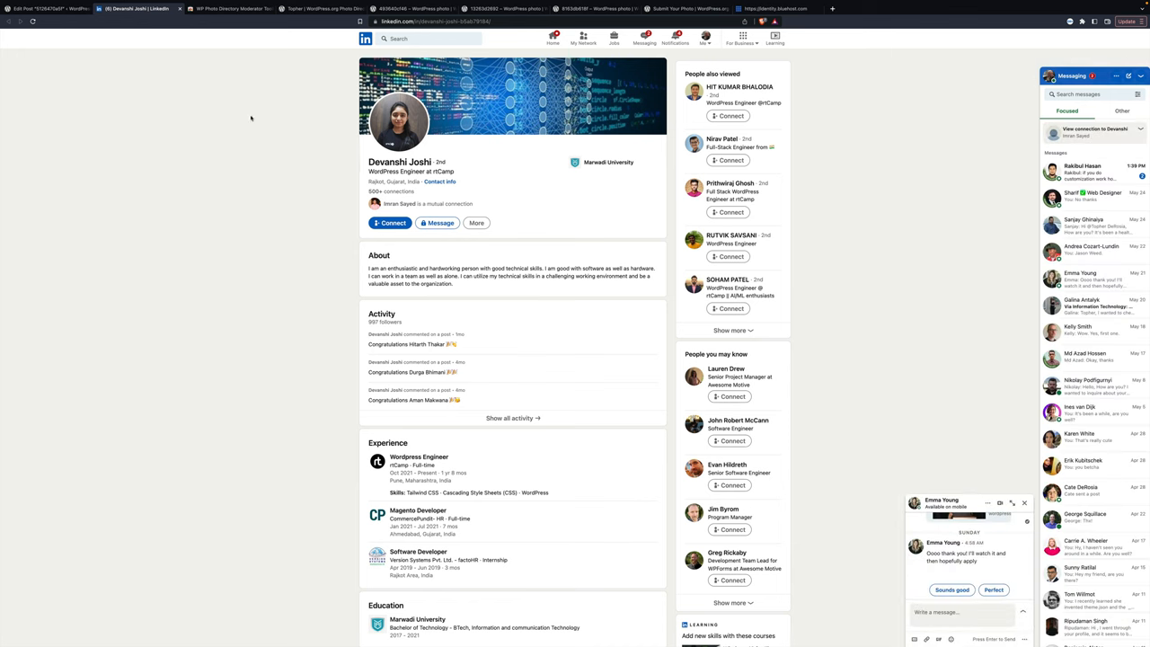
mouse_move(240, 124)
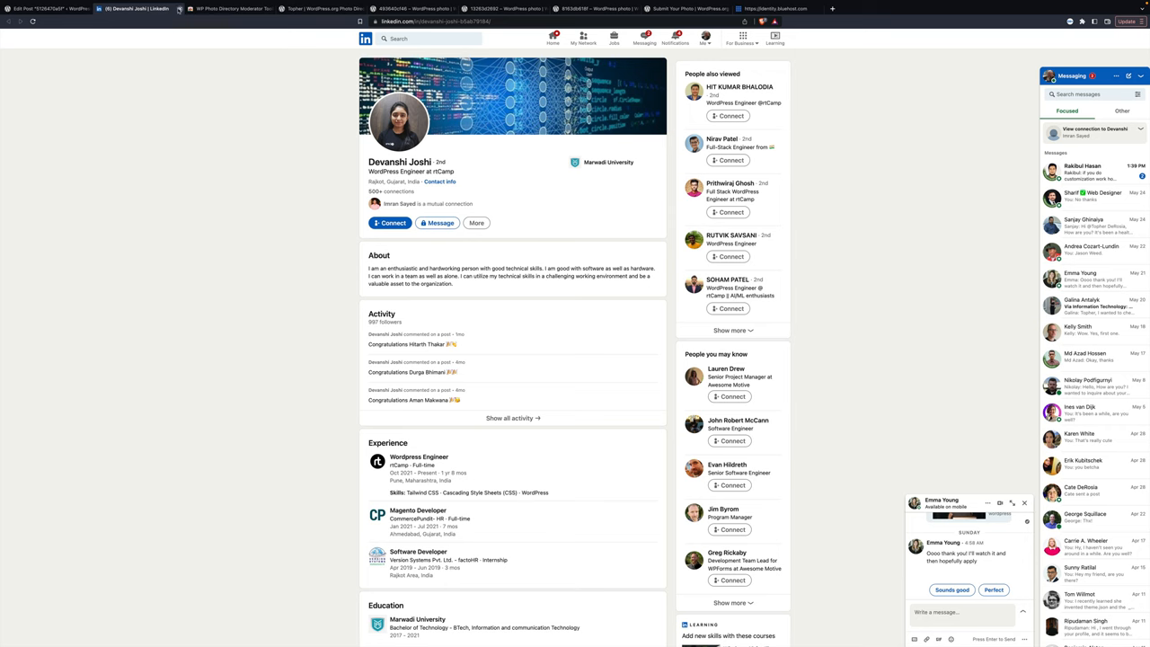
Step: Check the contributor's WordPress.org profile and username, then return to the photo post
click(50, 7)
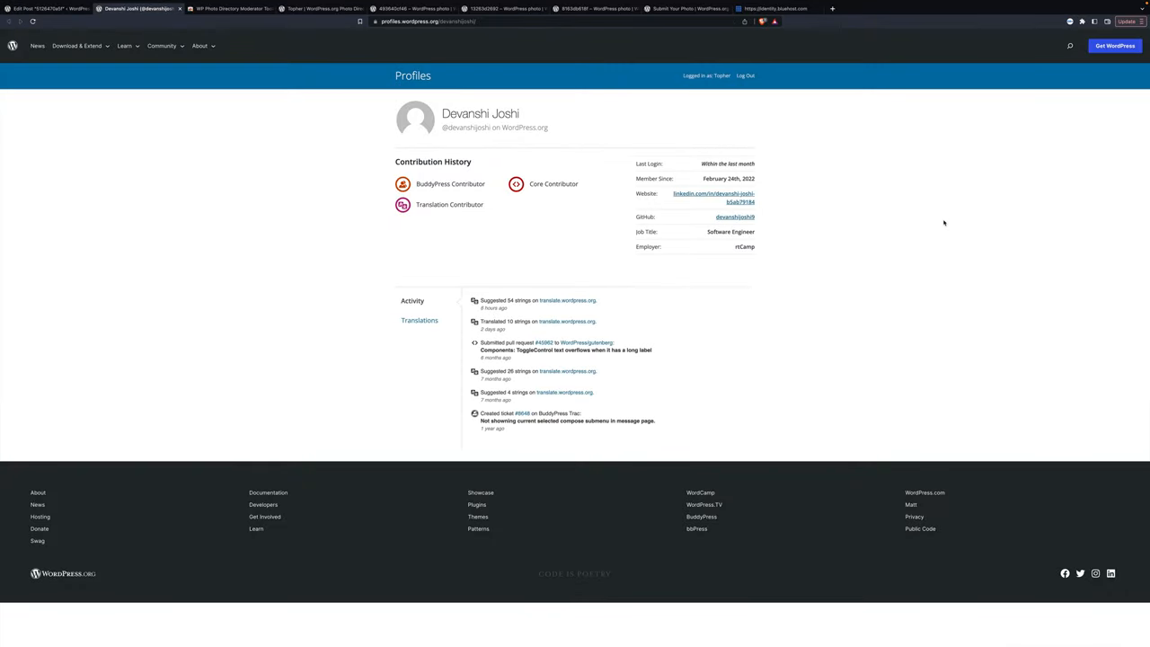
double_click(468, 127)
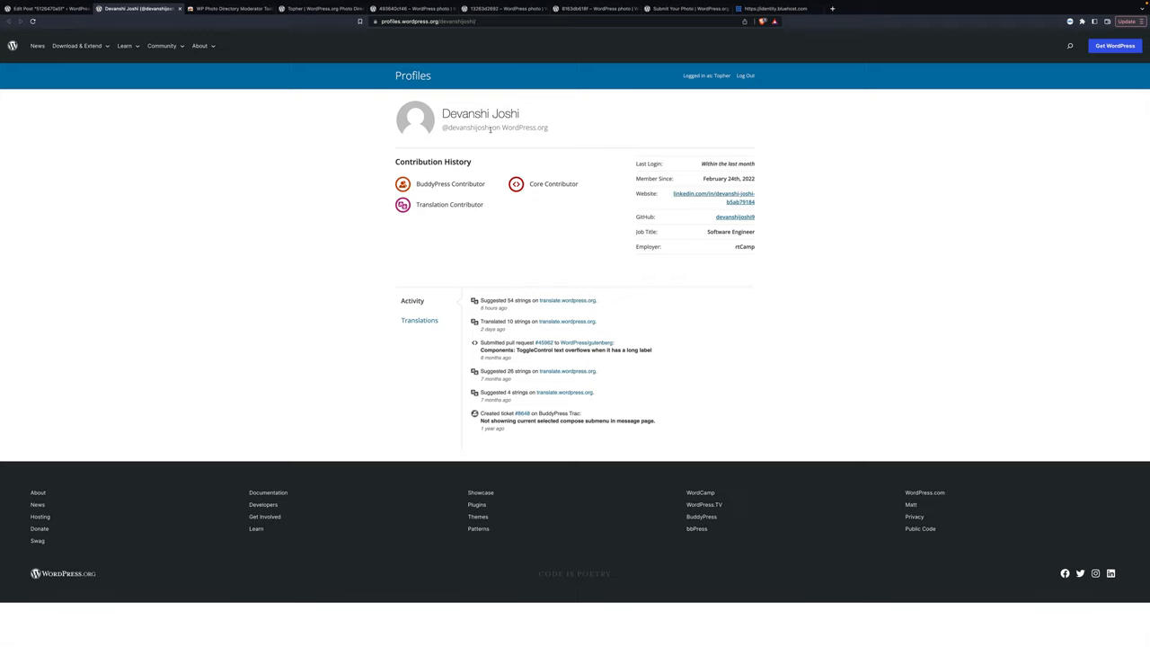
mouse_move(586, 129)
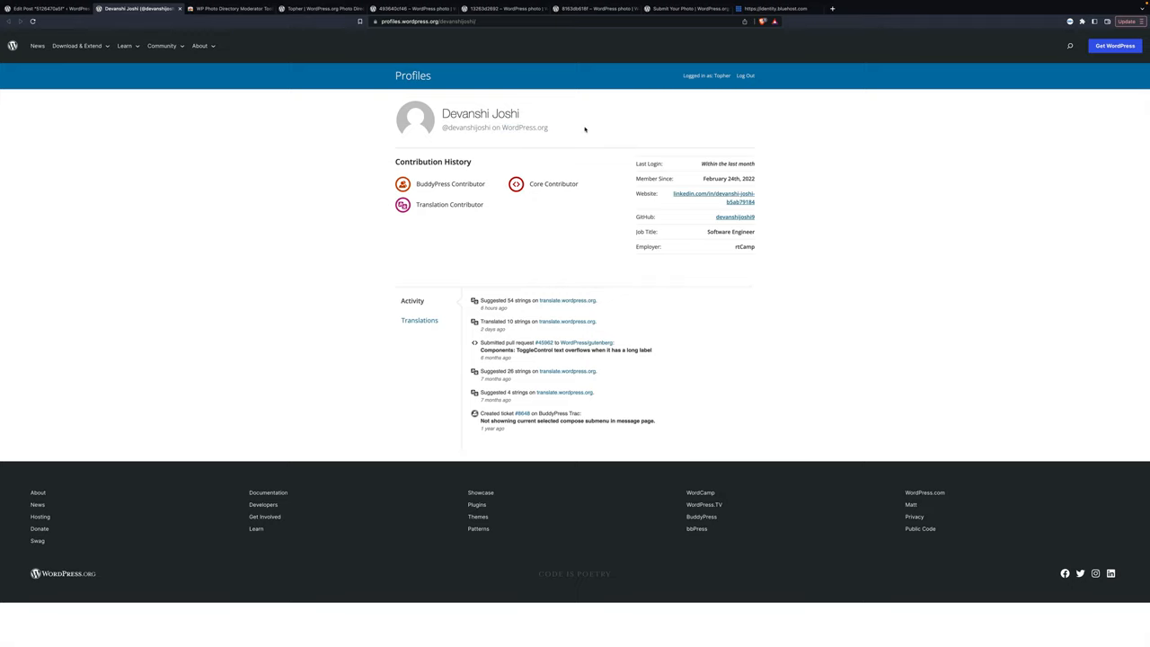
mouse_move(212, 68)
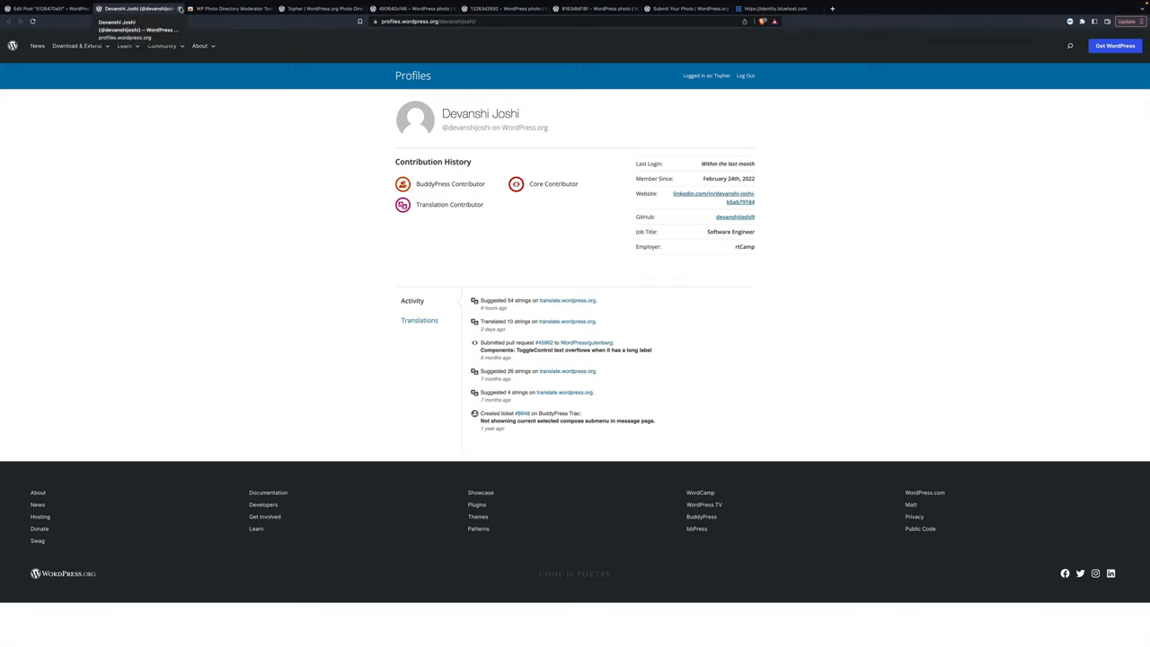
click(54, 8)
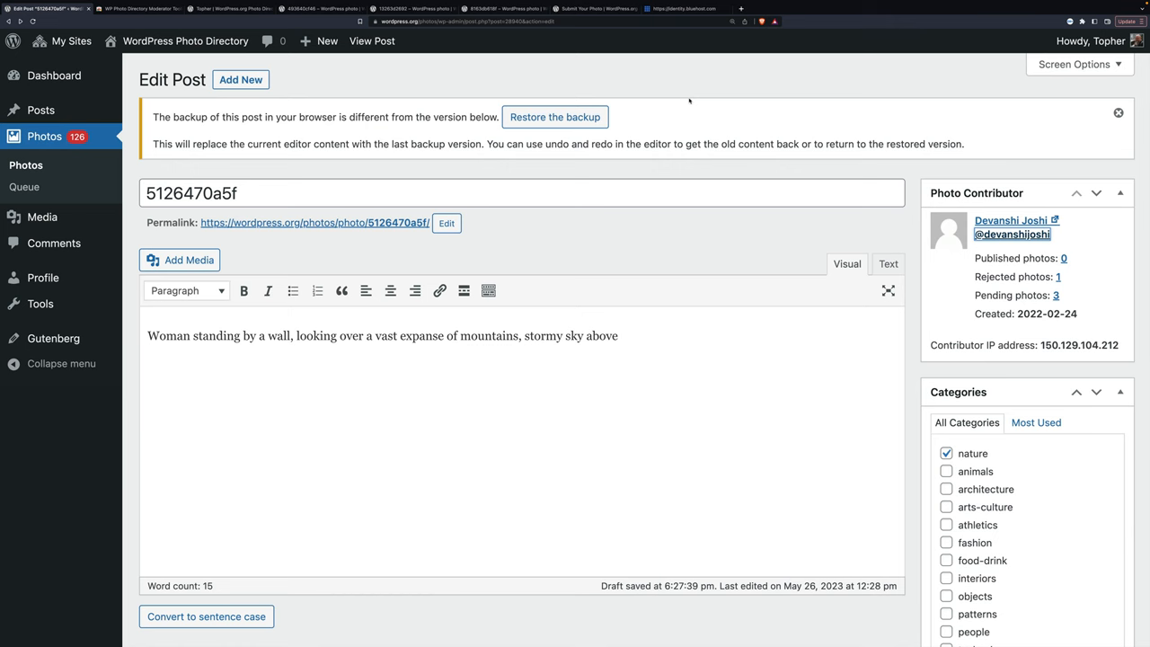
Step: Add the people category to the photo alongside nature
scroll(down, 3)
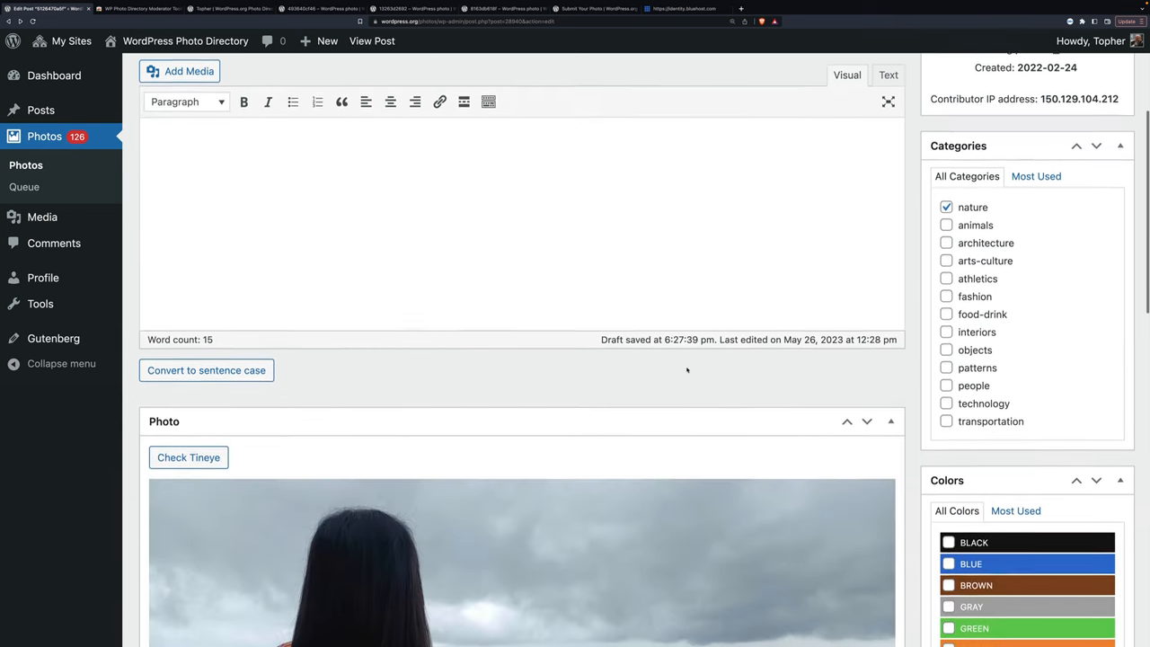
scroll(up, 3)
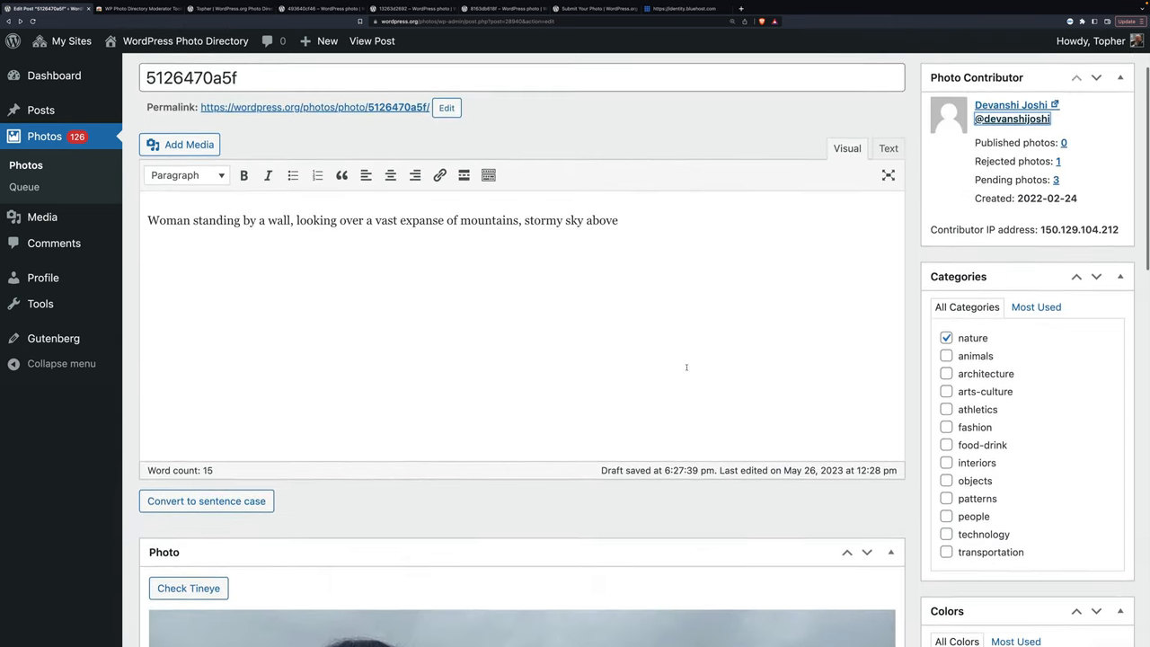
scroll(down, 3)
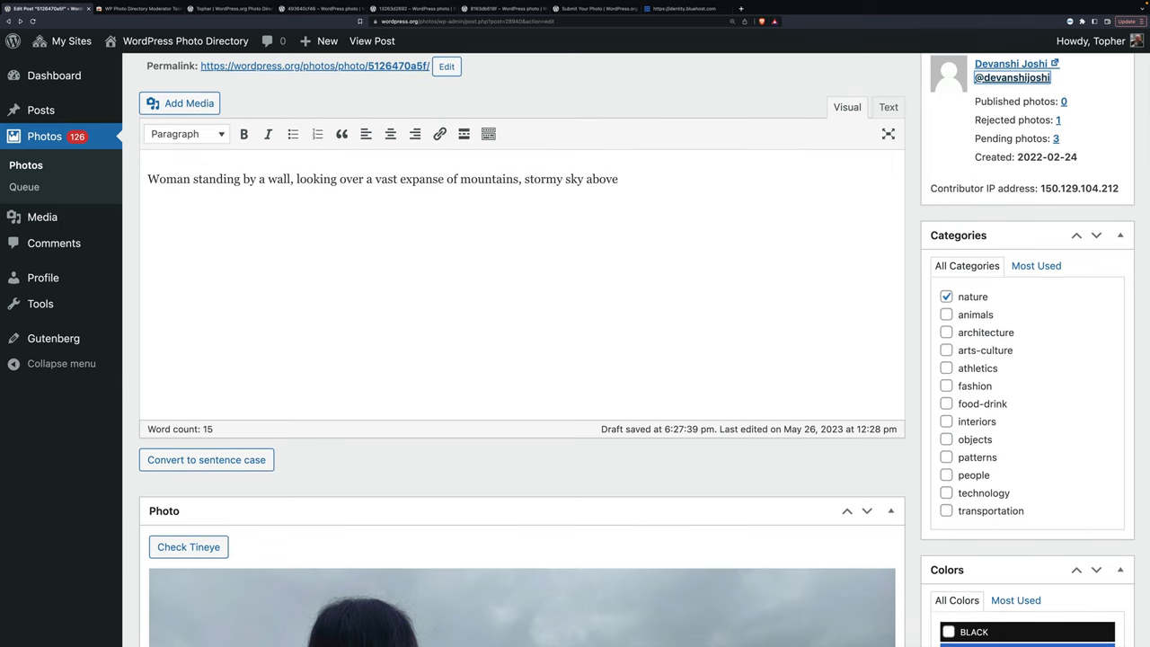
click(945, 475)
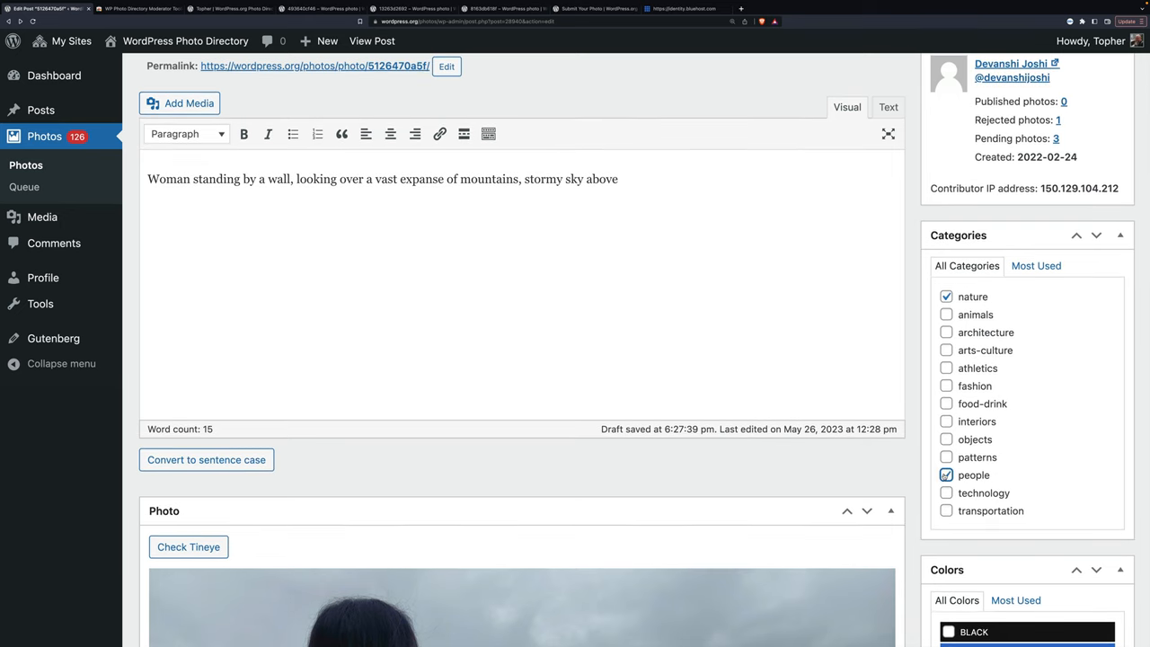
Step: Mark the photo's colours as gray, red, yellow, black and green
scroll(down, 3)
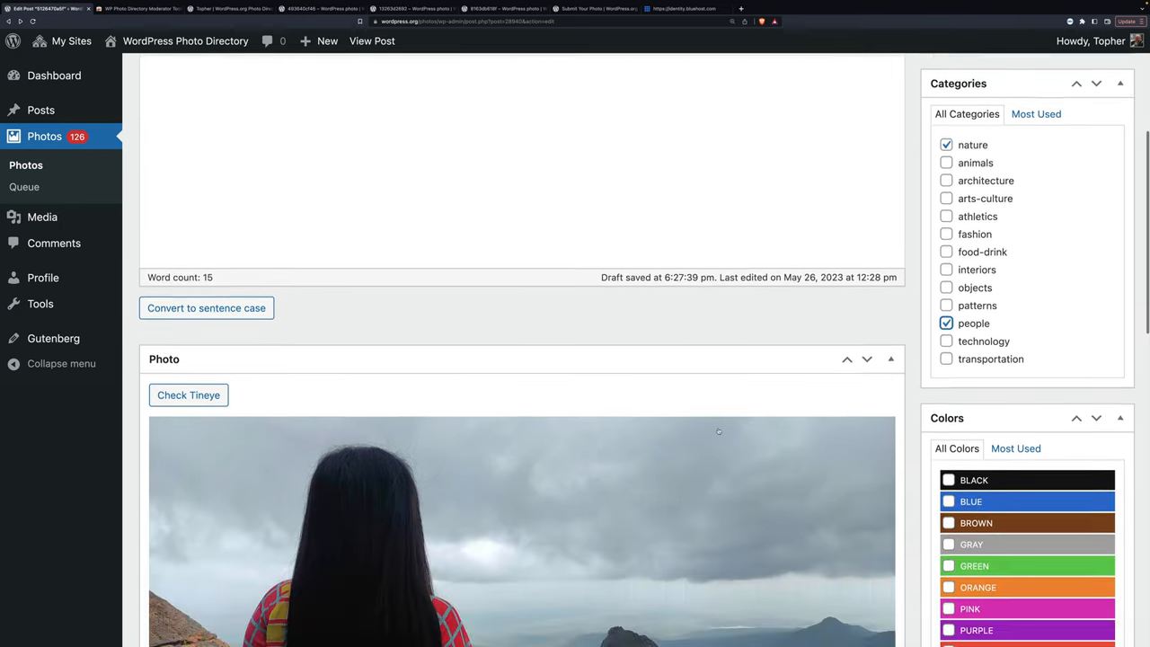
scroll(down, 3)
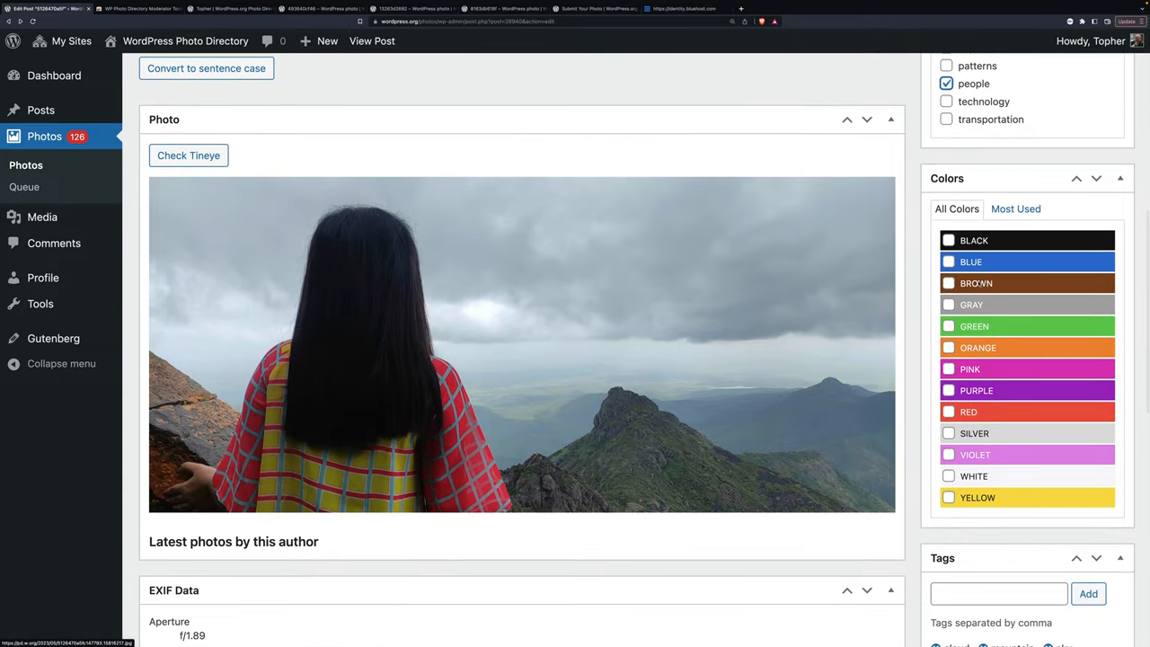
click(949, 306)
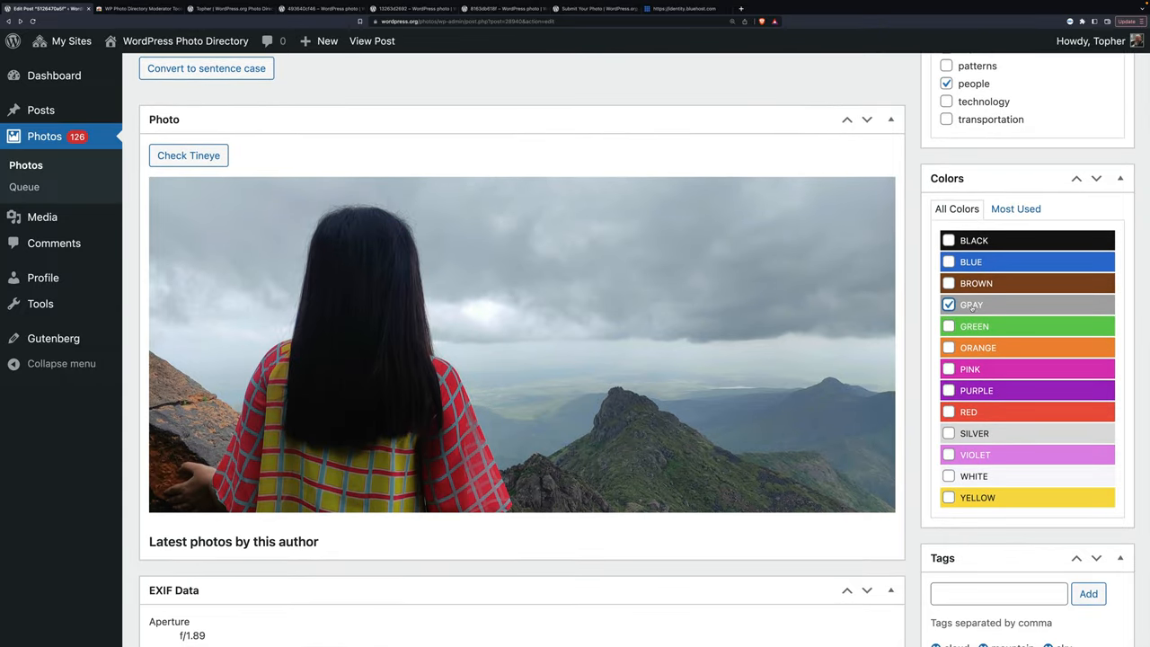
click(949, 412)
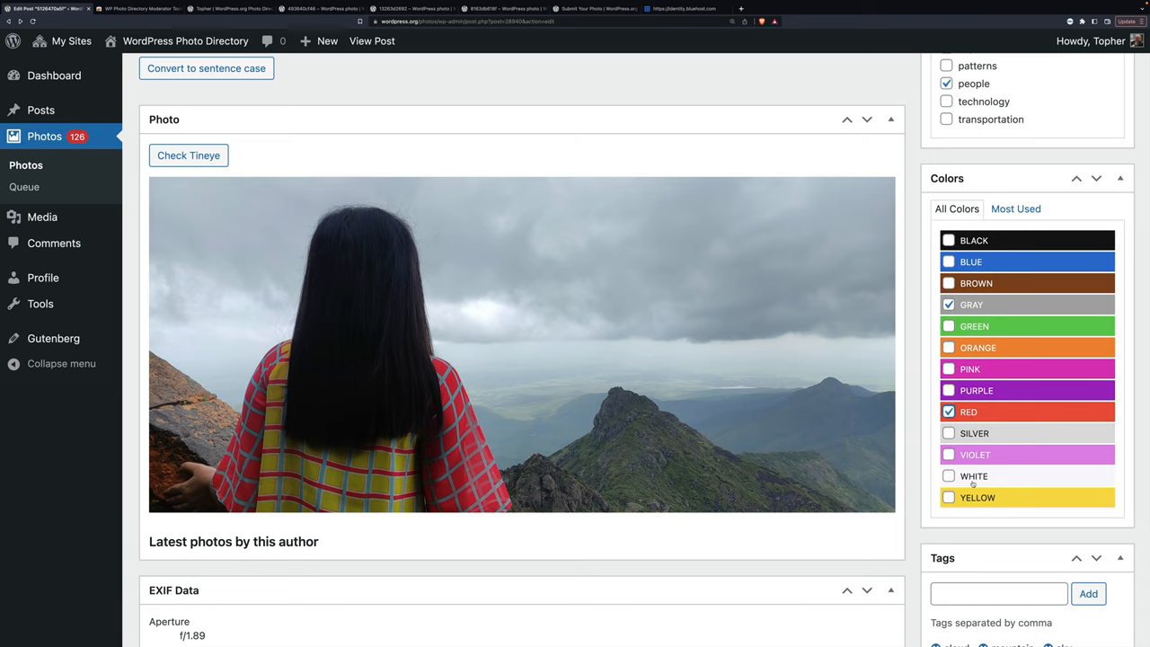
click(949, 496)
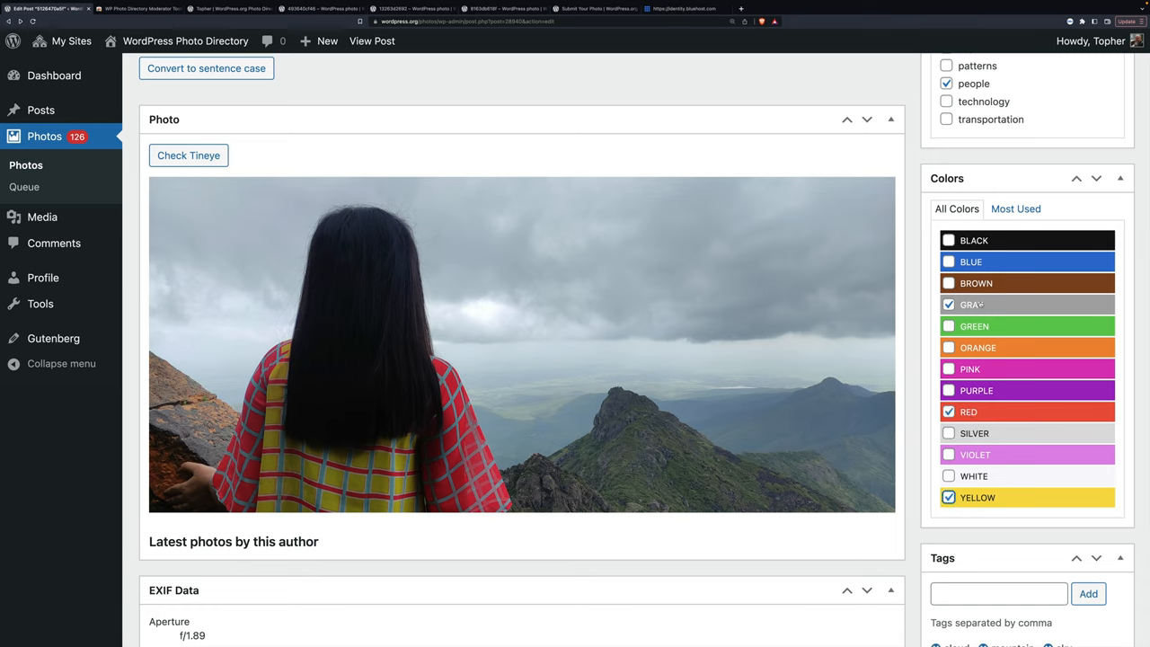
click(949, 241)
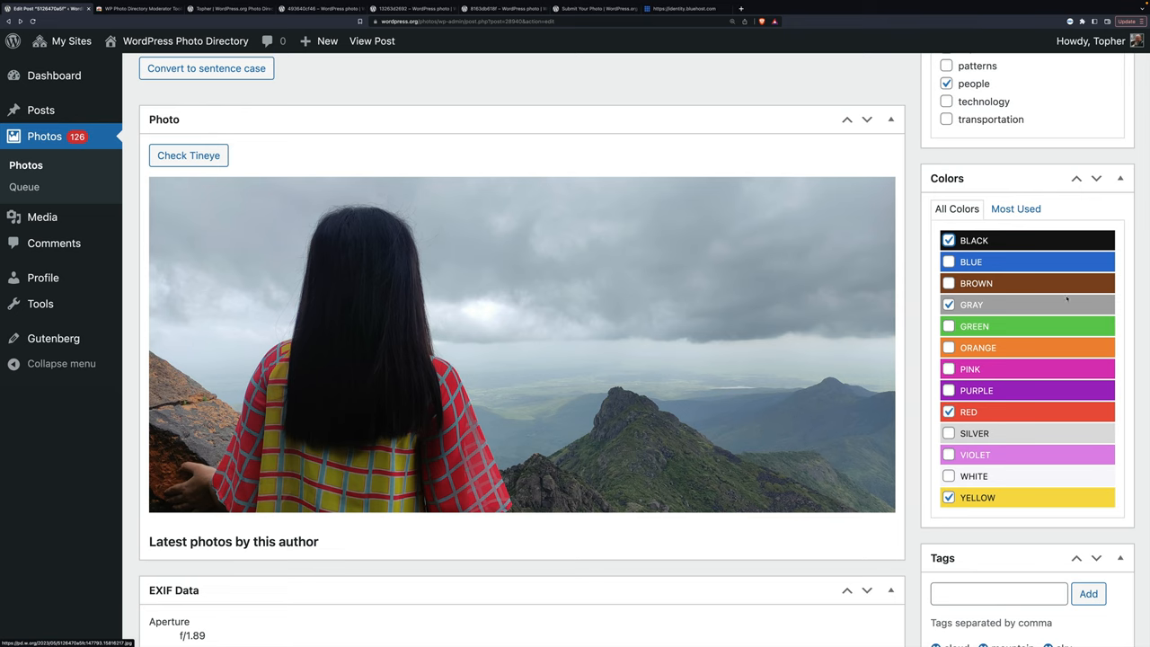
click(949, 324)
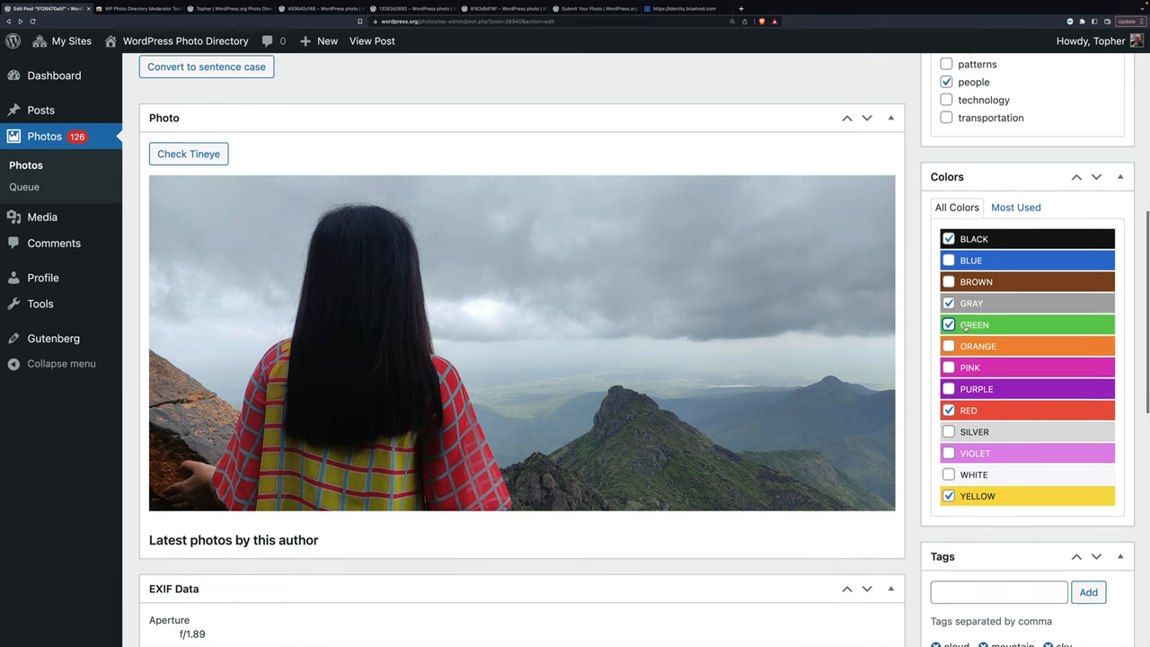
scroll(down, 3)
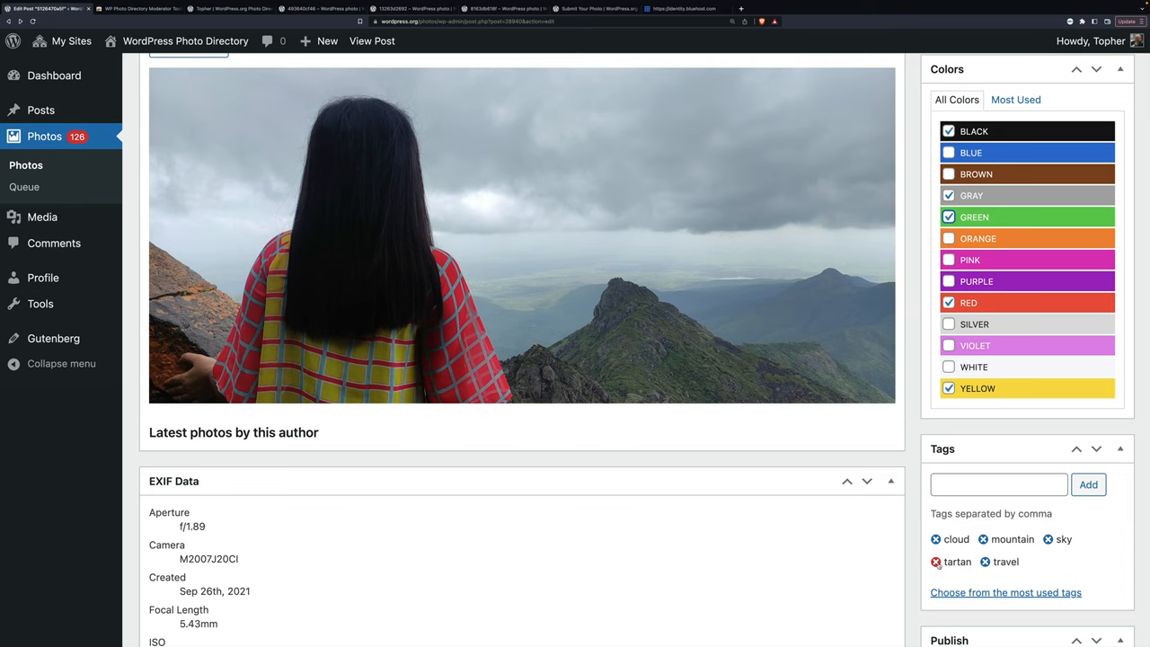
Step: Remove the tartan and travel tags and add view, vista, hair and hand
click(934, 560)
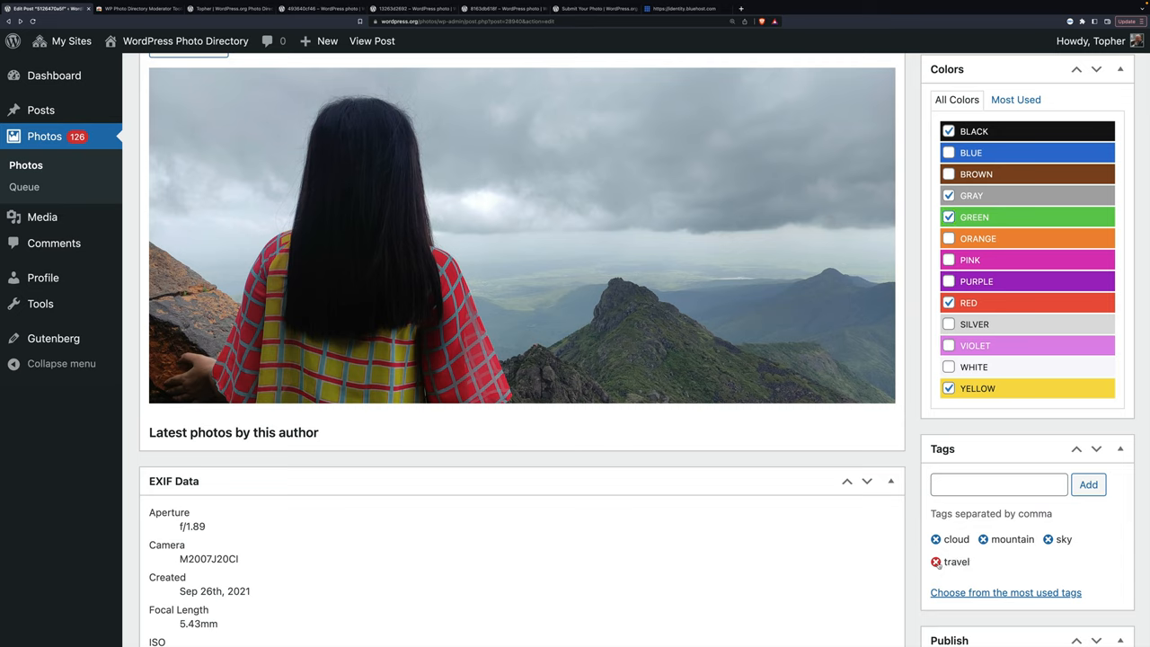
click(935, 560)
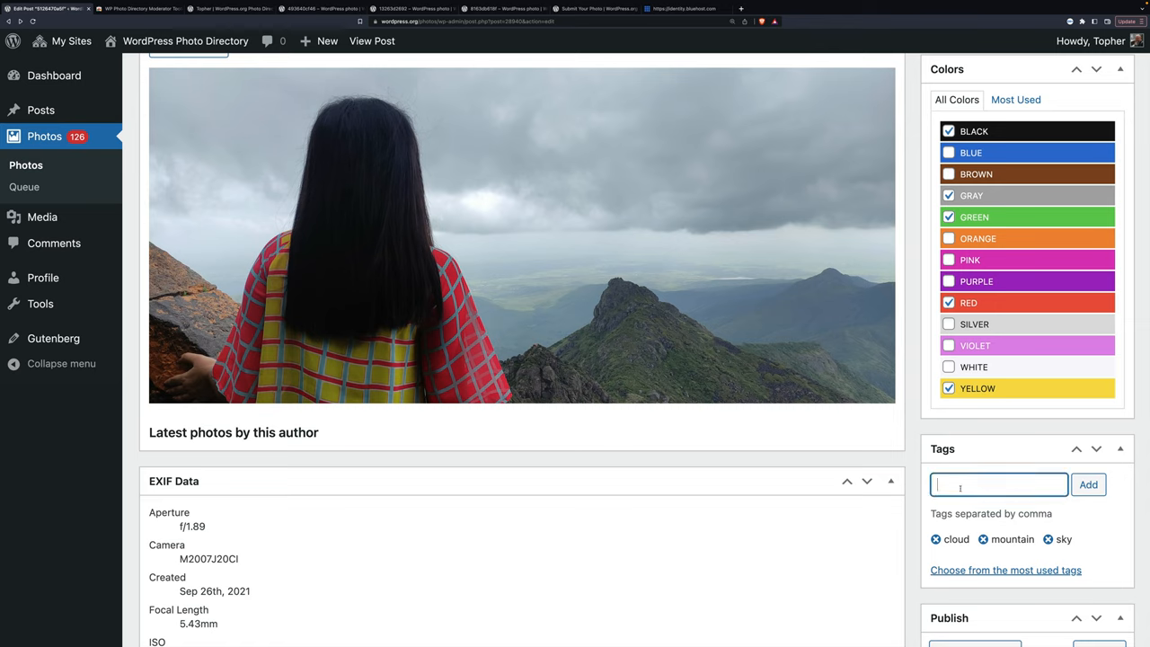
text(vie)
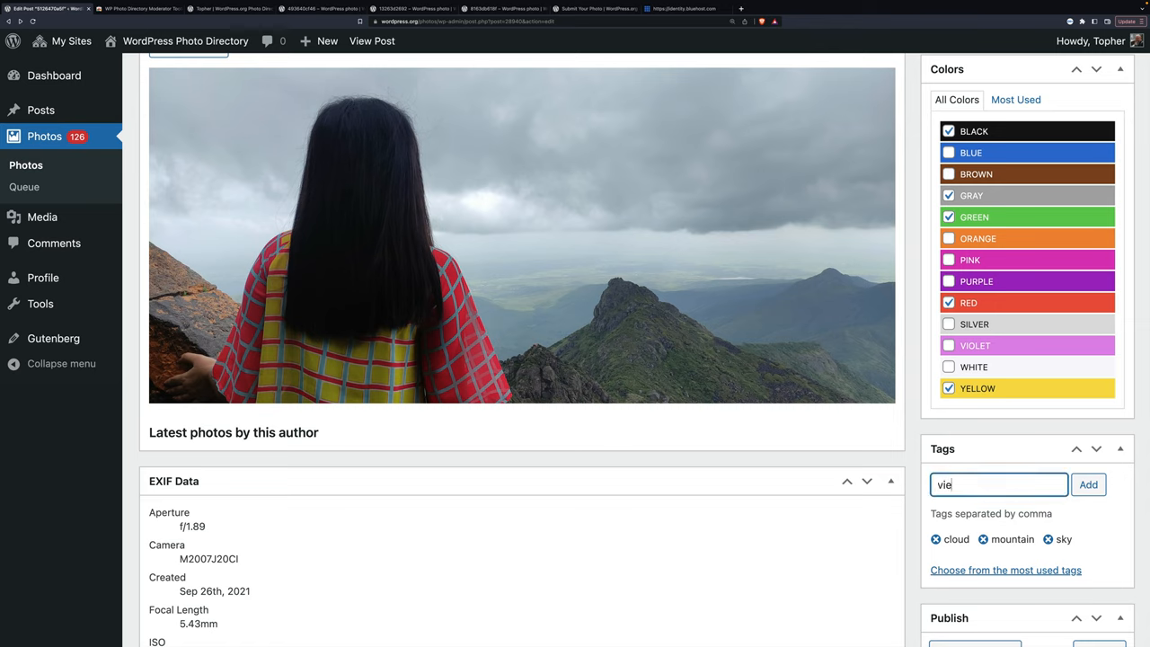
text(w,vi)
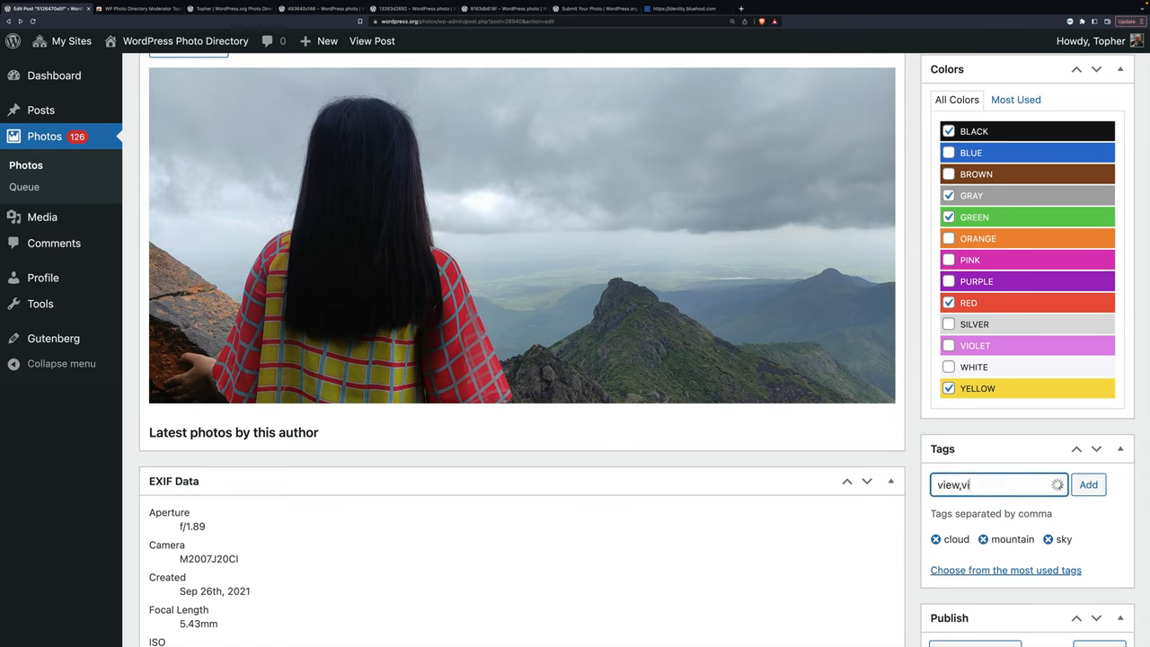
text(sta,)
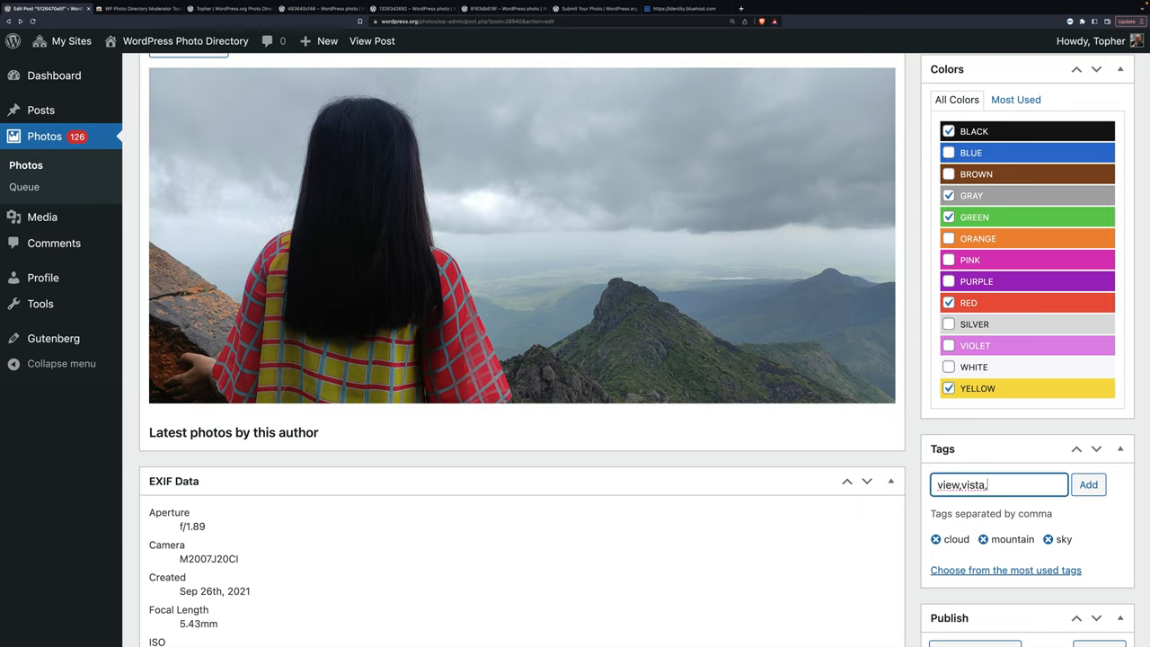
text(,hair)
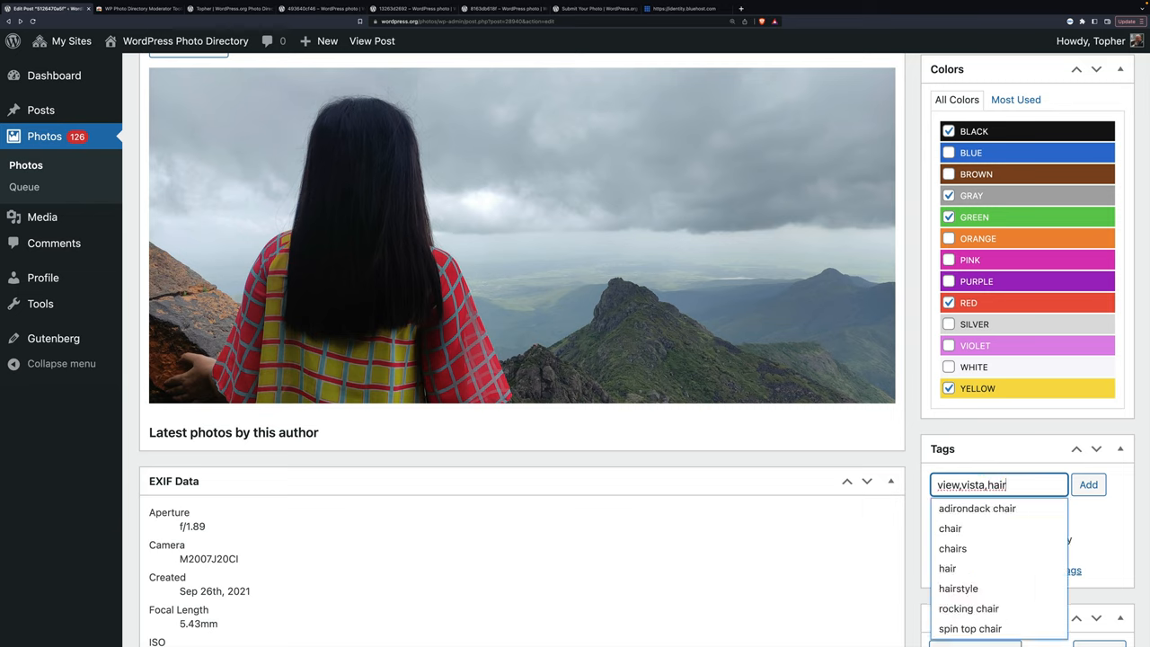
text(,hand)
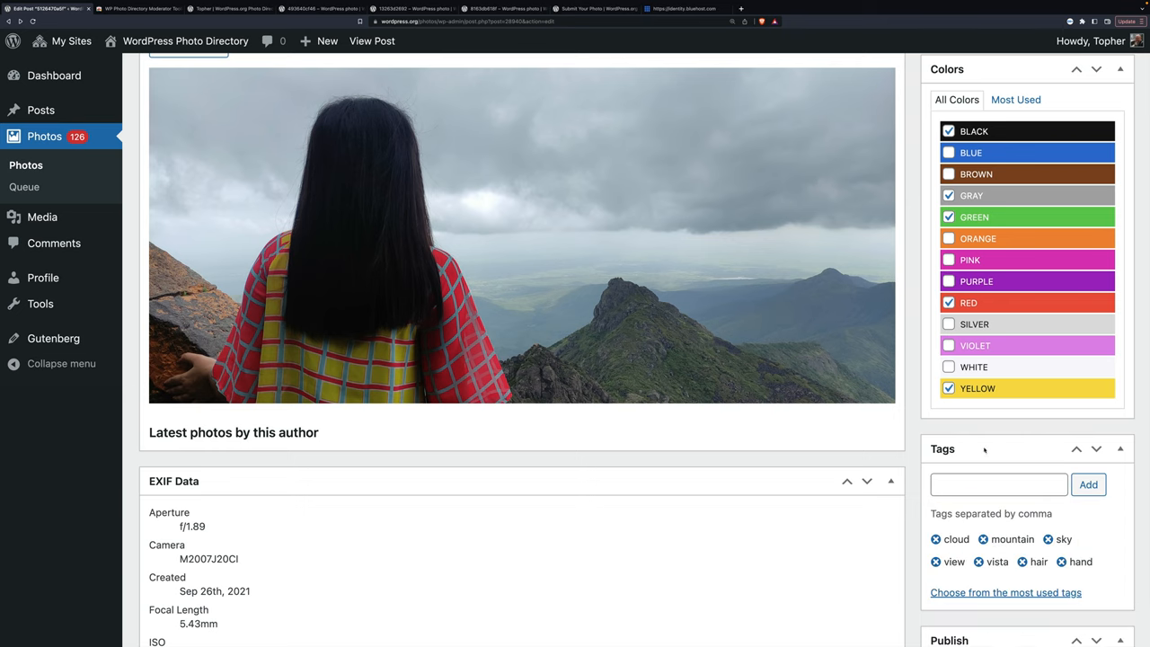
Step: Approve and publish the mountain woman photo, opening the next pending River post
scroll(down, 3)
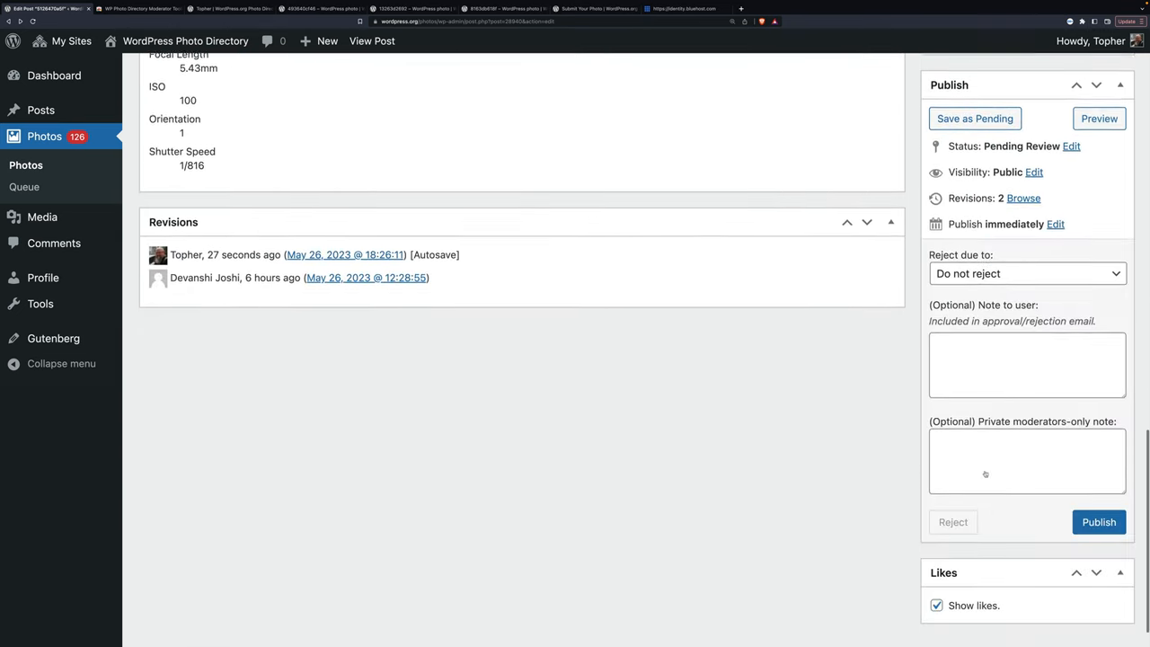
scroll(down, 3)
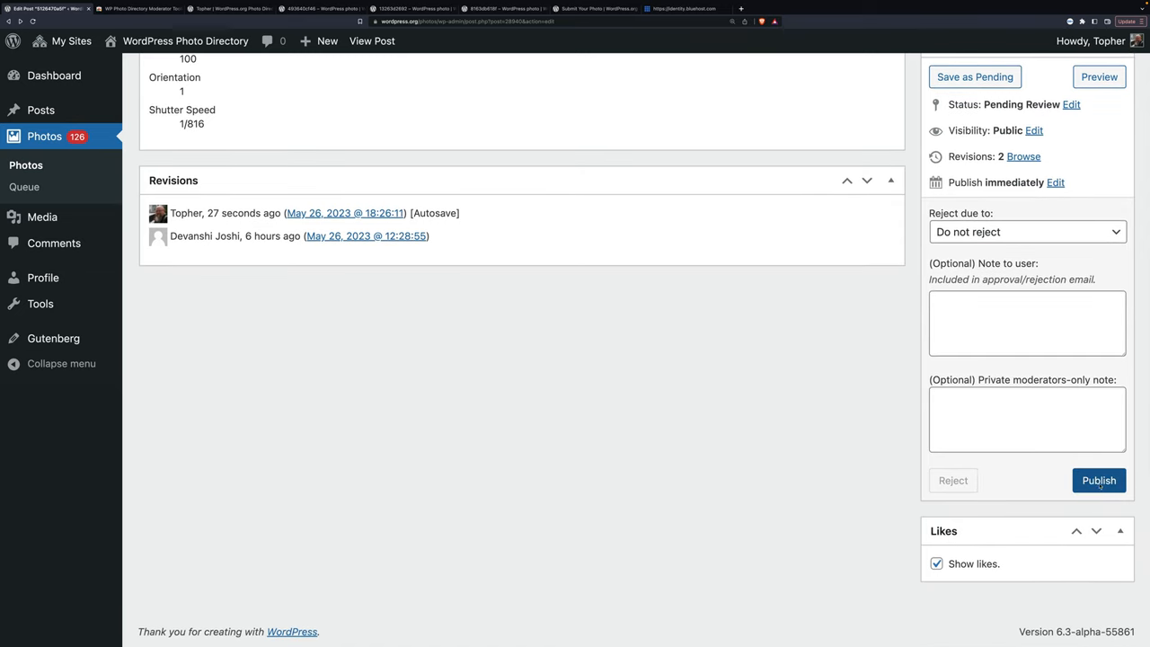
click(1098, 479)
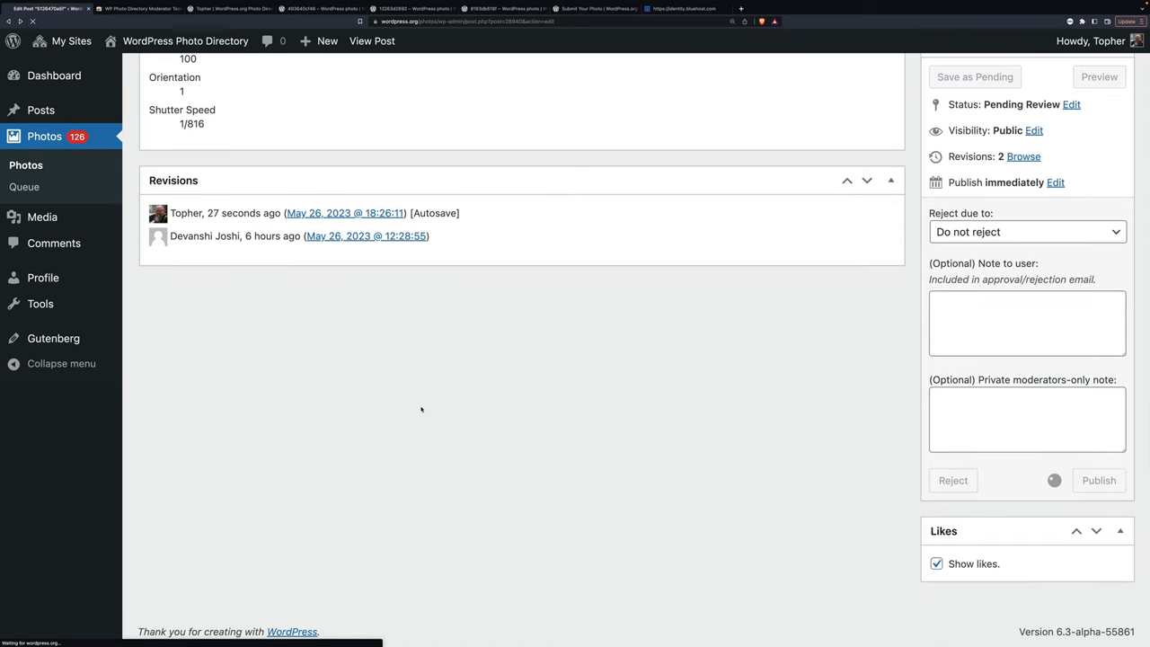
click(1100, 480)
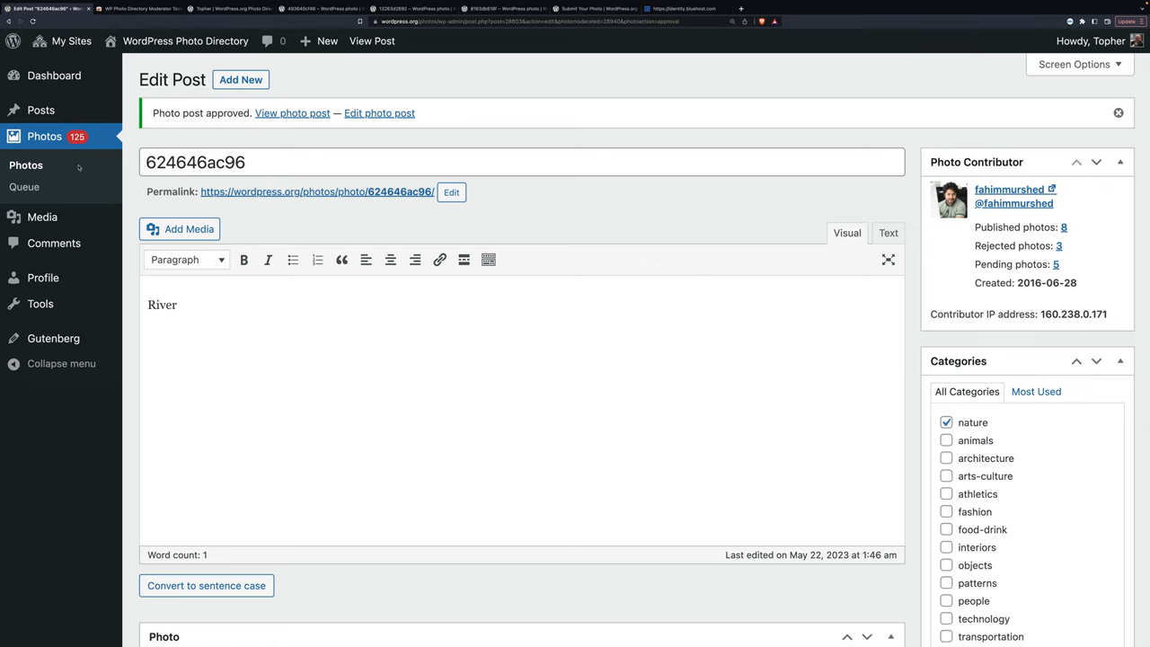
double_click(161, 306)
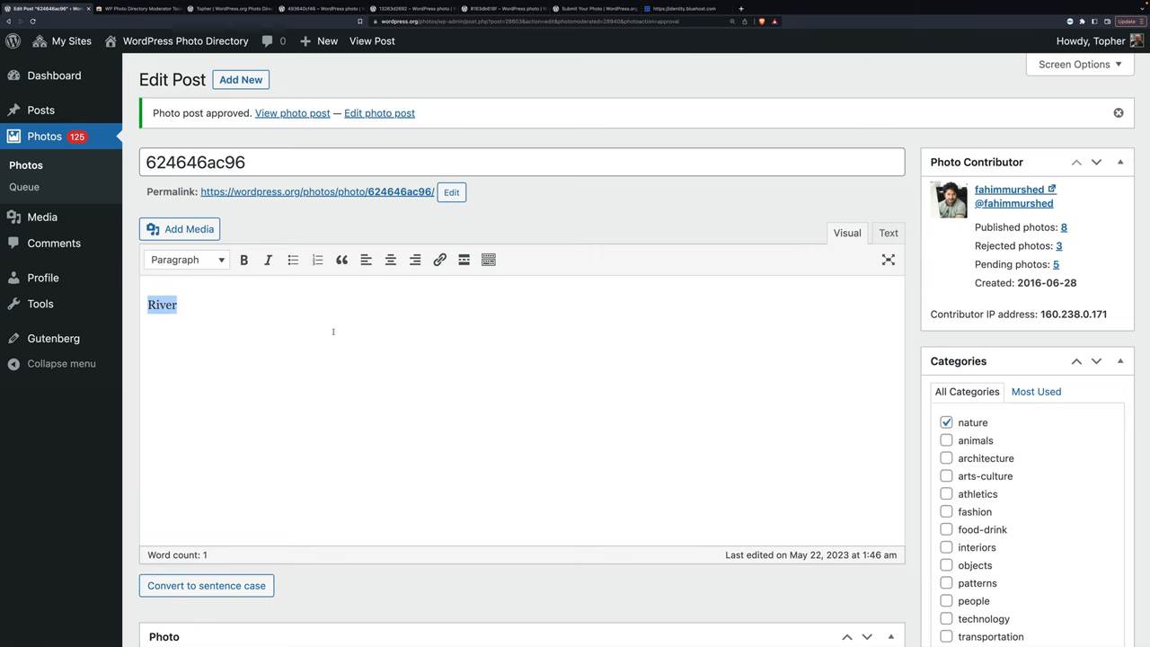
scroll(down, 3)
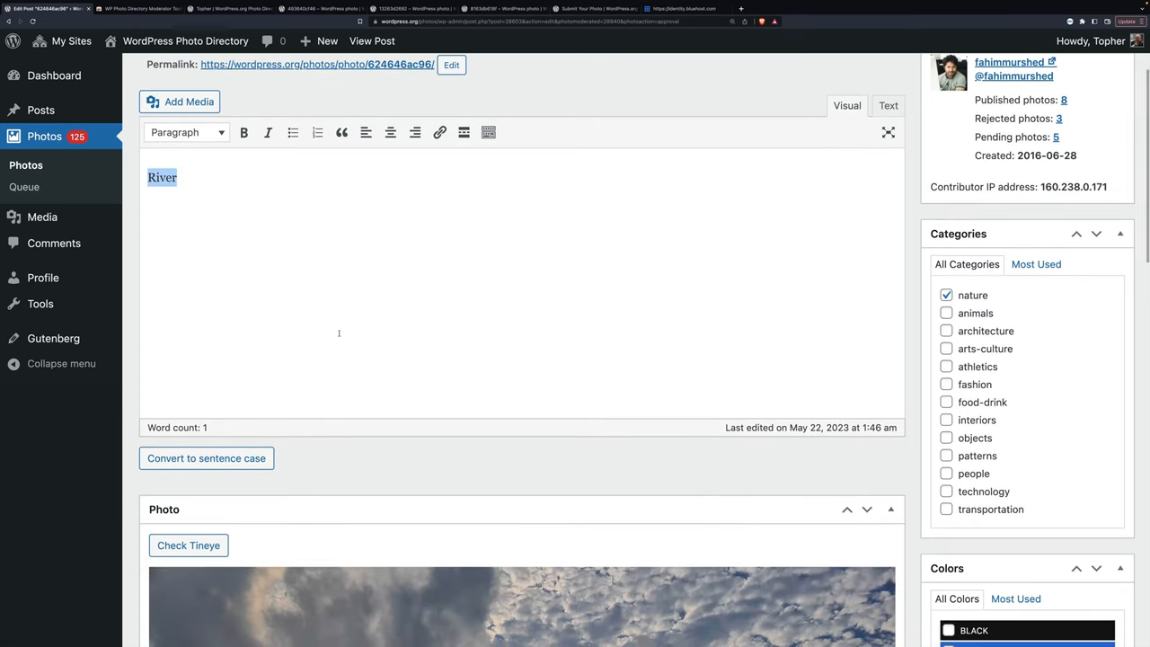
scroll(down, 3)
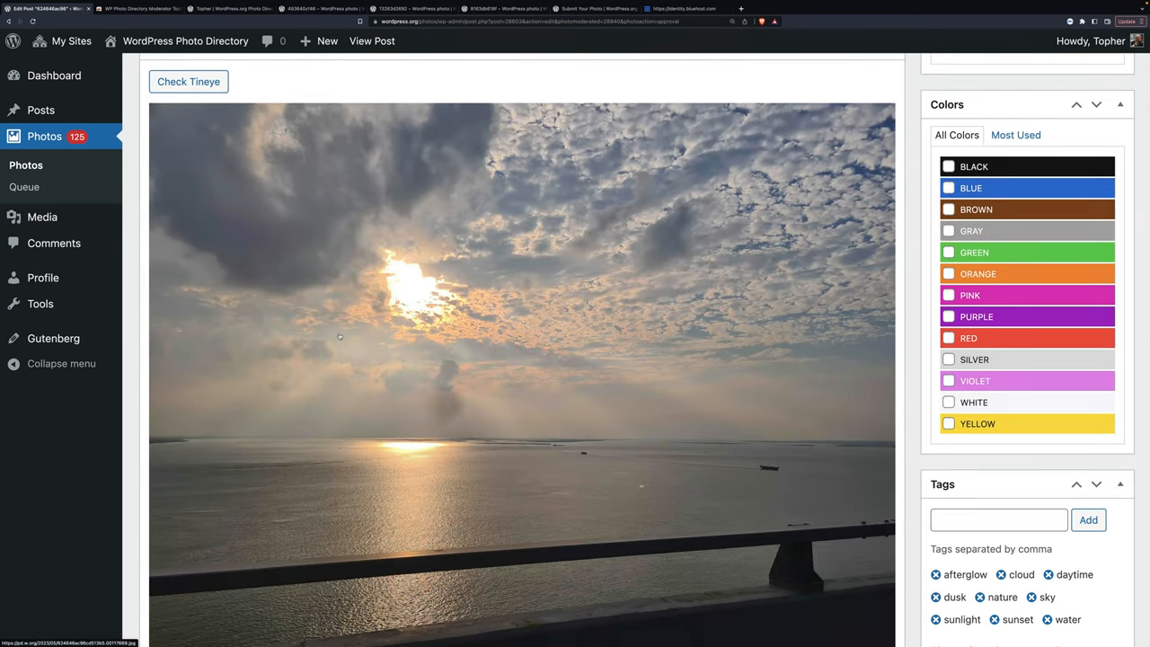
scroll(up, 3)
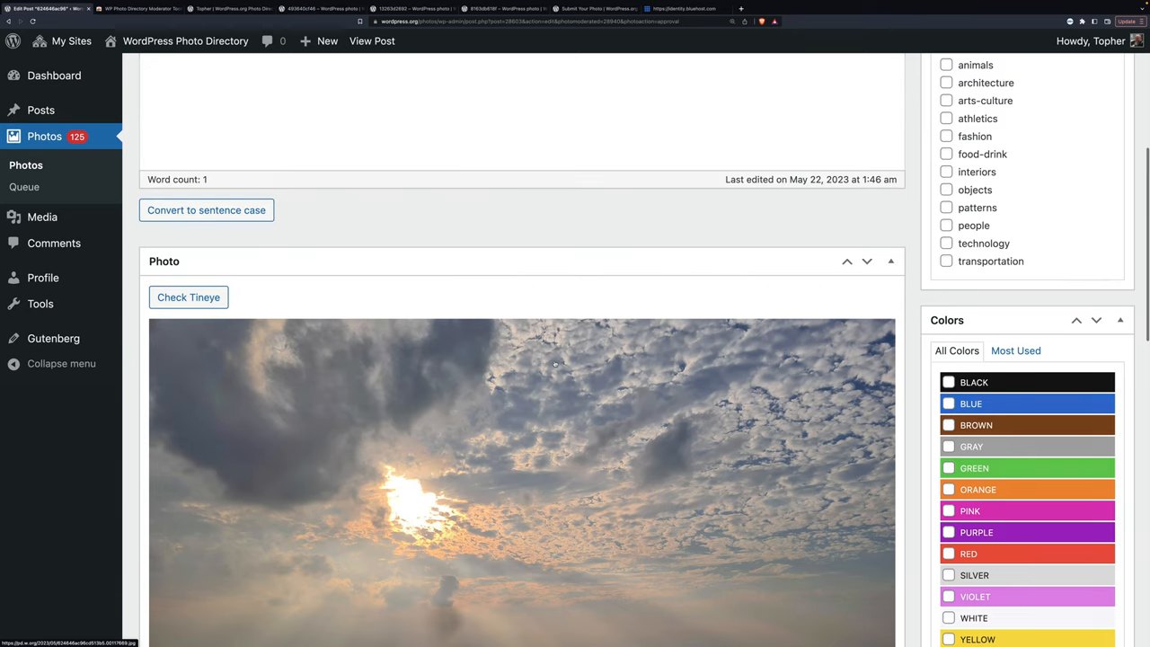
scroll(up, 3)
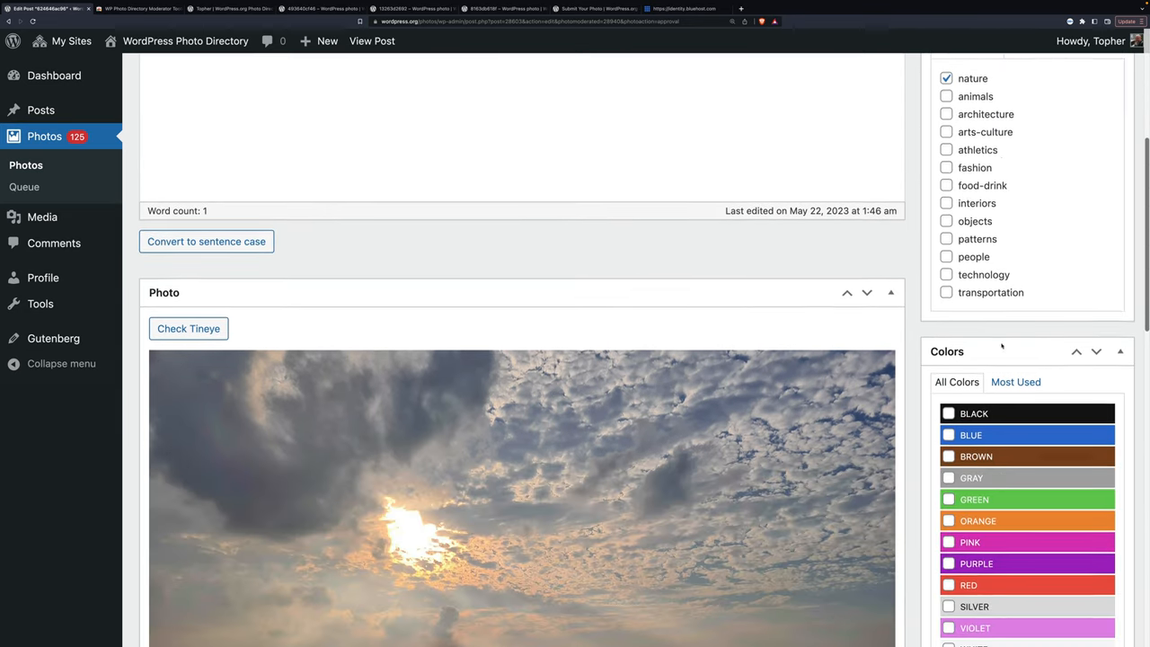
scroll(down, 3)
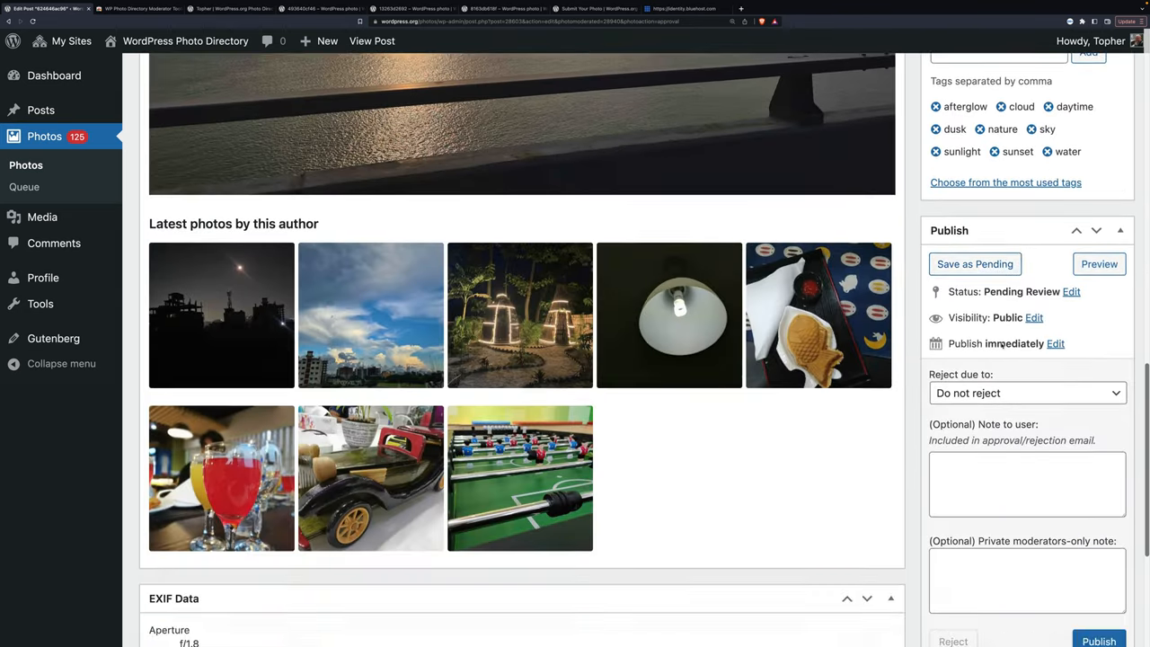
scroll(down, 3)
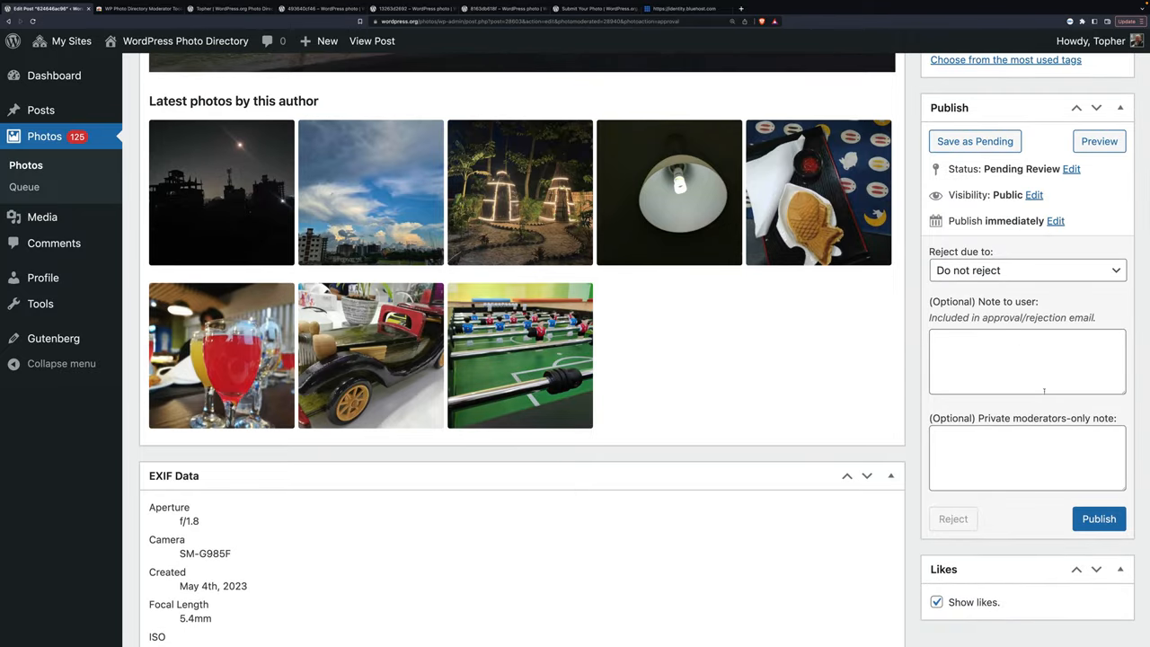
mouse_move(794, 320)
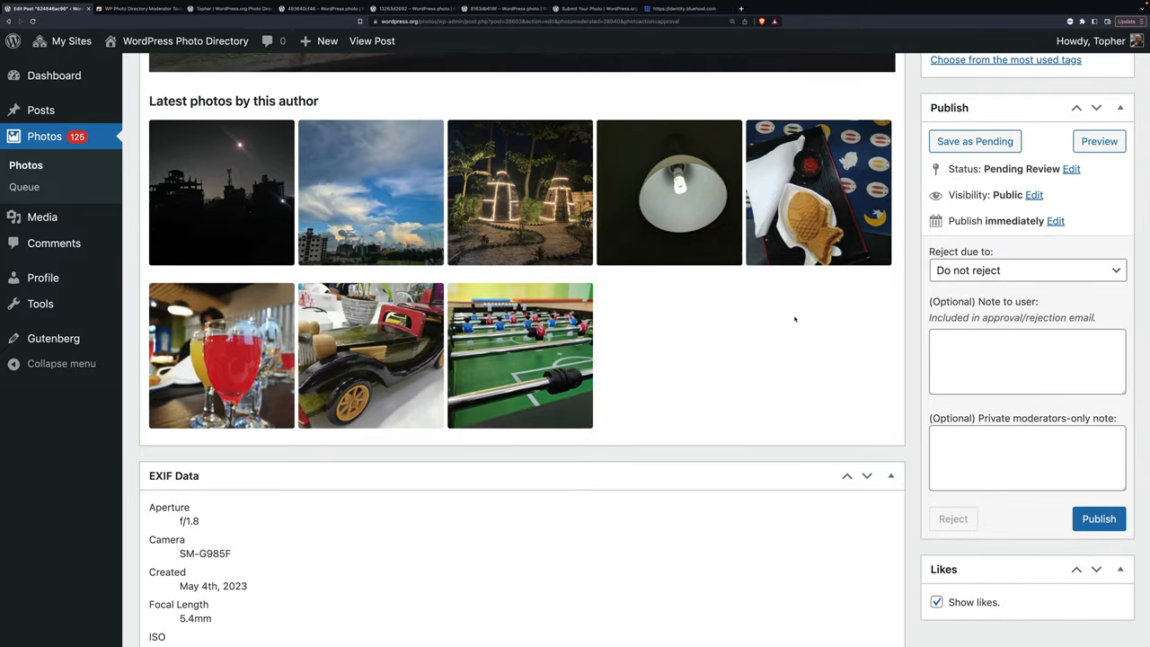
scroll(up, 3)
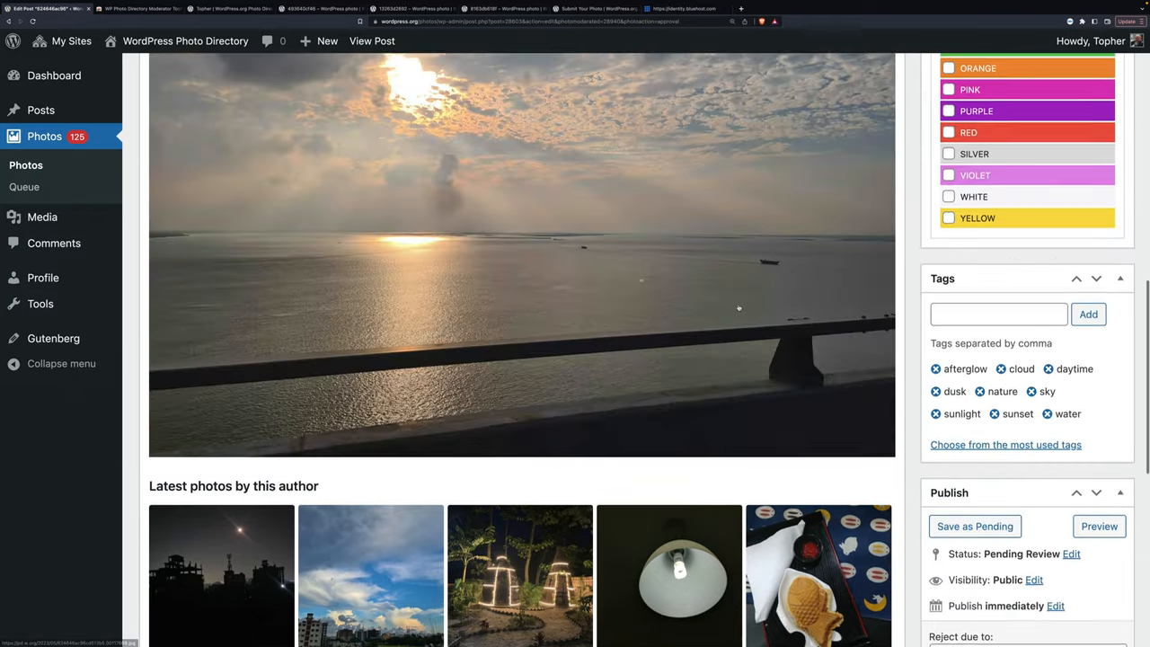
scroll(up, 3)
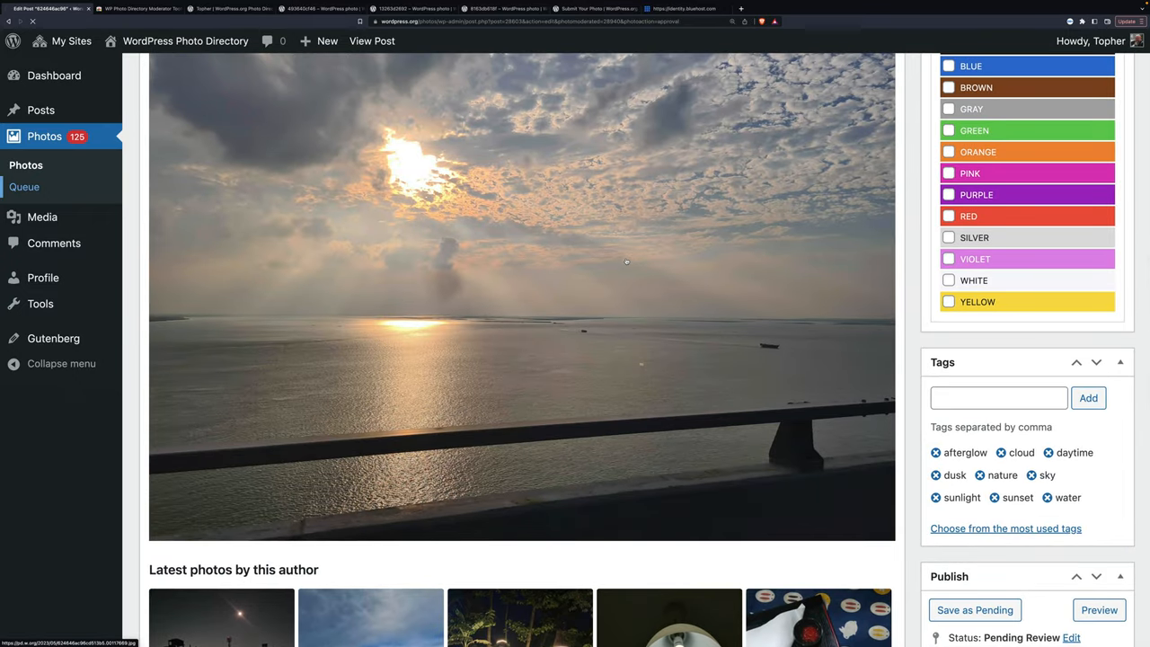